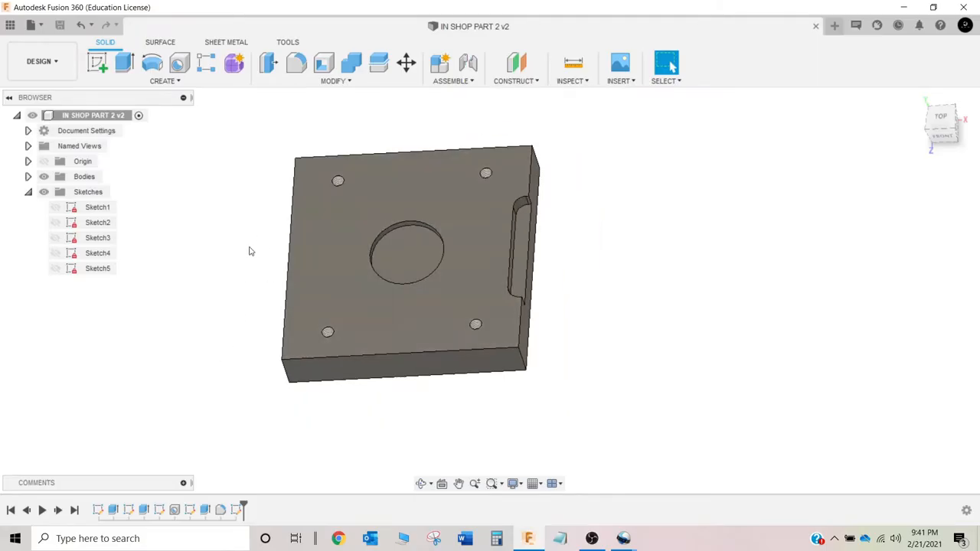
# Step: Switch from the Design workspace to the Manufacture workspace
pyautogui.moveTo(398, 260); pyautogui.dragTo(436, 245)
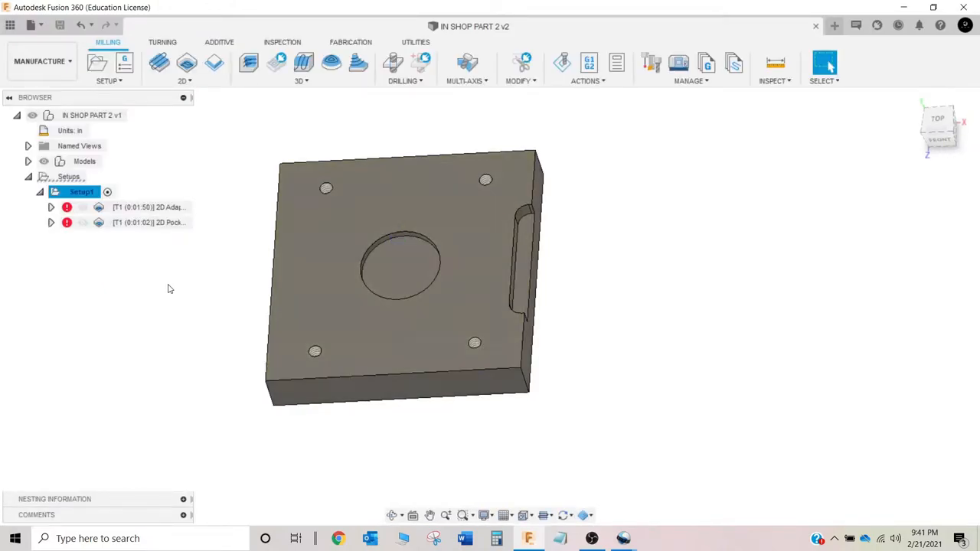
pyautogui.click(150, 206)
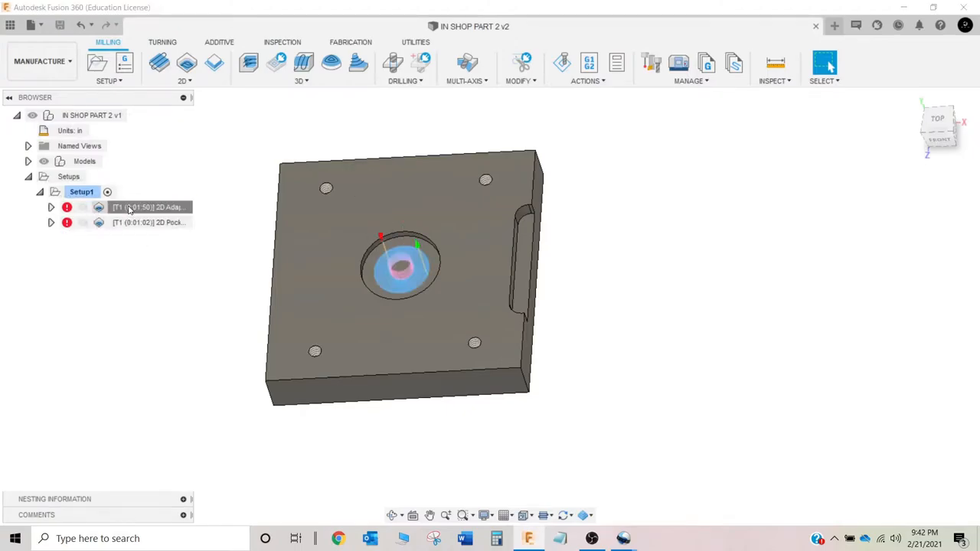
pyautogui.click(147, 222)
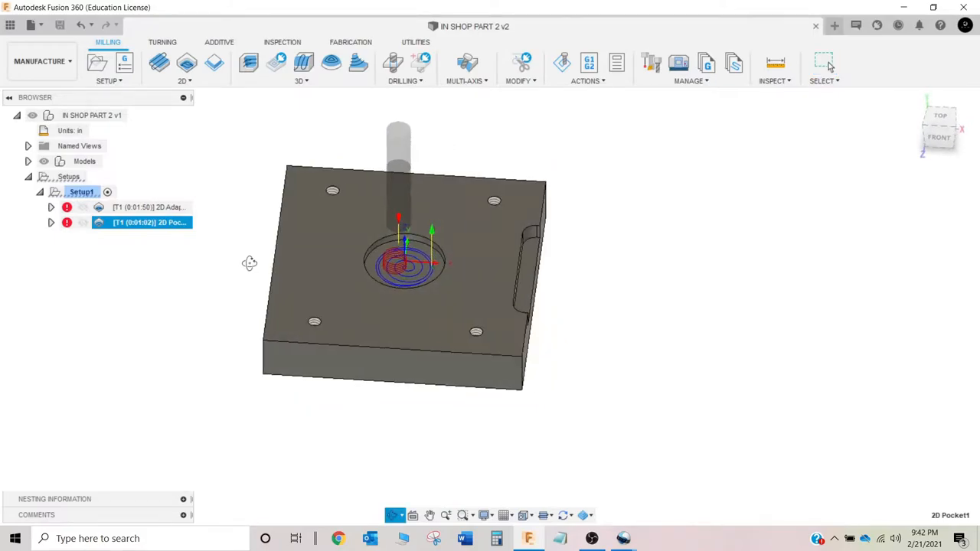
pyautogui.click(824, 63)
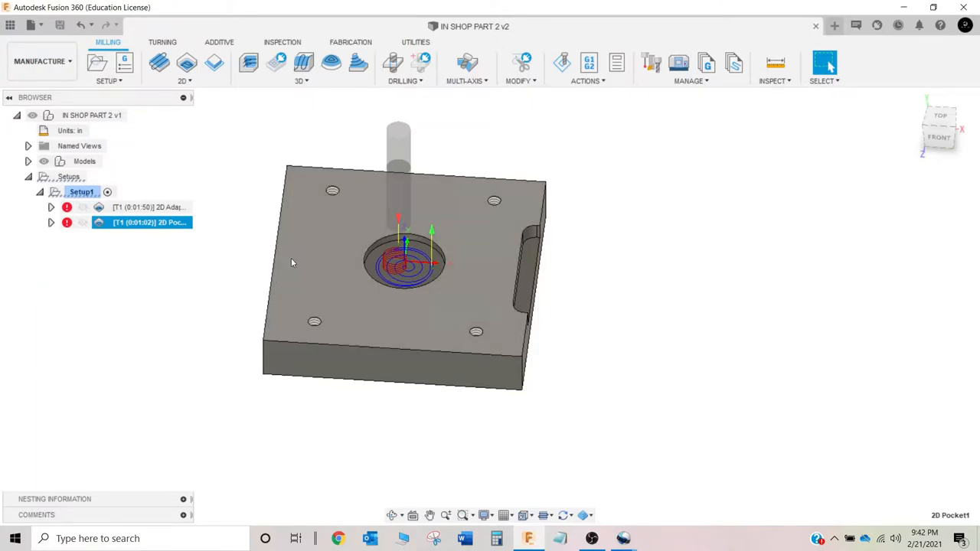
pyautogui.moveTo(471, 282)
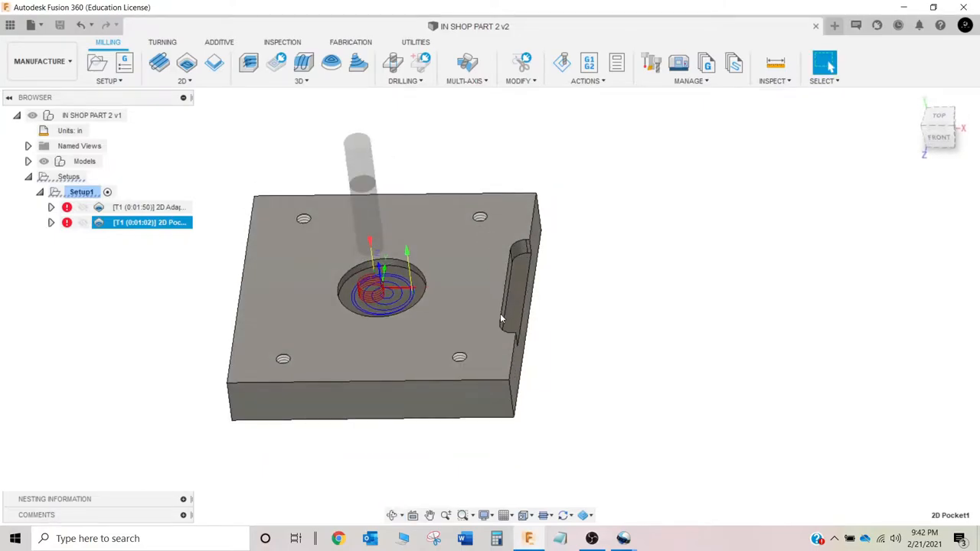
pyautogui.moveTo(493, 324)
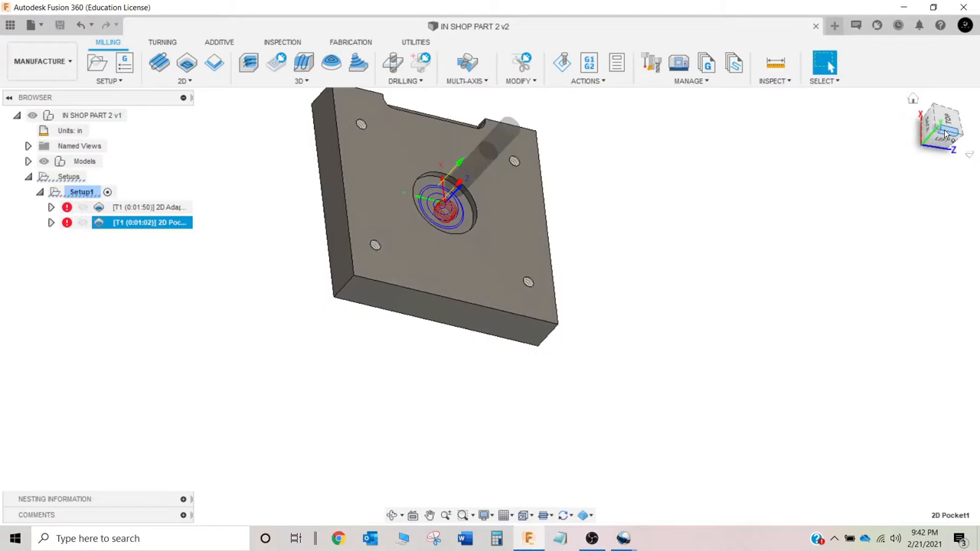
pyautogui.click(940, 129)
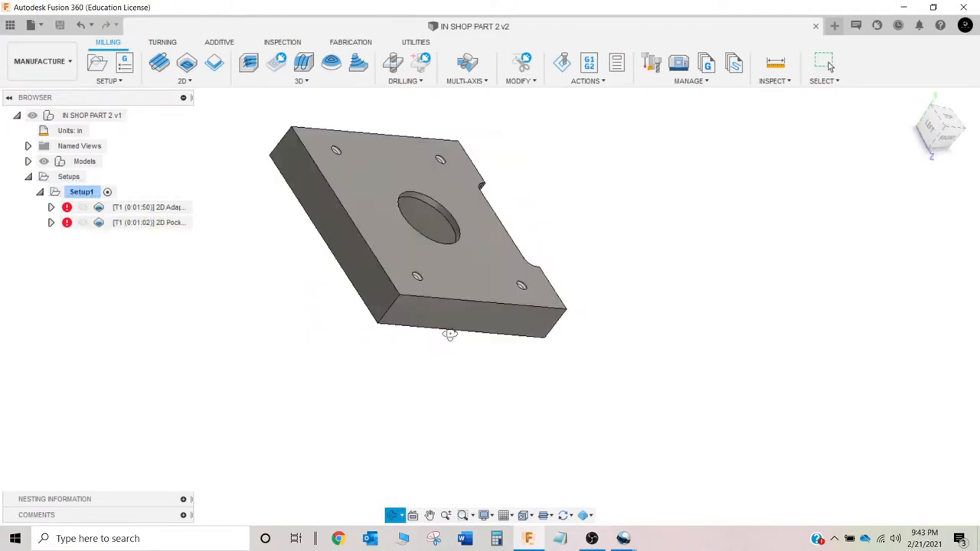
pyautogui.moveTo(450, 333); pyautogui.dragTo(444, 434)
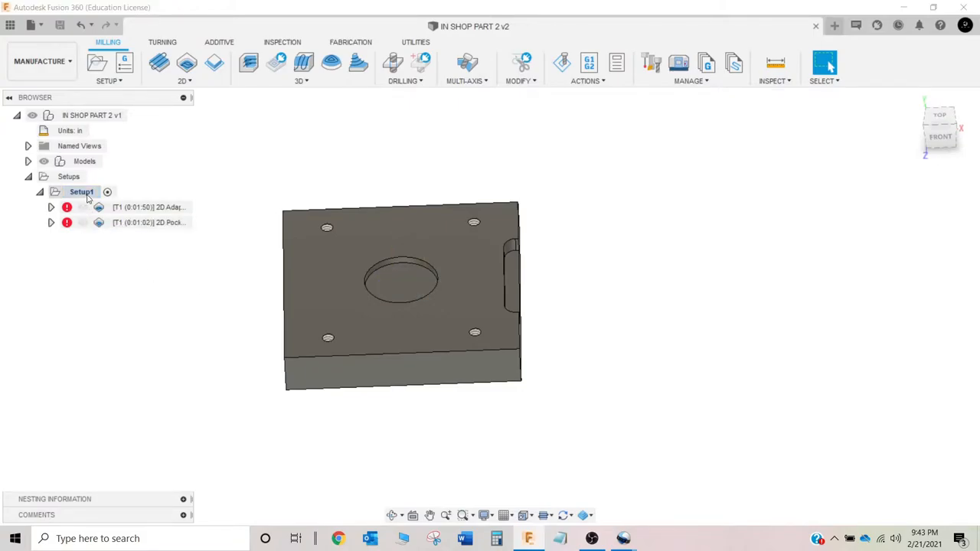
# Step: Duplicate Setup1 so the part has two setups
pyautogui.rightClick(81, 191)
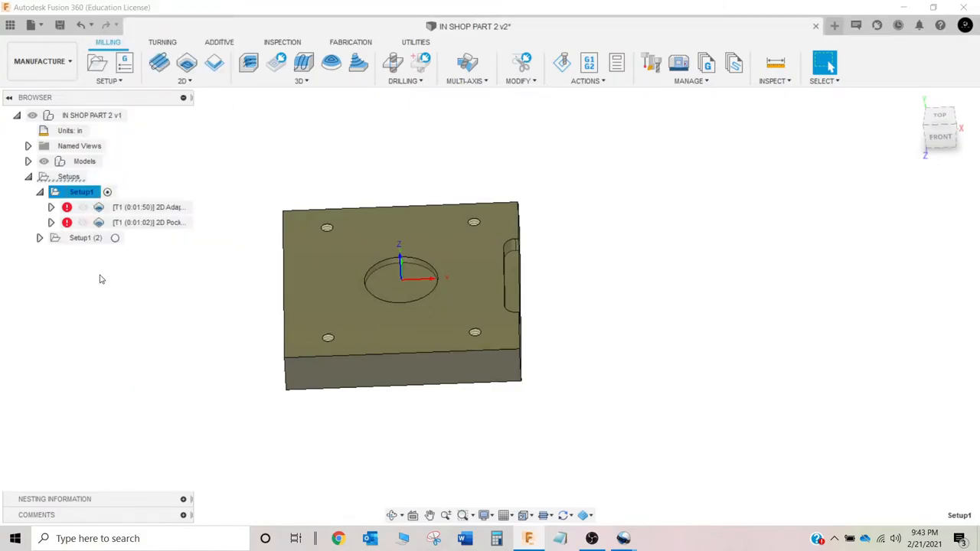
pyautogui.click(85, 237)
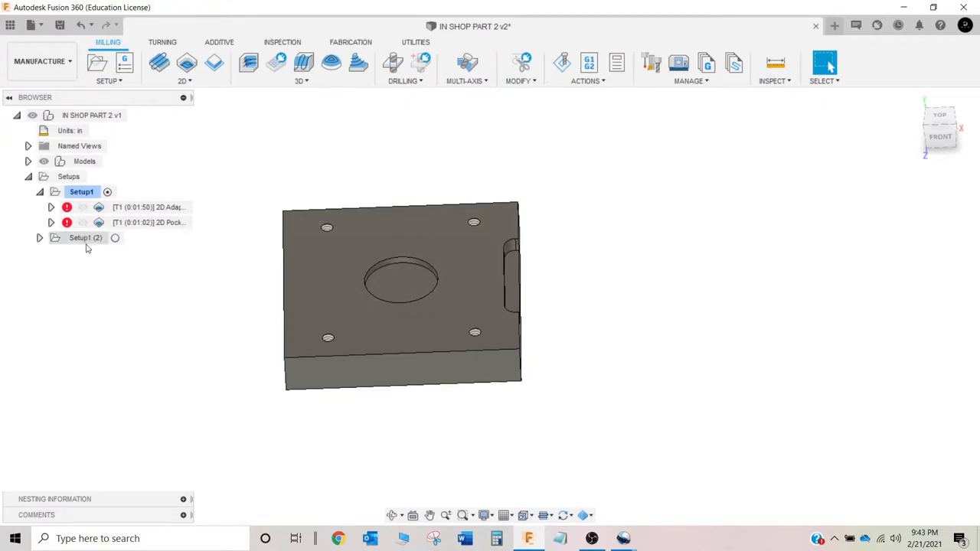
pyautogui.click(85, 237)
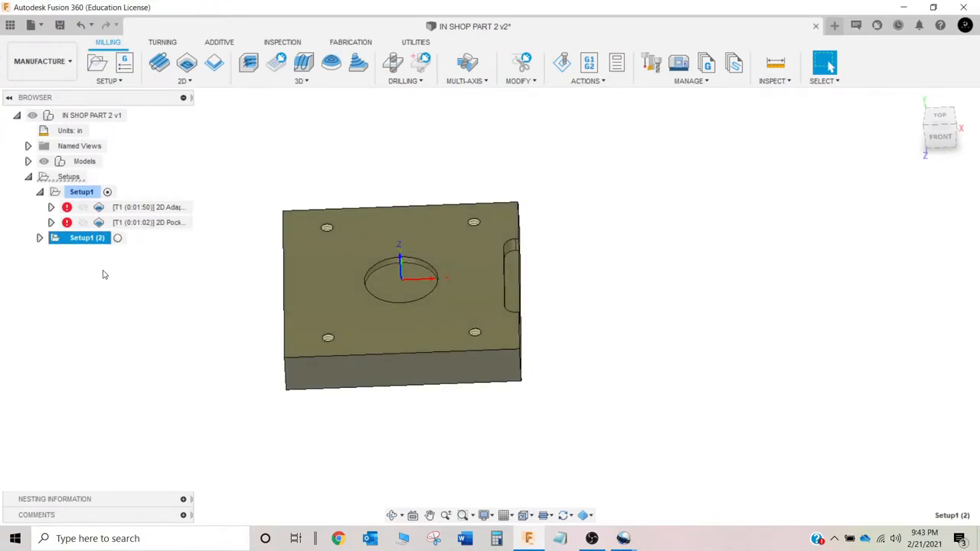
pyautogui.click(110, 267)
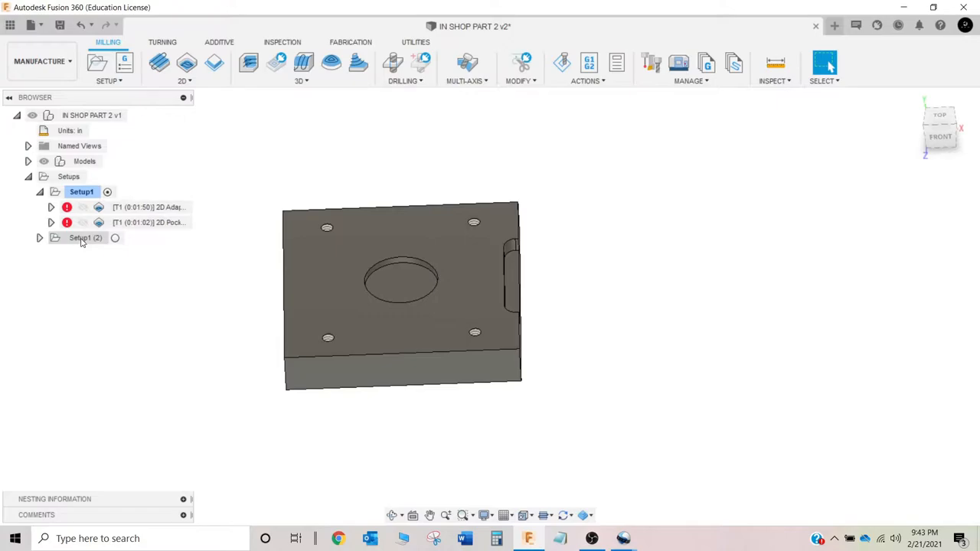
# Step: Rename the original setup to IN SHOP 1
pyautogui.click(82, 192)
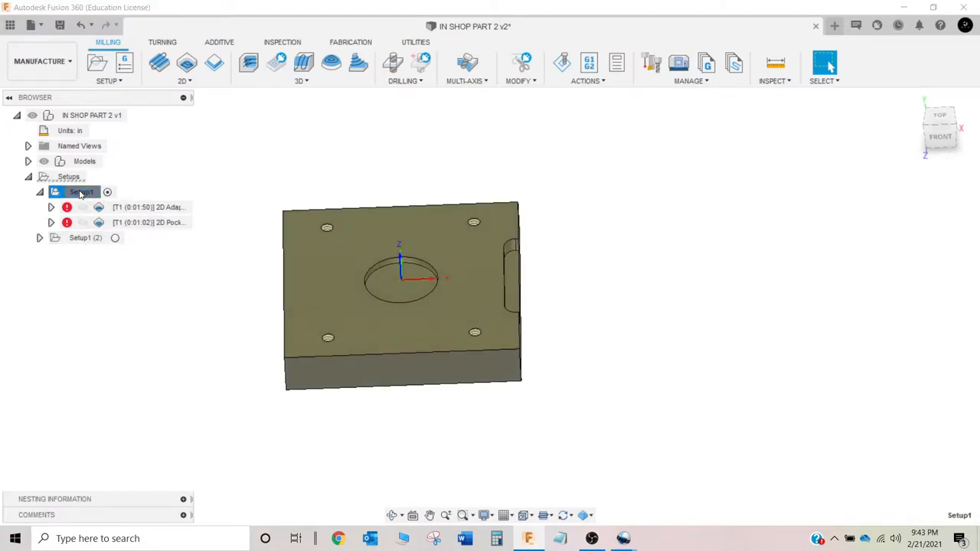
pyautogui.doubleClick(80, 191)
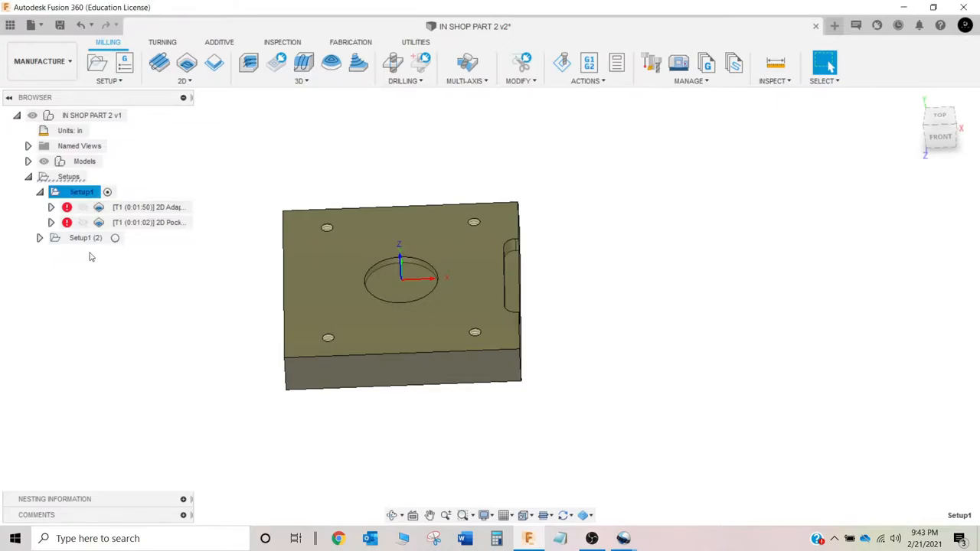
pyautogui.click(85, 237)
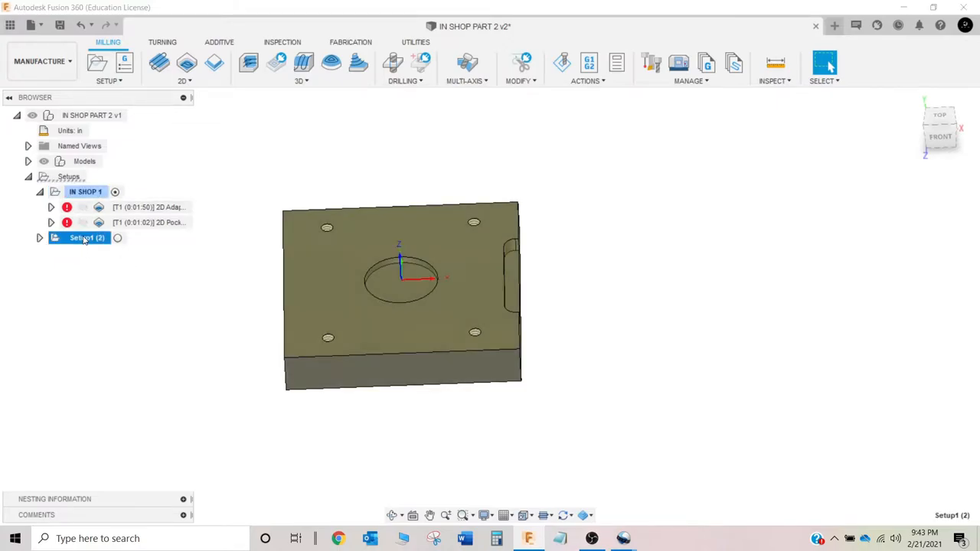
# Step: Rename the duplicated setup to IN SHOP 2
pyautogui.doubleClick(86, 237)
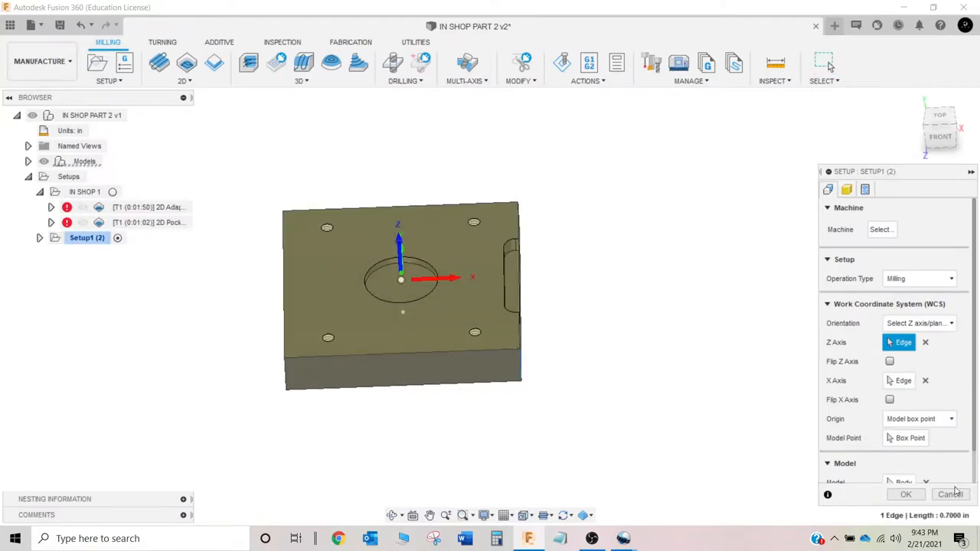
pyautogui.click(949, 493)
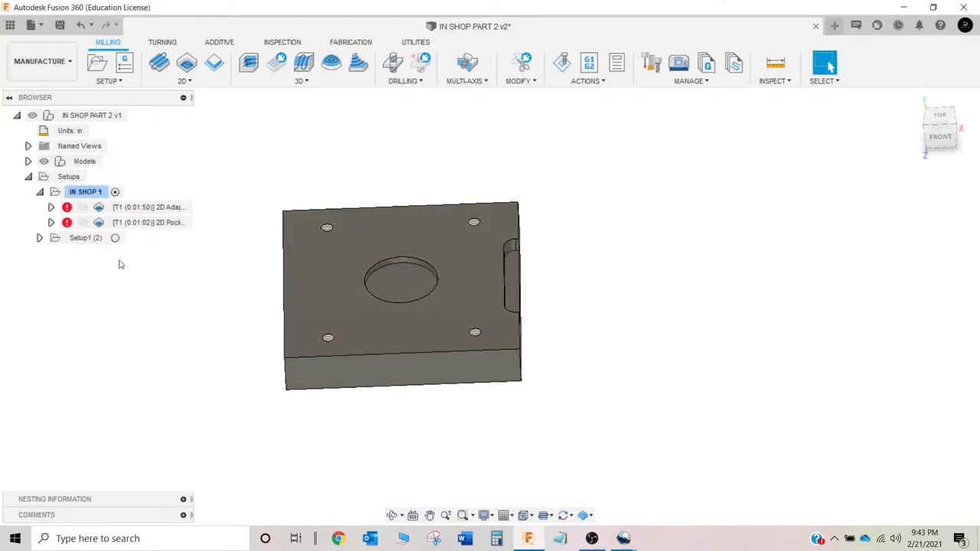
pyautogui.click(86, 237)
pyautogui.write('IN SHOP 2')
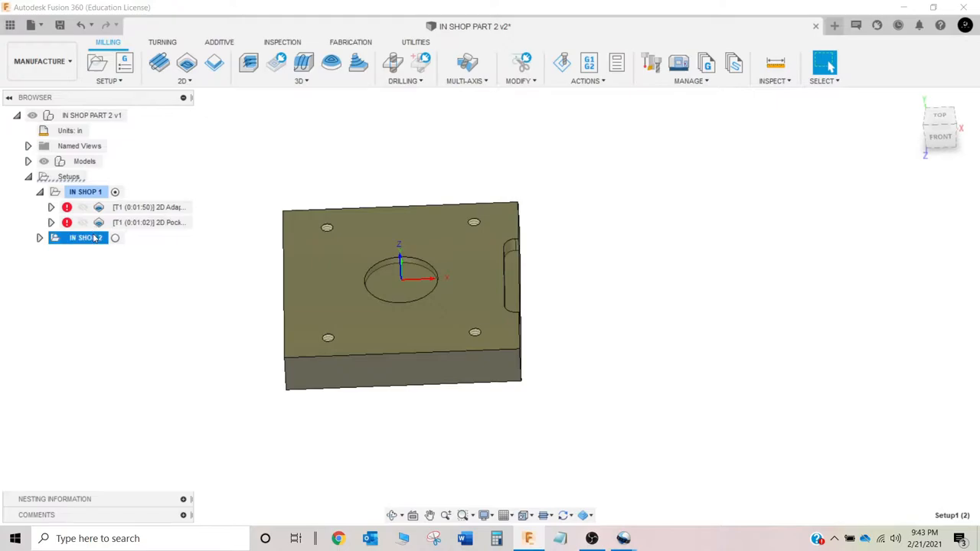
pyautogui.click(84, 237)
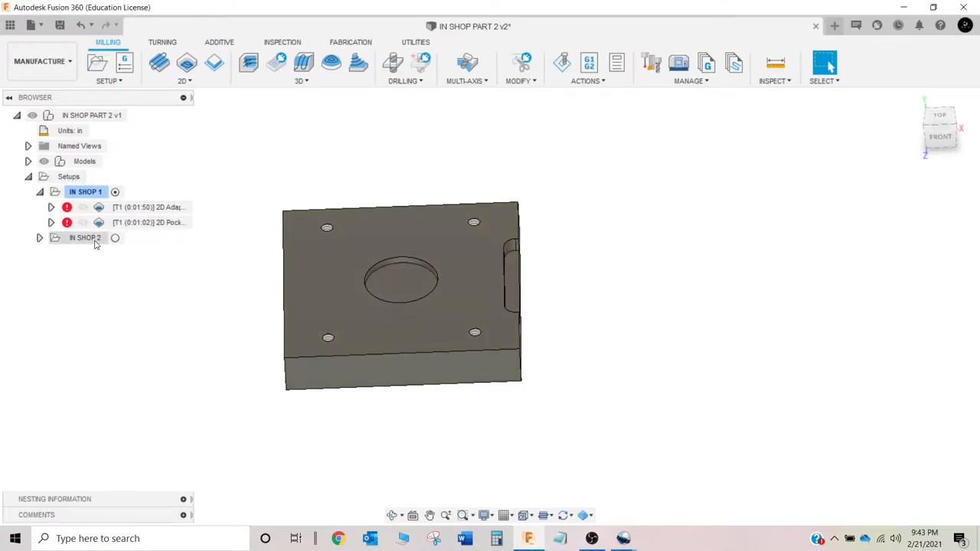
# Step: Edit IN SHOP 2's setup with Flip X-Axis checked and origin kept at a model box point
pyautogui.doubleClick(86, 238)
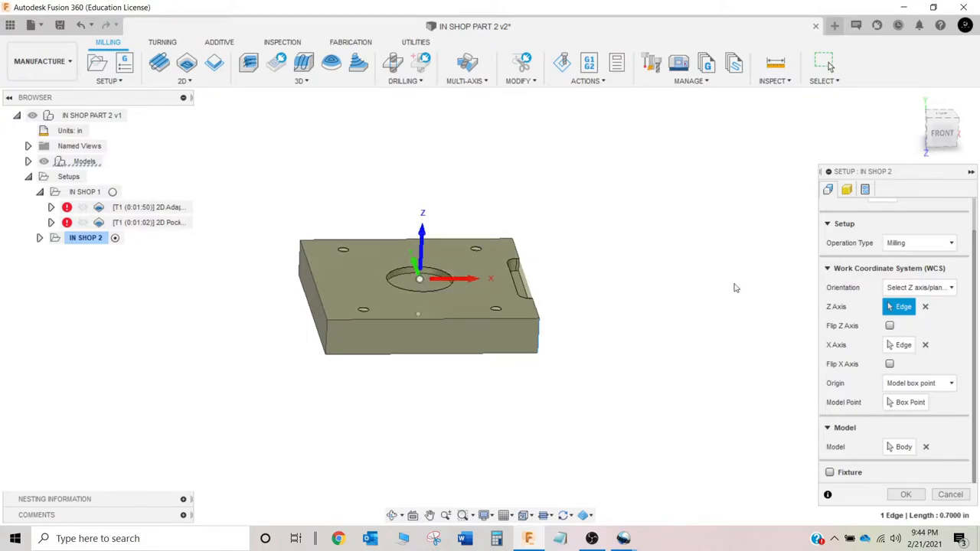
pyautogui.moveTo(548, 361)
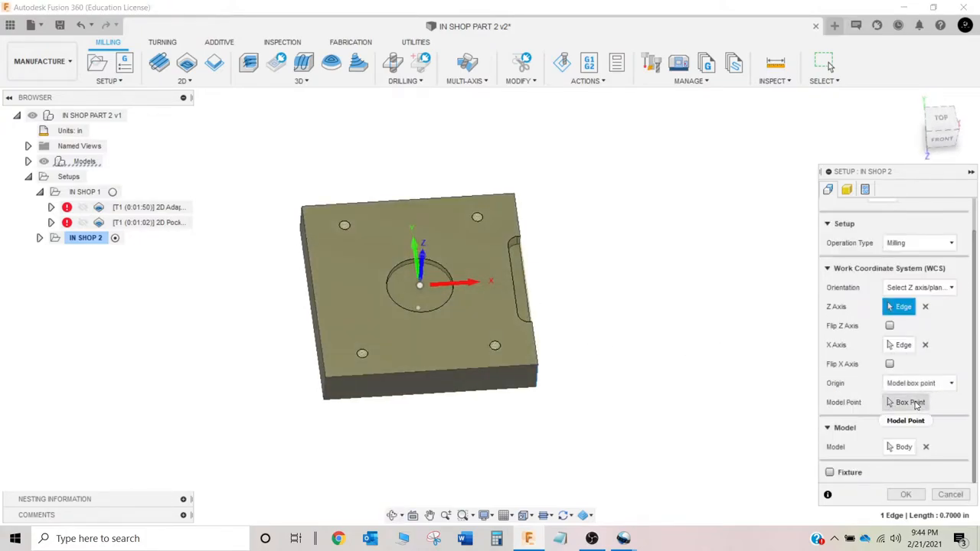
pyautogui.click(910, 401)
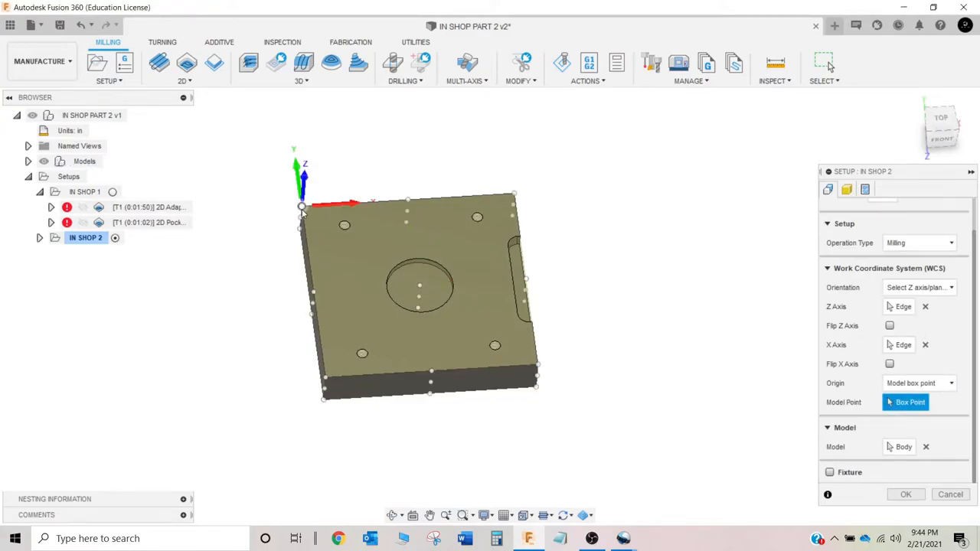
pyautogui.moveTo(421, 205)
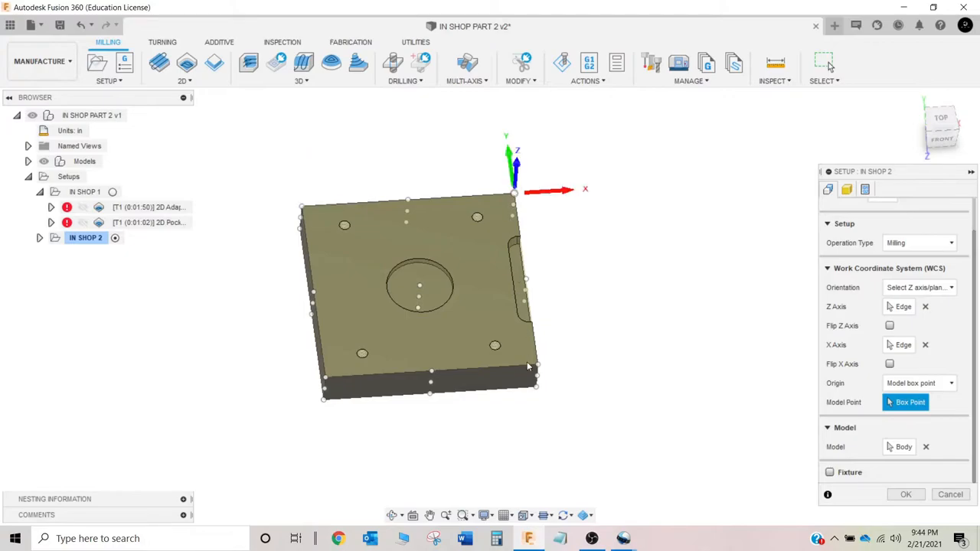
pyautogui.click(419, 284)
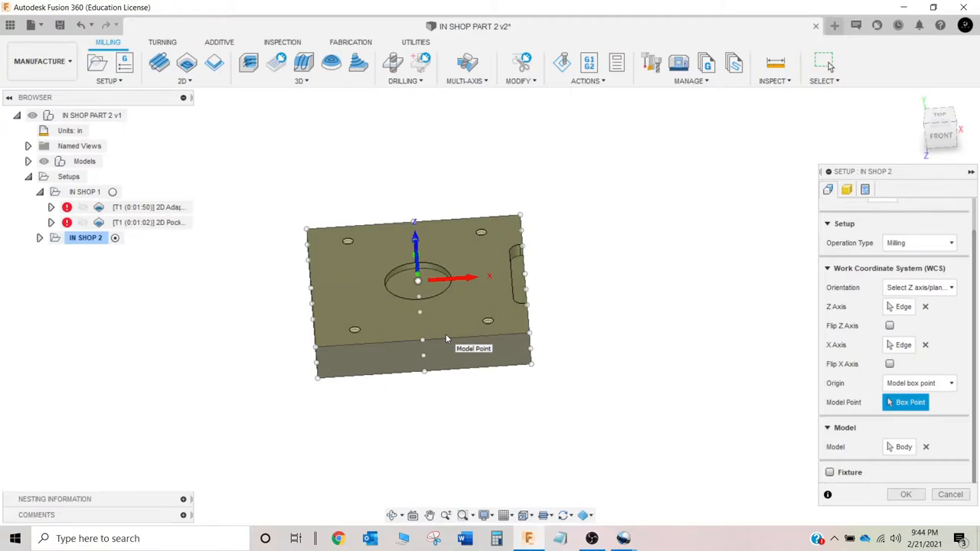
pyautogui.moveTo(440, 312)
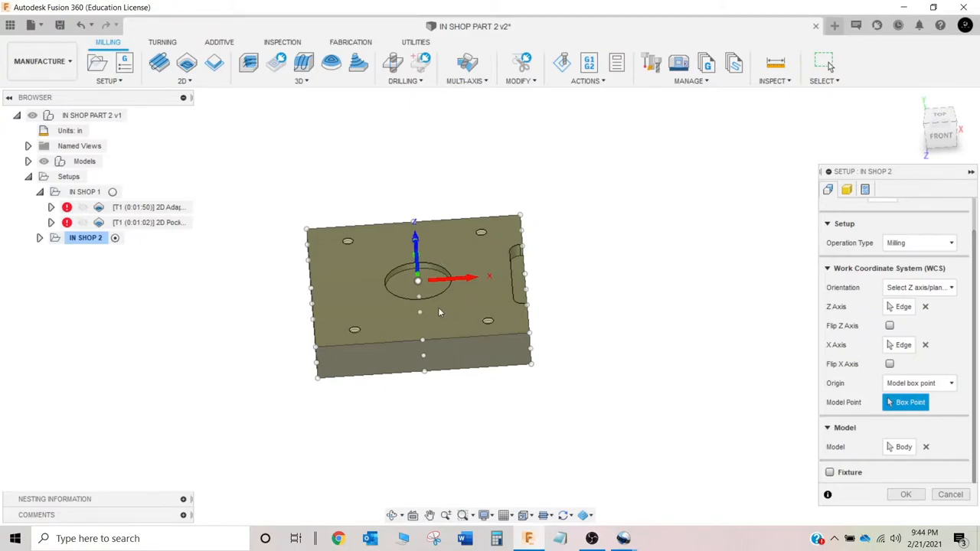
pyautogui.moveTo(423, 360)
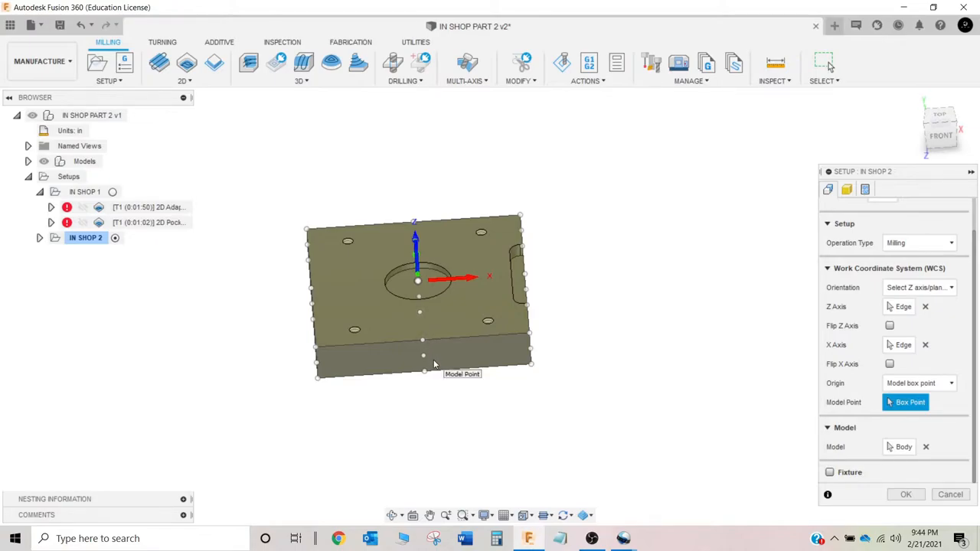
pyautogui.moveTo(435, 385)
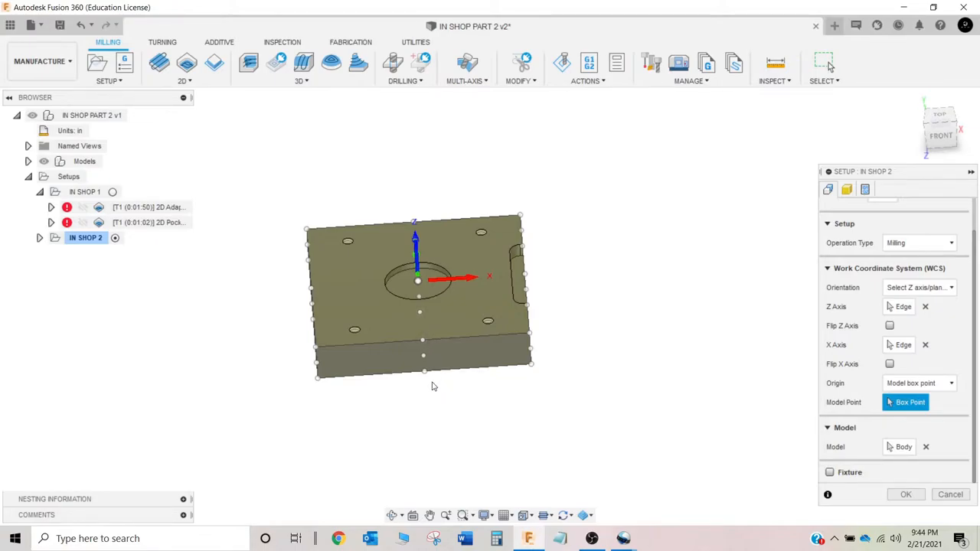
pyautogui.moveTo(432, 386)
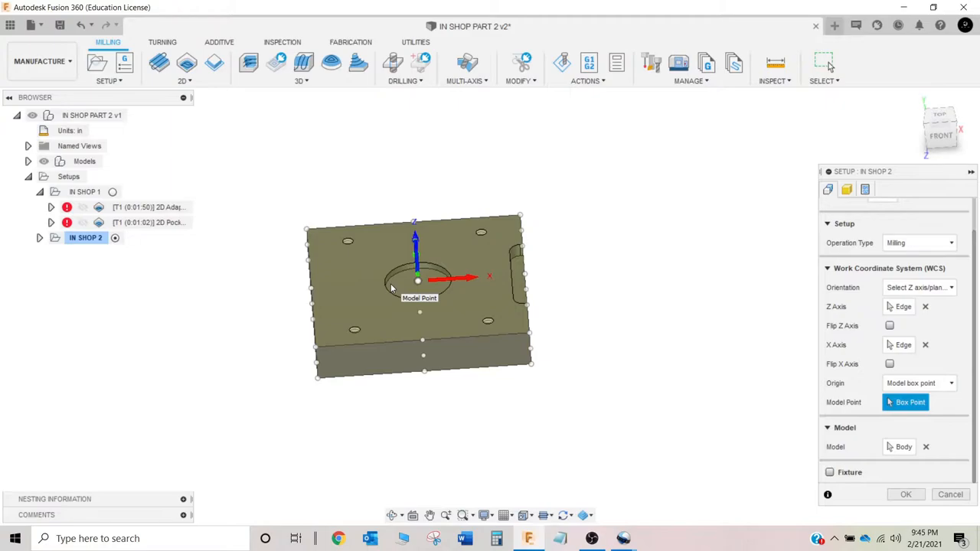
pyautogui.moveTo(895, 303)
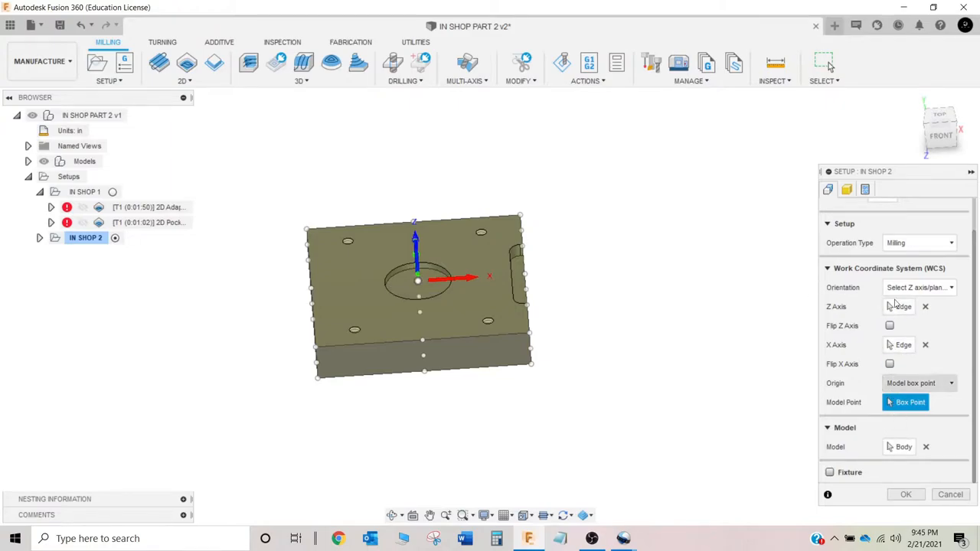
pyautogui.moveTo(451, 275)
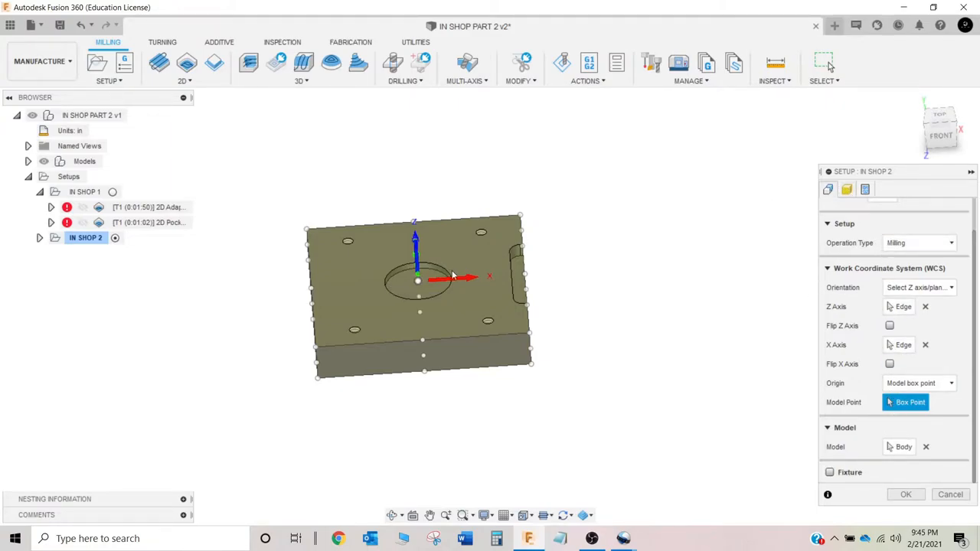
pyautogui.click(889, 365)
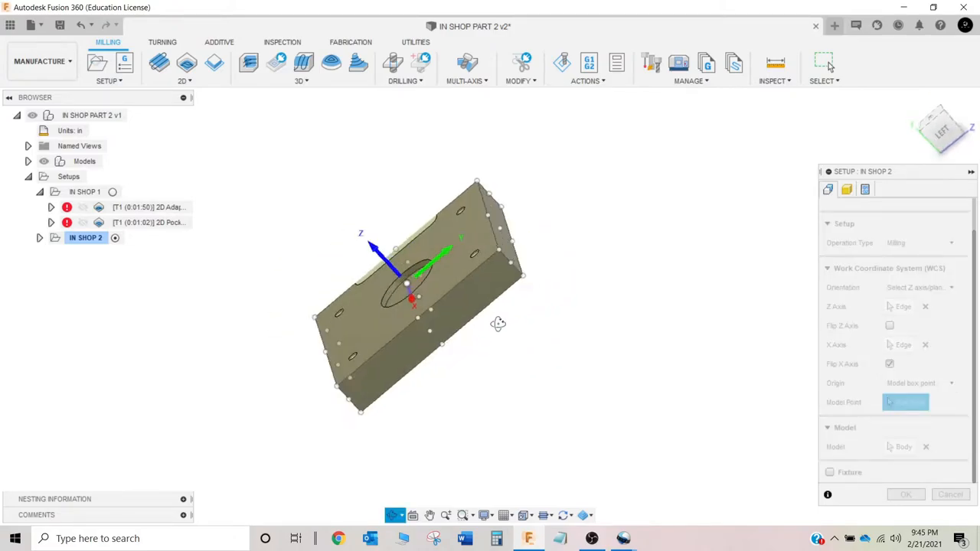
pyautogui.moveTo(497, 321); pyautogui.dragTo(619, 299)
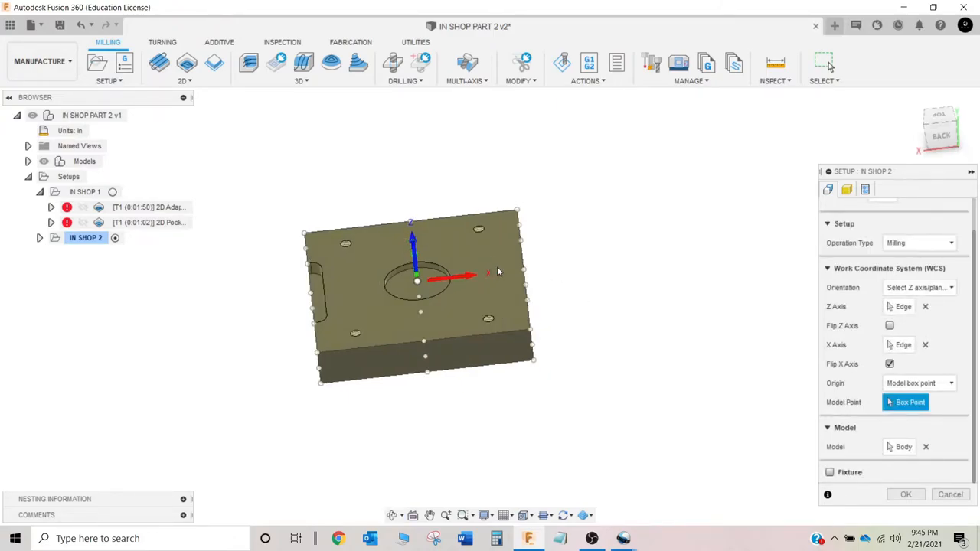
pyautogui.moveTo(847, 189)
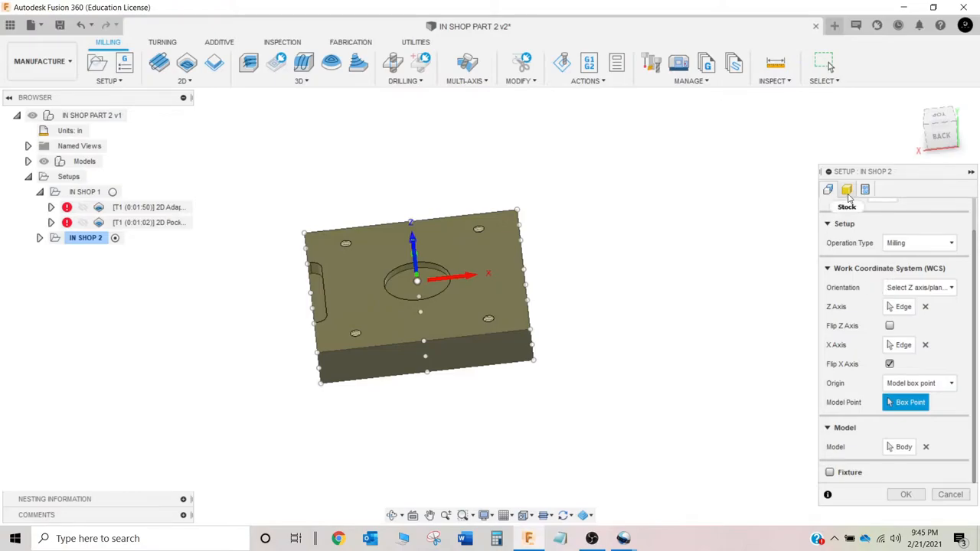
# Step: Give IN SHOP 2 program number 4456 and an updated comment, then confirm the setup
pyautogui.click(844, 190)
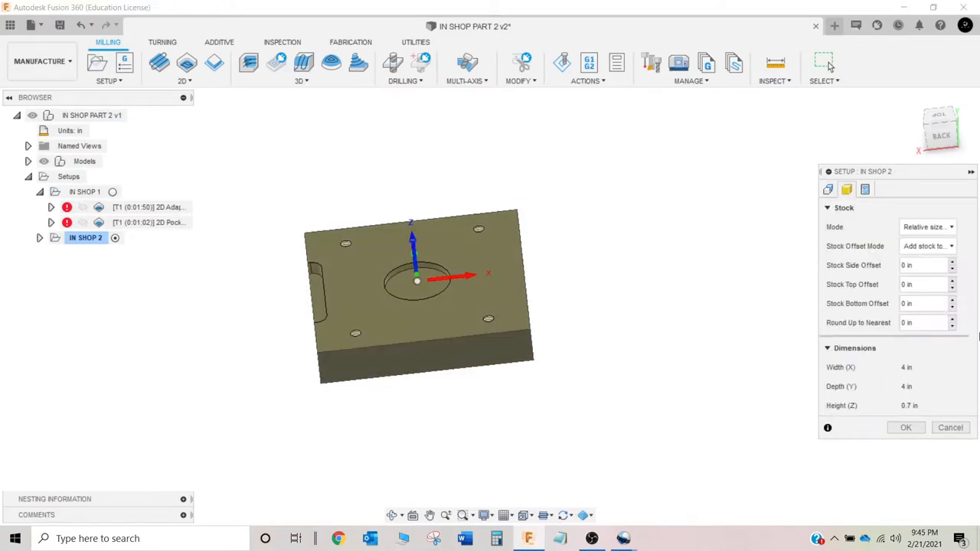
pyautogui.moveTo(463, 324)
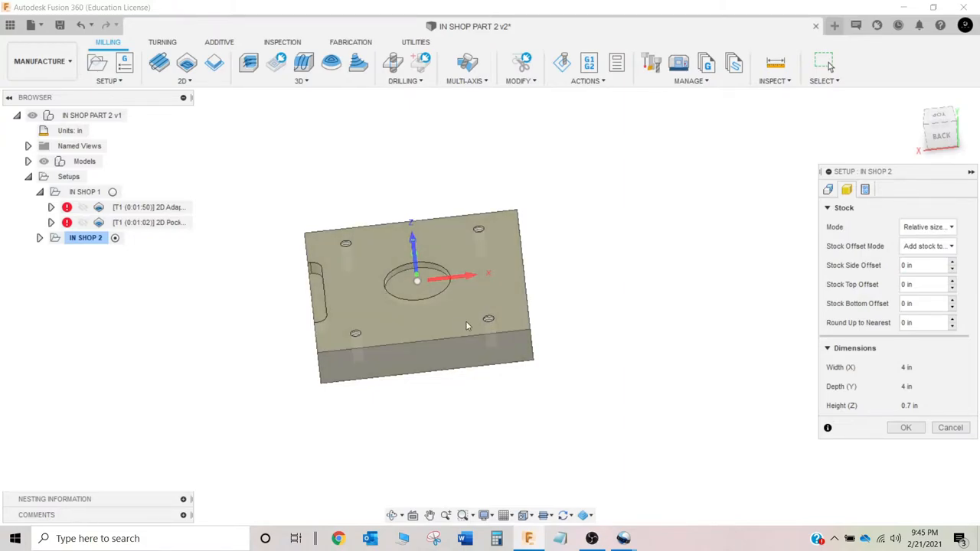
pyautogui.moveTo(481, 325)
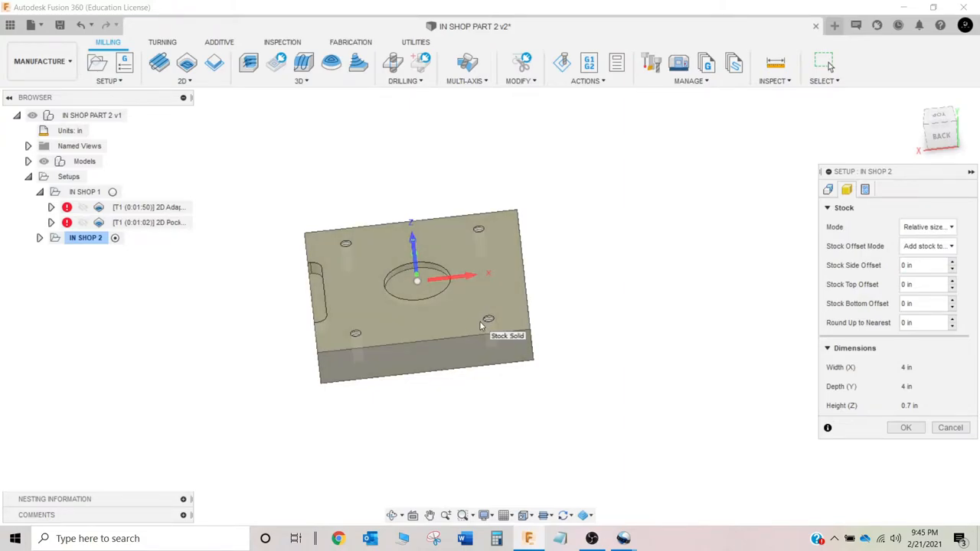
pyautogui.click(863, 189)
pyautogui.write('44')
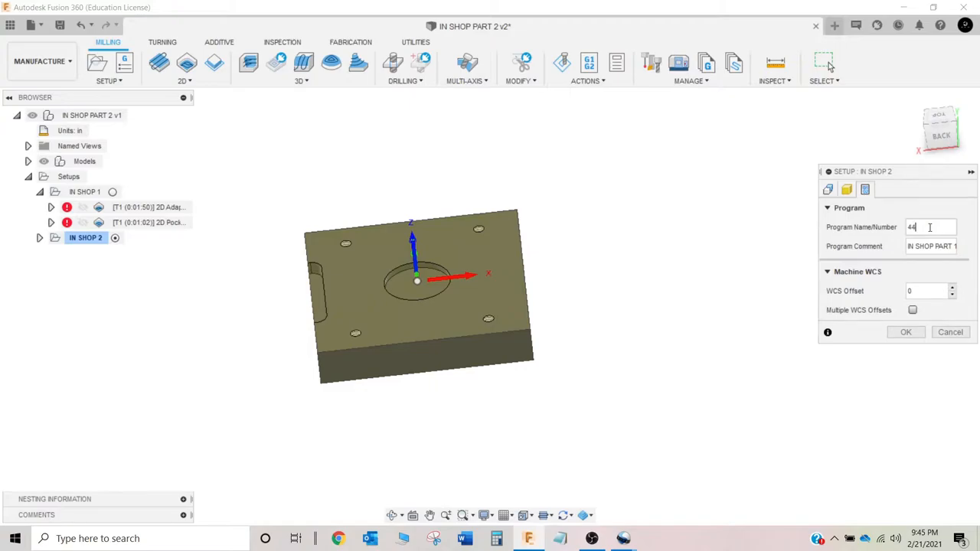
pyautogui.write('56')
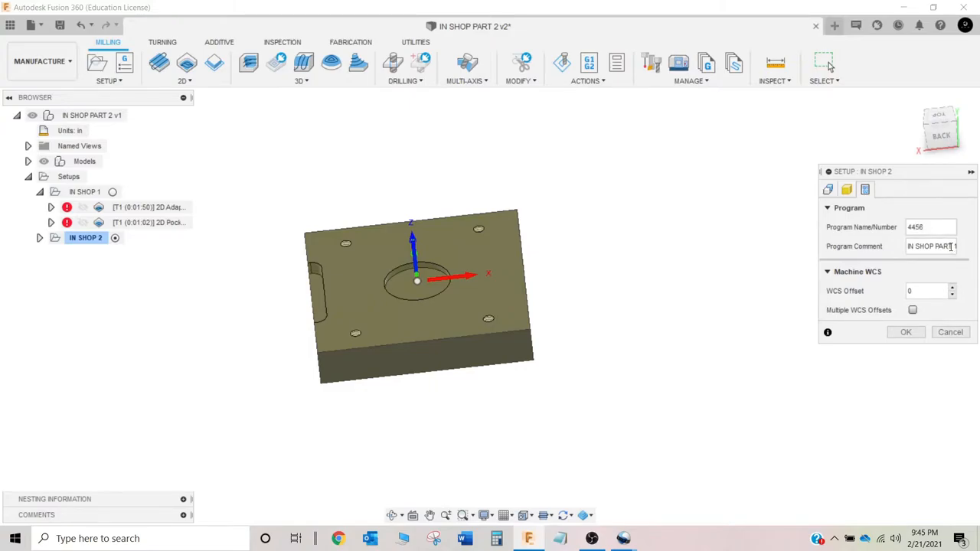
pyautogui.write('MAC 150')
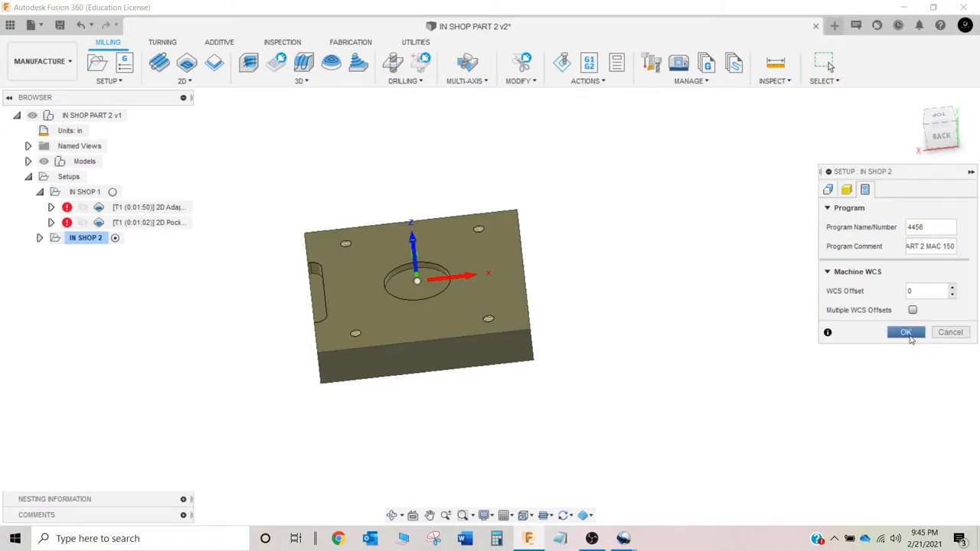
pyautogui.click(907, 330)
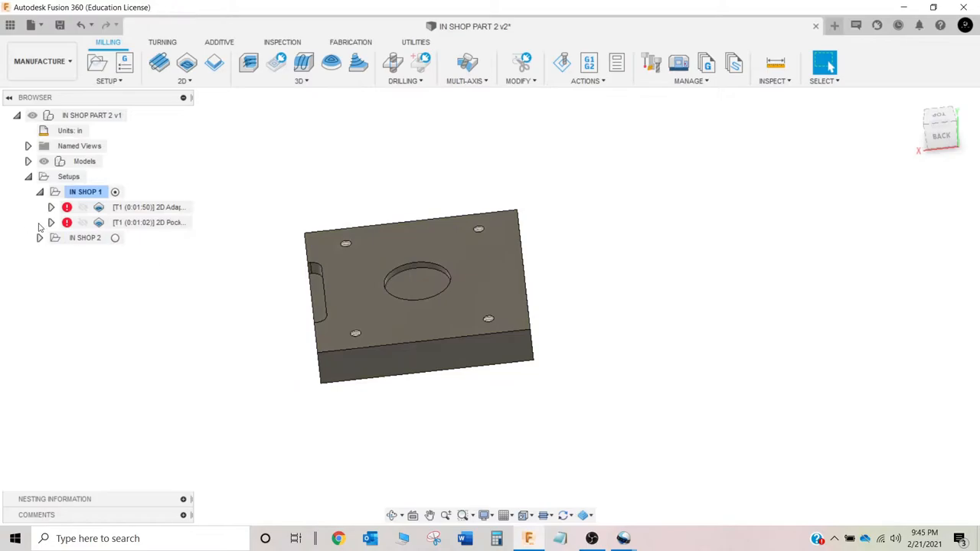
# Step: Collapse IN SHOP 1 and make IN SHOP 2 the active setup
pyautogui.click(39, 191)
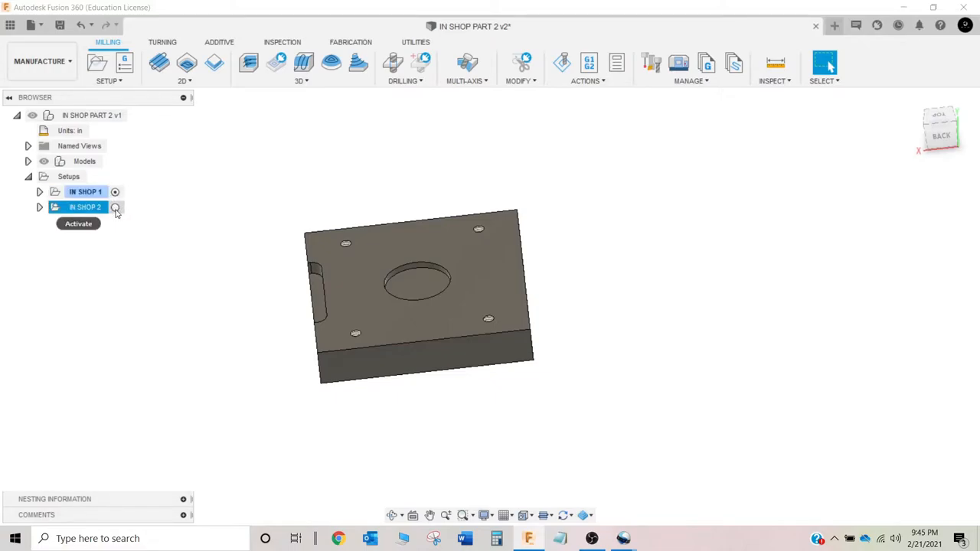
pyautogui.click(114, 208)
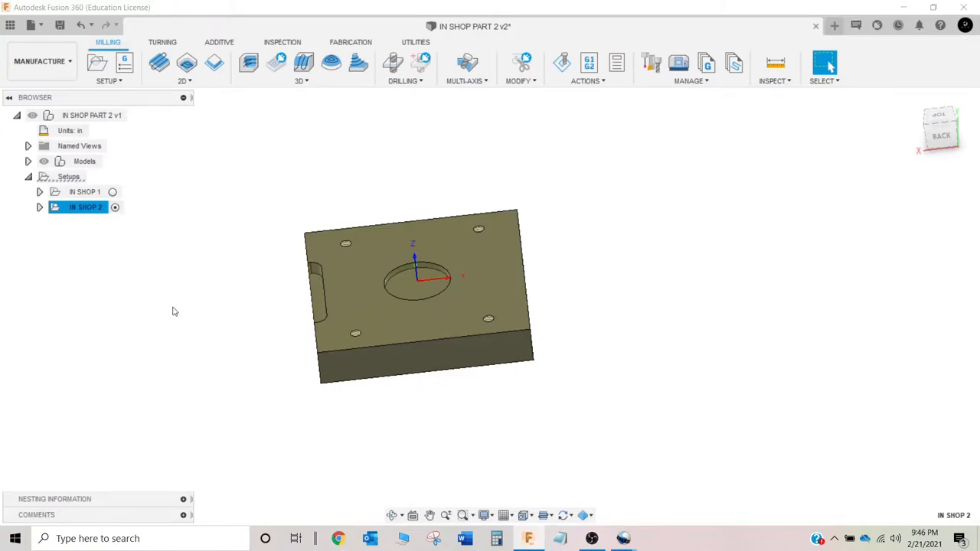
pyautogui.click(86, 207)
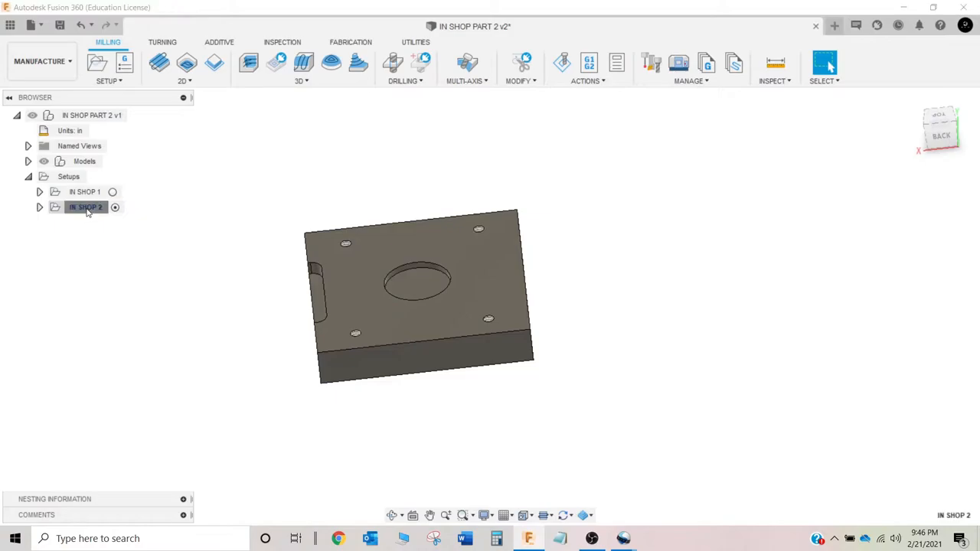
pyautogui.click(86, 207)
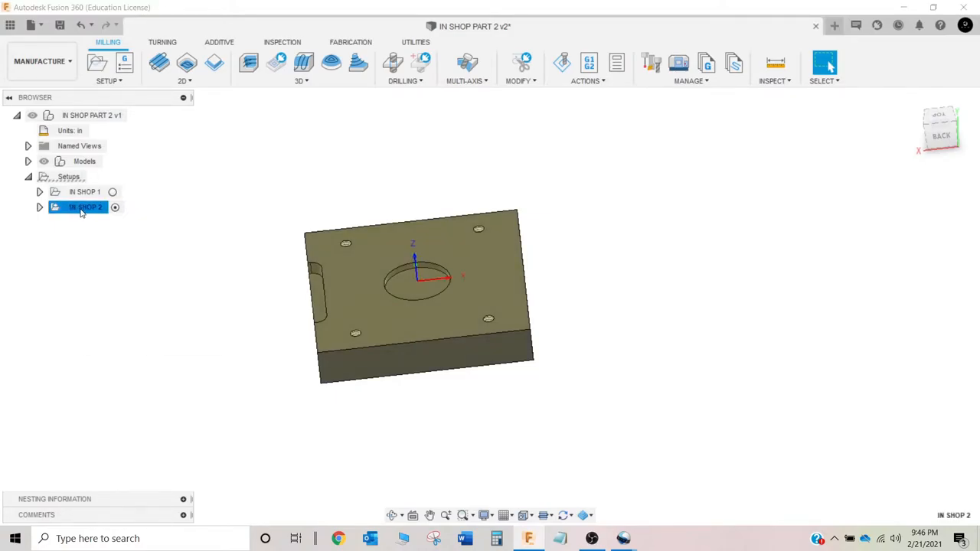
pyautogui.rightClick(86, 208)
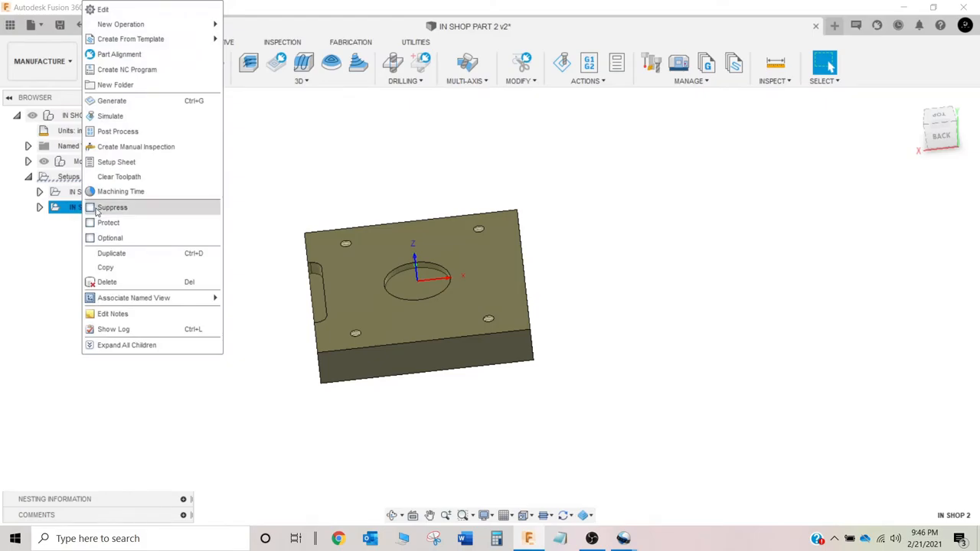
pyautogui.moveTo(119, 25)
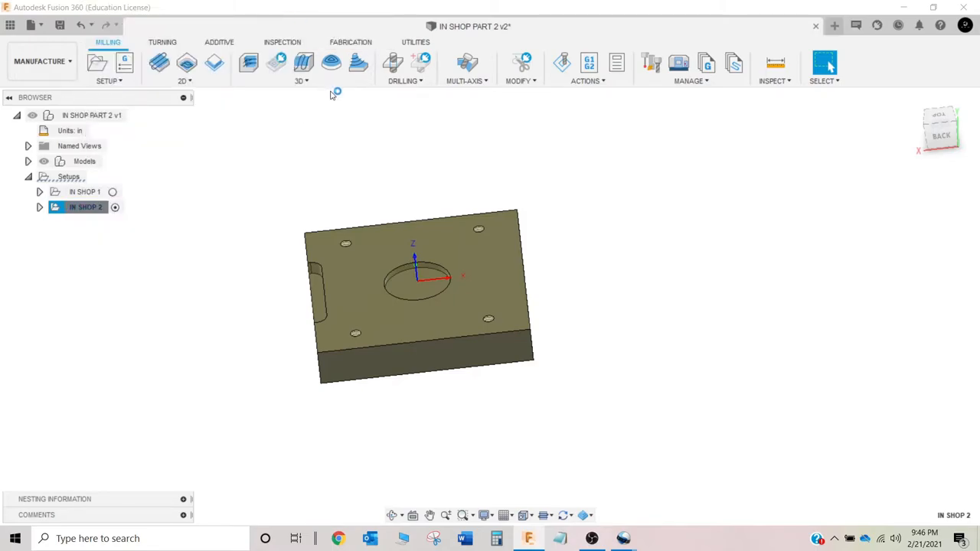
# Step: Start a Drill operation in IN SHOP 2 and bring up the tool library
pyautogui.click(392, 63)
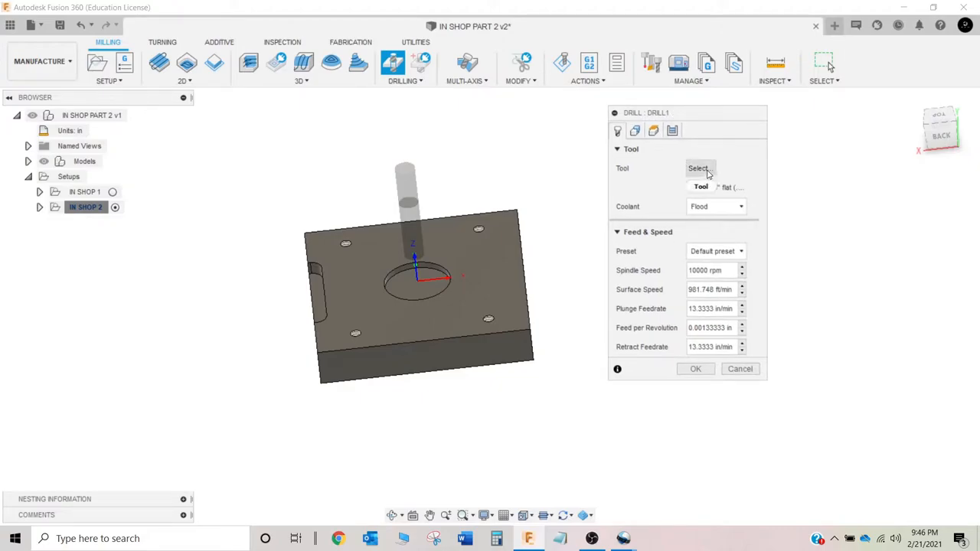
pyautogui.click(698, 167)
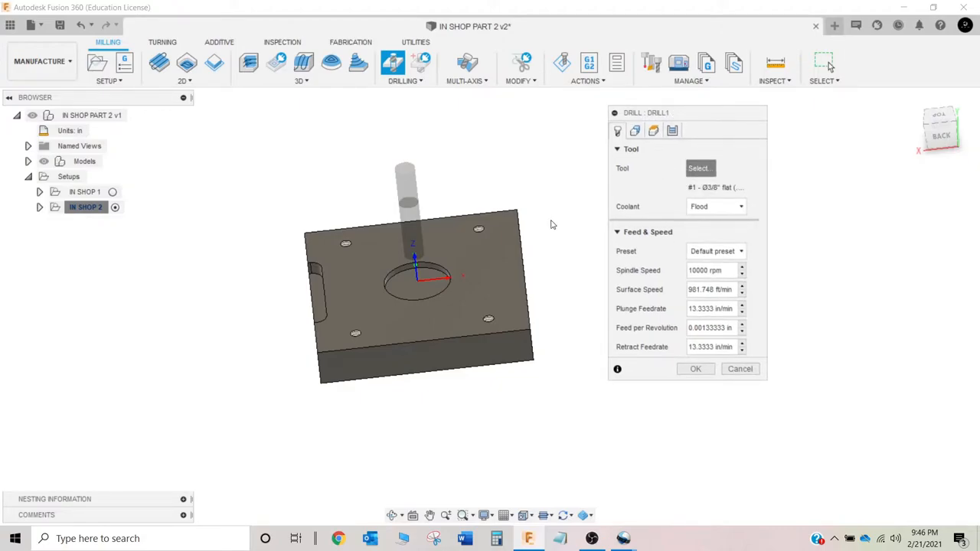
pyautogui.click(698, 167)
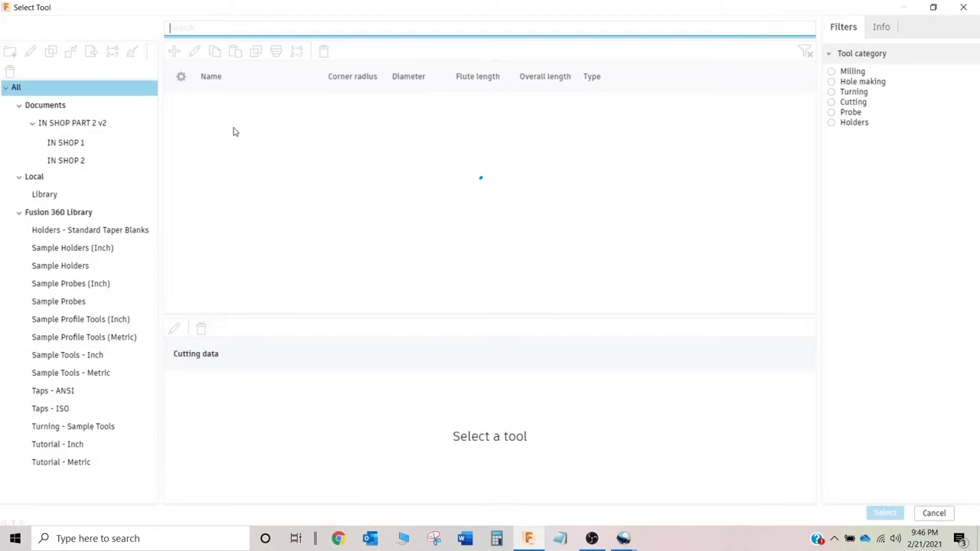
# Step: Create a new spot drill tool in the IN SHOP PART 2 v2 document library
pyautogui.click(71, 122)
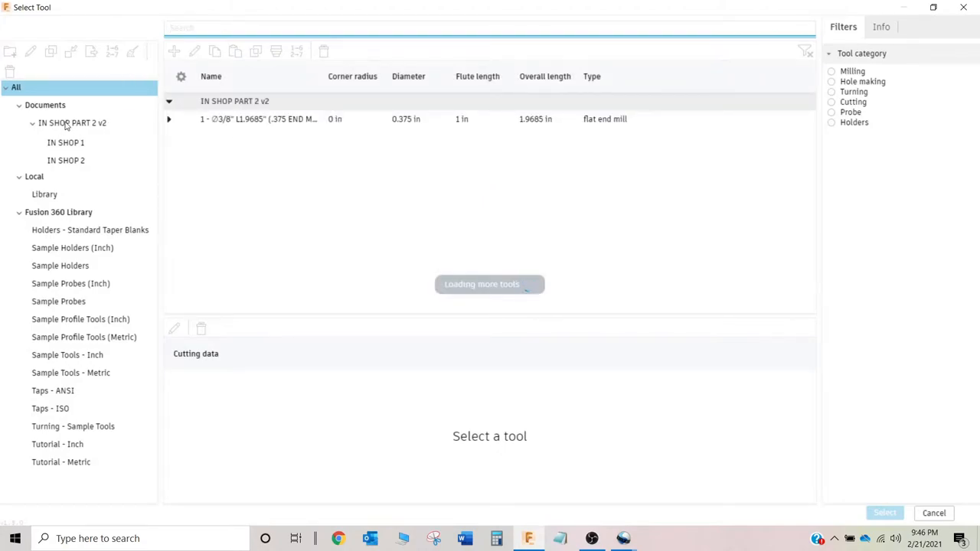
pyautogui.click(72, 123)
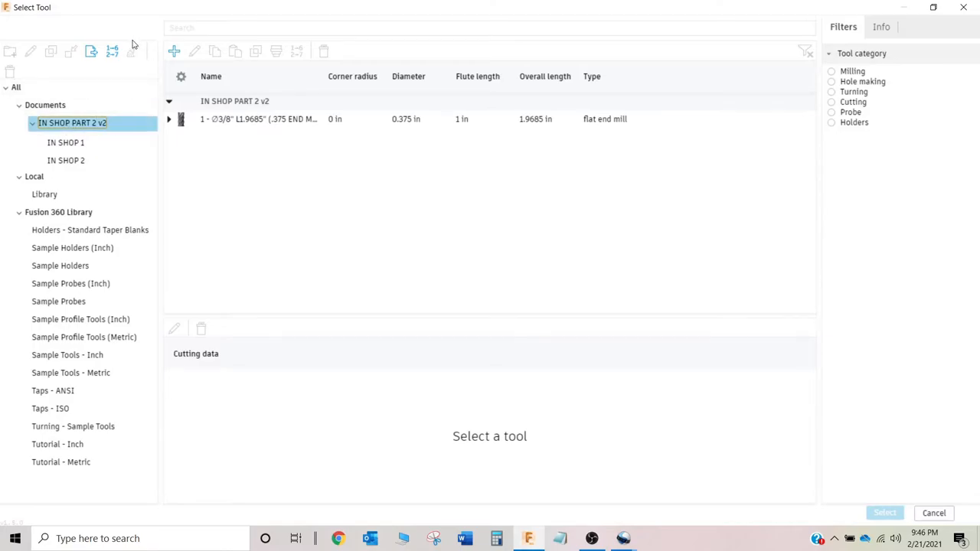
pyautogui.click(174, 52)
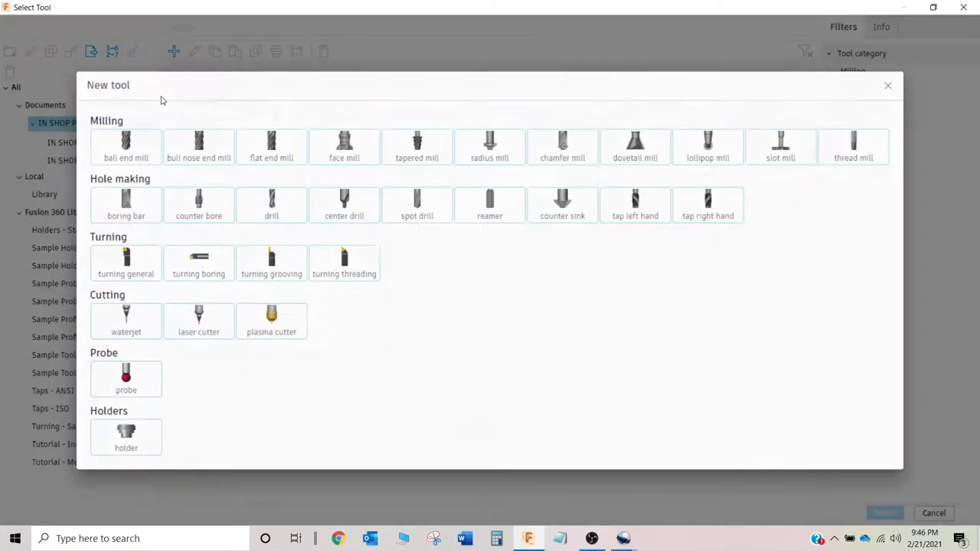
pyautogui.moveTo(417, 205)
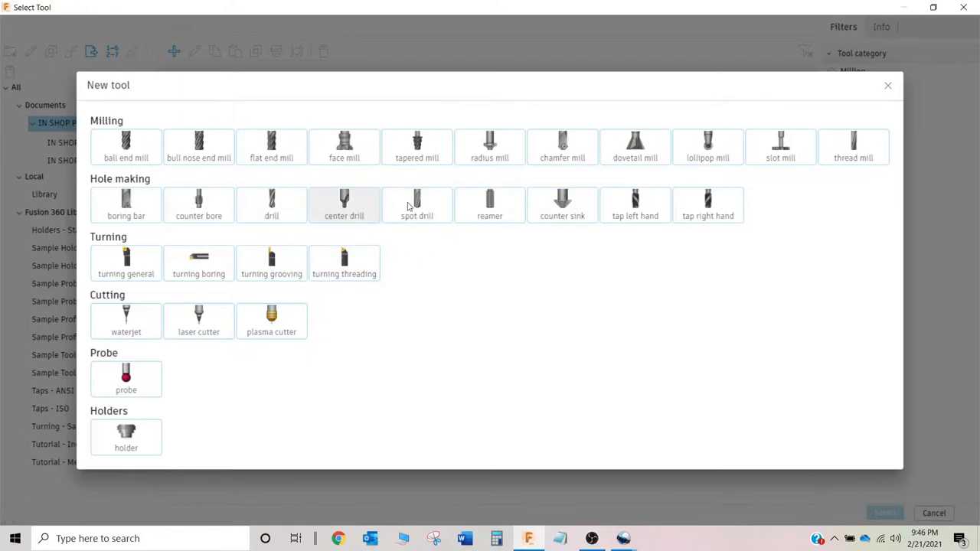
pyautogui.click(417, 205)
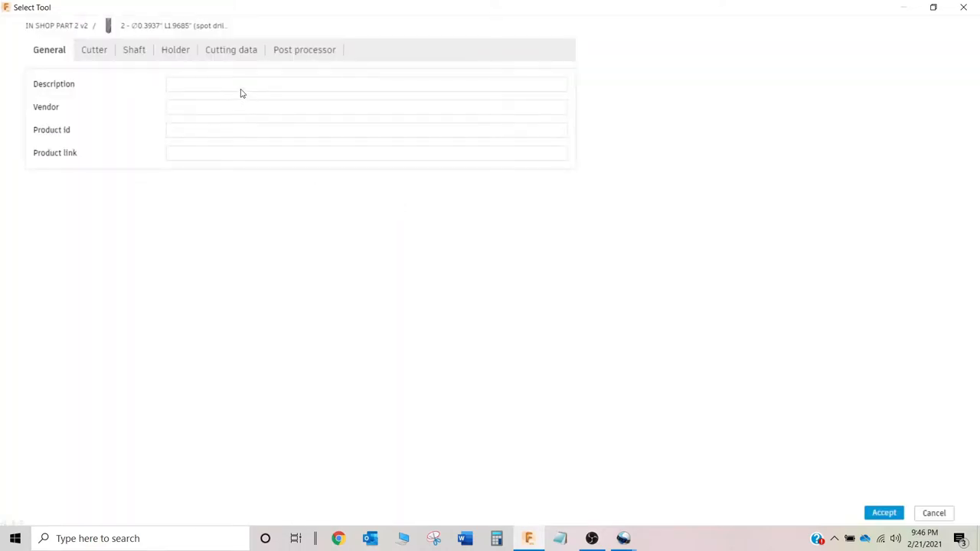
# Step: Describe the new tool as .250 SPOT
pyautogui.click(242, 84)
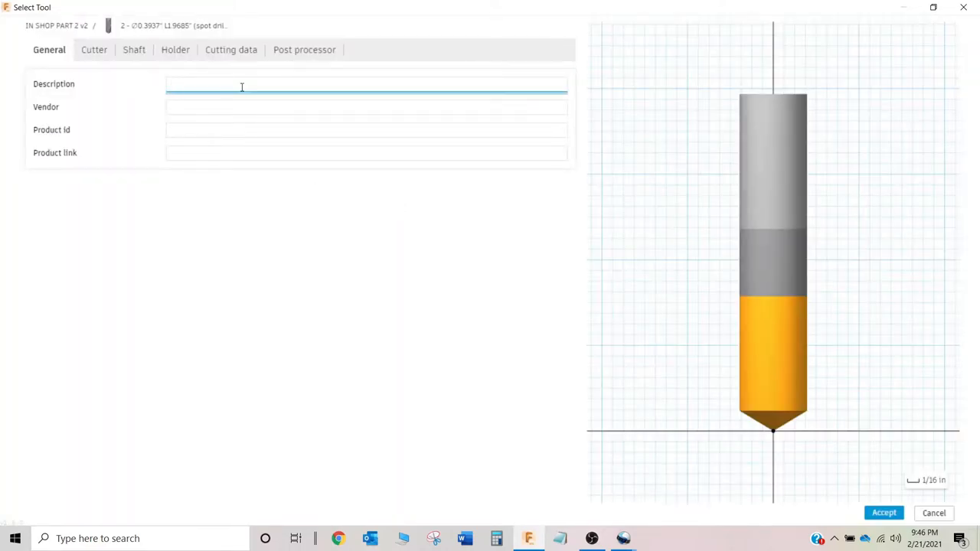
pyautogui.write('.250')
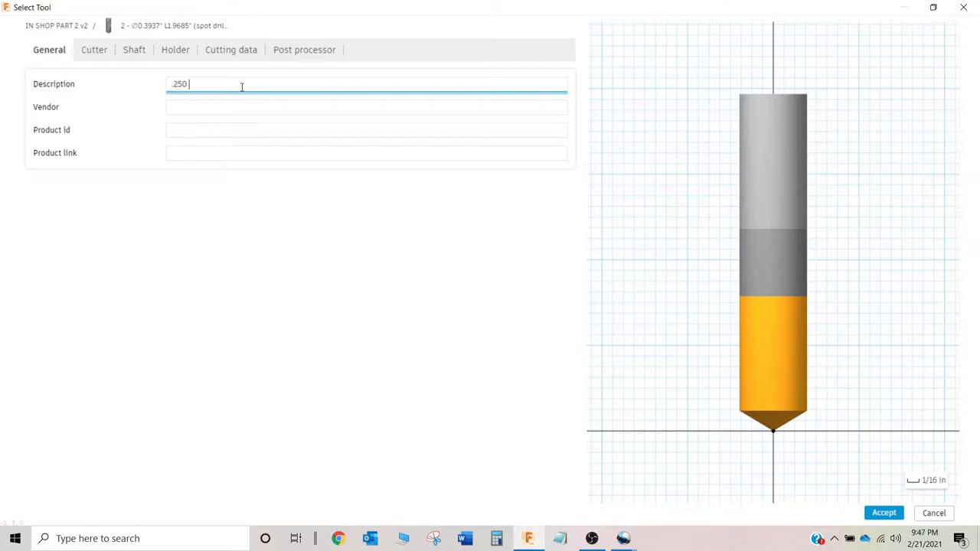
pyautogui.write('SPOT')
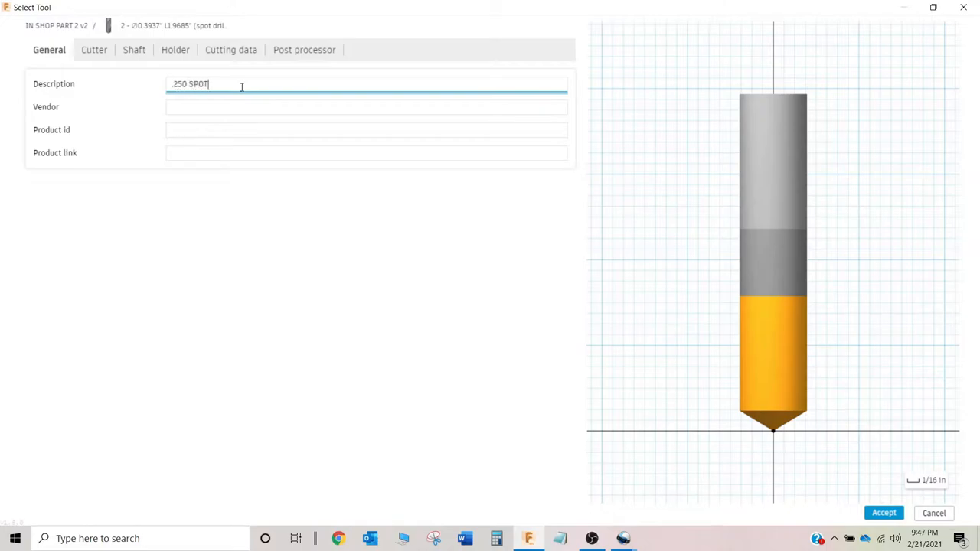
pyautogui.moveTo(94, 49)
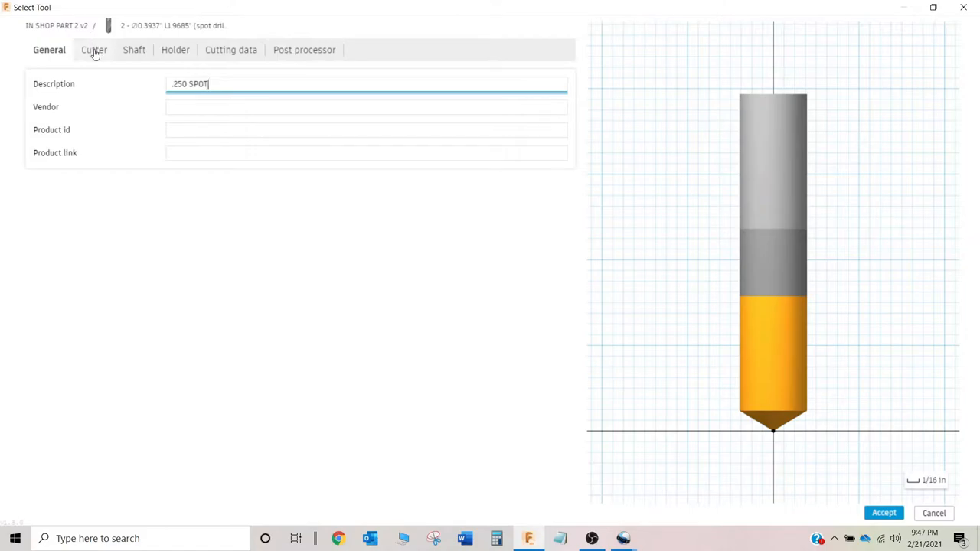
# Step: Set the spot drill's cutter to 0.25 in diameter with a 120-degree tip angle
pyautogui.click(93, 49)
pyautogui.write('.25')
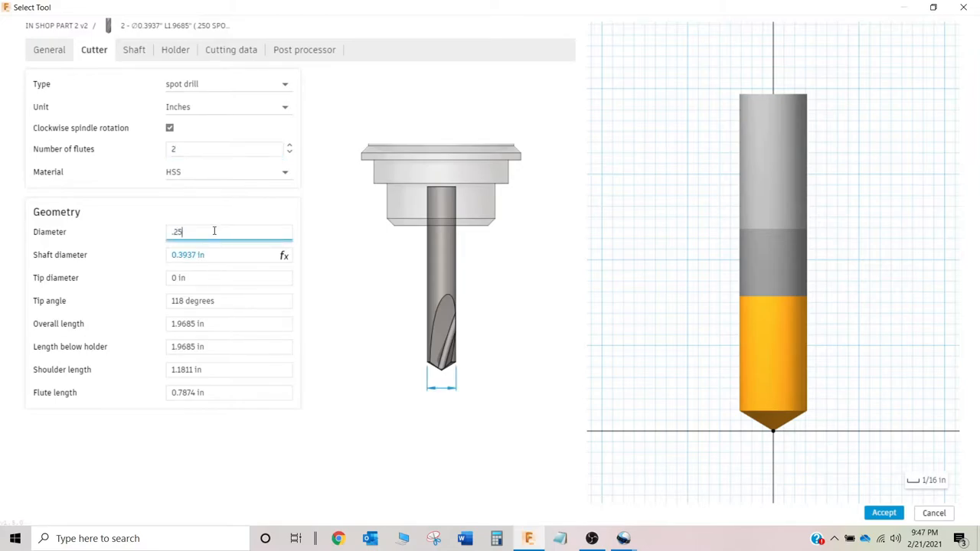
pyautogui.click(217, 254)
pyautogui.write('1')
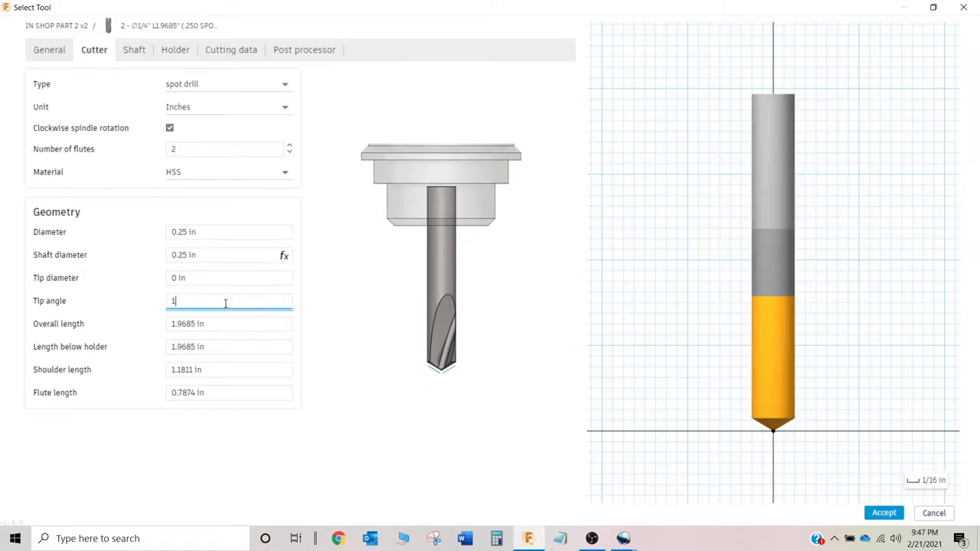
pyautogui.write('20')
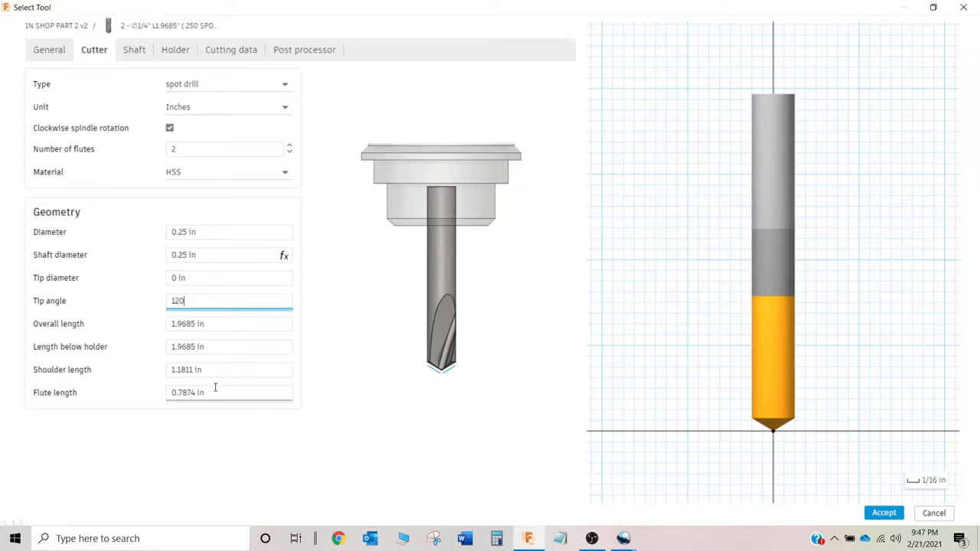
pyautogui.click(230, 392)
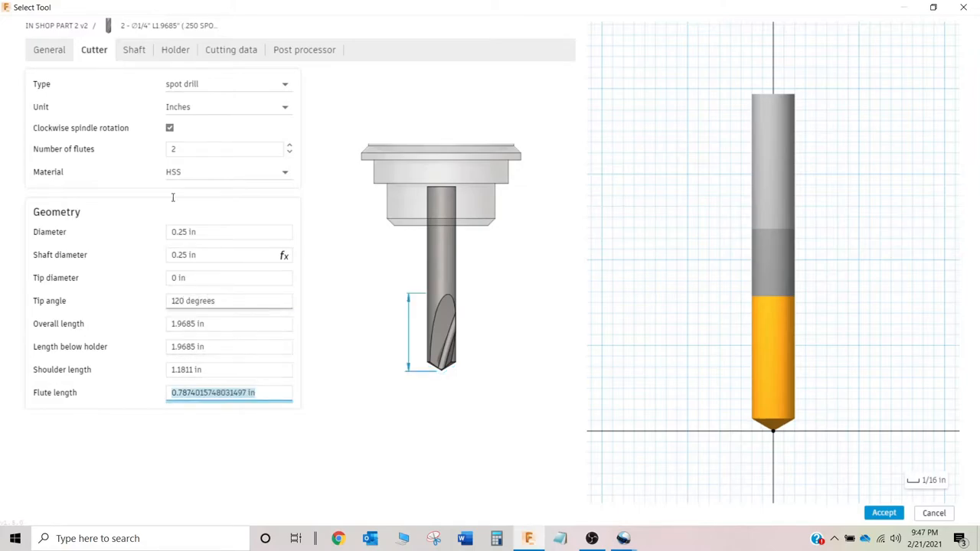
# Step: Review shaft and holder, then set cutting surface speed to 300 ft/min
pyautogui.click(135, 49)
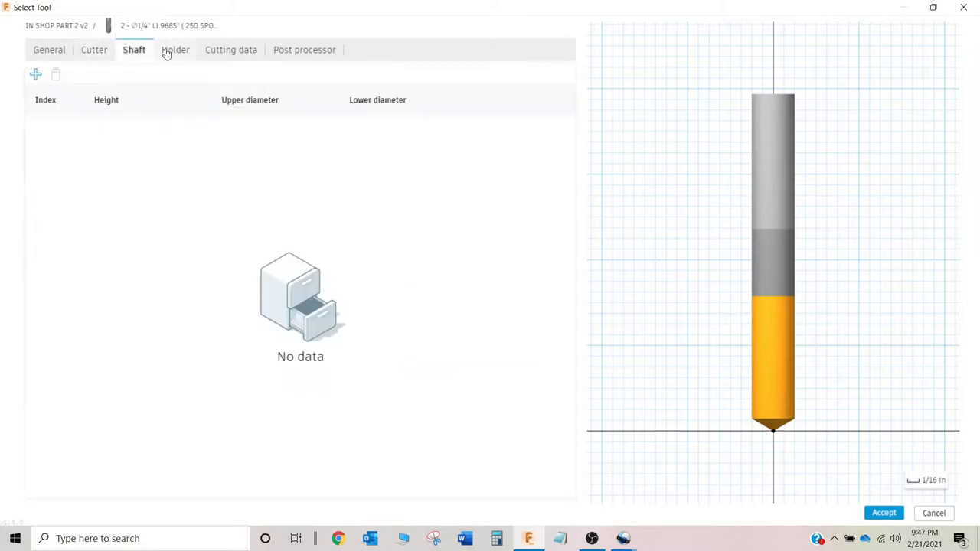
pyautogui.click(175, 49)
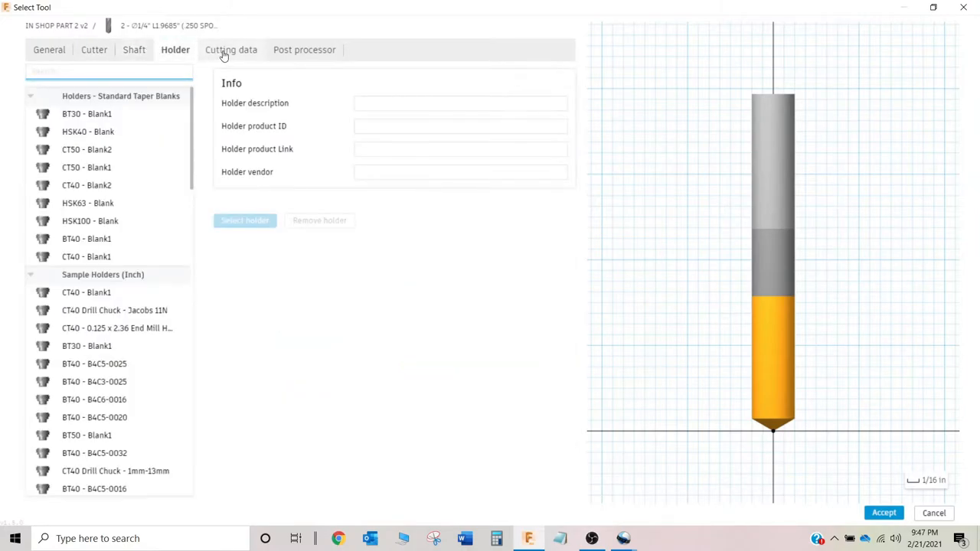
pyautogui.click(230, 49)
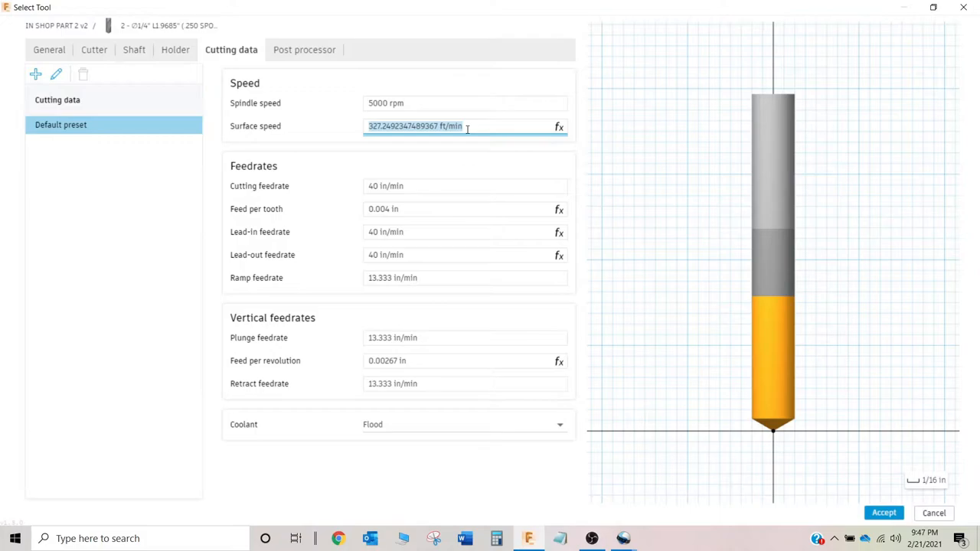
pyautogui.write('300 ft/min')
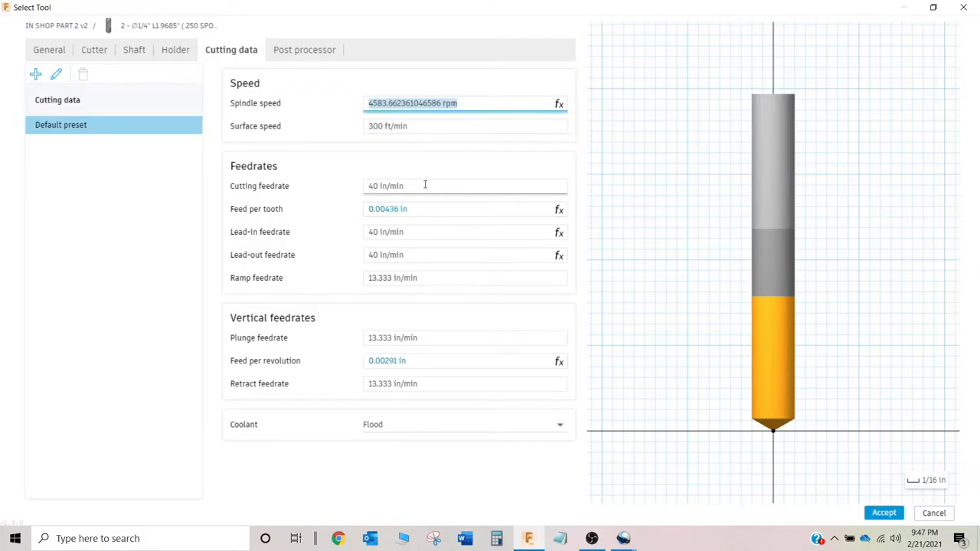
# Step: Set feed per tooth to 0.002 in and feed per revolution to 0.004 in
pyautogui.click(425, 185)
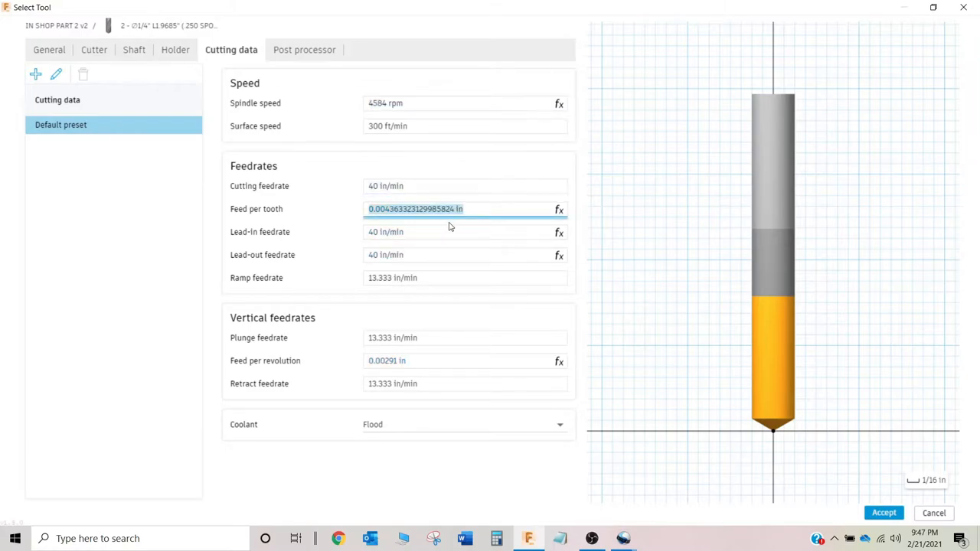
pyautogui.moveTo(407, 270)
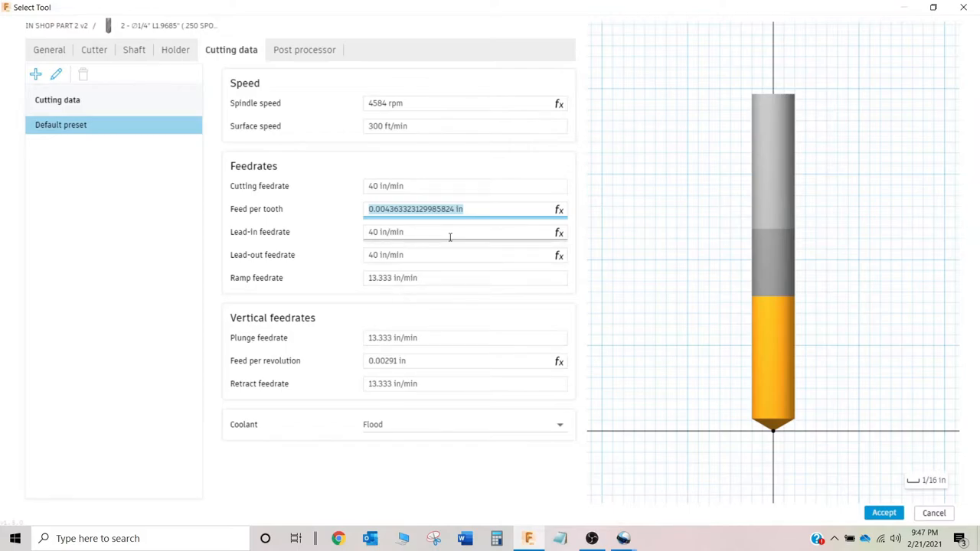
pyautogui.moveTo(450, 232)
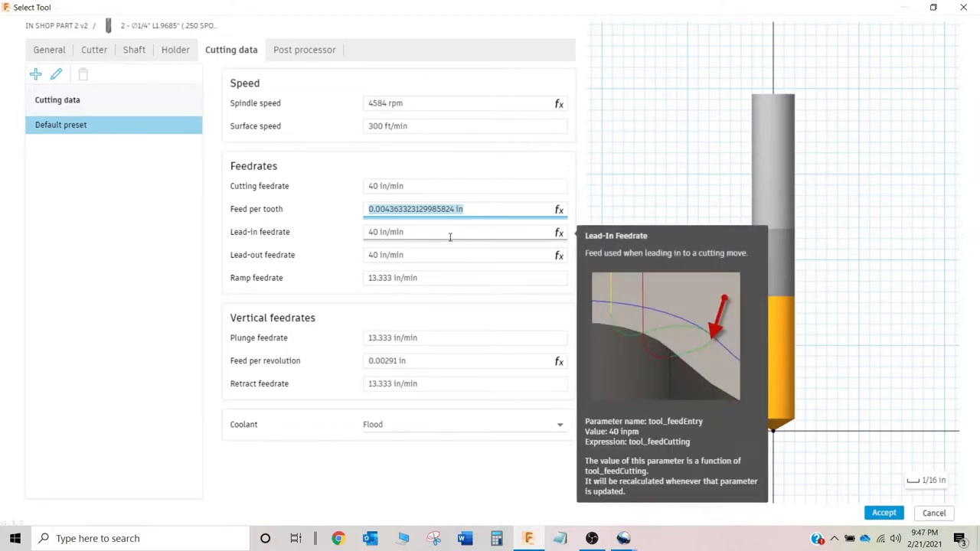
pyautogui.write('.004')
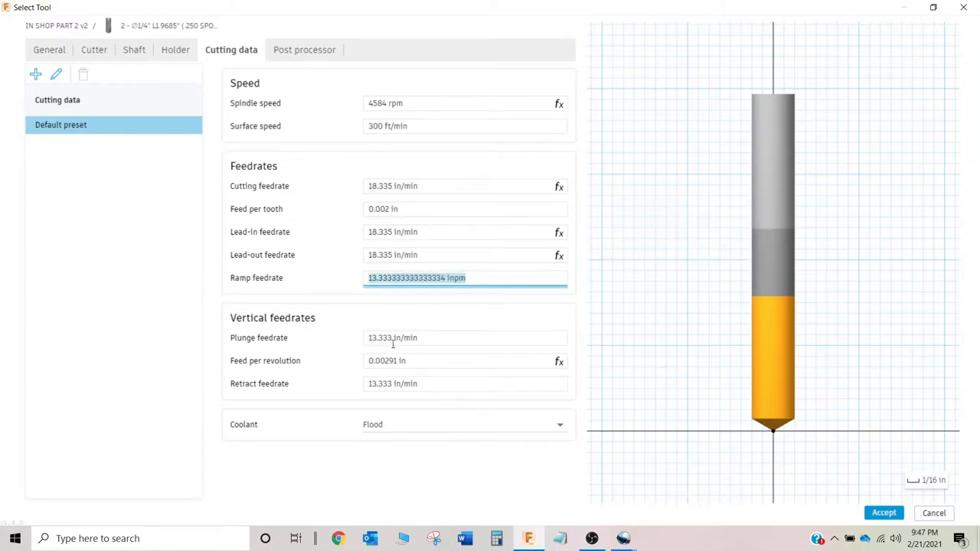
pyautogui.click(465, 362)
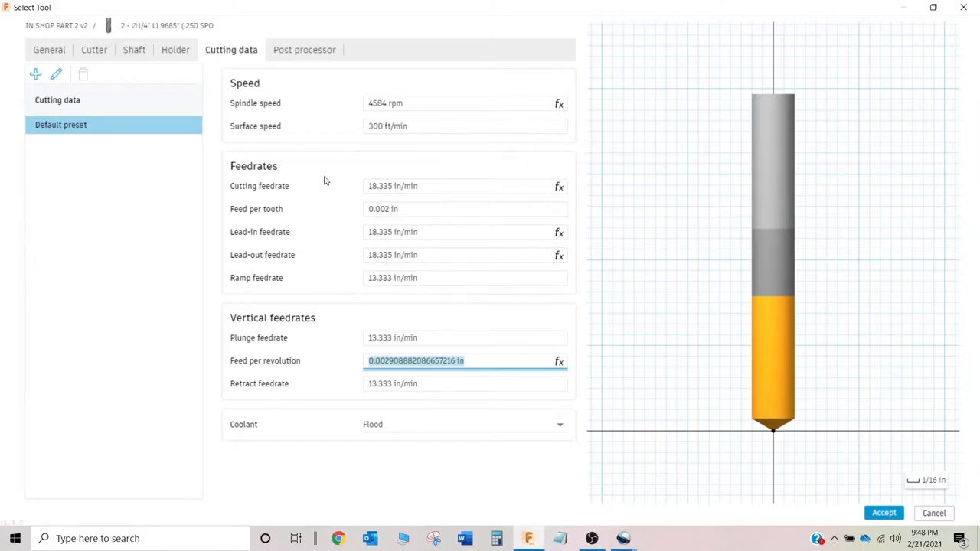
pyautogui.moveTo(375, 157)
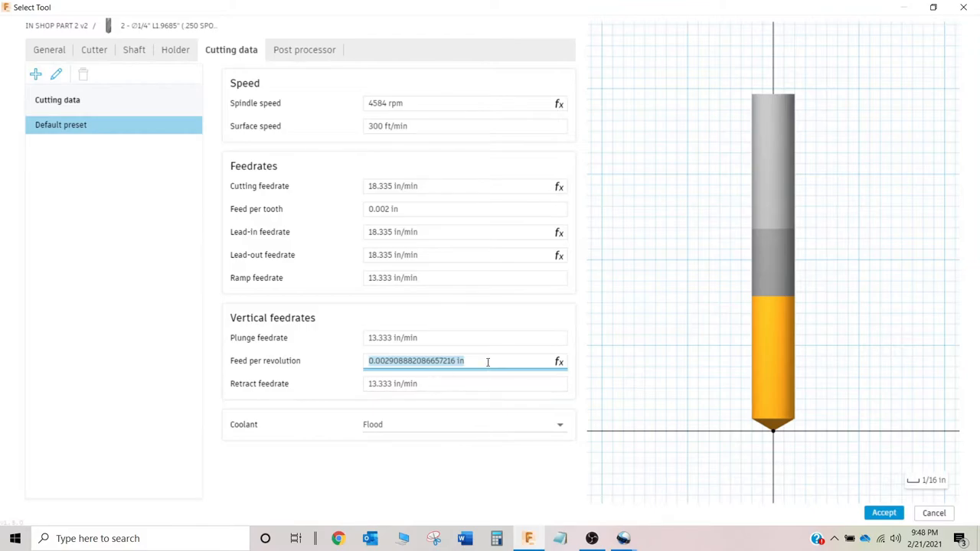
pyautogui.write('.004 in')
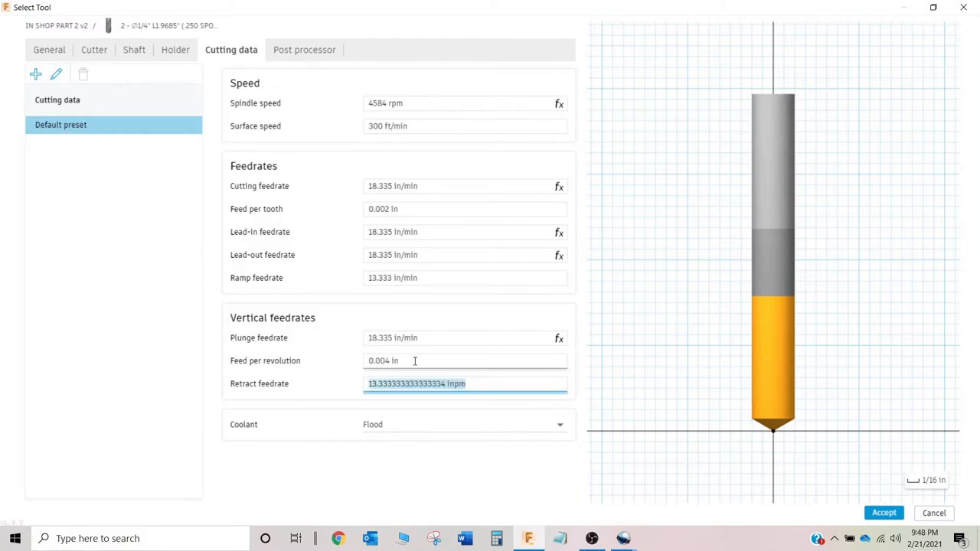
pyautogui.click(465, 362)
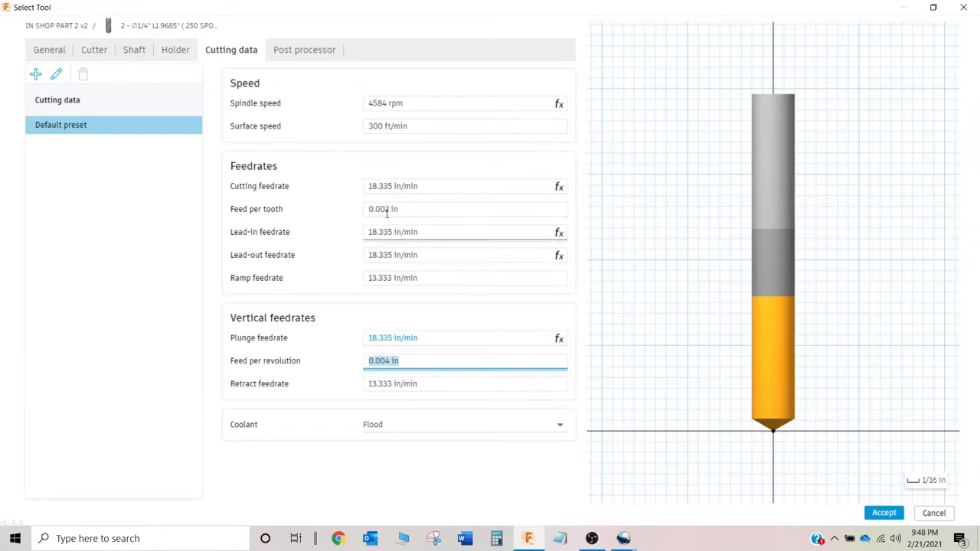
pyautogui.moveTo(382, 208)
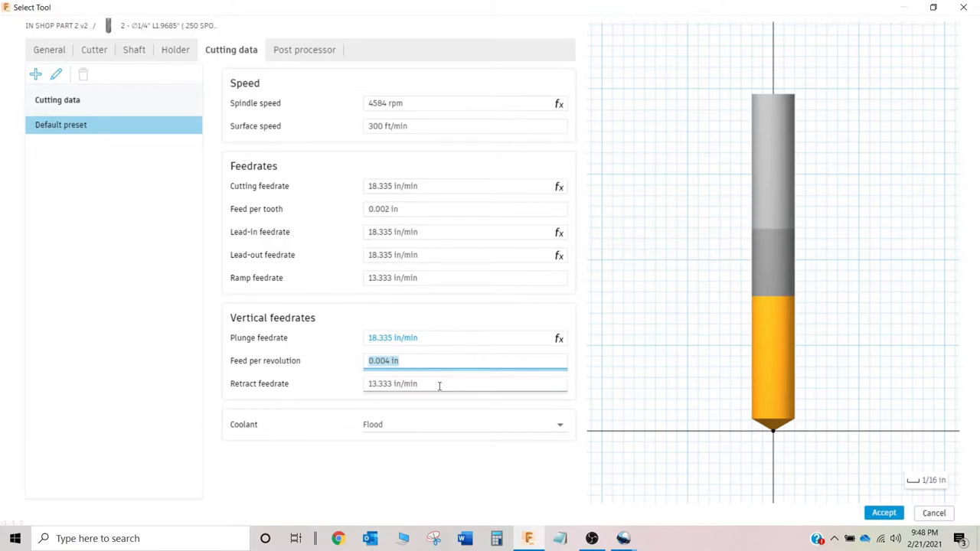
pyautogui.moveTo(419, 379)
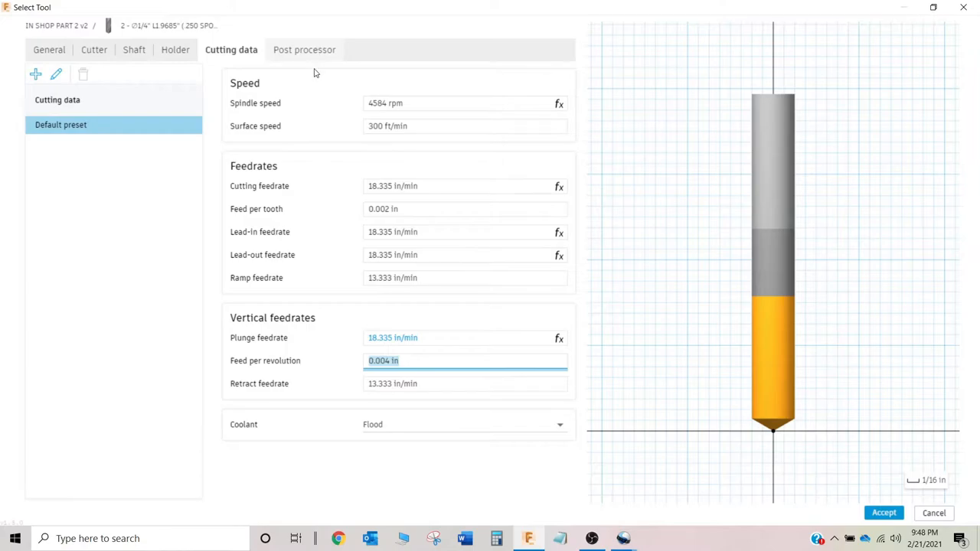
# Step: Give the tool the post-processor comment .250 SPOT and accept it into the library
pyautogui.click(303, 49)
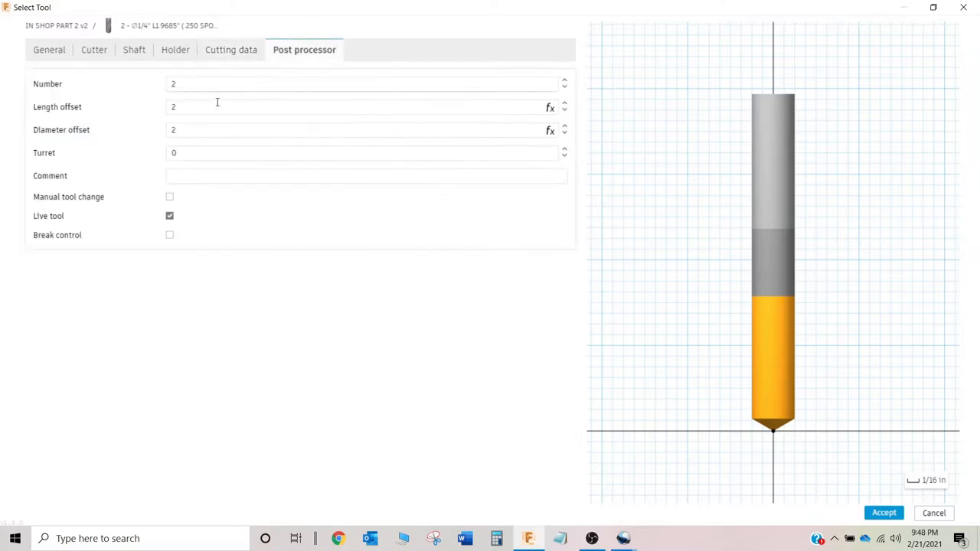
pyautogui.click(366, 176)
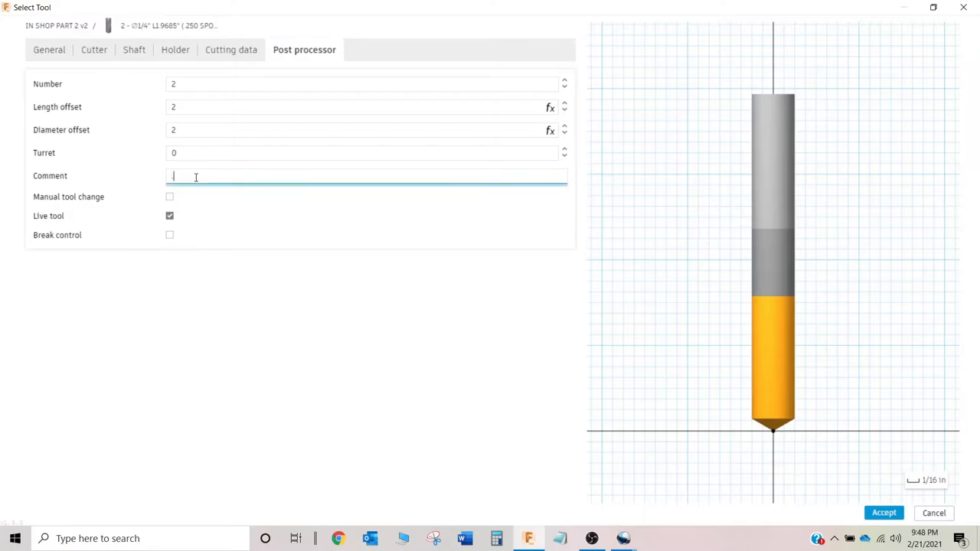
pyautogui.write('.250 SP')
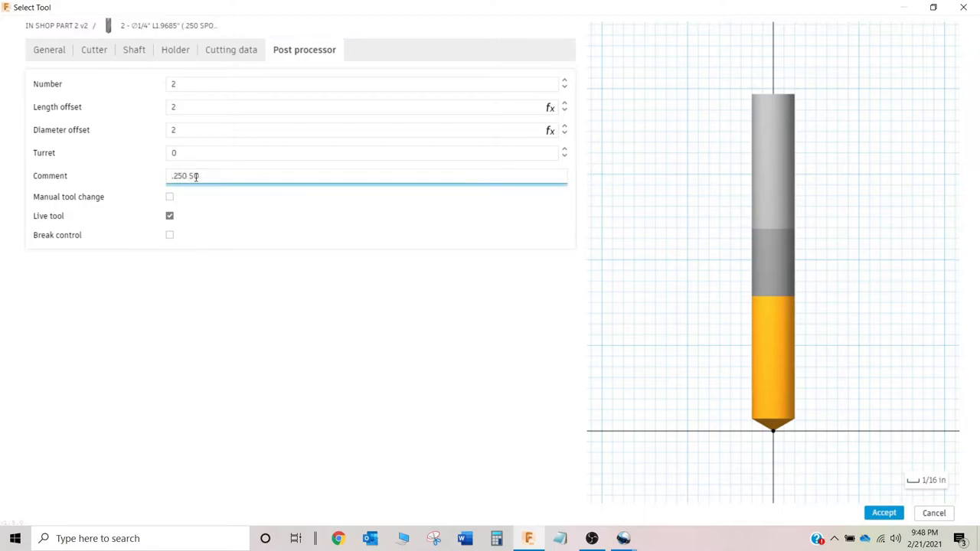
pyautogui.write('OT')
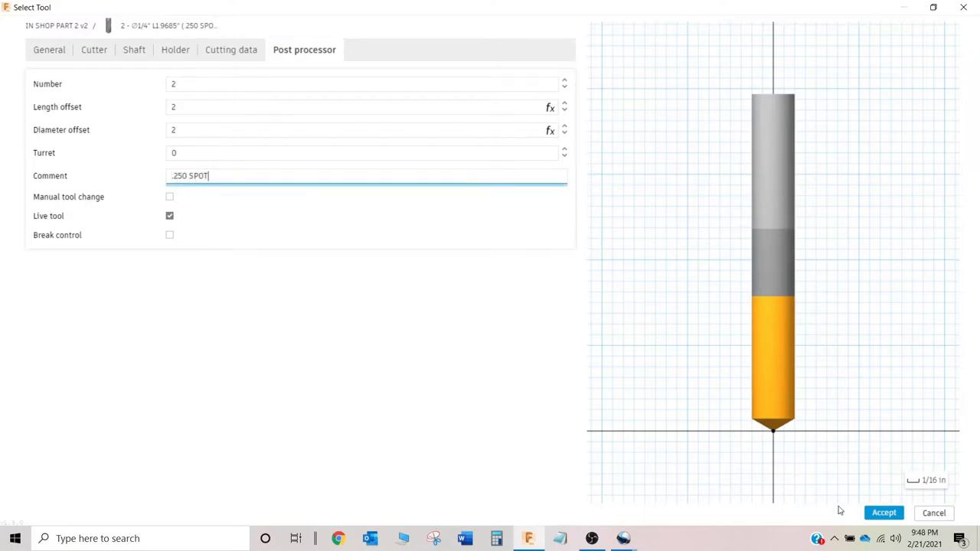
pyautogui.moveTo(883, 511)
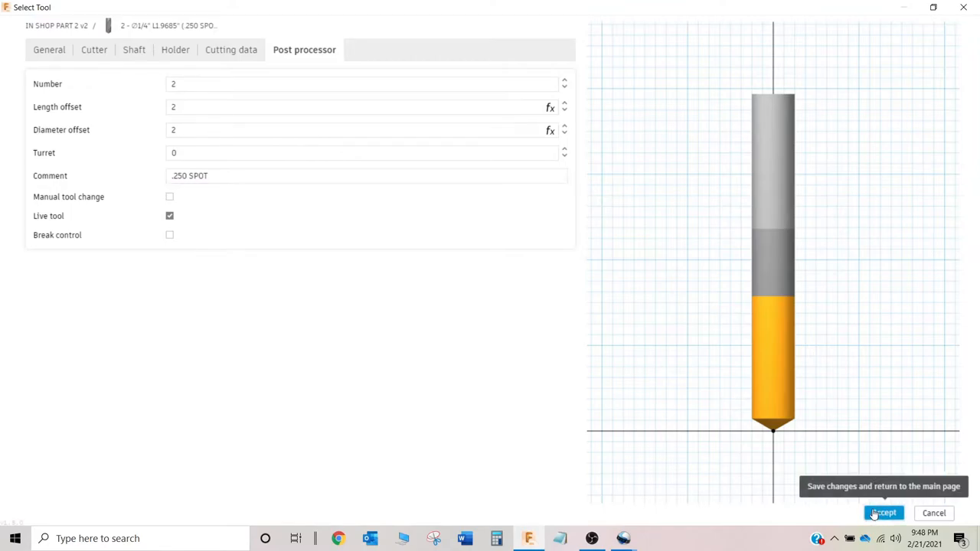
pyautogui.click(883, 513)
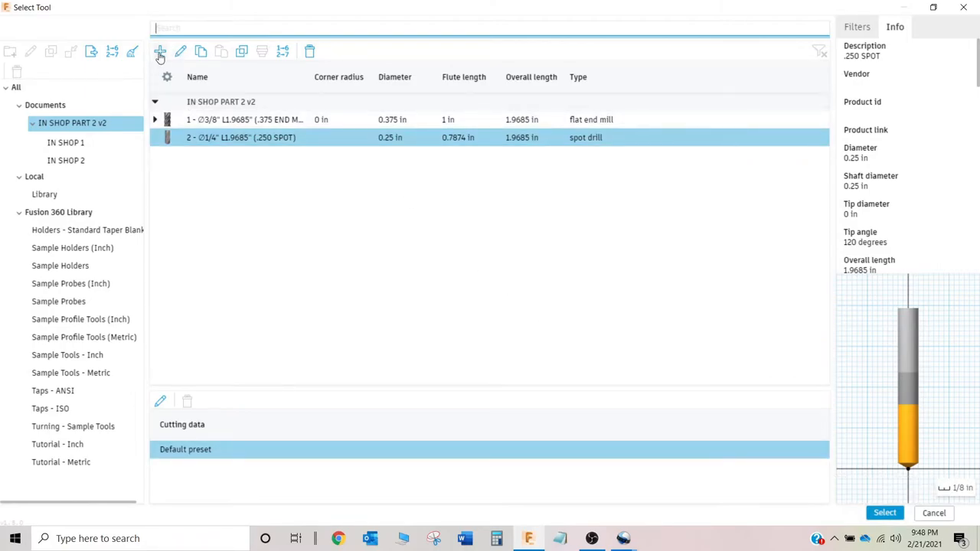
pyautogui.moveTo(159, 50)
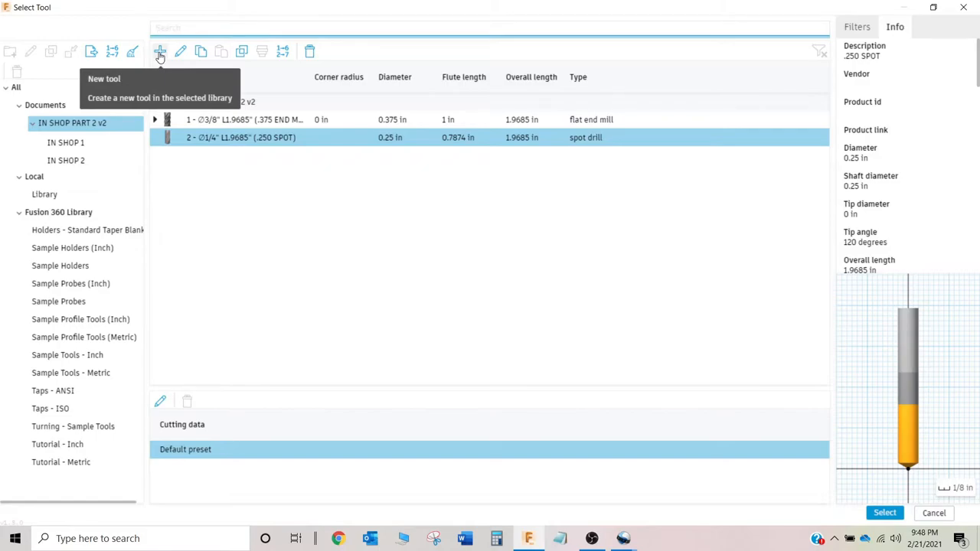
# Step: Create a new tool 3 described as .201 DRILL #7
pyautogui.click(159, 52)
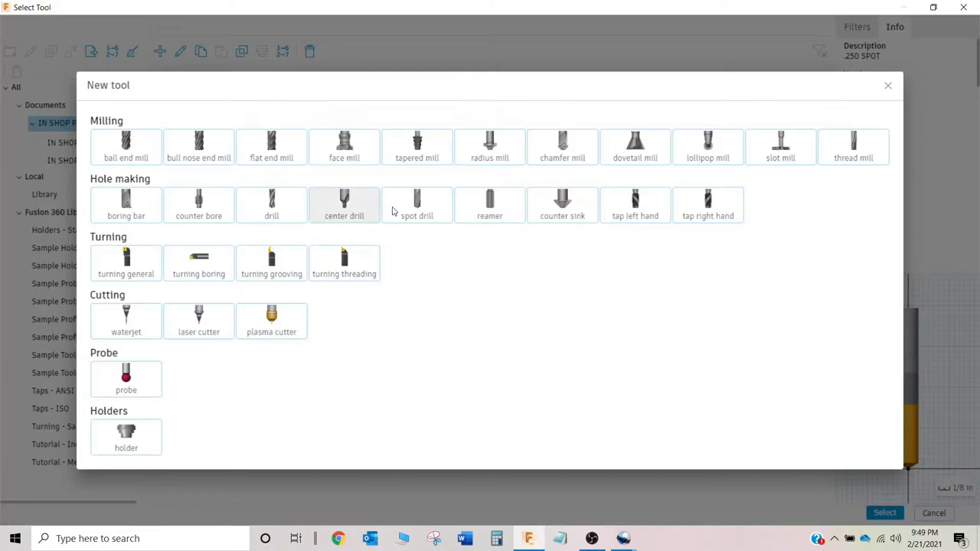
pyautogui.moveTo(271, 205)
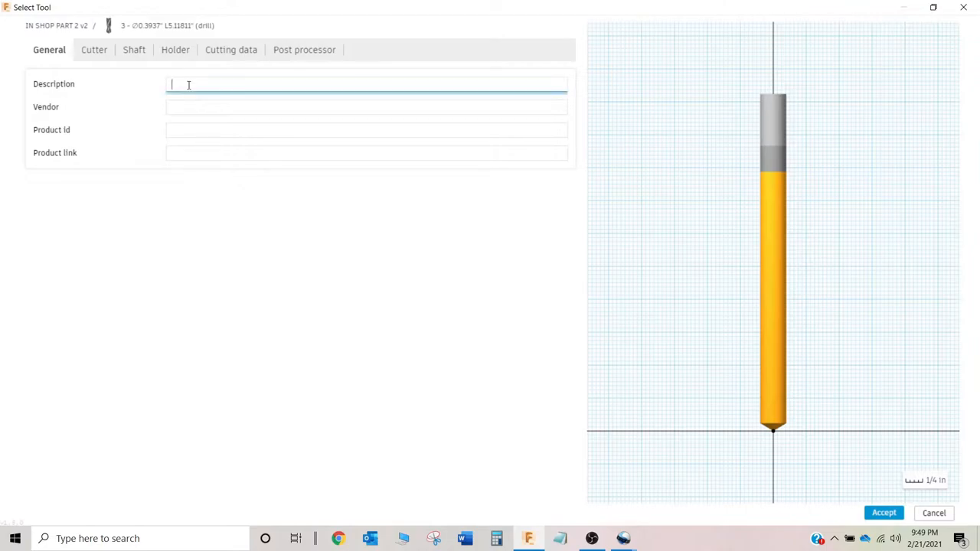
pyautogui.write('.201 DRILL #')
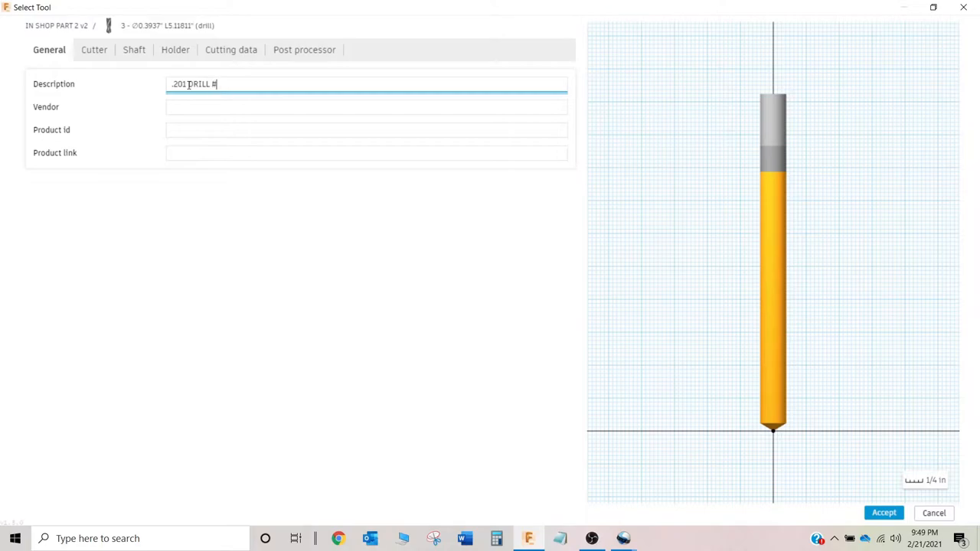
pyautogui.write('7')
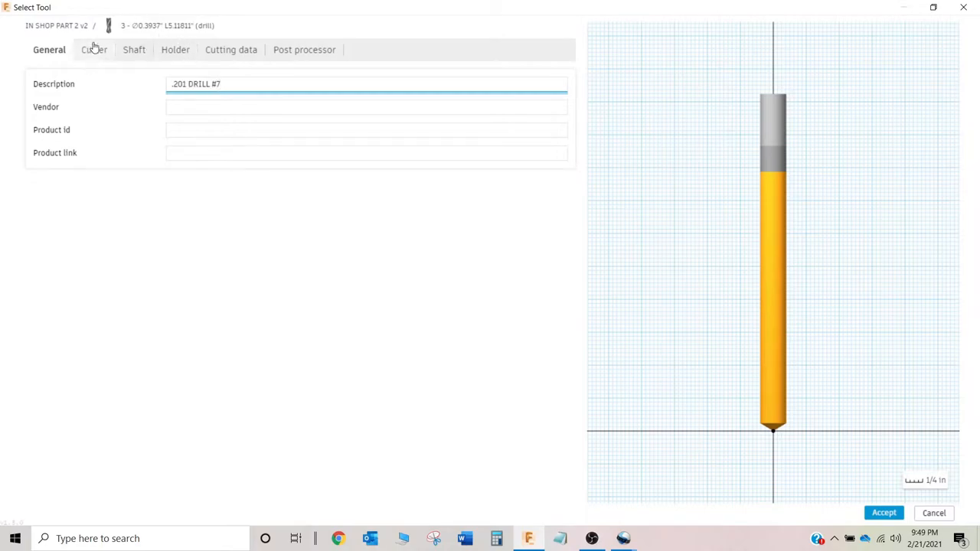
# Step: Set the drill's cutter diameter to 0.201 in, keeping the 118° tip angle
pyautogui.click(93, 49)
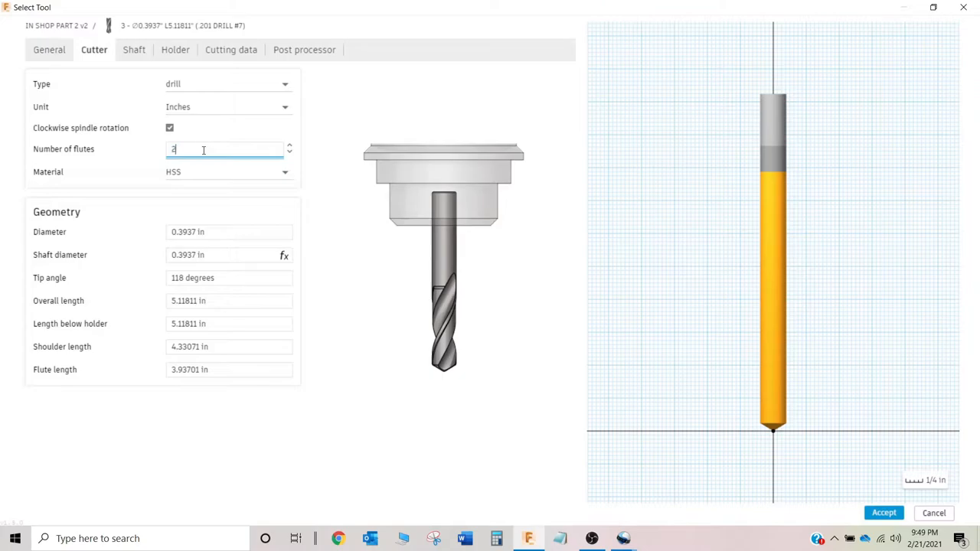
pyautogui.click(228, 231)
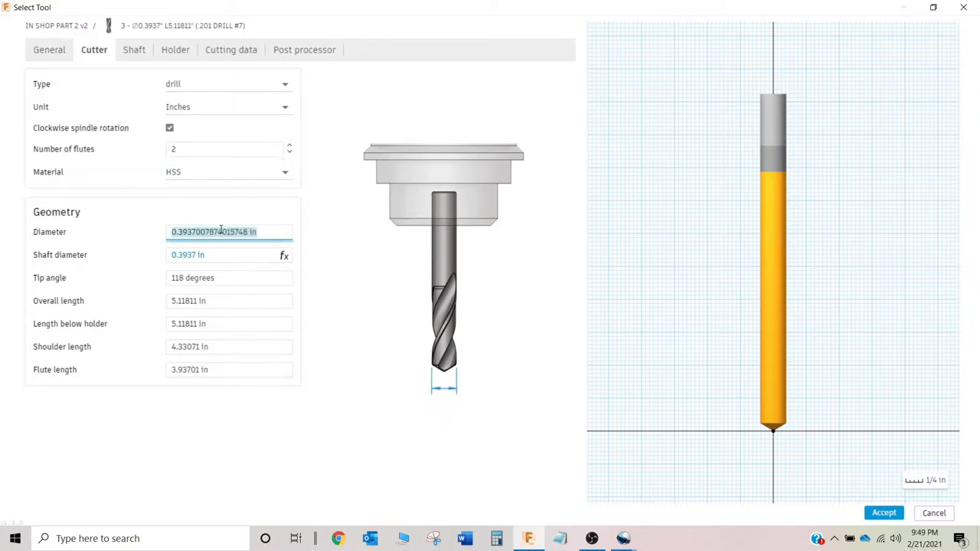
pyautogui.write('.201')
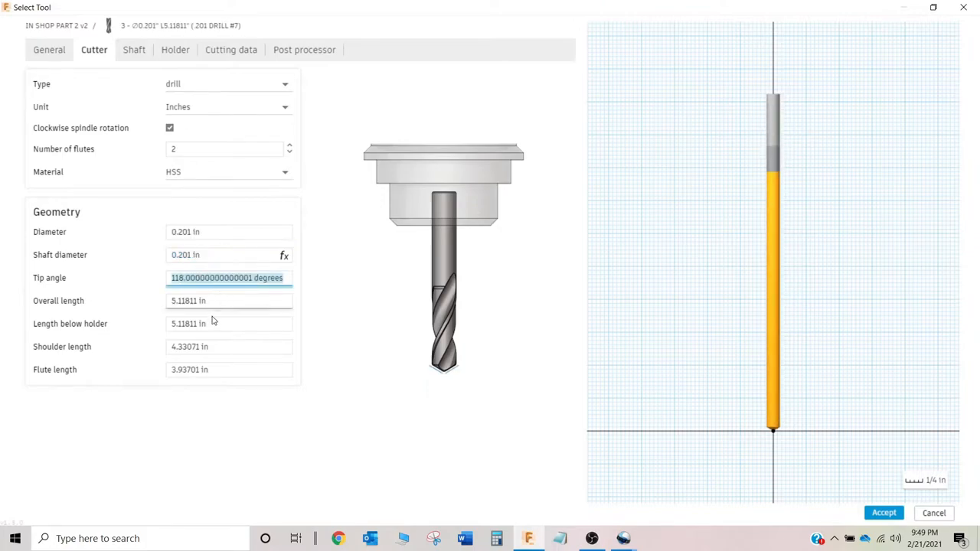
pyautogui.moveTo(214, 358)
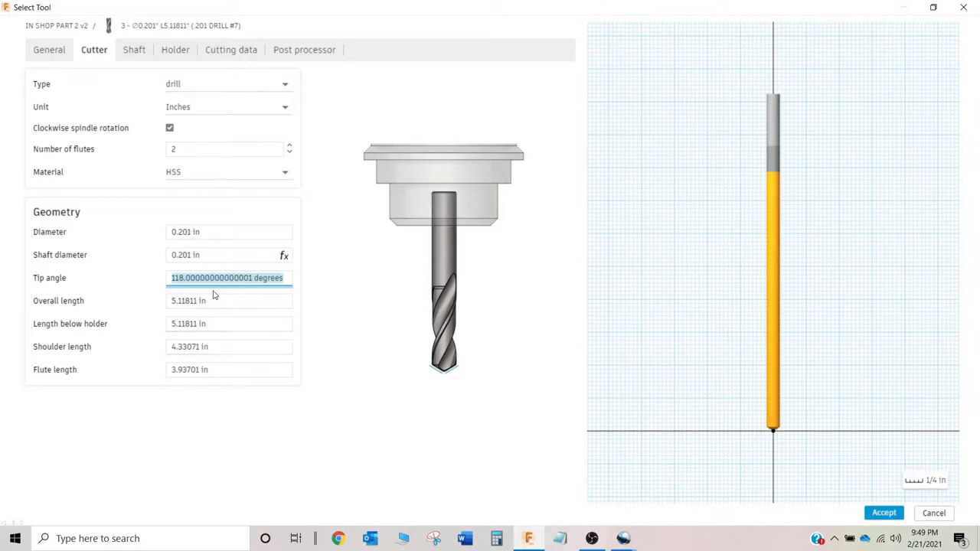
pyautogui.moveTo(228, 300)
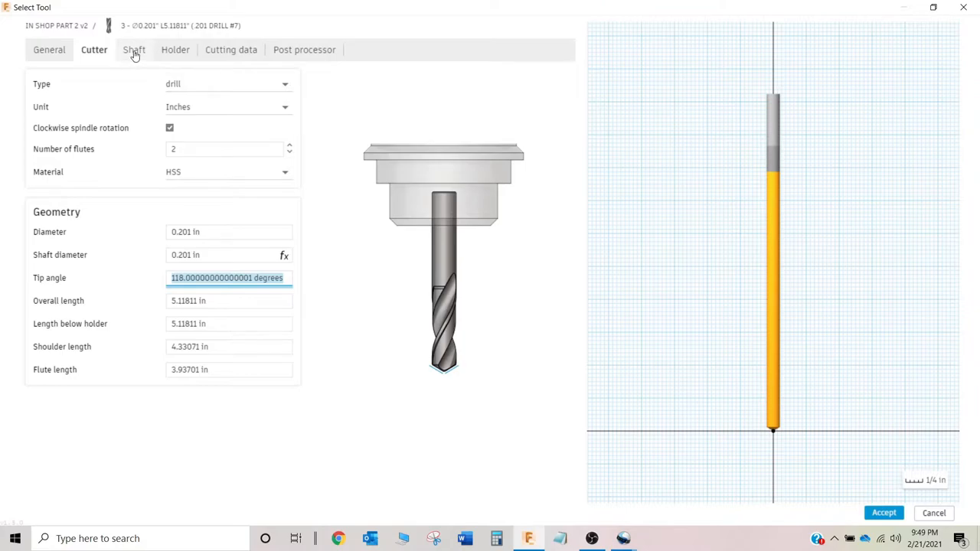
# Step: Set the drill's cutting data to 250 ft/min surface speed and 0.004 in feed per revolution
pyautogui.click(135, 49)
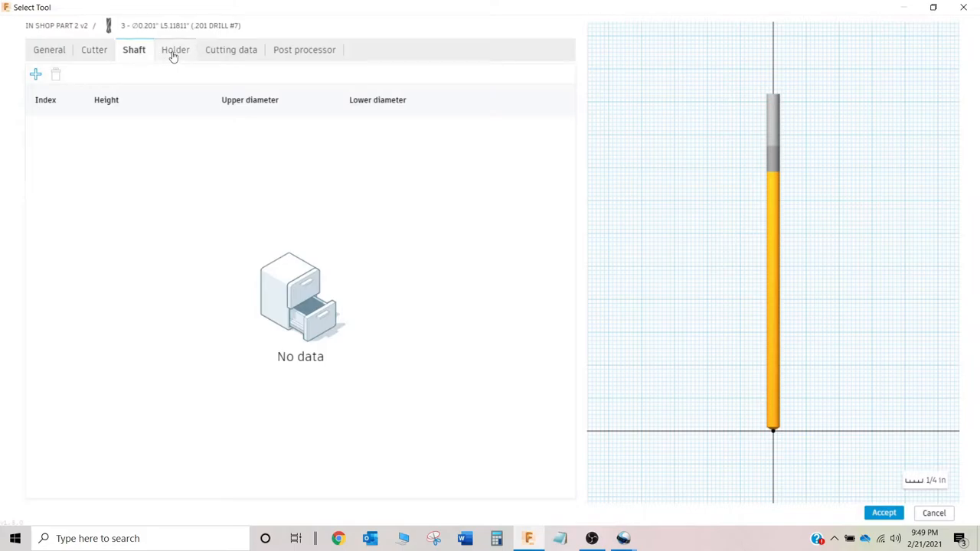
pyautogui.click(230, 49)
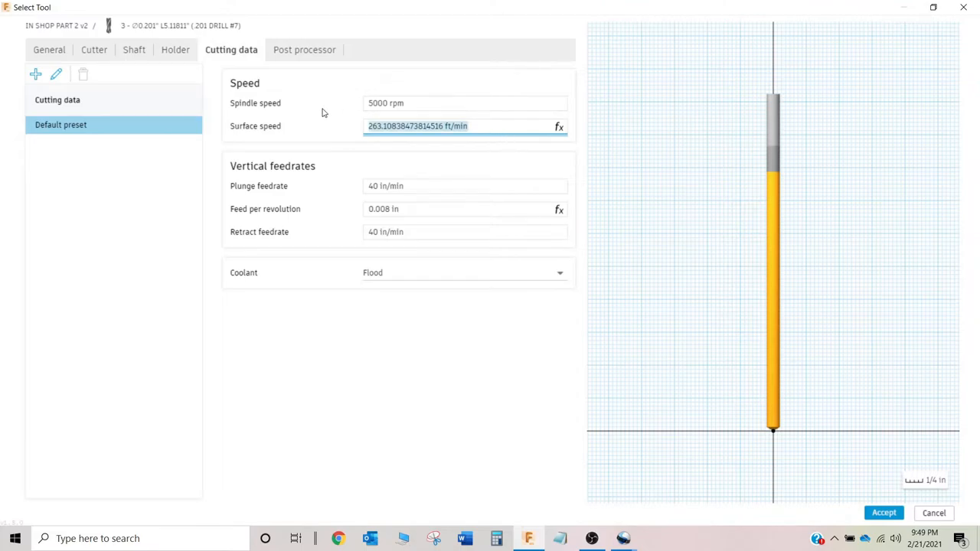
pyautogui.write('250 ft/min')
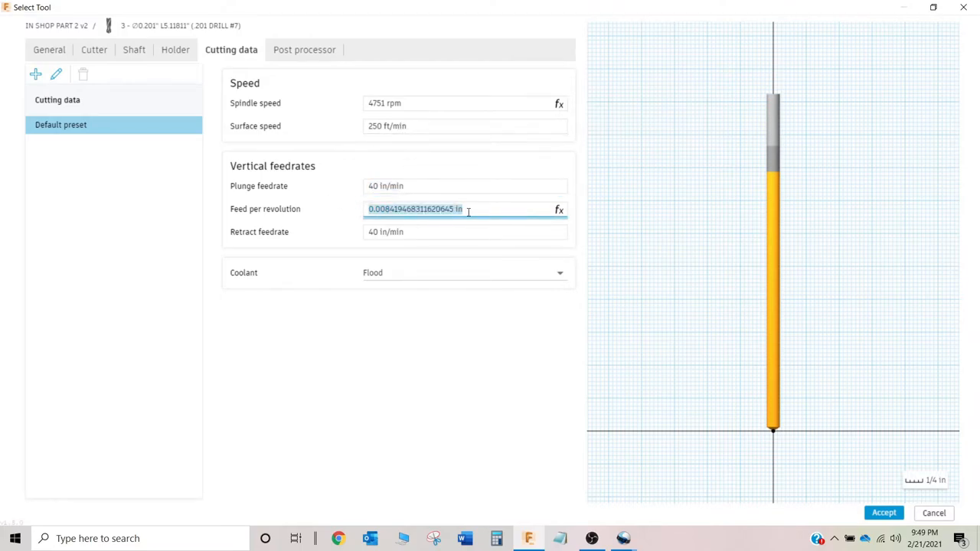
pyautogui.write('.004 in')
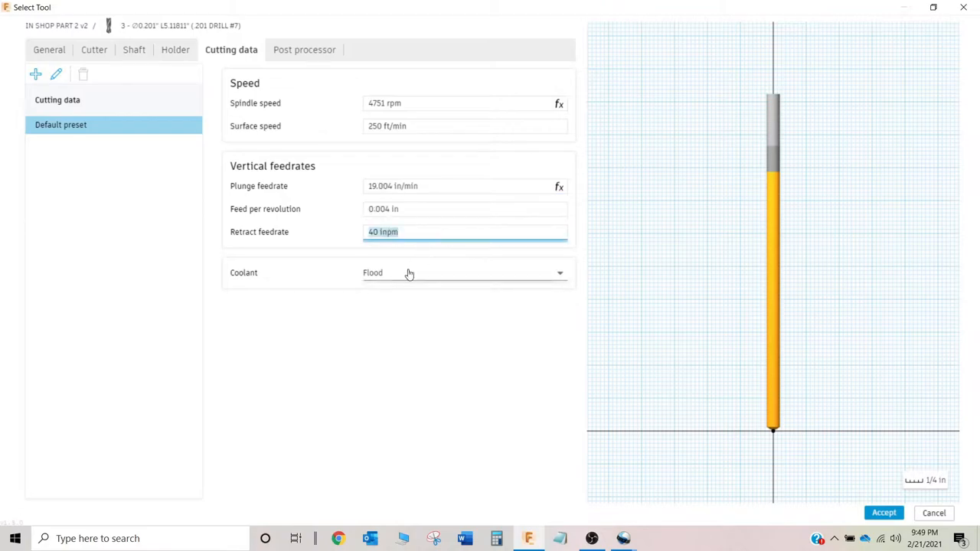
pyautogui.moveTo(303, 49)
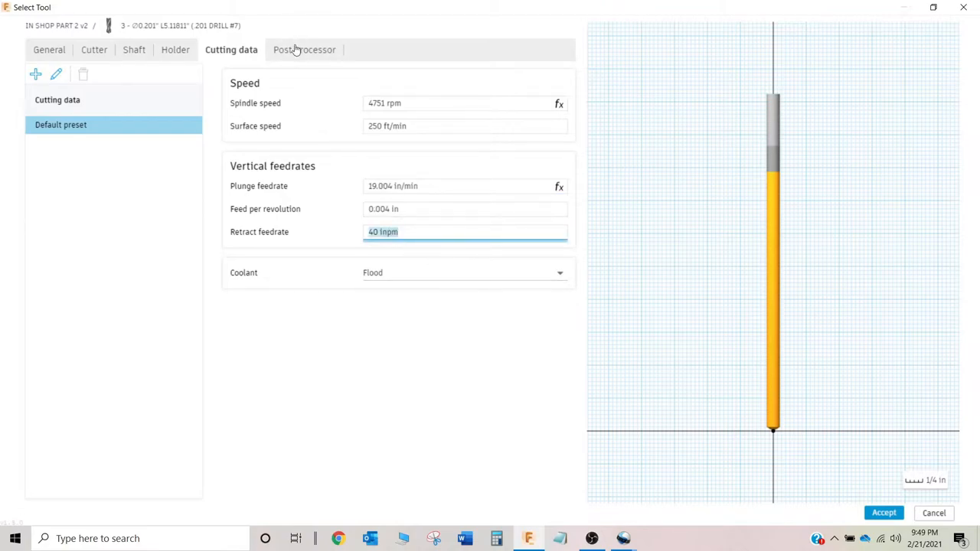
# Step: Add the post-processor comment .201 DRILL #7 and save the drill to the library
pyautogui.click(303, 49)
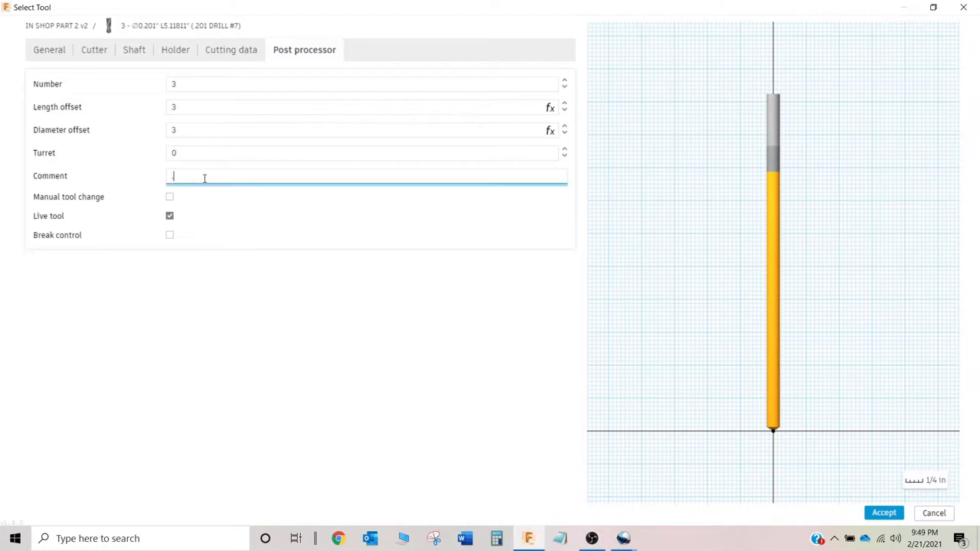
pyautogui.write('.201 DT')
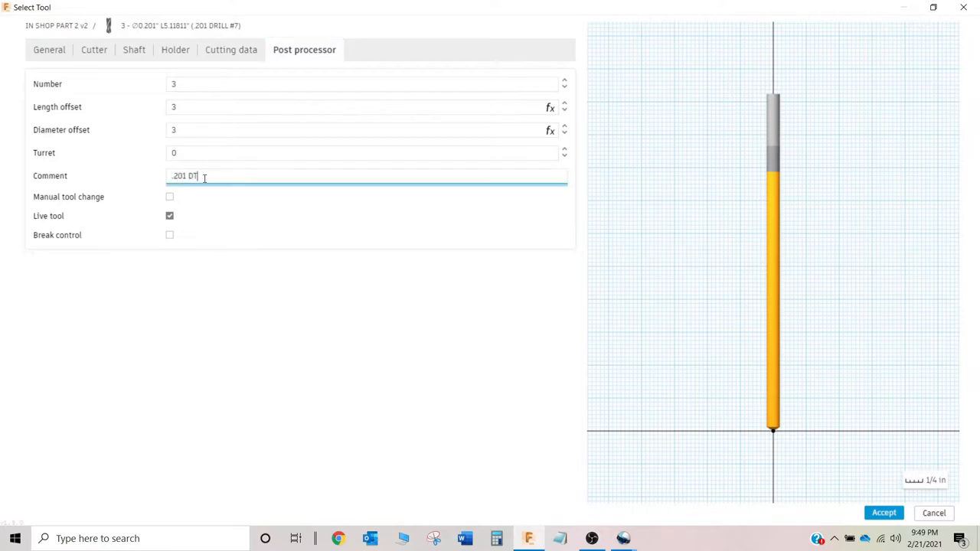
pyautogui.write('RILL #7')
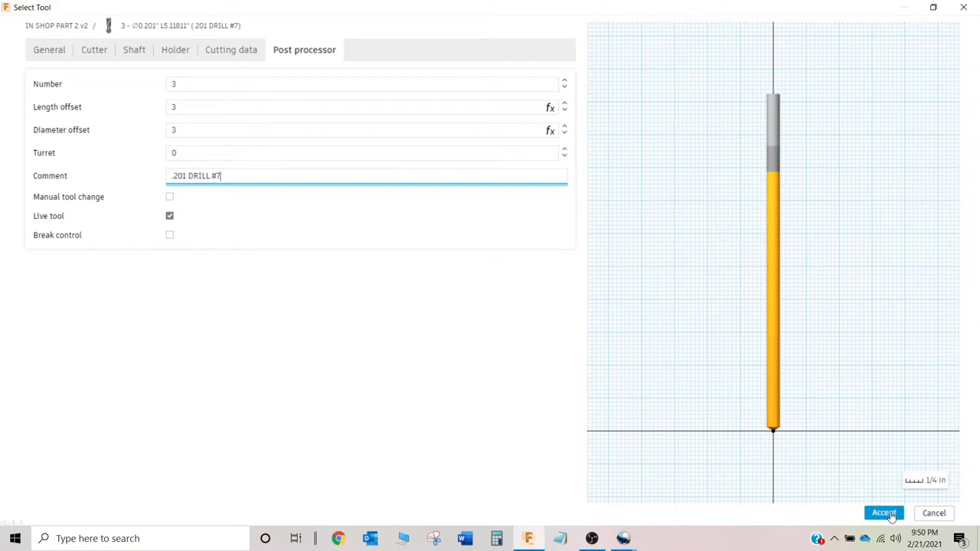
pyautogui.click(883, 512)
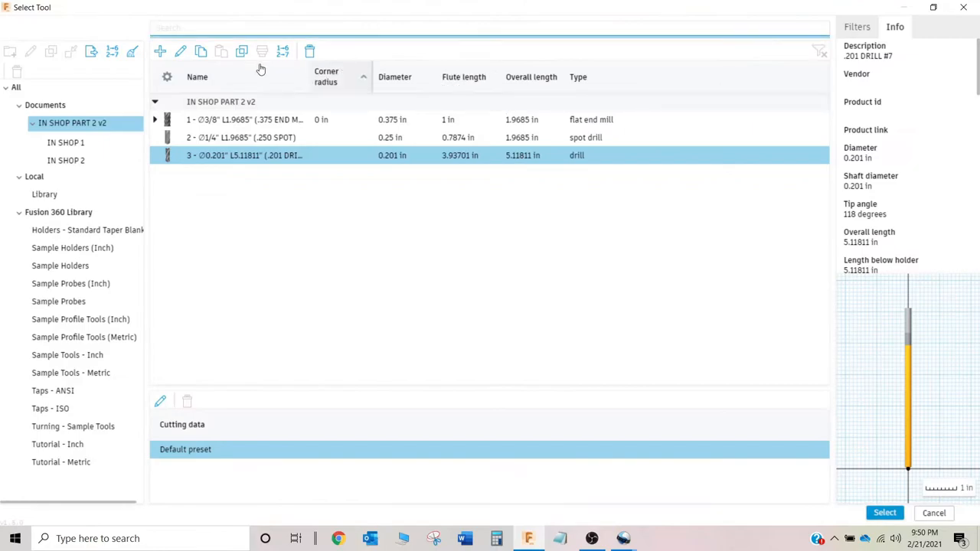
# Step: Edit tool 4 and describe it as 1/4-20 CUTTING TAP
pyautogui.click(159, 50)
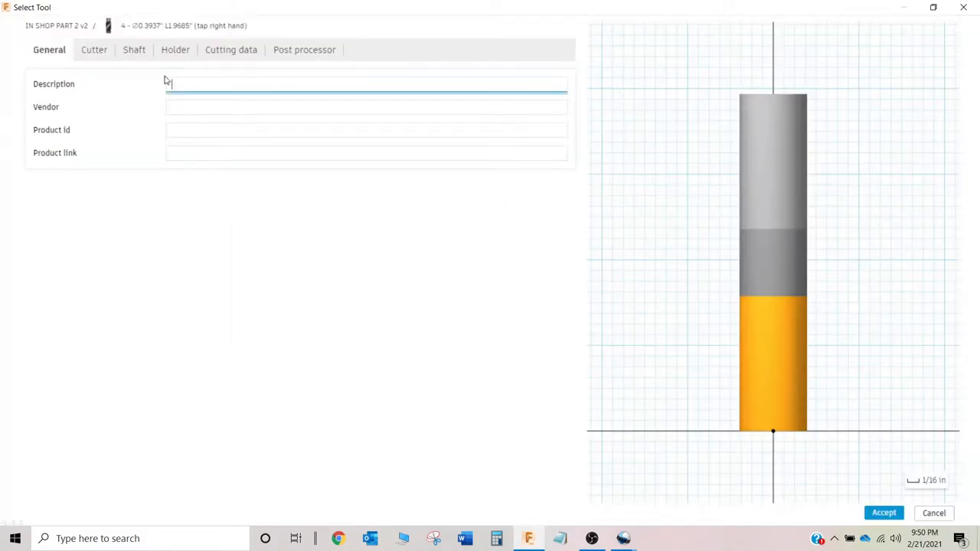
pyautogui.write('1/4-20 CU')
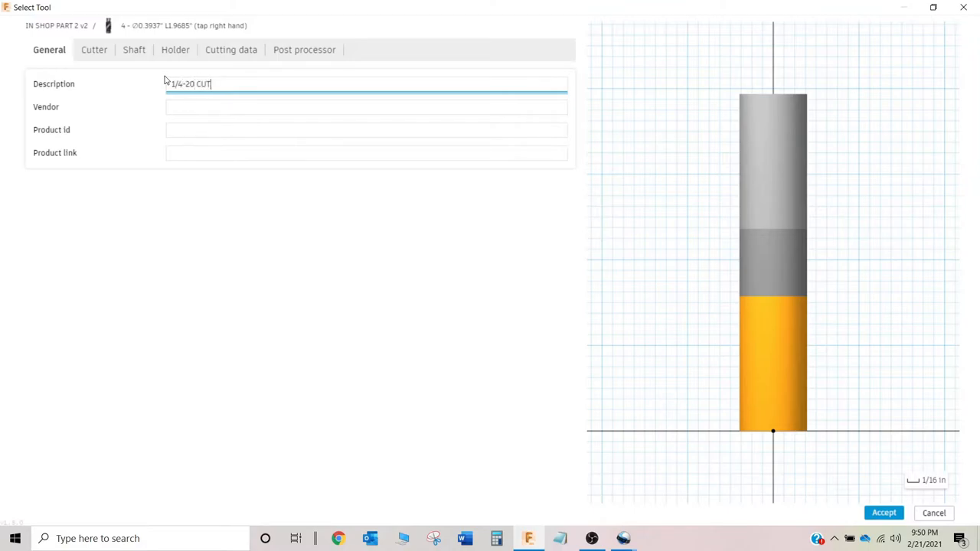
pyautogui.write('TING TAP')
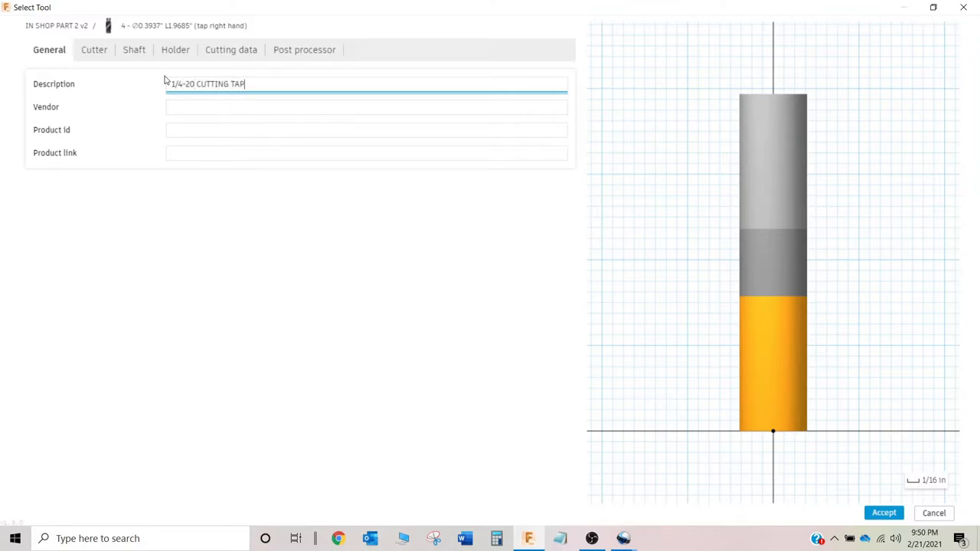
pyautogui.moveTo(93, 49)
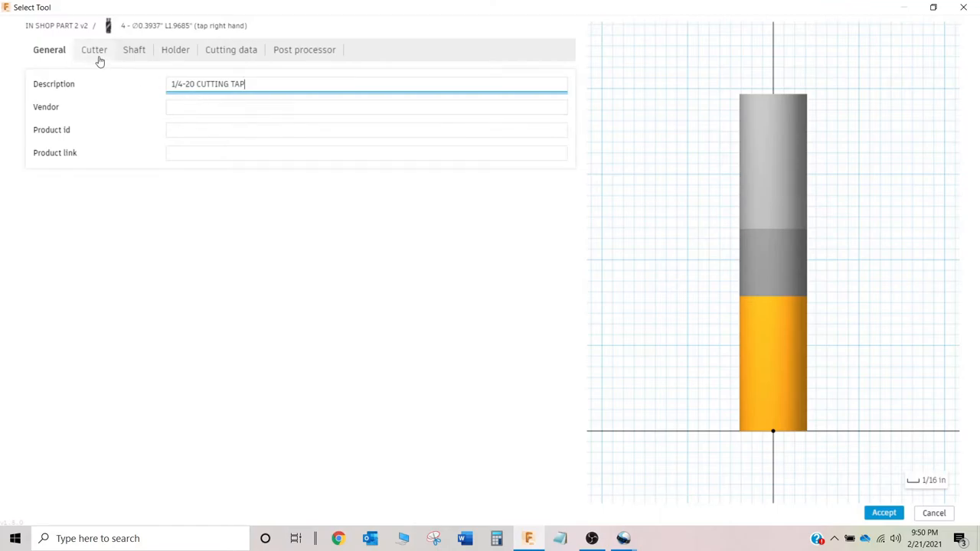
# Step: Set the tap's cutter diameter to 0.250 in
pyautogui.click(94, 49)
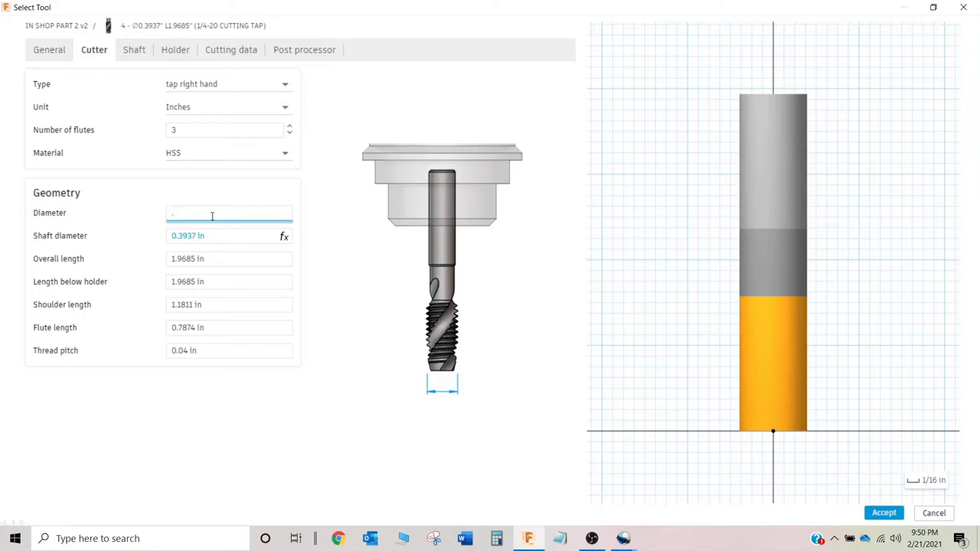
pyautogui.write('.250')
pyautogui.click(228, 350)
pyautogui.write('(1/20)')
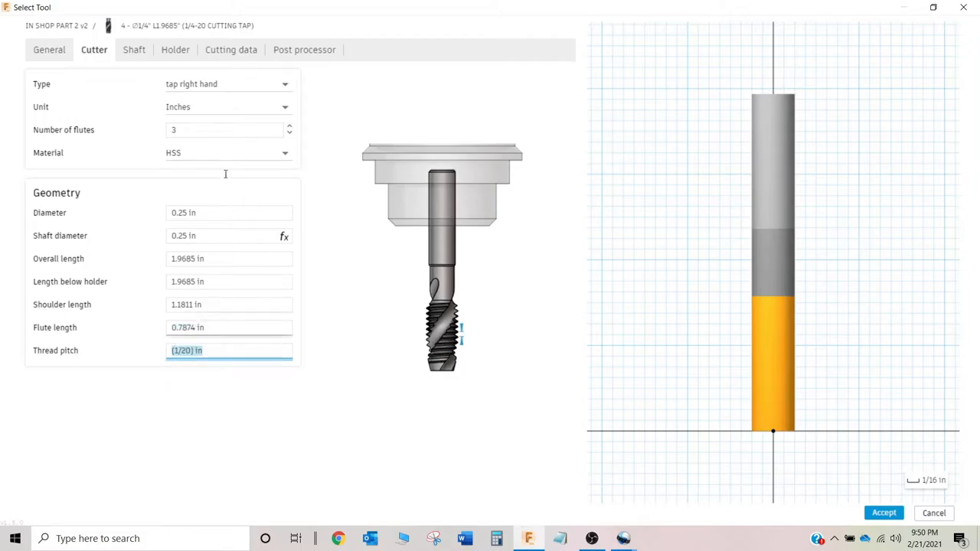
# Step: Set the tap's spindle speed to 400 rpm in Cutting data, giving about 26.18 ft/min surface speed
pyautogui.click(135, 49)
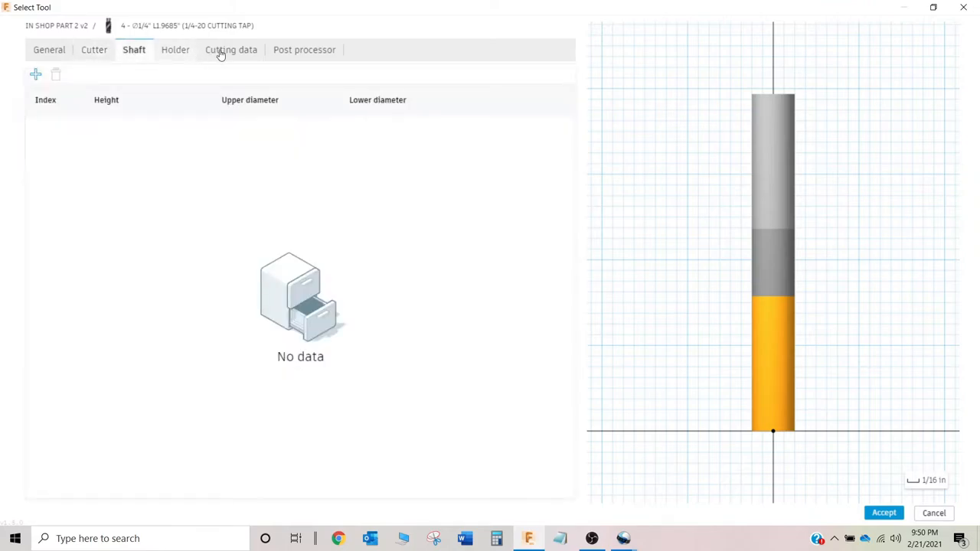
pyautogui.click(230, 49)
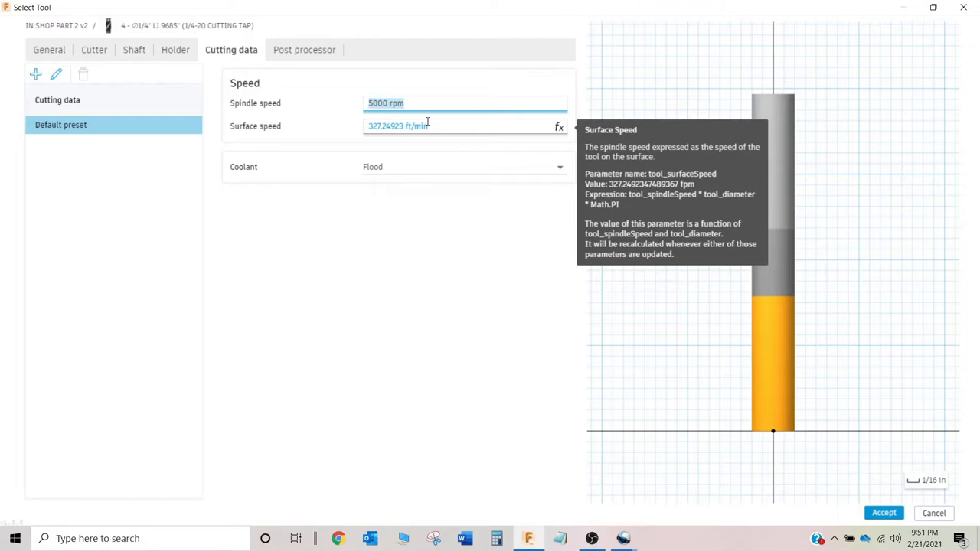
pyautogui.write('20')
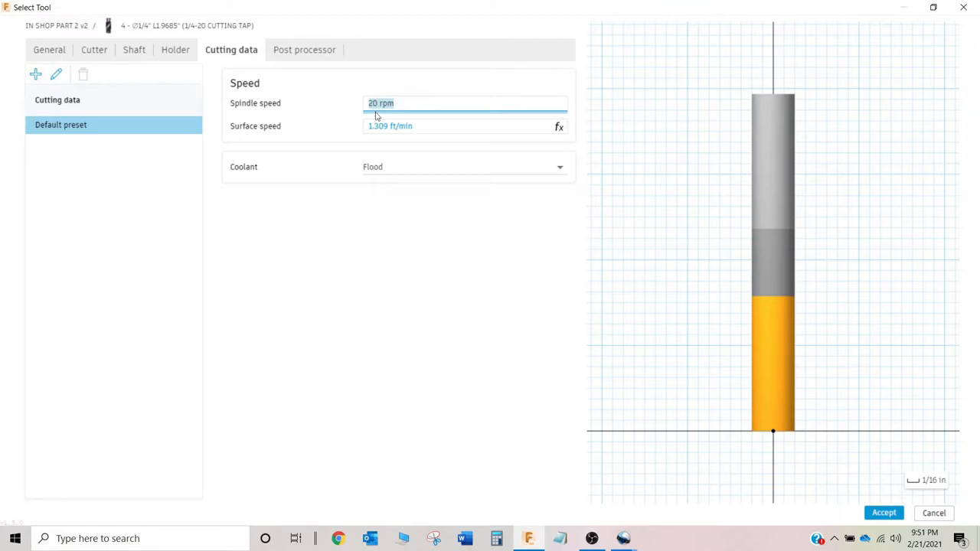
pyautogui.moveTo(380, 119)
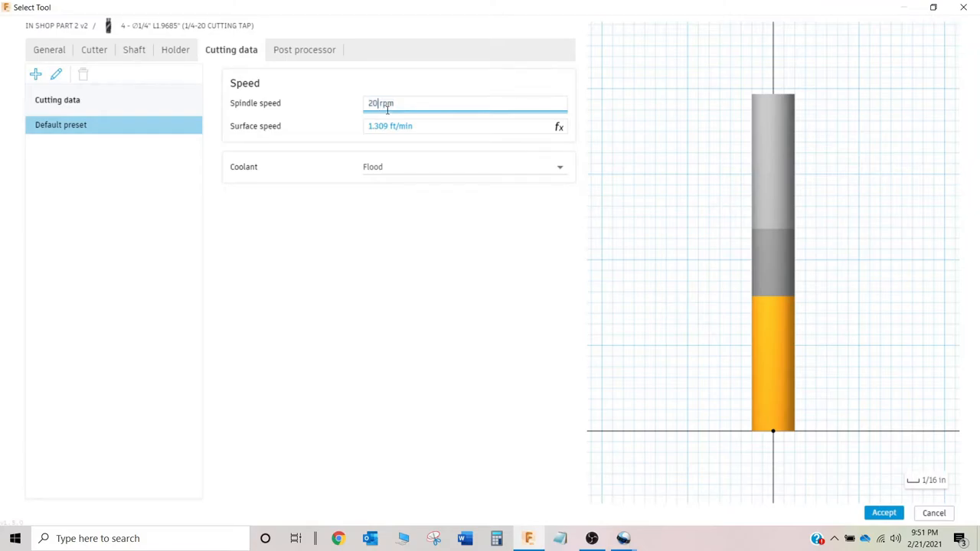
pyautogui.moveTo(390, 126)
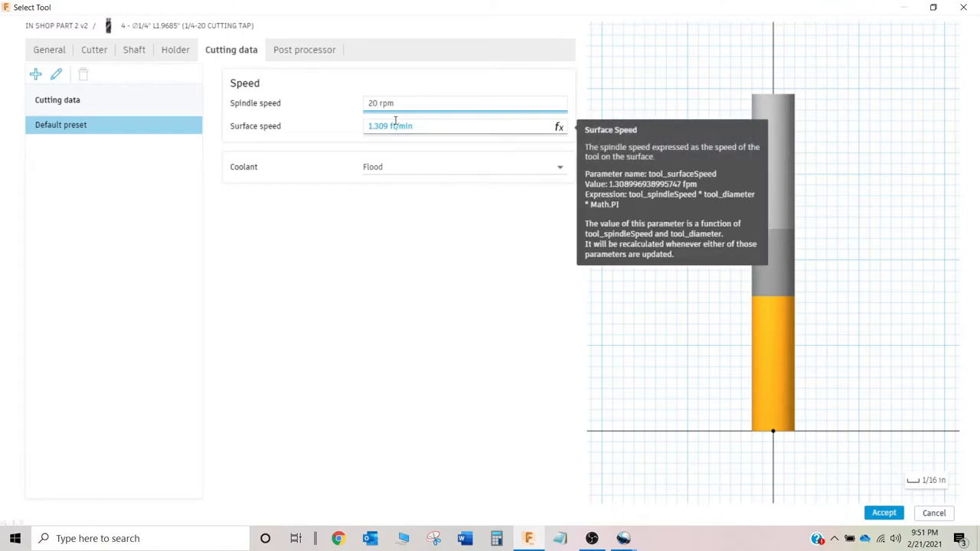
pyautogui.write('0')
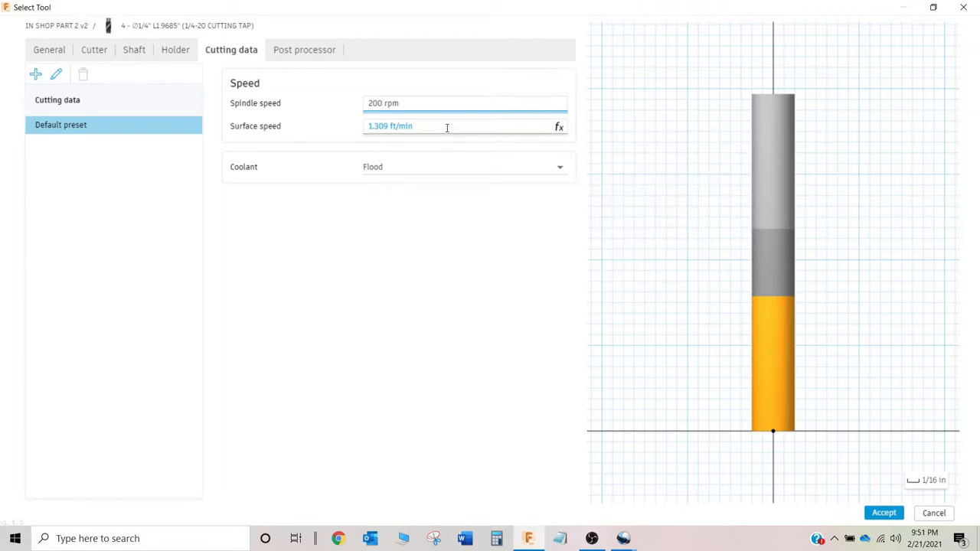
pyautogui.click(433, 102)
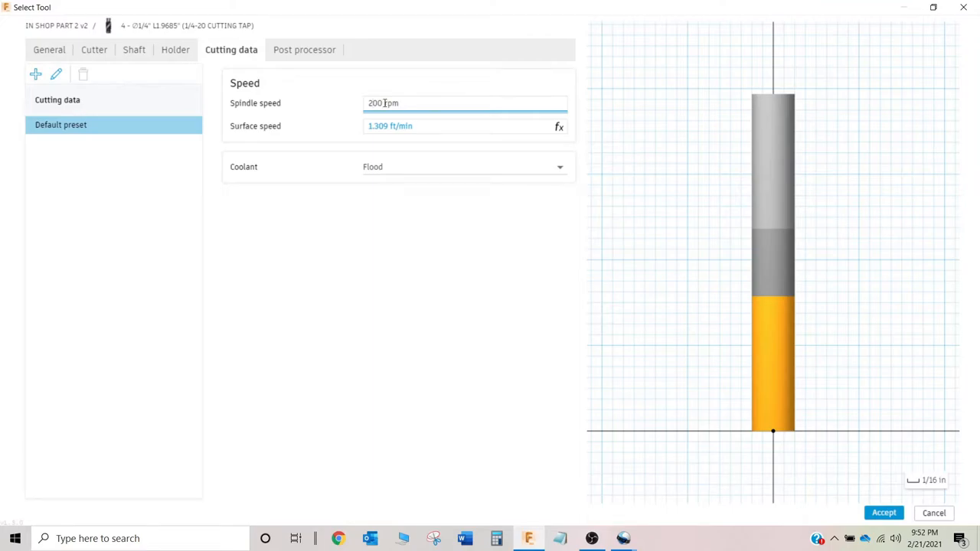
pyautogui.write('400')
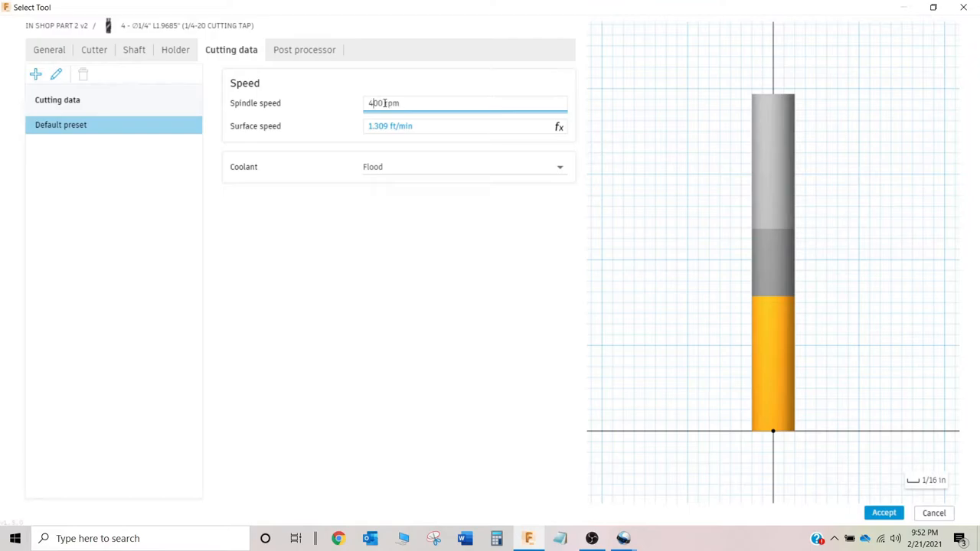
pyautogui.write('600')
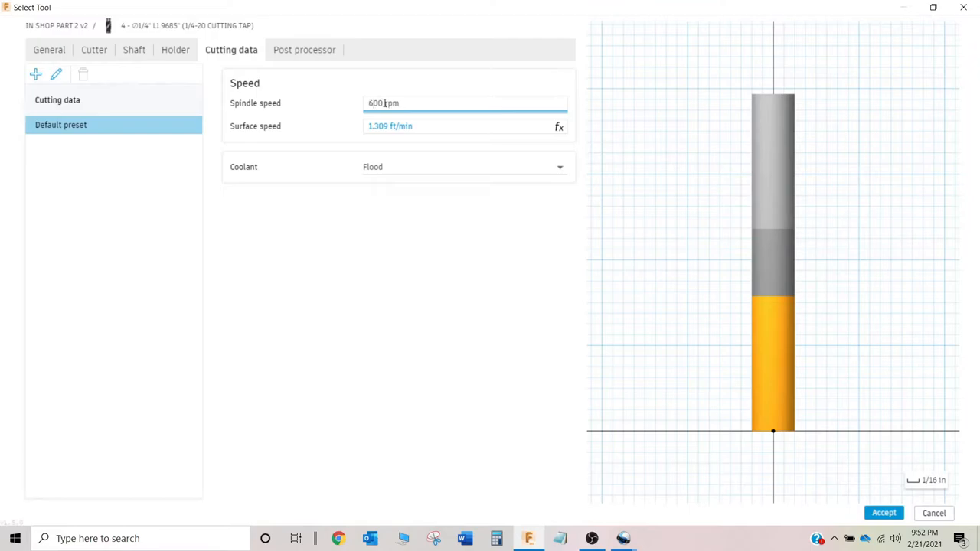
pyautogui.write('800')
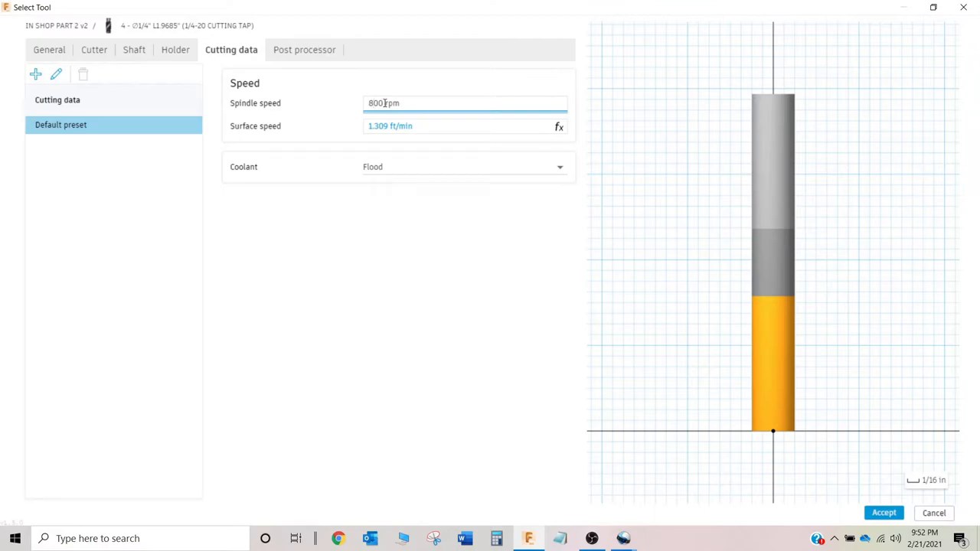
pyautogui.write('400')
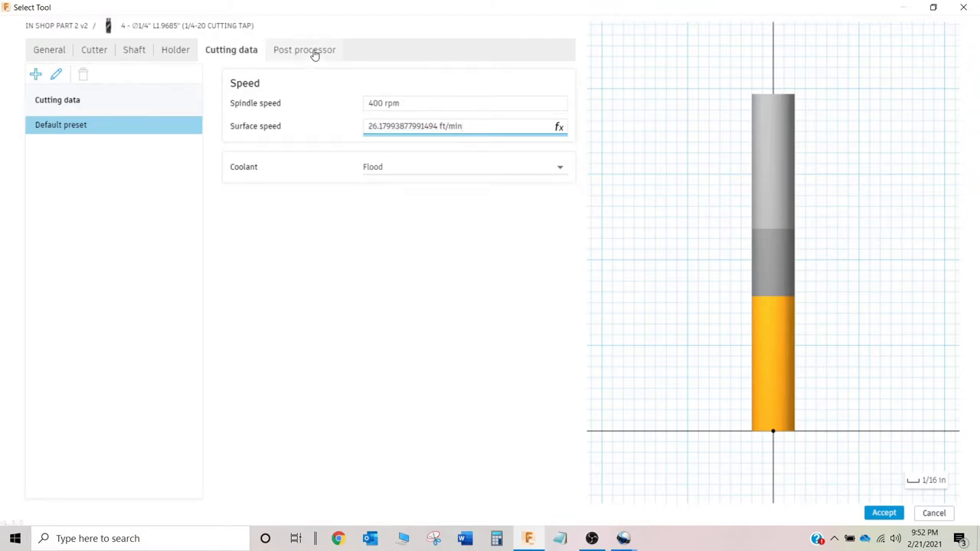
# Step: Enter the post-processor comment 1/4-20 CUTTING TAP and accept the tap settings
pyautogui.click(303, 49)
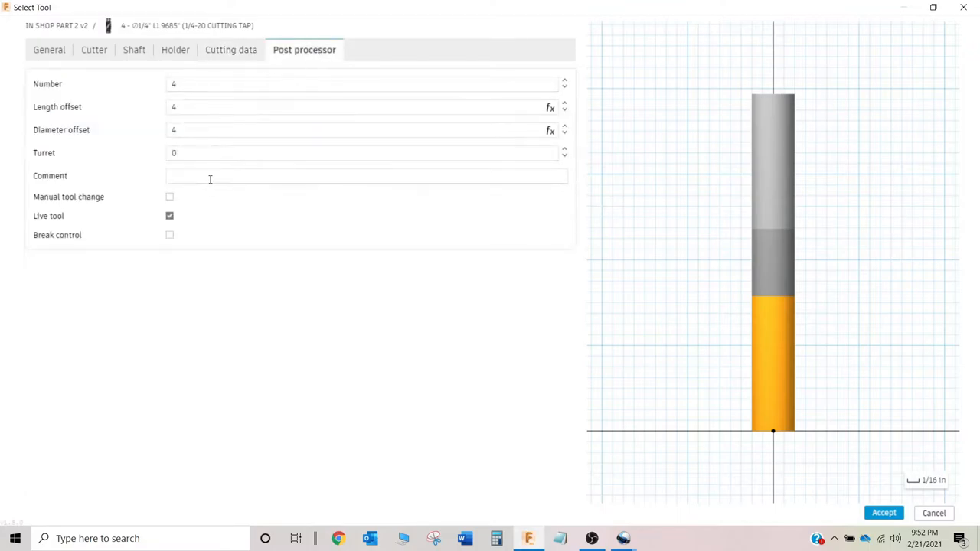
pyautogui.write('1/4-20 CU')
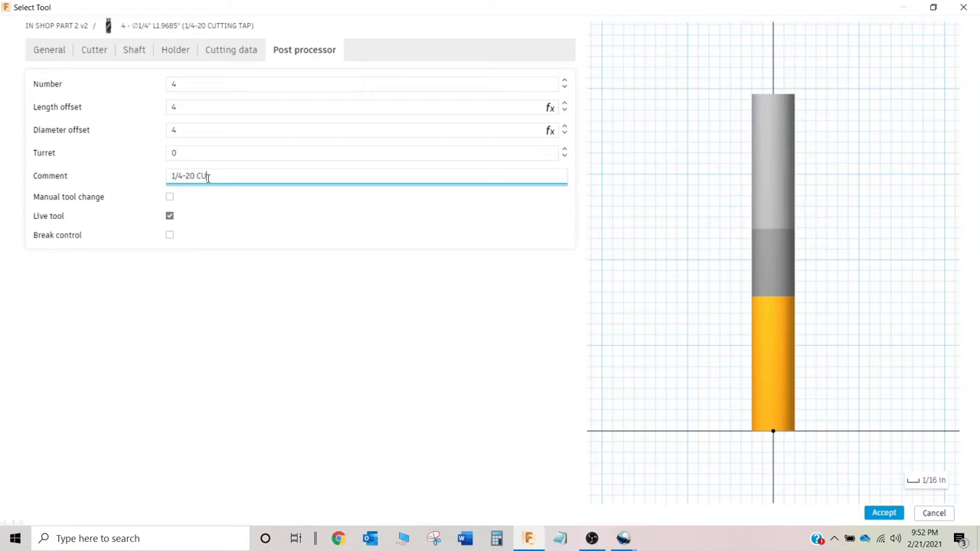
pyautogui.write('TTING TAP')
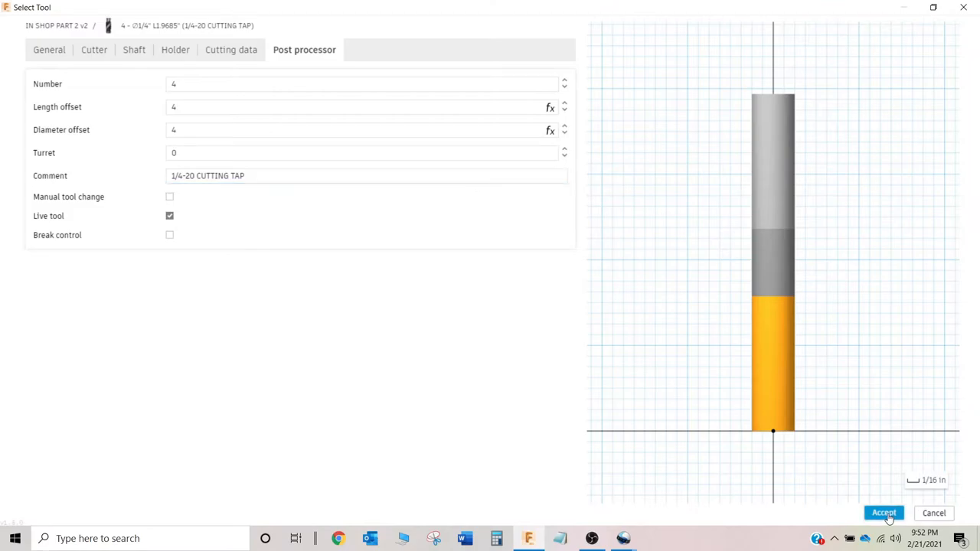
pyautogui.click(883, 513)
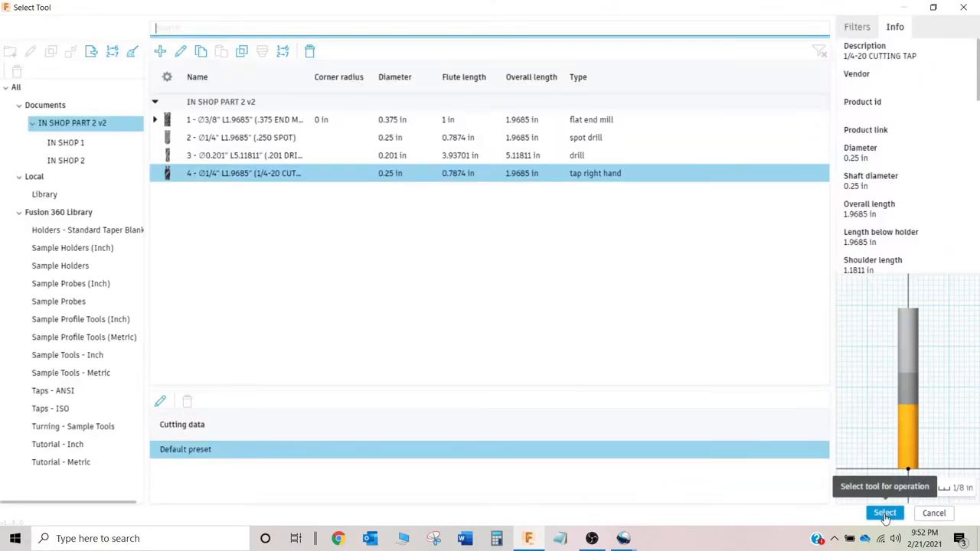
# Step: Assign the quarter-inch 120° spot drill, tool 2, to the drill operation
pyautogui.click(240, 138)
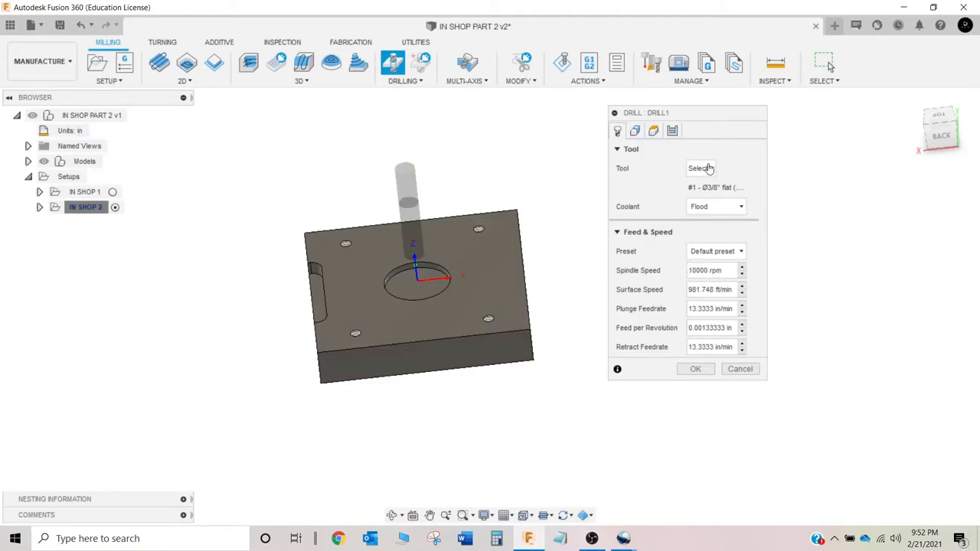
pyautogui.click(698, 167)
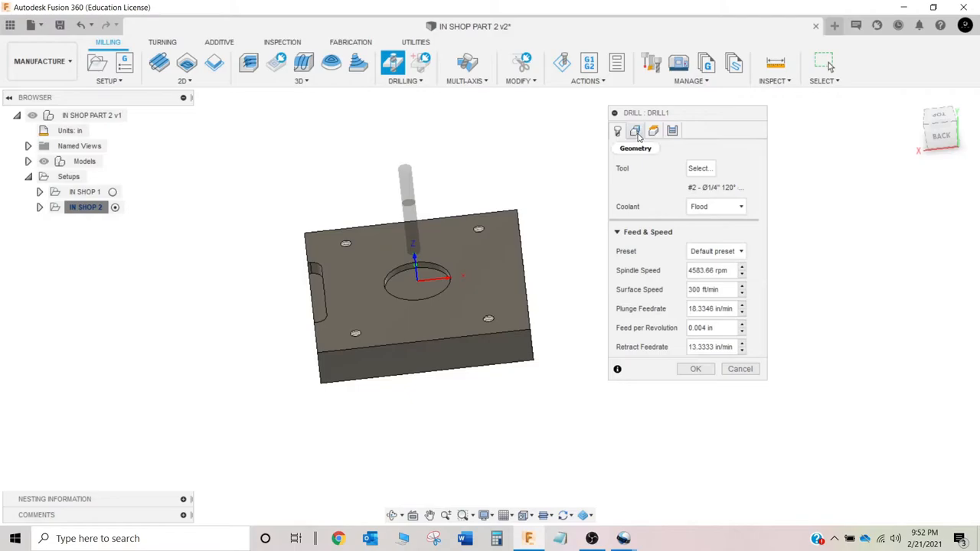
pyautogui.click(635, 130)
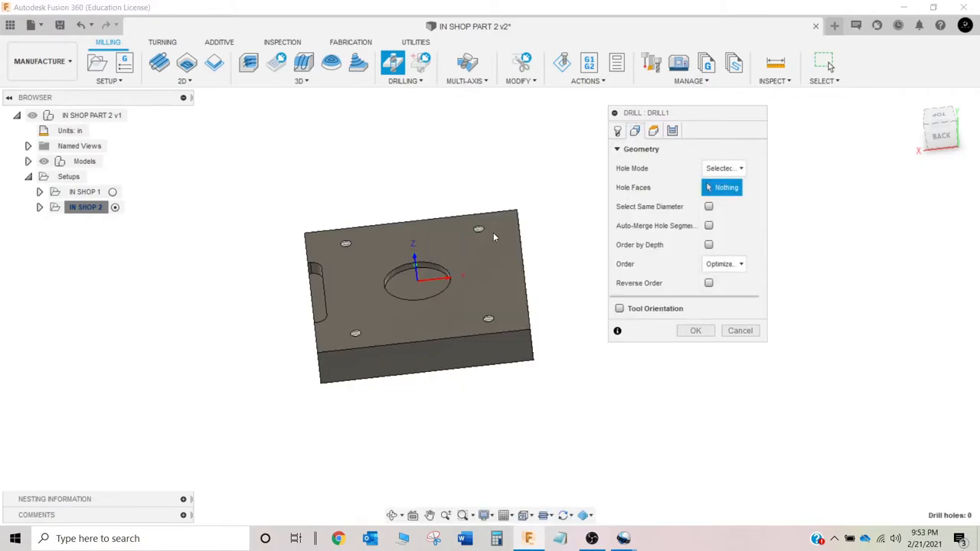
# Step: Select a corner hole face with Select Same Diameter so all four matching holes are picked
pyautogui.click(477, 228)
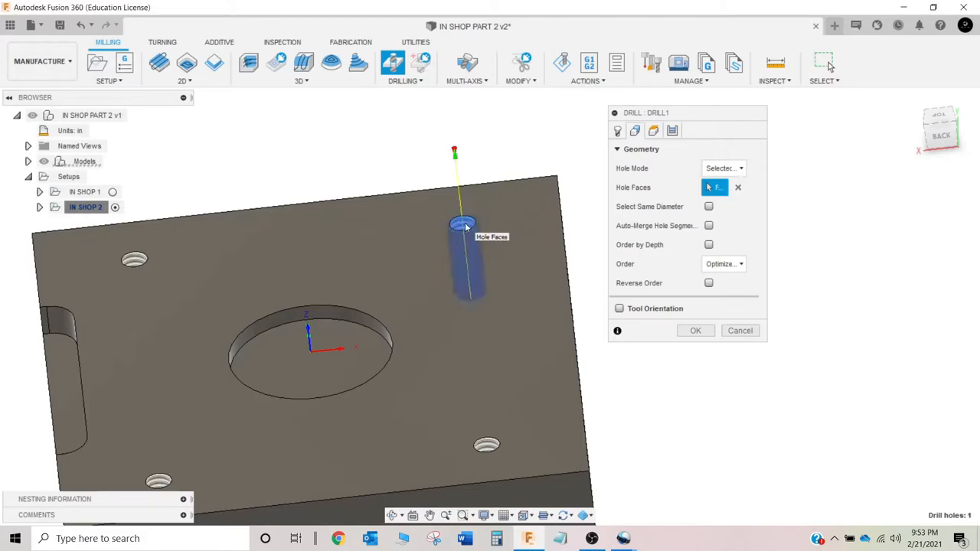
pyautogui.moveTo(707, 207)
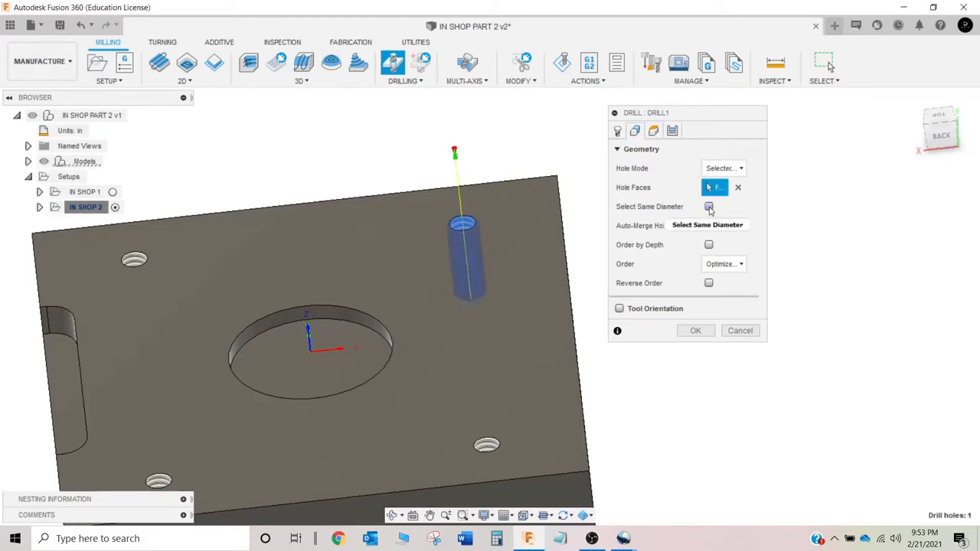
pyautogui.click(707, 205)
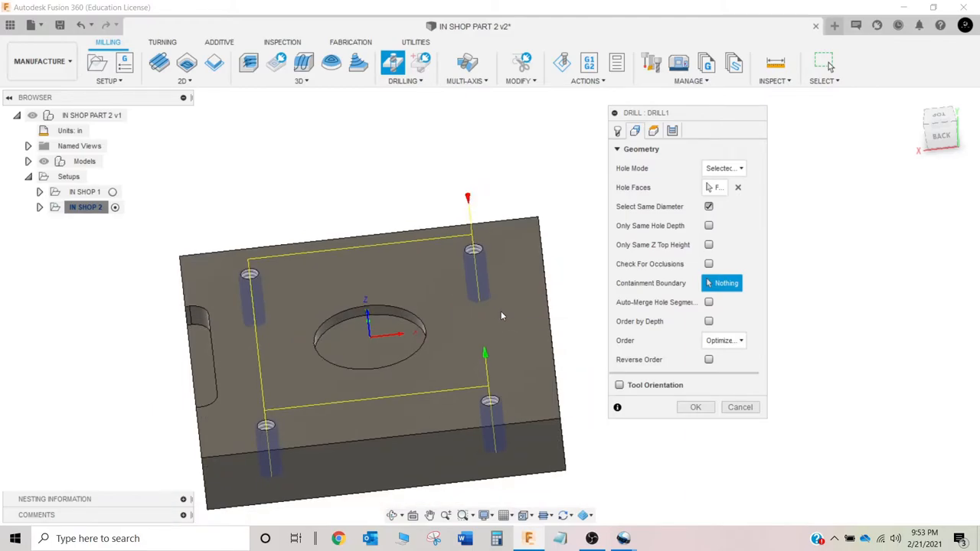
pyautogui.moveTo(490, 339)
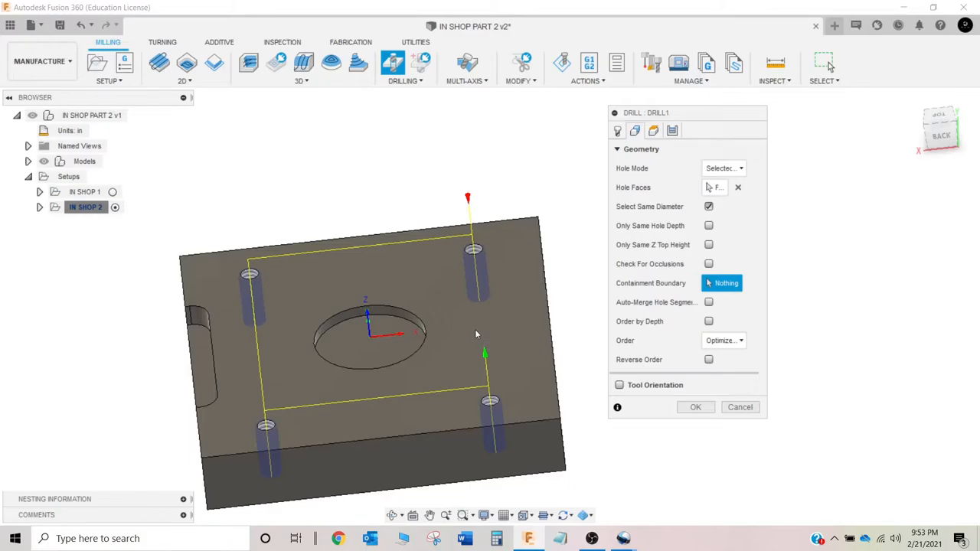
pyautogui.click(473, 260)
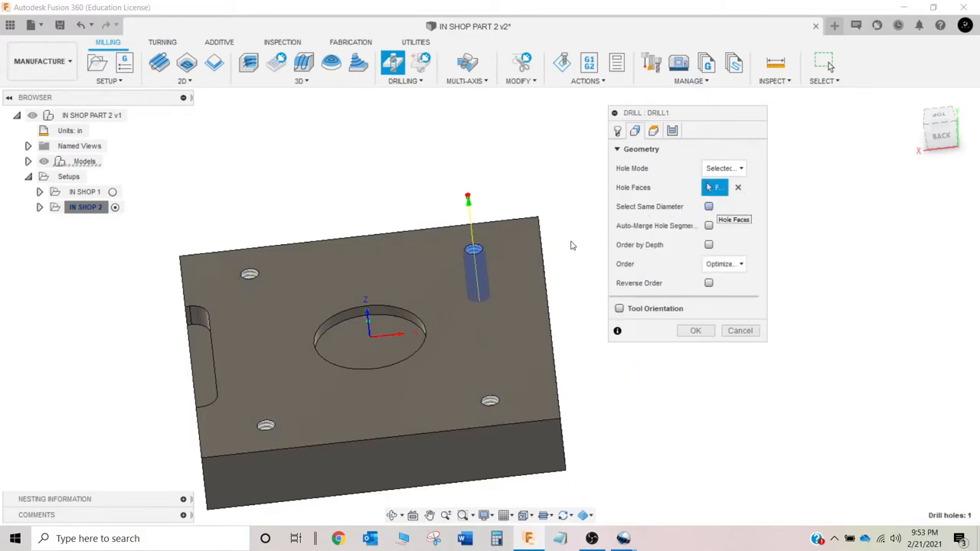
pyautogui.click(251, 274)
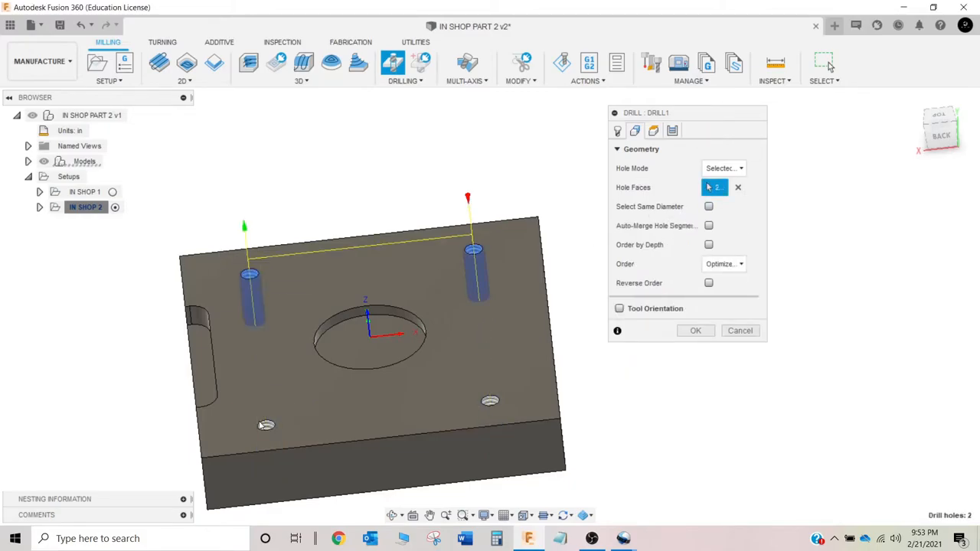
pyautogui.click(266, 426)
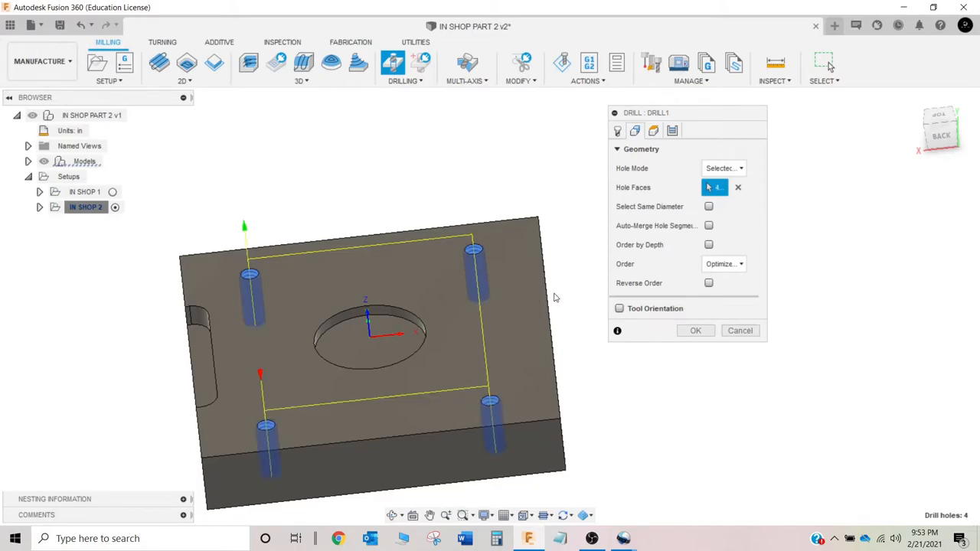
pyautogui.click(738, 187)
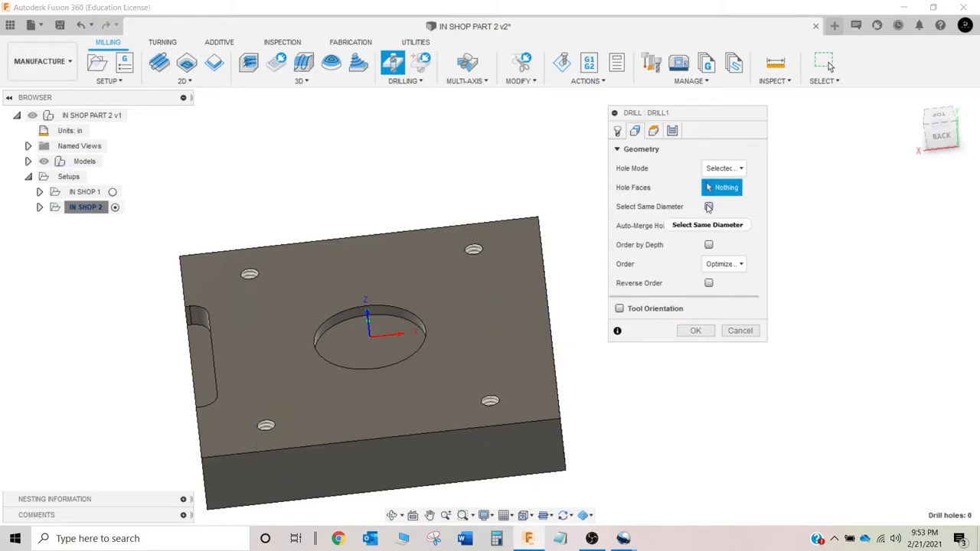
pyautogui.click(473, 248)
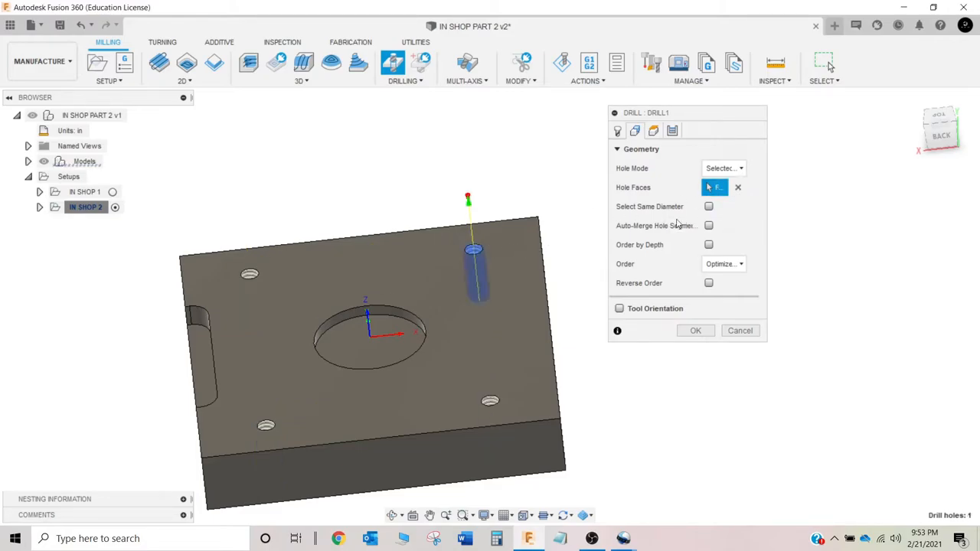
pyautogui.click(707, 205)
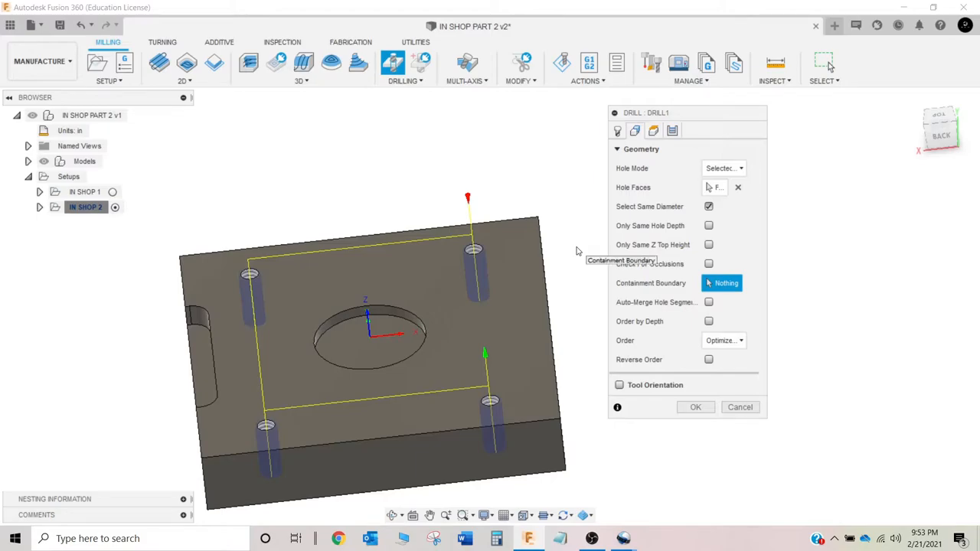
pyautogui.moveTo(565, 251)
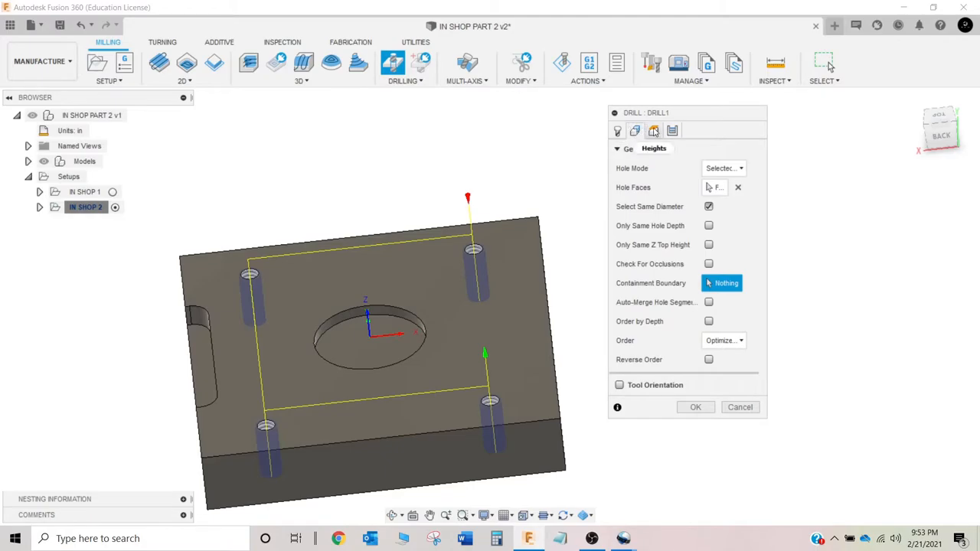
# Step: Review the drill's heights: 0.4 in clearance and 0.2 in retract offsets
pyautogui.click(652, 130)
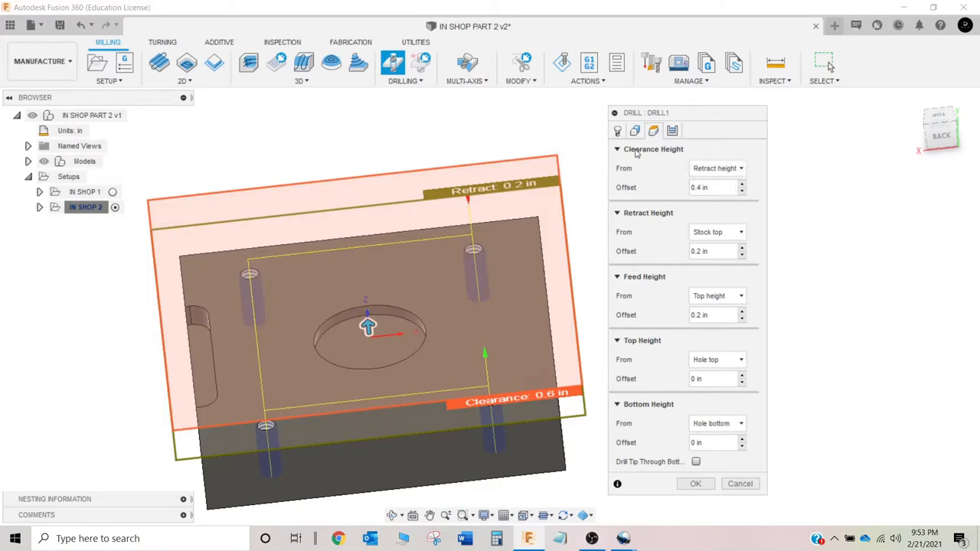
pyautogui.moveTo(652, 154)
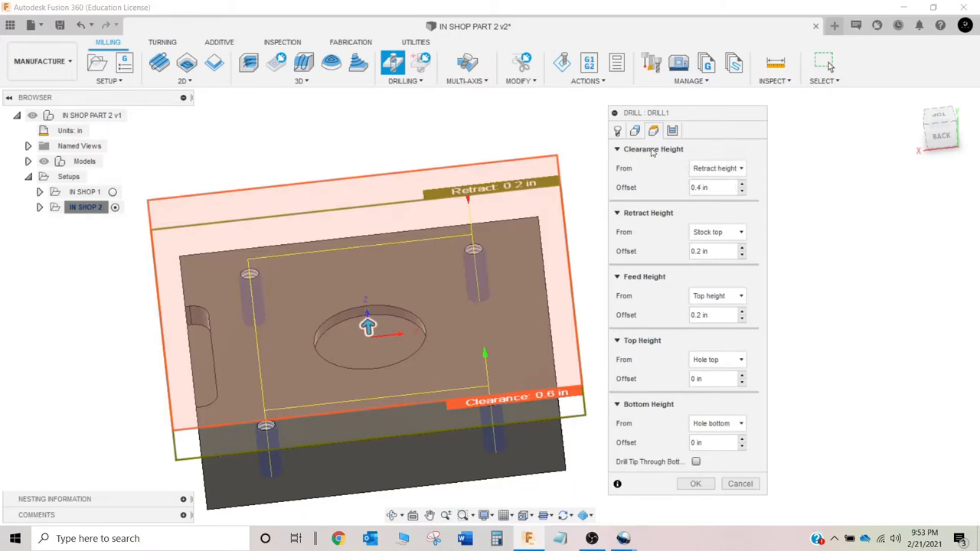
pyautogui.moveTo(692, 156)
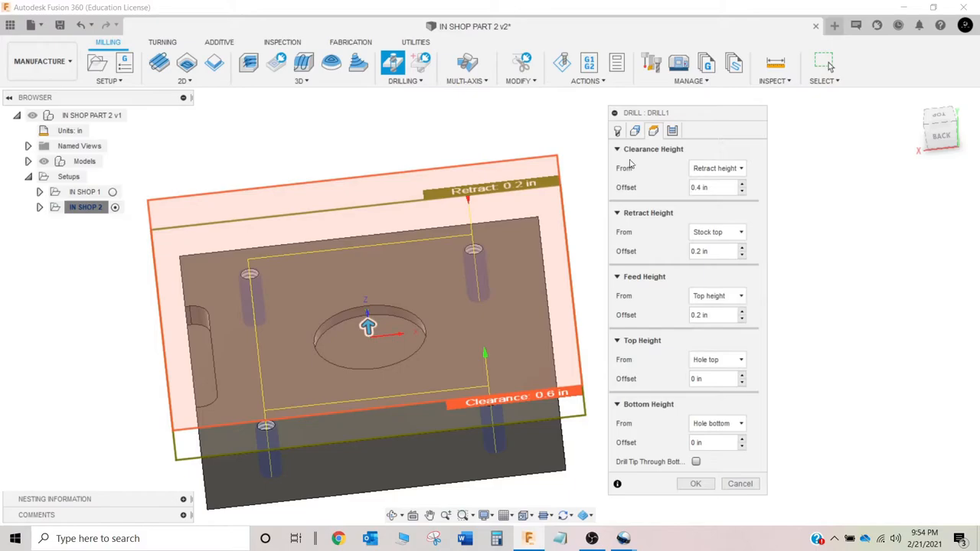
pyautogui.moveTo(646, 150)
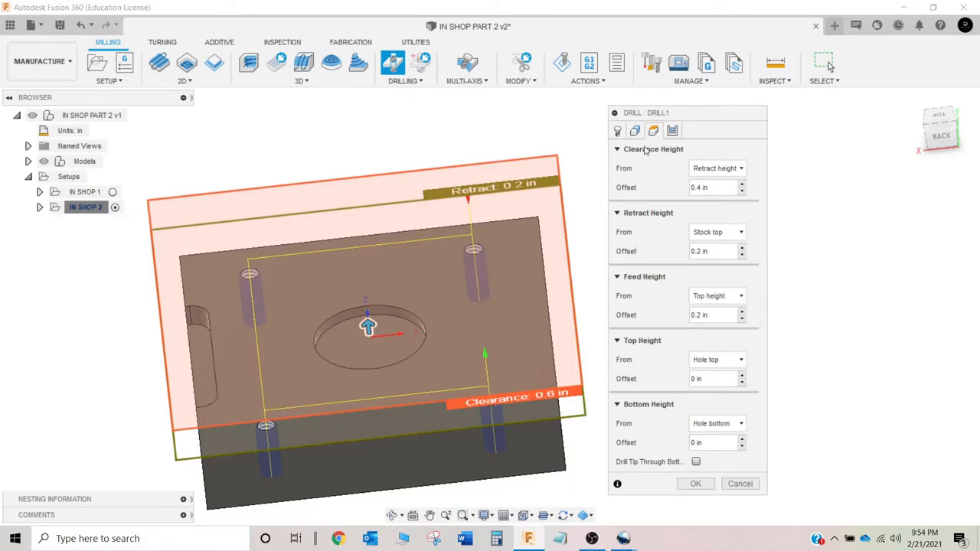
pyautogui.moveTo(678, 229)
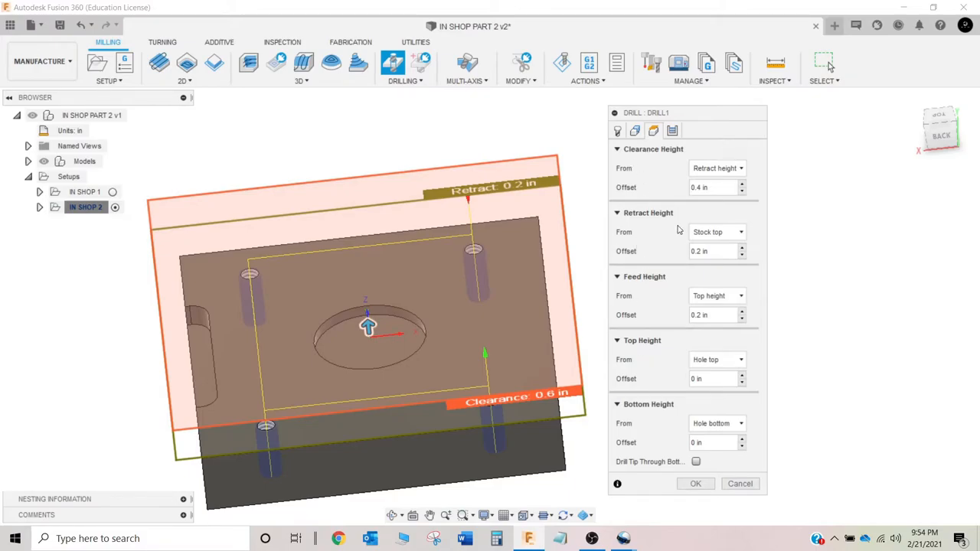
pyautogui.moveTo(664, 245)
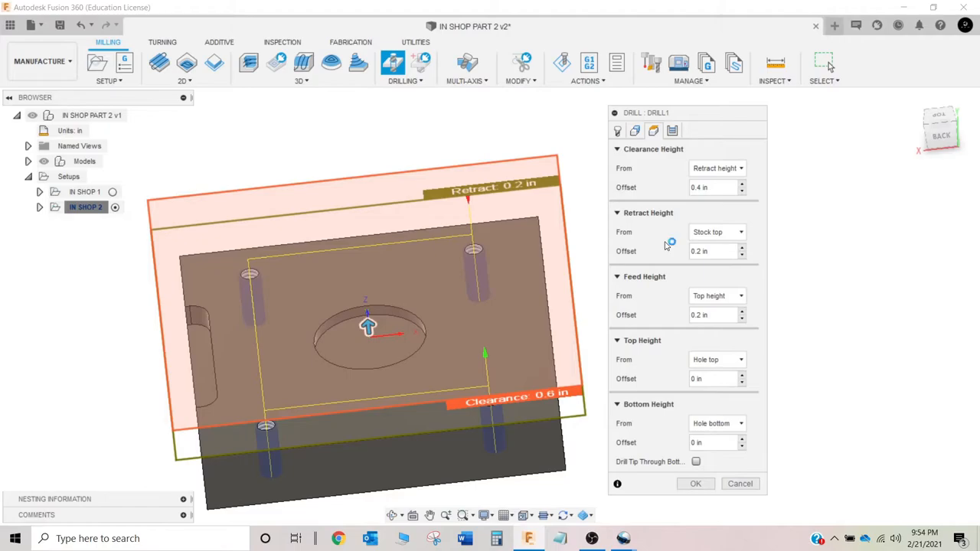
pyautogui.moveTo(713, 408)
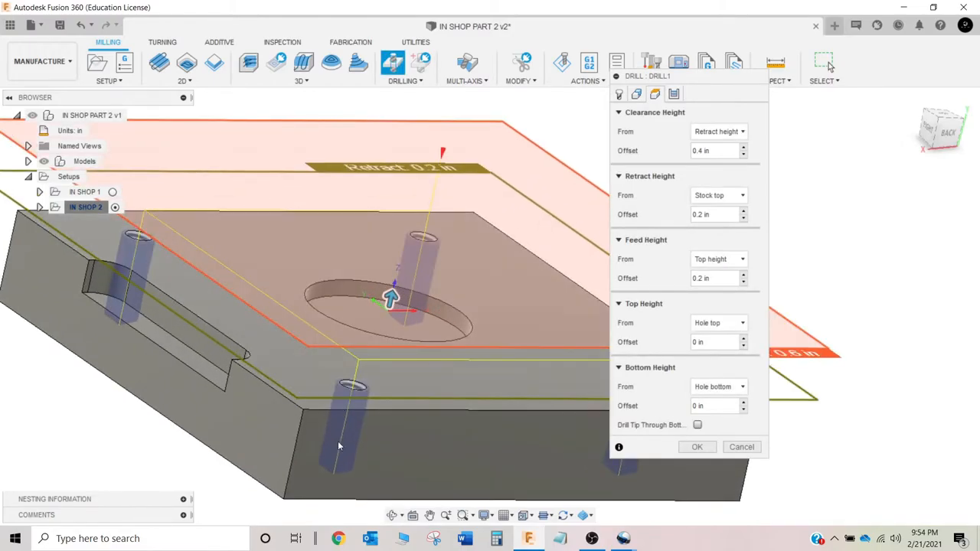
# Step: Set DRILL1's bottom height to measure from the hole top
pyautogui.moveTo(339, 447); pyautogui.dragTo(346, 427)
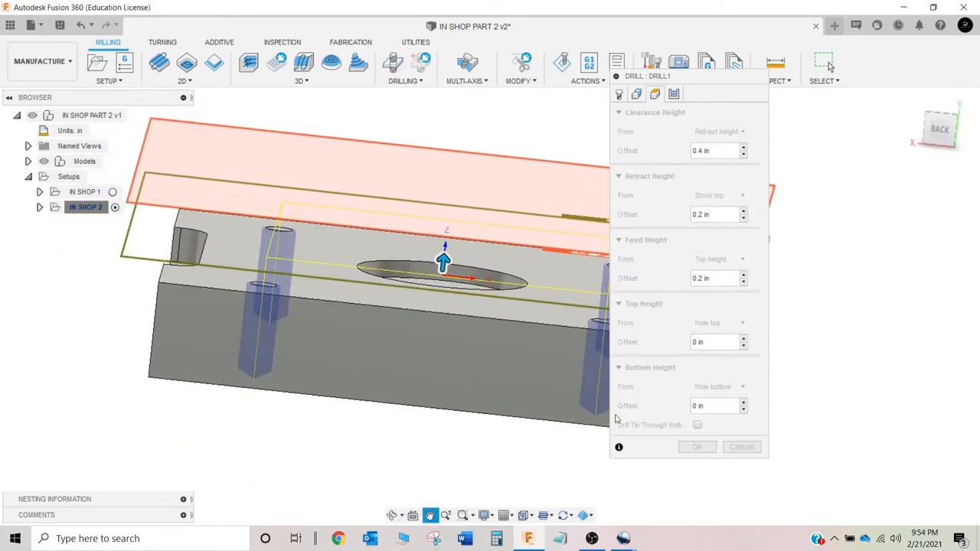
pyautogui.click(716, 385)
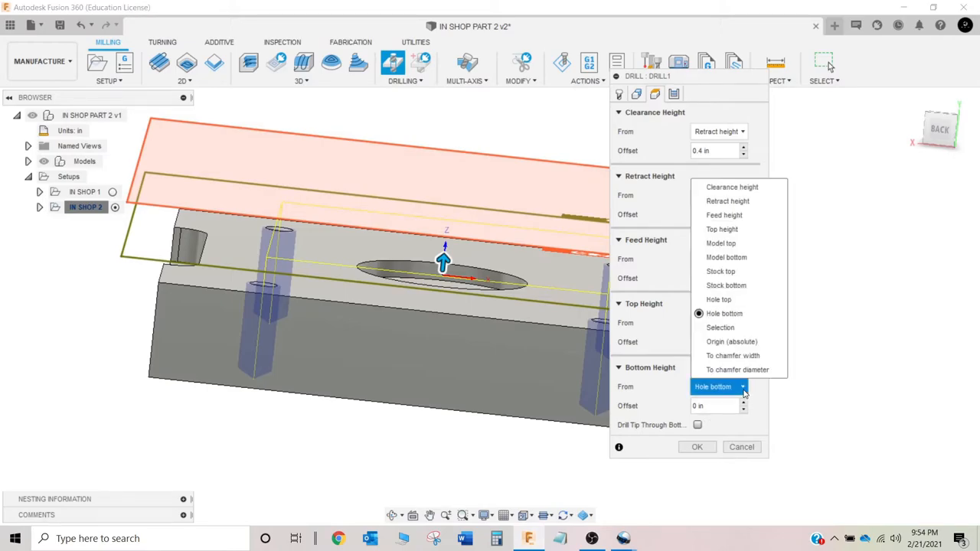
pyautogui.moveTo(718, 298)
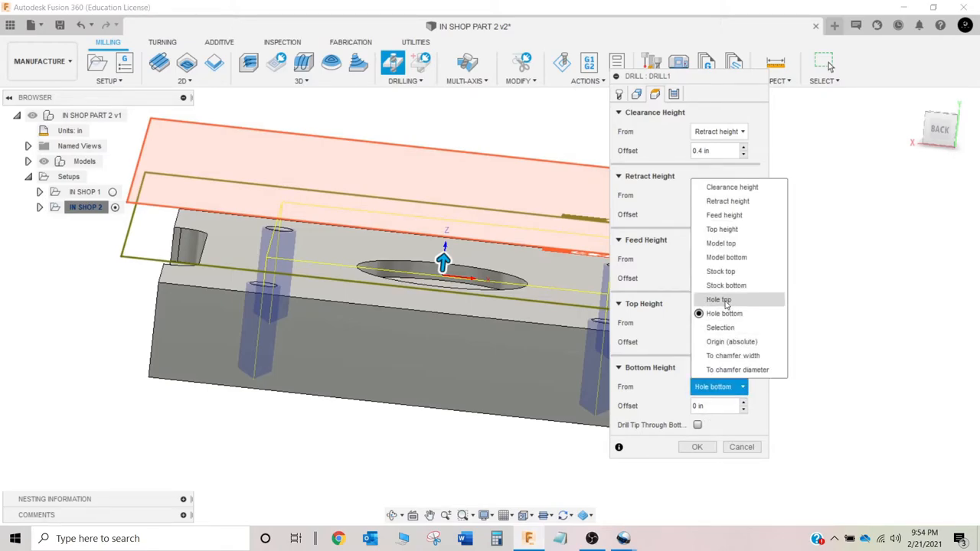
pyautogui.moveTo(719, 327)
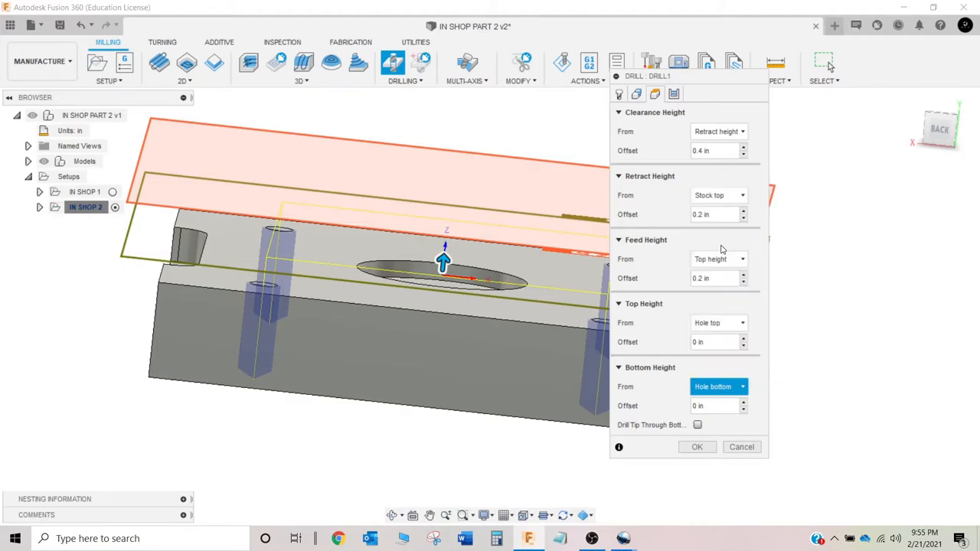
pyautogui.click(716, 386)
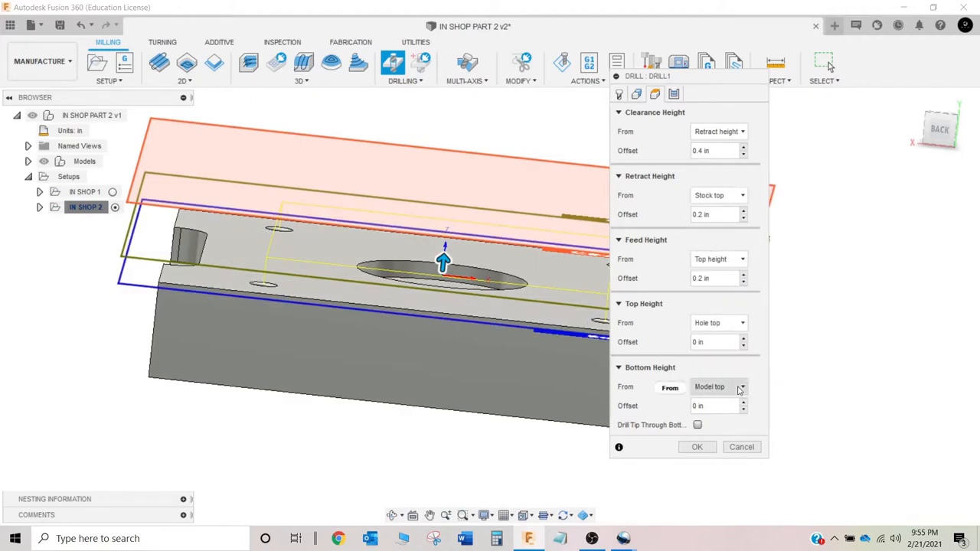
pyautogui.click(718, 385)
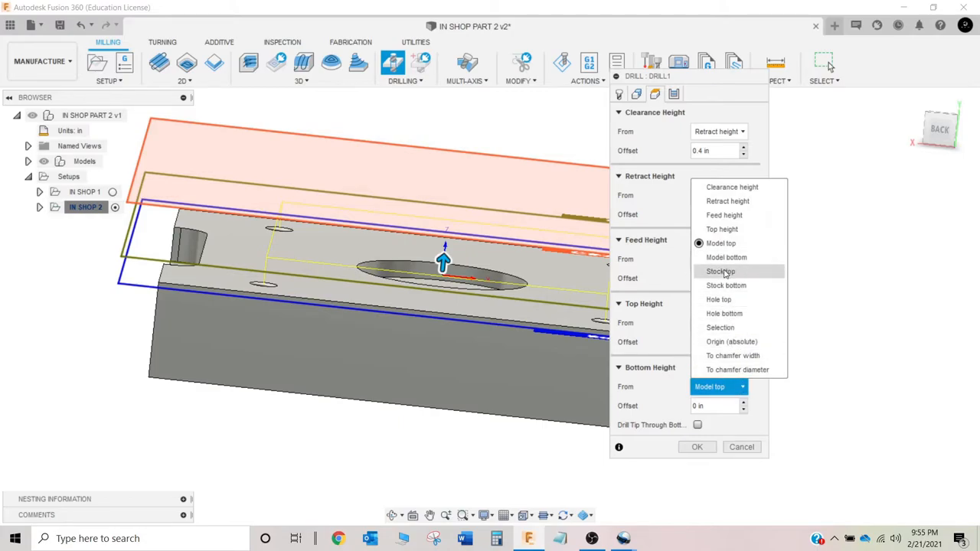
pyautogui.click(719, 271)
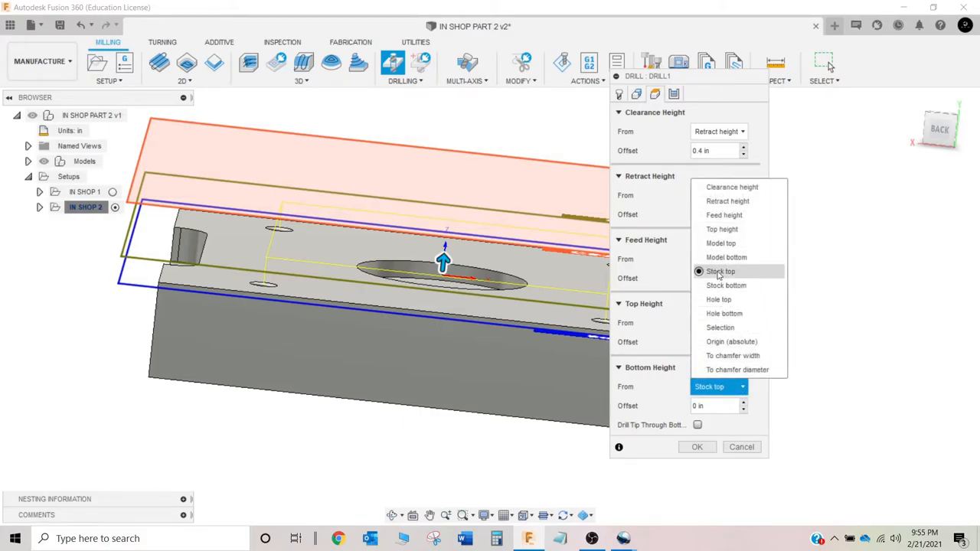
pyautogui.moveTo(728, 244)
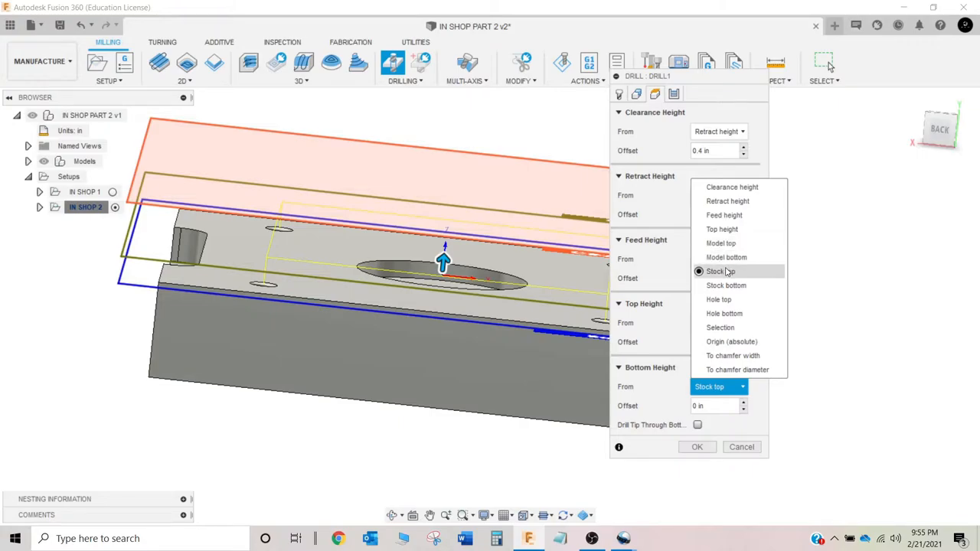
pyautogui.click(720, 271)
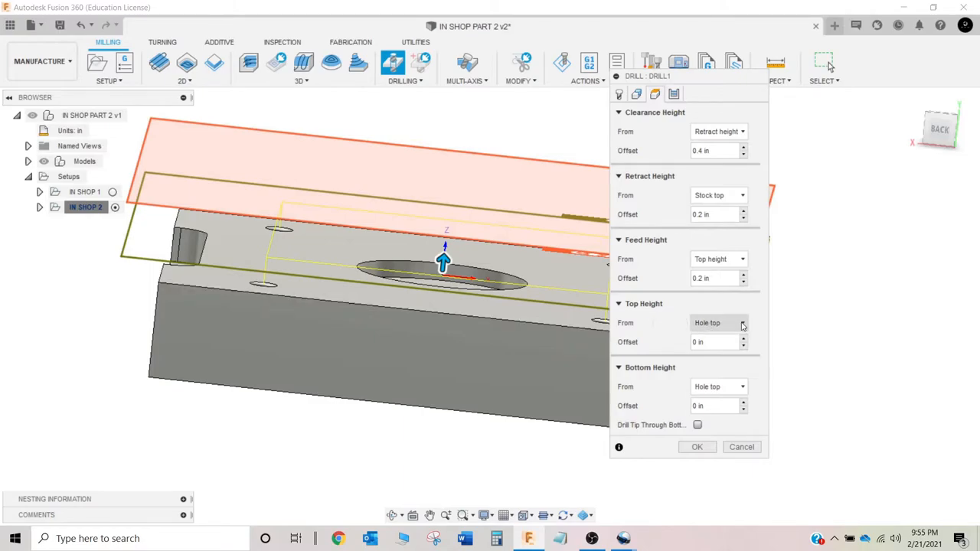
# Step: Set the top height from a selected part face with a 0.1 in offset
pyautogui.click(716, 322)
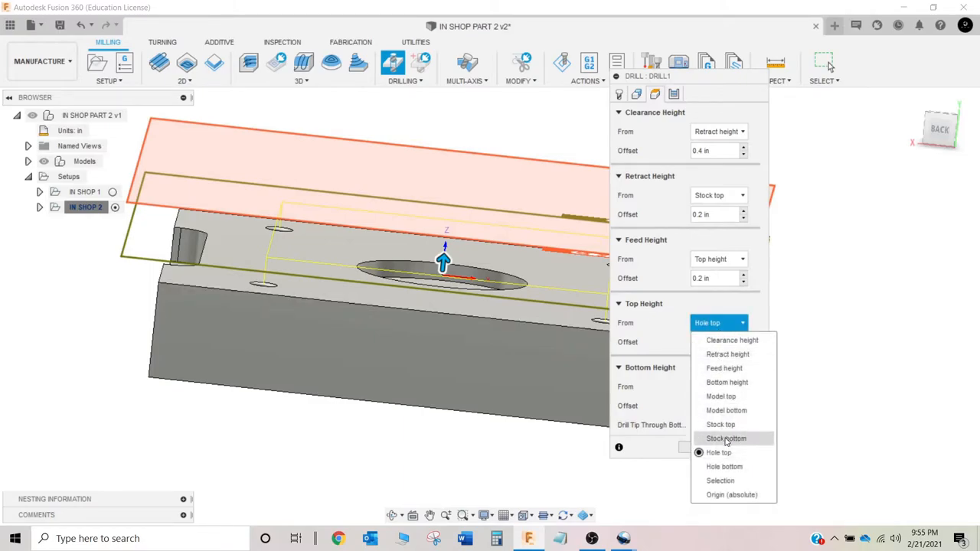
pyautogui.click(718, 453)
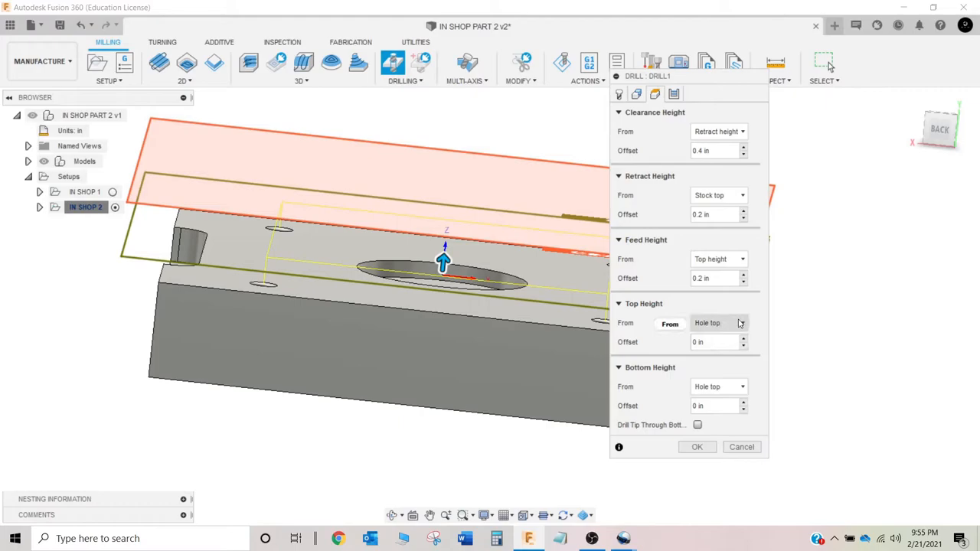
pyautogui.click(717, 321)
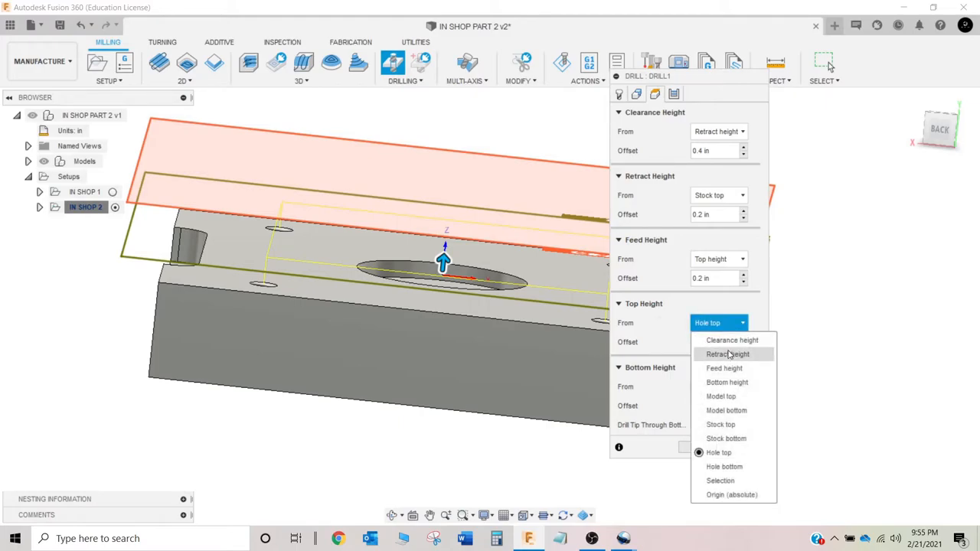
pyautogui.moveTo(720, 424)
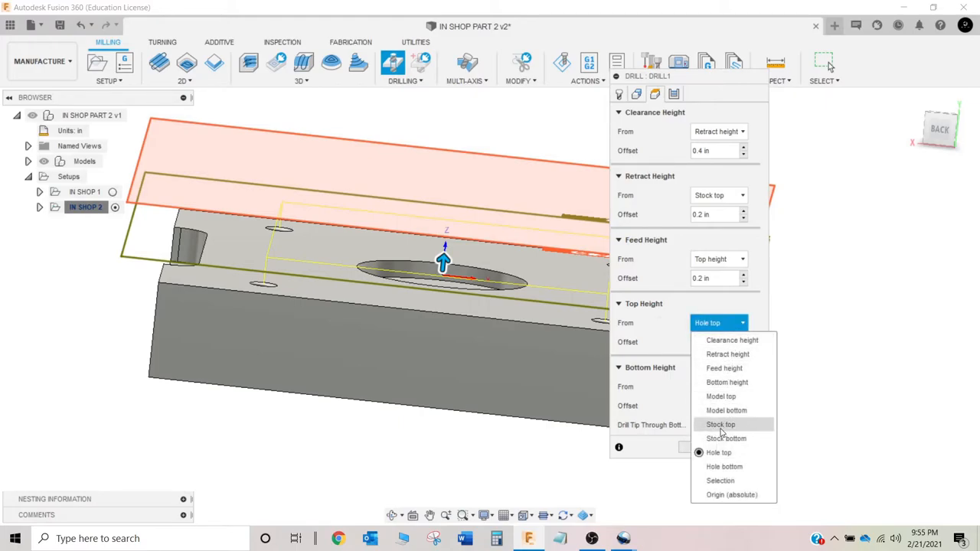
pyautogui.click(717, 451)
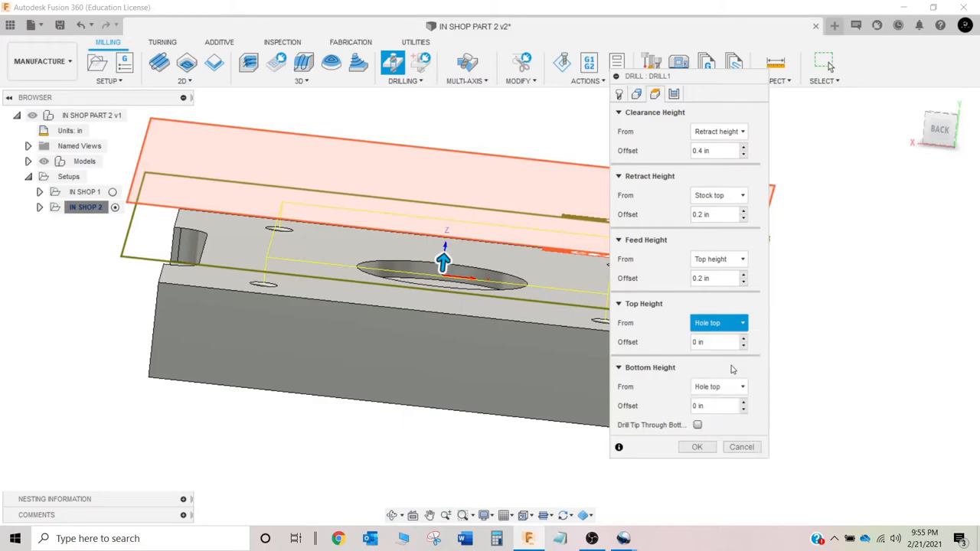
pyautogui.click(716, 321)
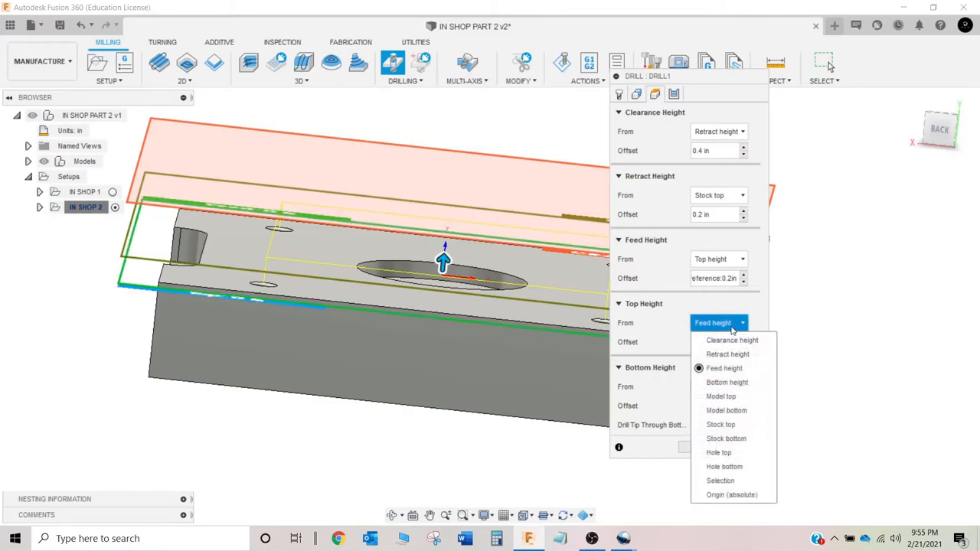
pyautogui.click(731, 340)
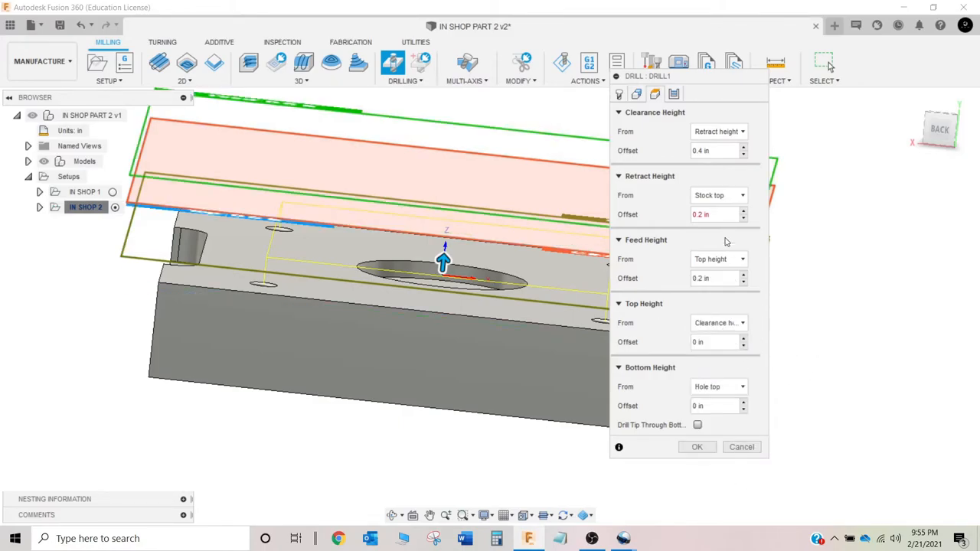
pyautogui.click(718, 321)
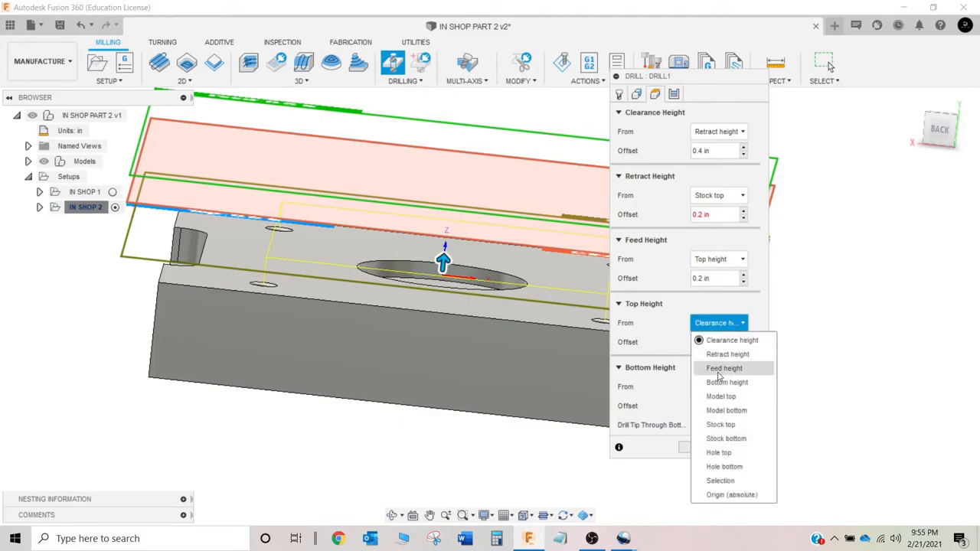
pyautogui.moveTo(725, 382)
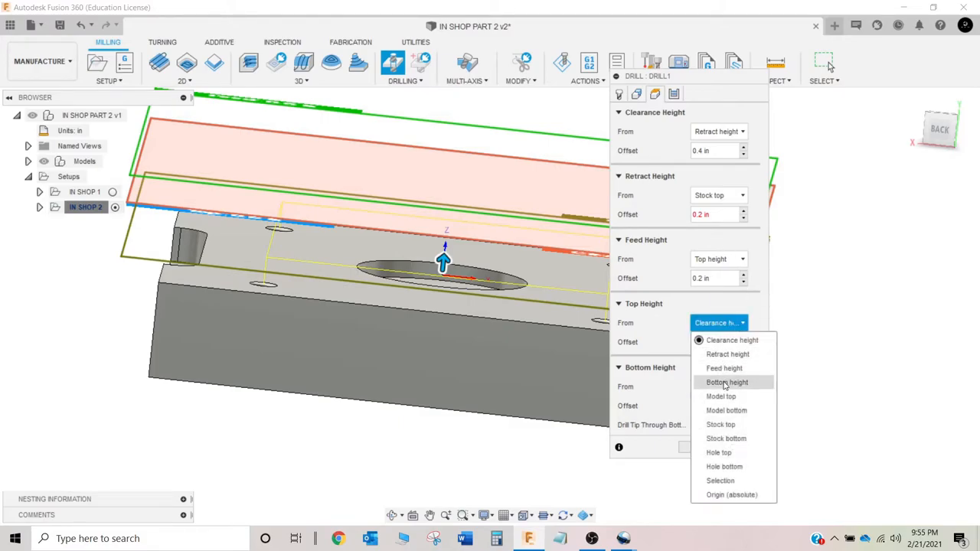
pyautogui.moveTo(720, 481)
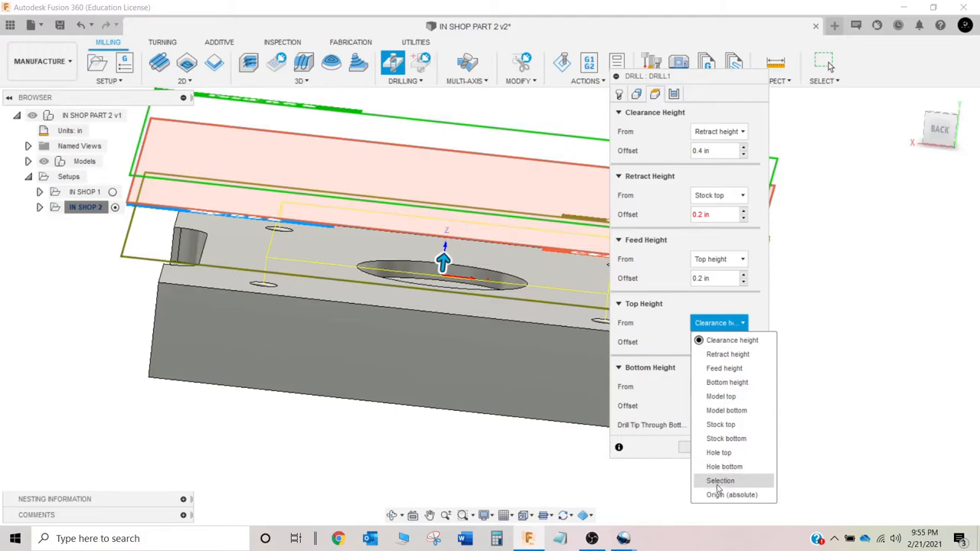
pyautogui.click(719, 480)
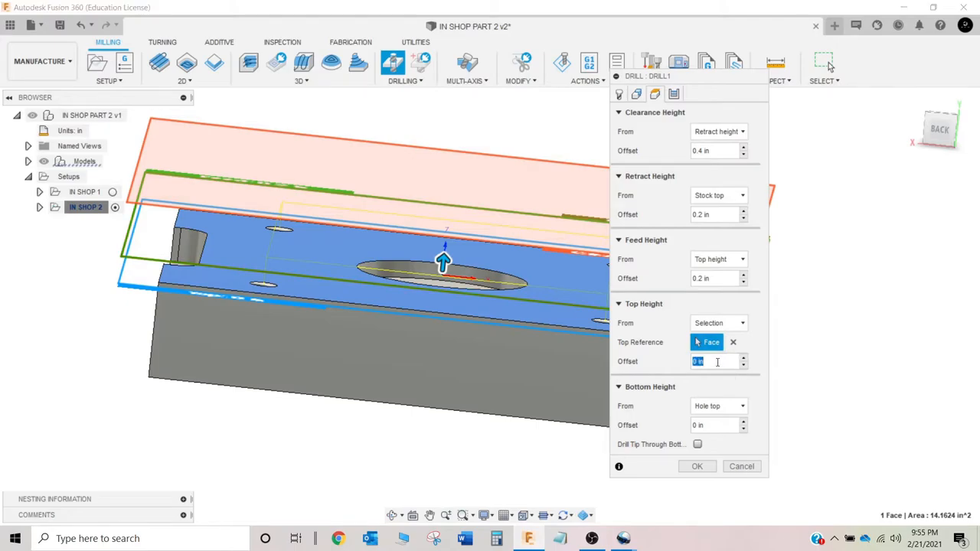
pyautogui.write('.1')
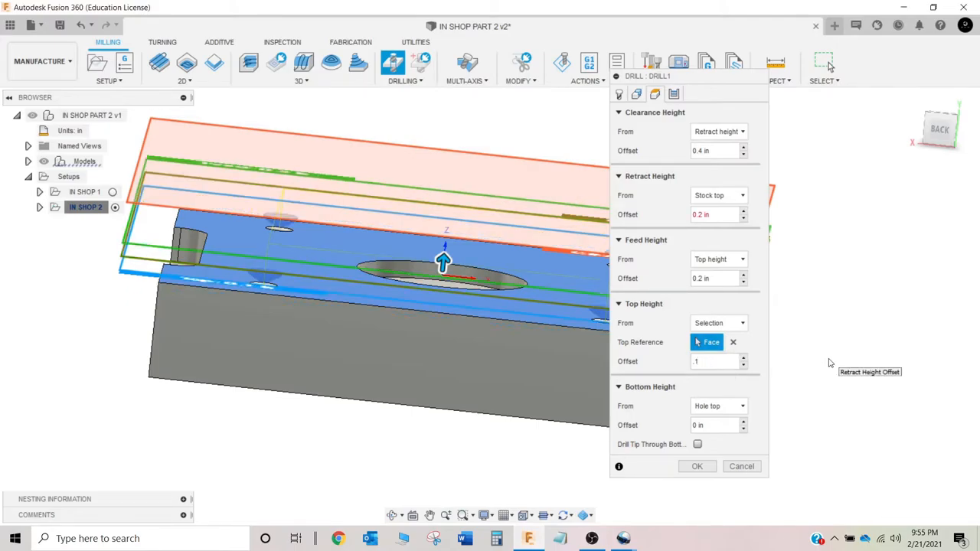
pyautogui.moveTo(741, 466)
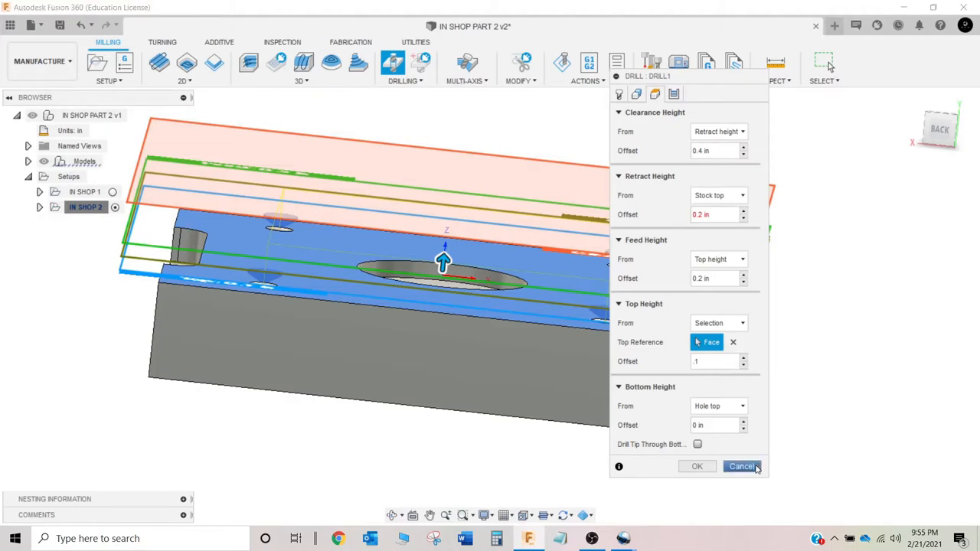
# Step: Cancel DRILL1's changes and create a new drilling operation in IN SHOP 2 using the quarter-inch spot drill
pyautogui.click(741, 466)
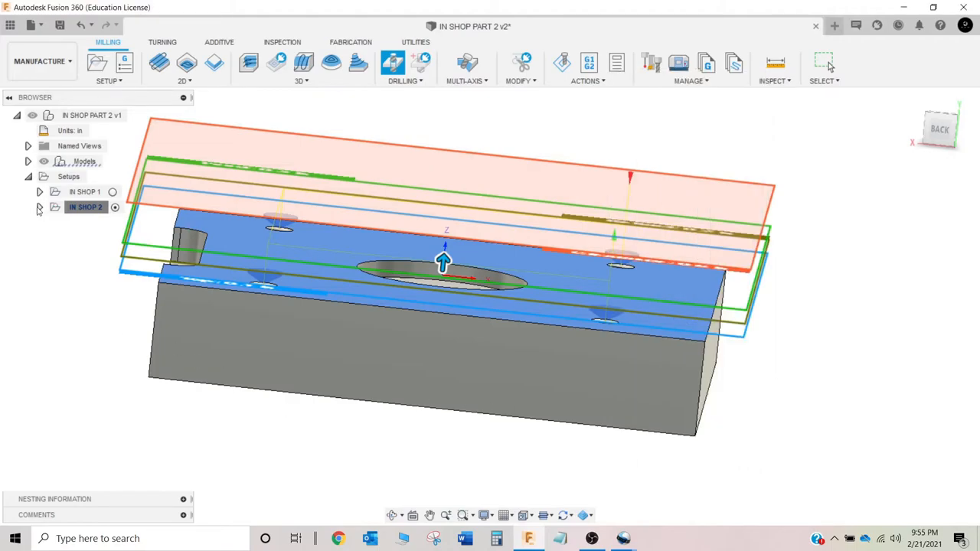
pyautogui.click(40, 208)
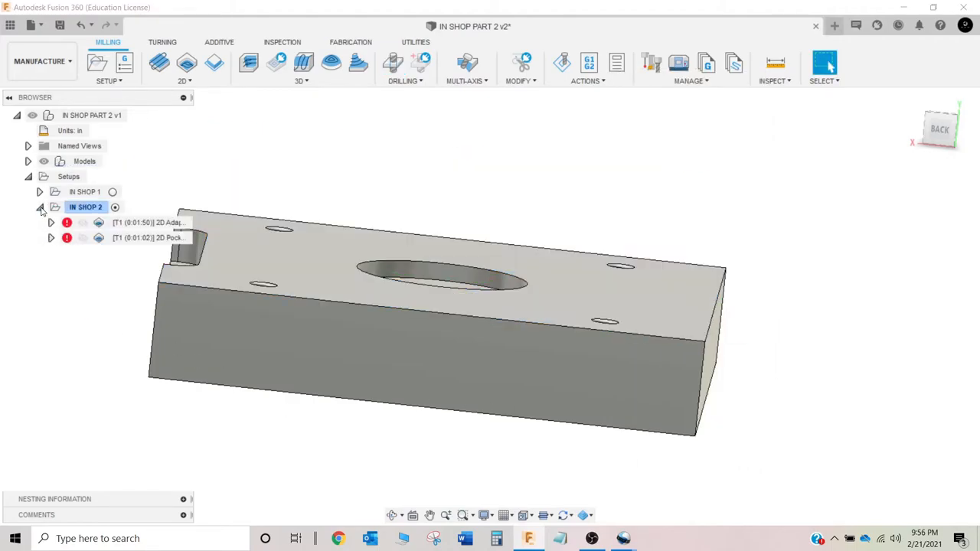
pyautogui.rightClick(85, 206)
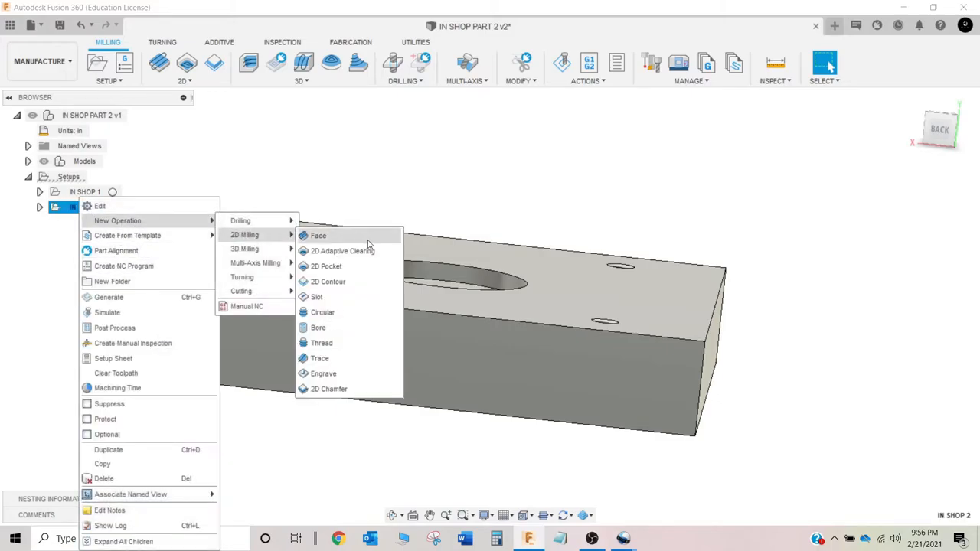
pyautogui.moveTo(279, 245)
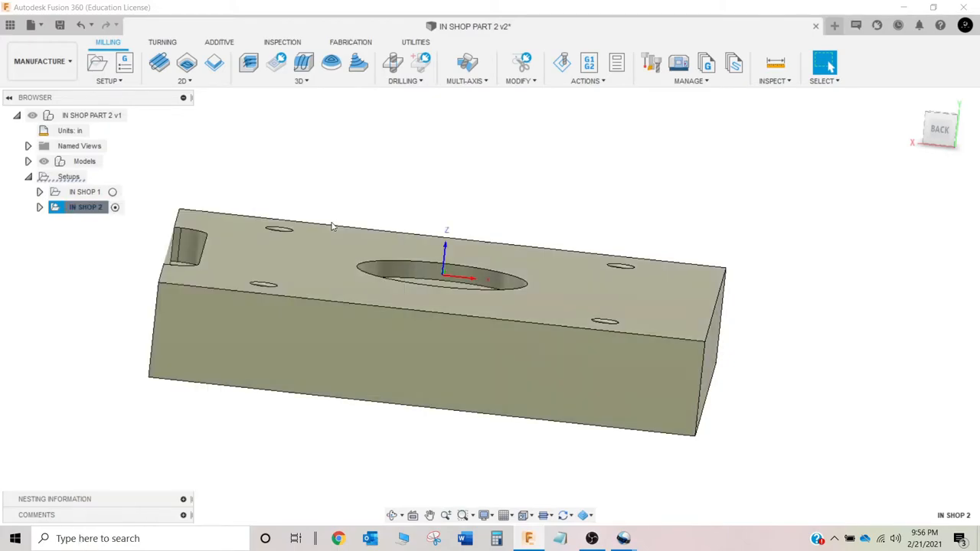
pyautogui.click(392, 62)
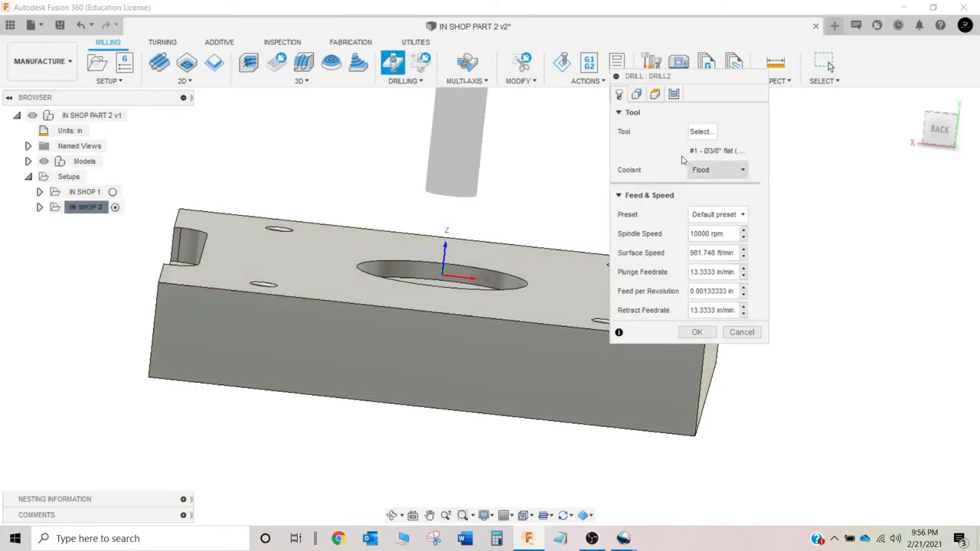
pyautogui.click(701, 132)
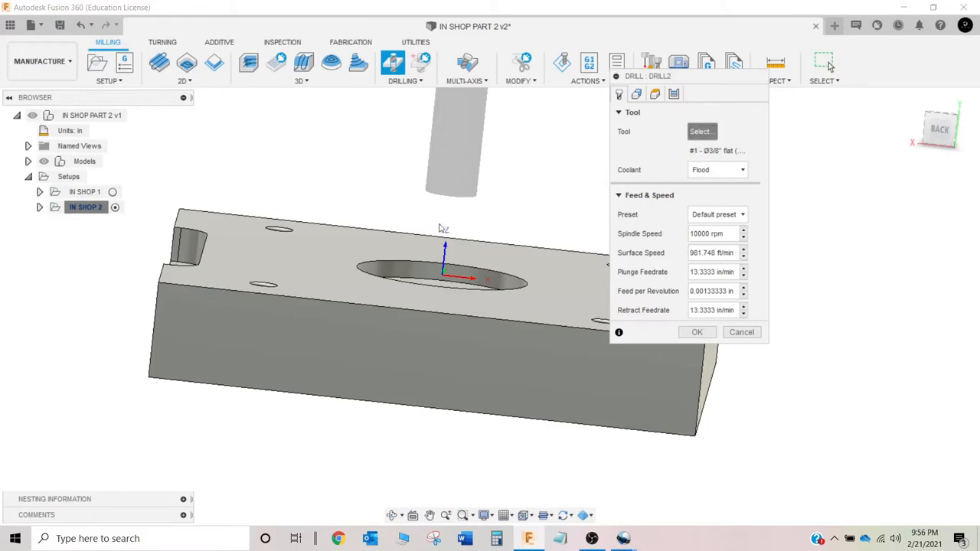
pyautogui.click(701, 131)
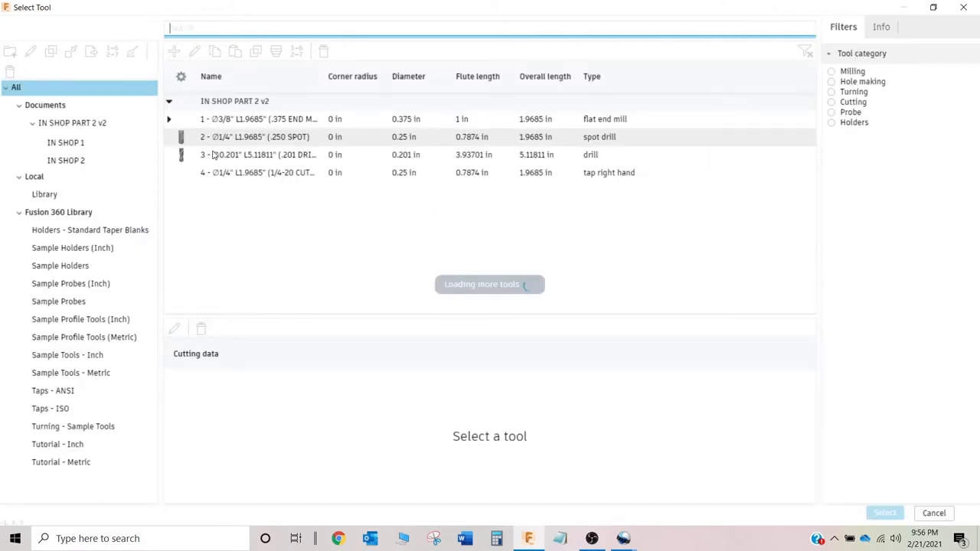
pyautogui.moveTo(224, 141)
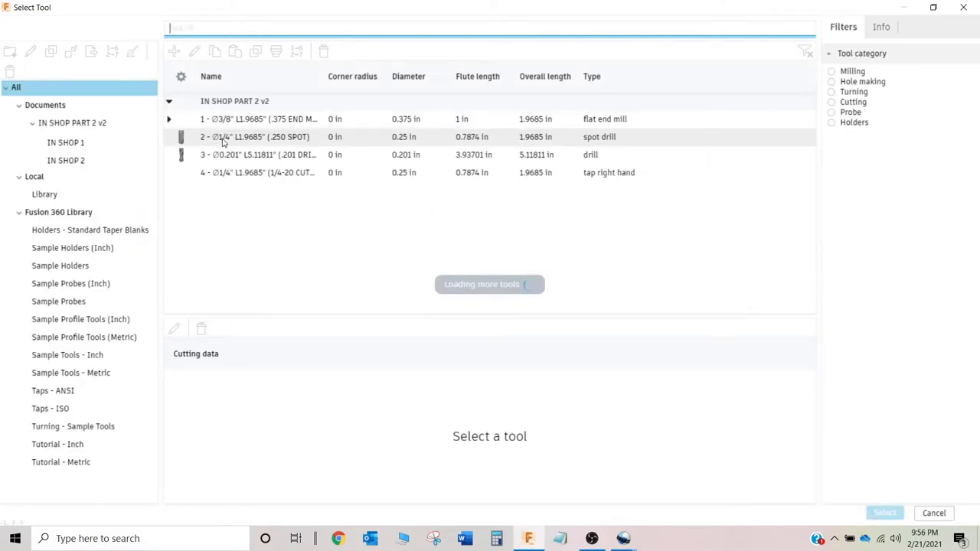
pyautogui.click(254, 136)
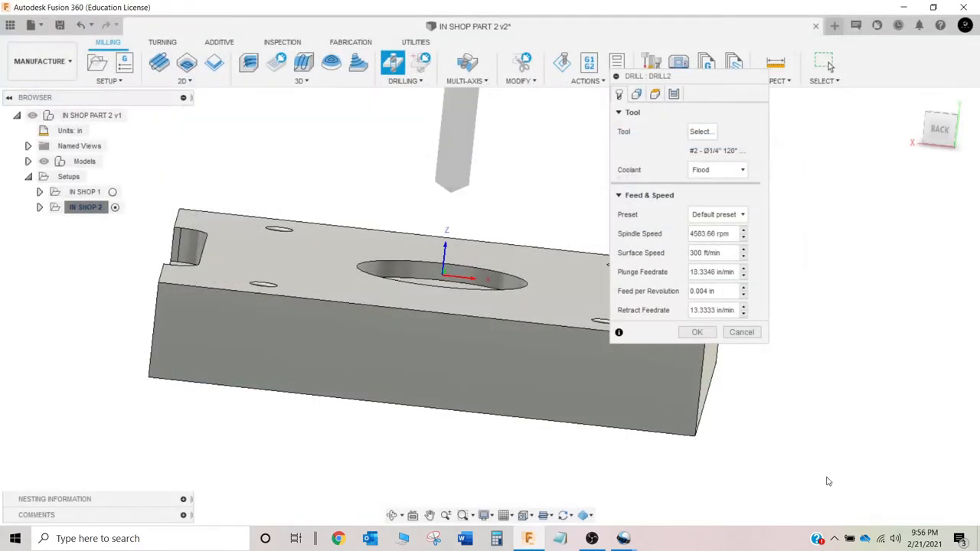
# Step: Pick the four same-diameter corner holes and set Drill2's bottom height from the hole top
pyautogui.click(637, 94)
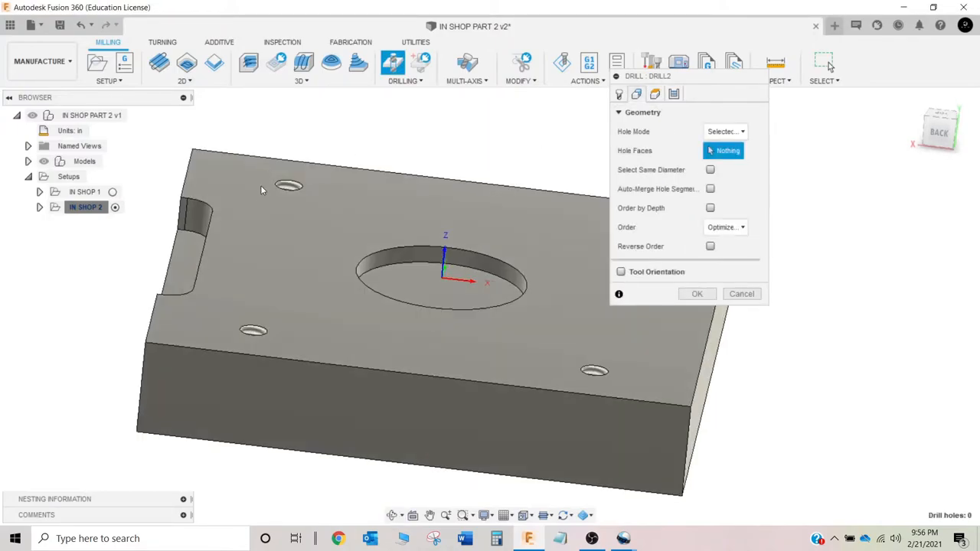
pyautogui.click(289, 186)
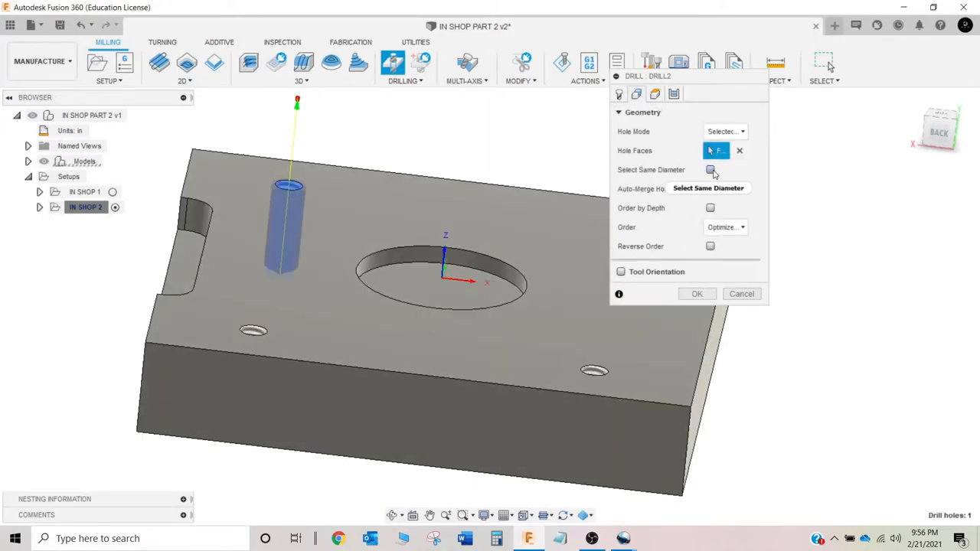
pyautogui.click(710, 169)
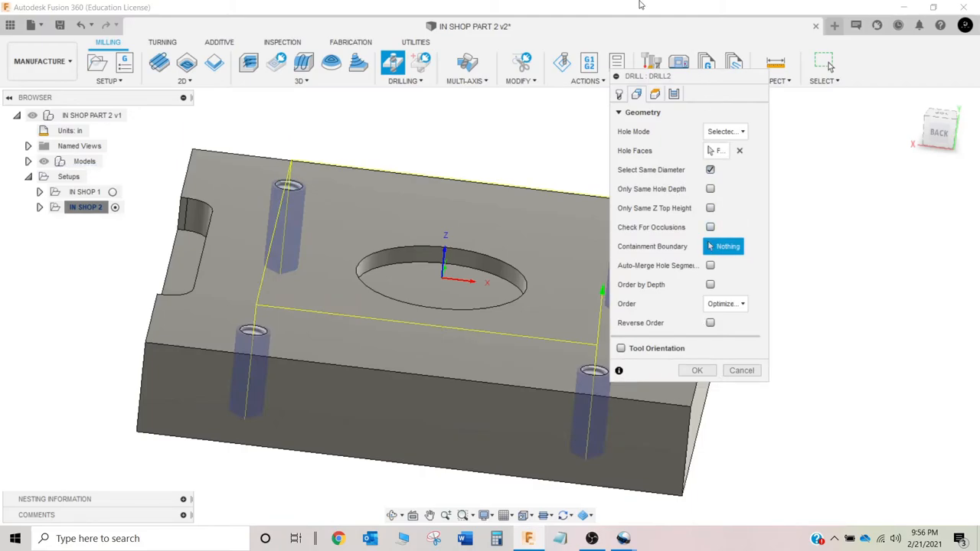
pyautogui.click(637, 94)
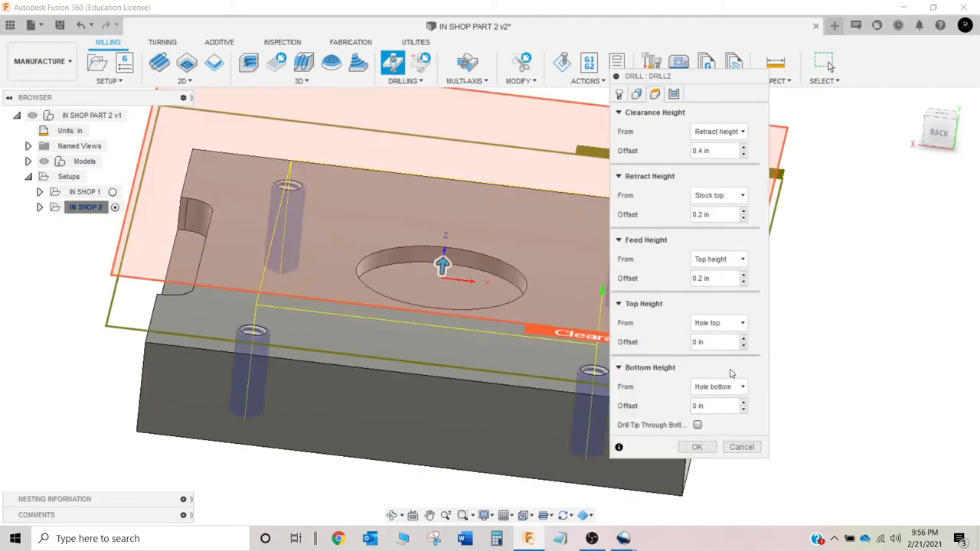
pyautogui.click(718, 386)
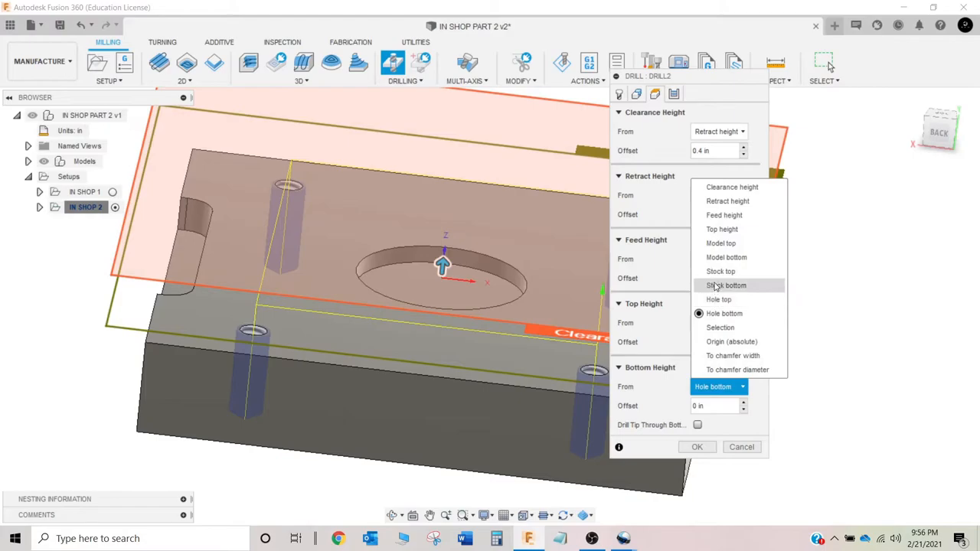
pyautogui.click(719, 271)
pyautogui.write('-05')
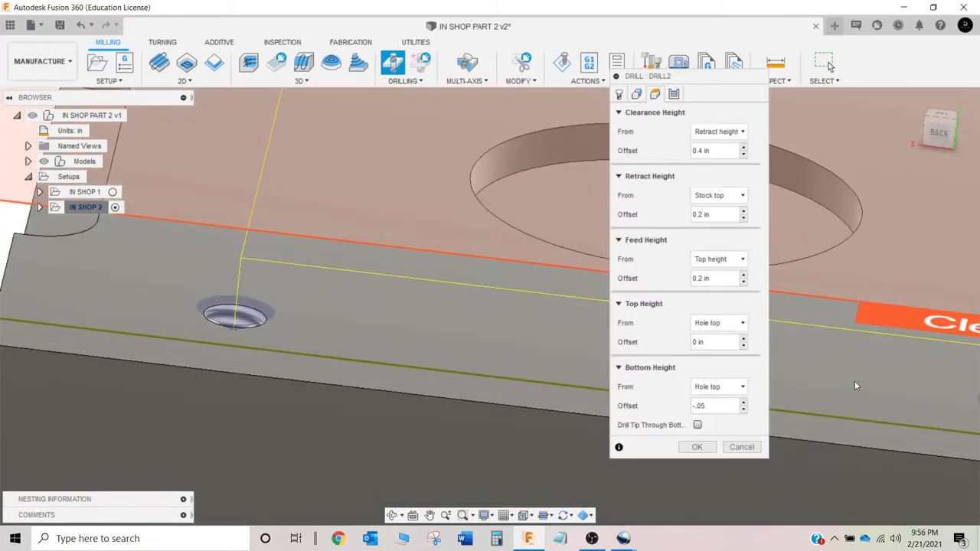
pyautogui.click(674, 93)
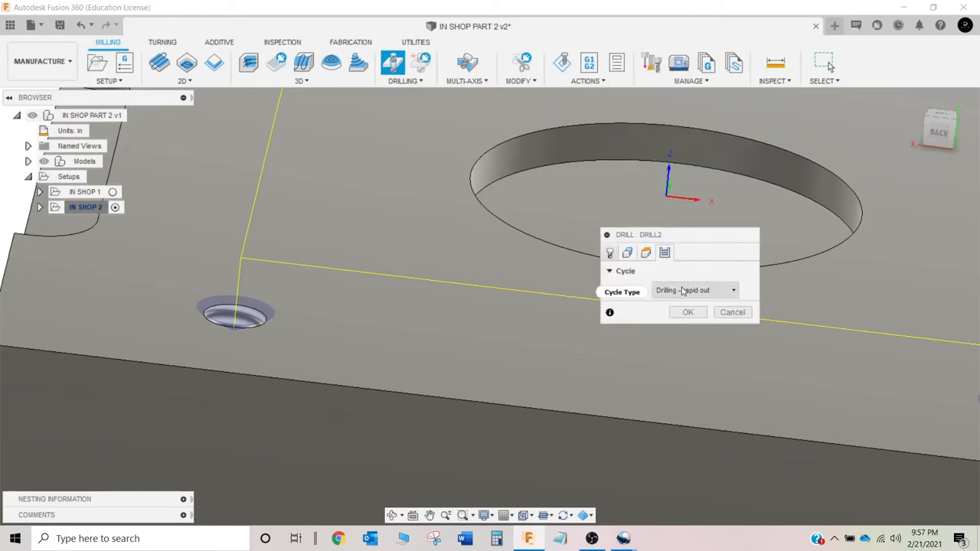
# Step: Keep the Drilling - rapid out cycle and confirm to create Drill2 with tool 2
pyautogui.click(609, 312)
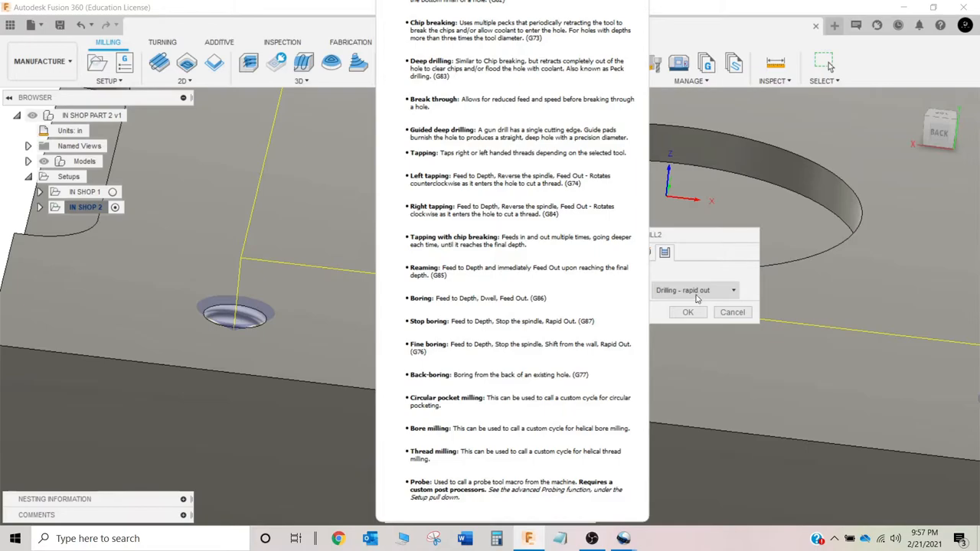
pyautogui.click(685, 312)
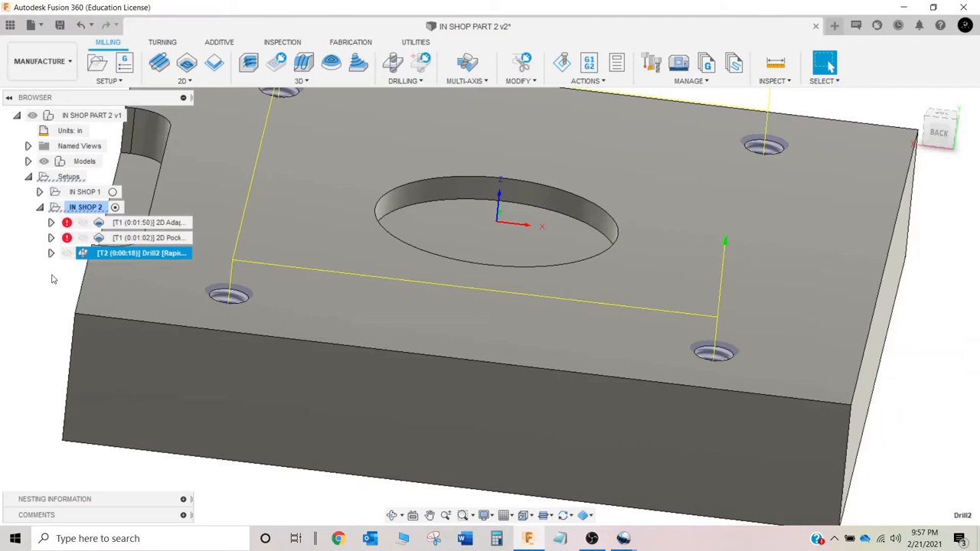
# Step: Delete the 2D Adaptive and 2D Pocket operations, leaving Drill2 alone under IN SHOP 2
pyautogui.click(146, 222)
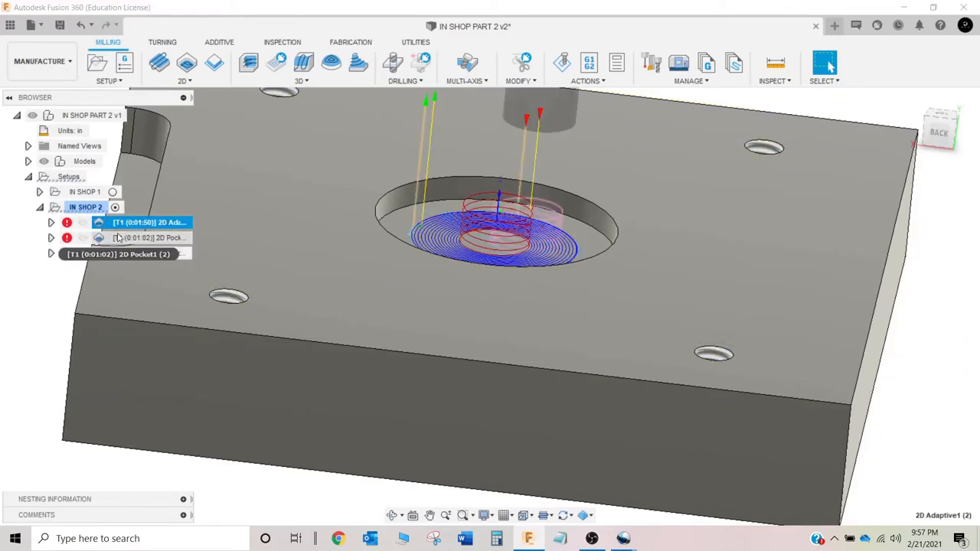
pyautogui.click(120, 237)
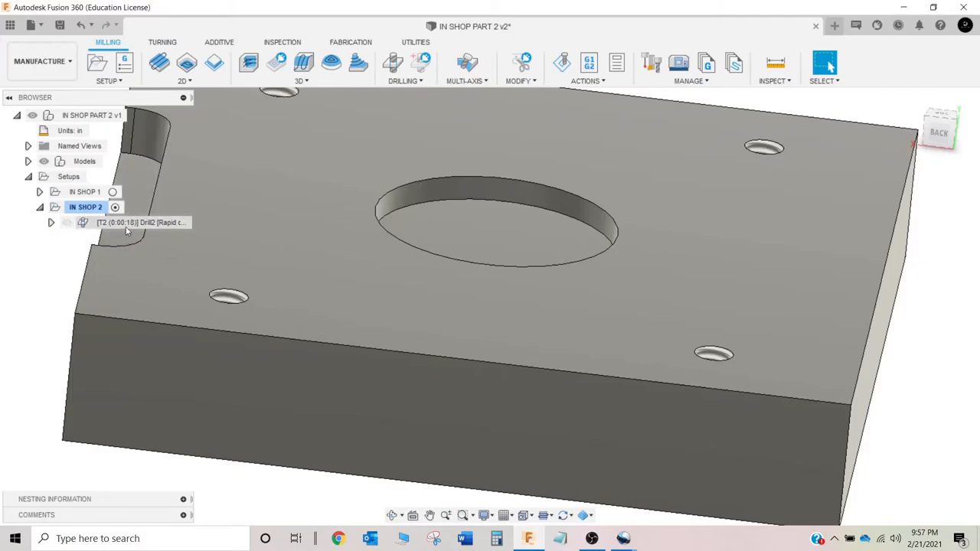
pyautogui.click(137, 222)
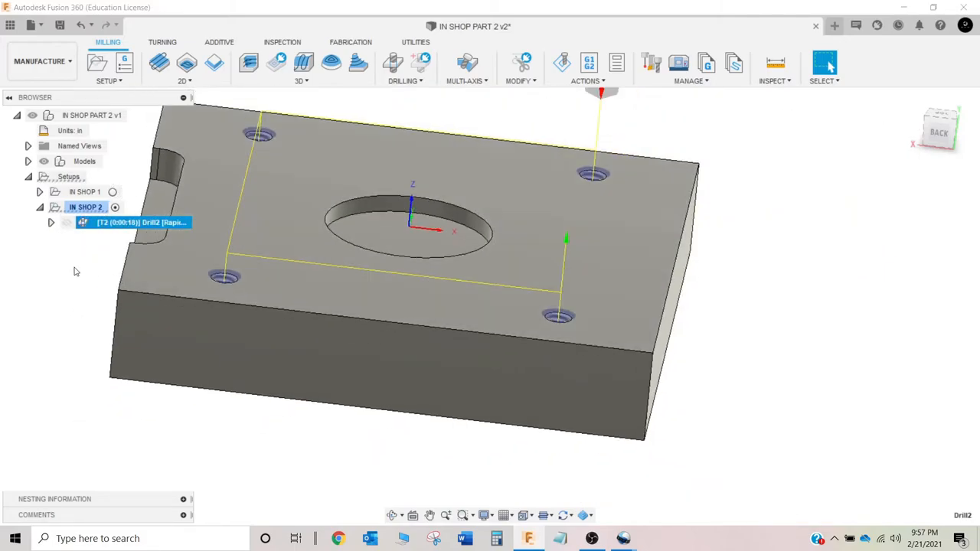
pyautogui.click(86, 206)
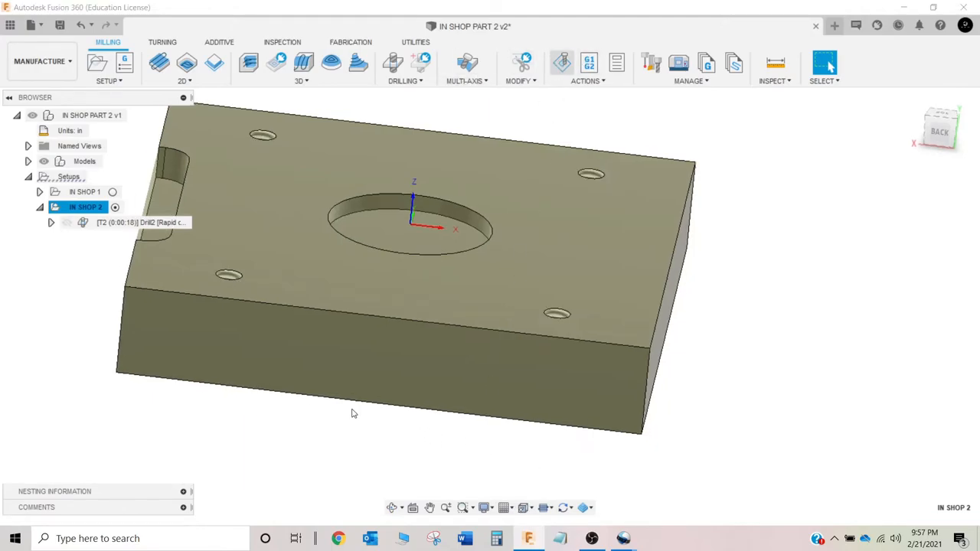
pyautogui.click(560, 63)
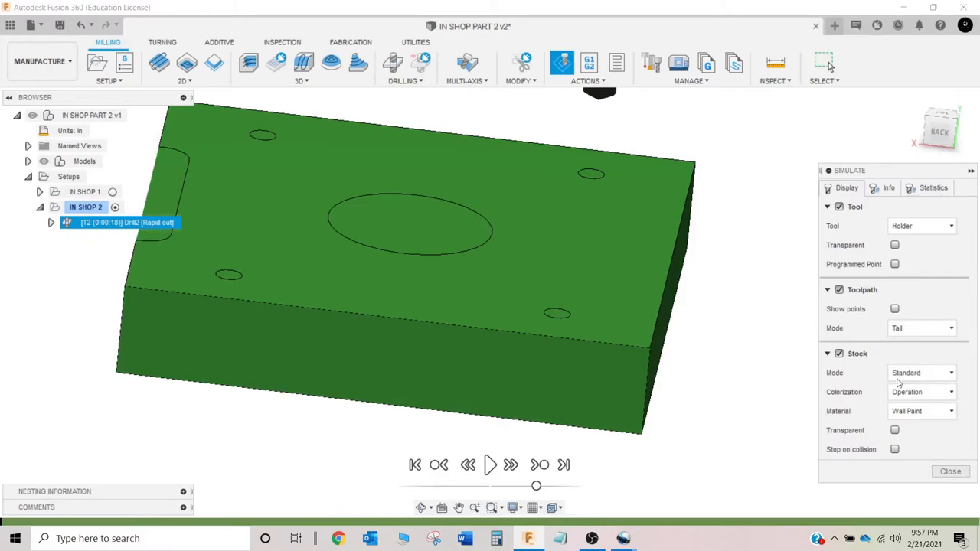
pyautogui.click(490, 465)
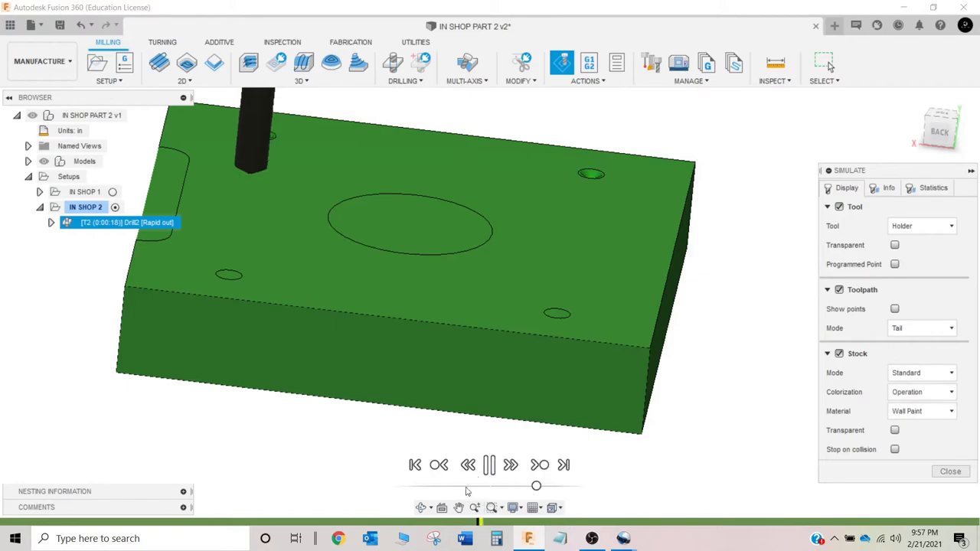
pyautogui.click(921, 392)
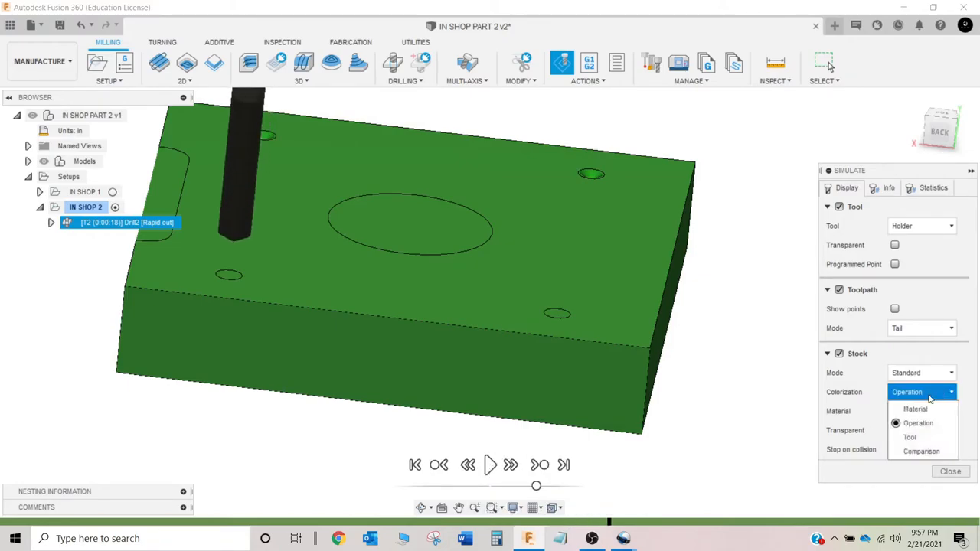
pyautogui.click(909, 436)
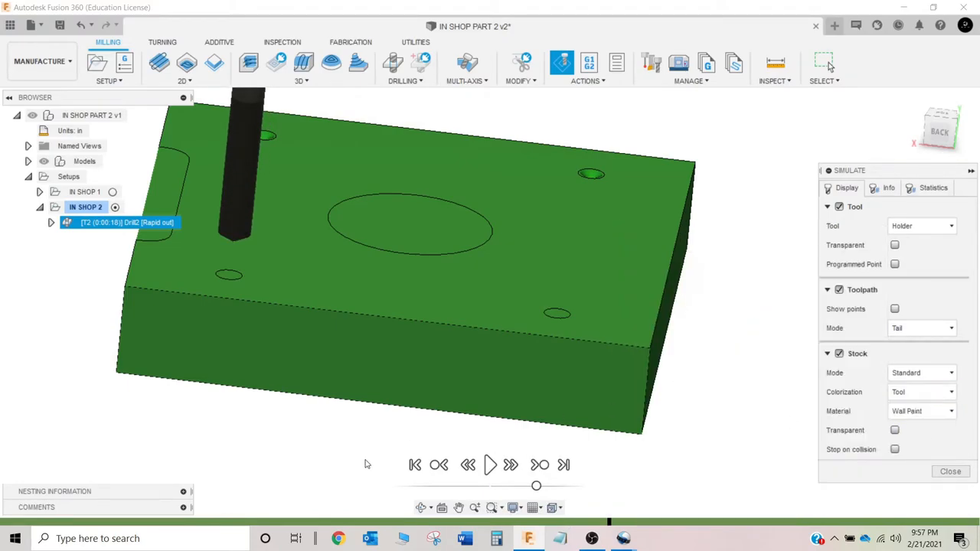
pyautogui.click(490, 465)
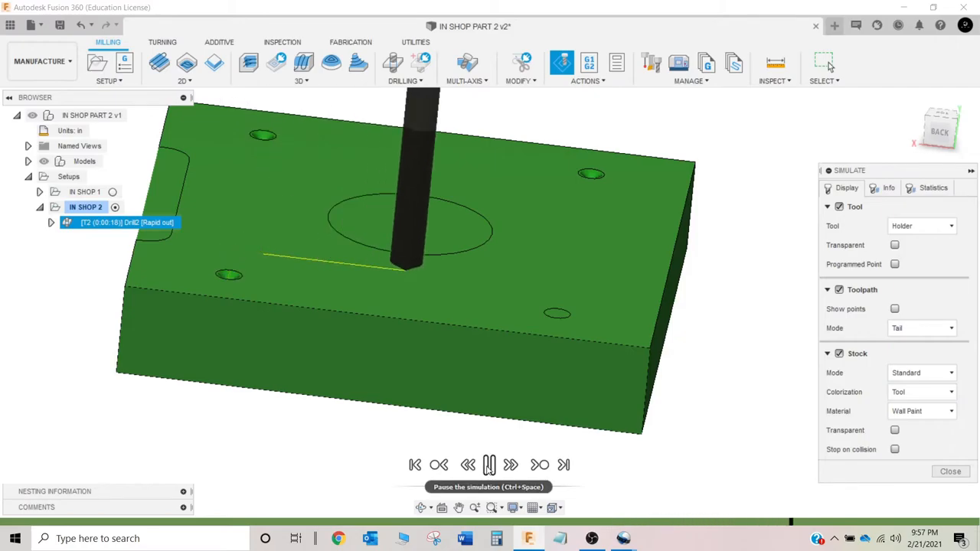
pyautogui.click(922, 391)
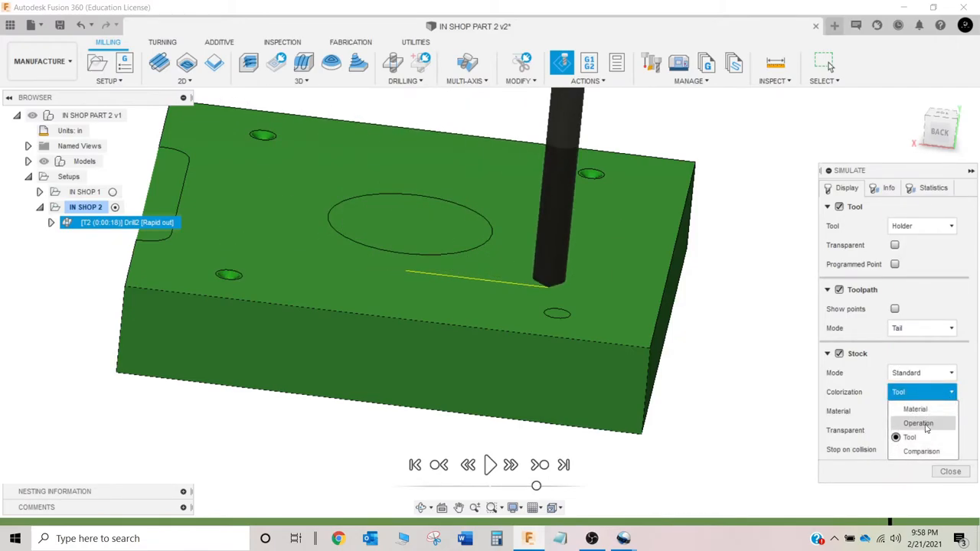
pyautogui.click(918, 423)
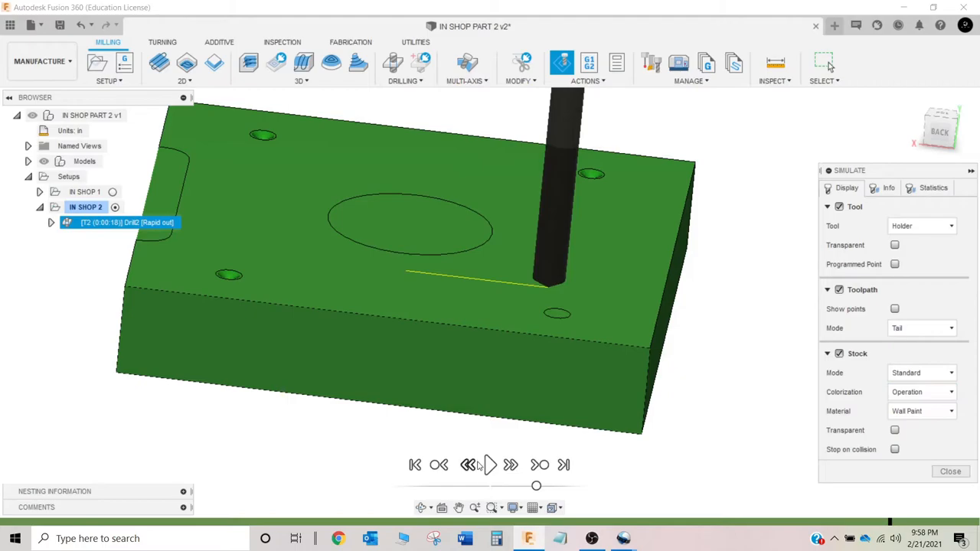
pyautogui.click(490, 465)
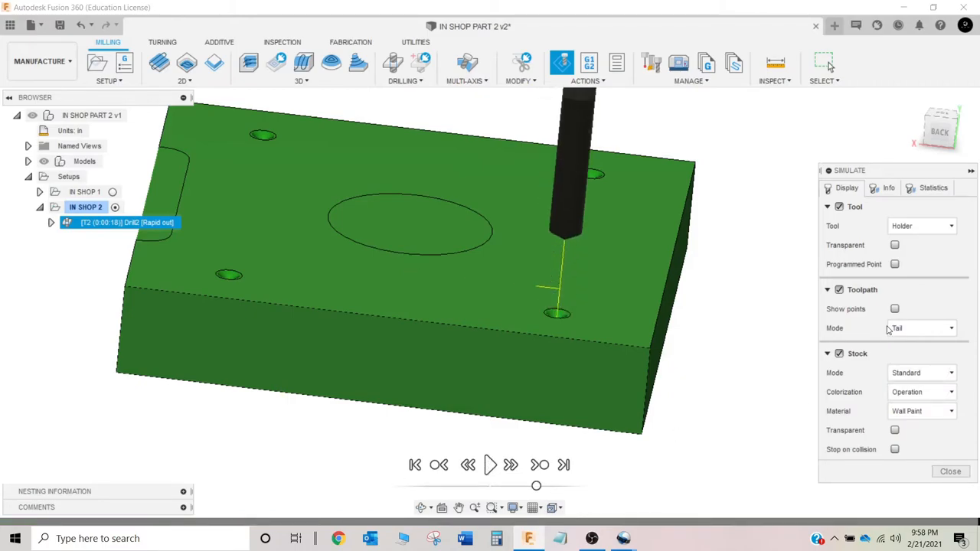
pyautogui.moveTo(949, 471)
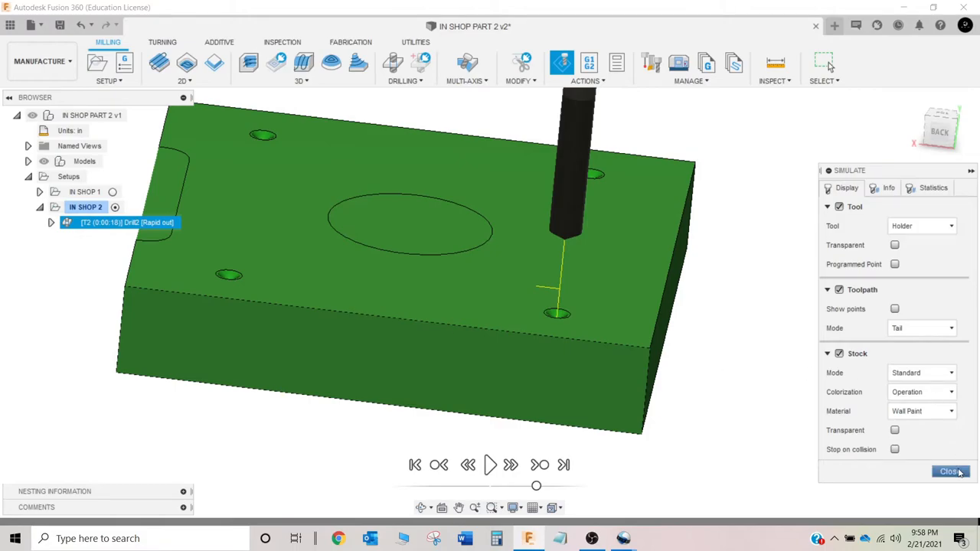
pyautogui.click(949, 472)
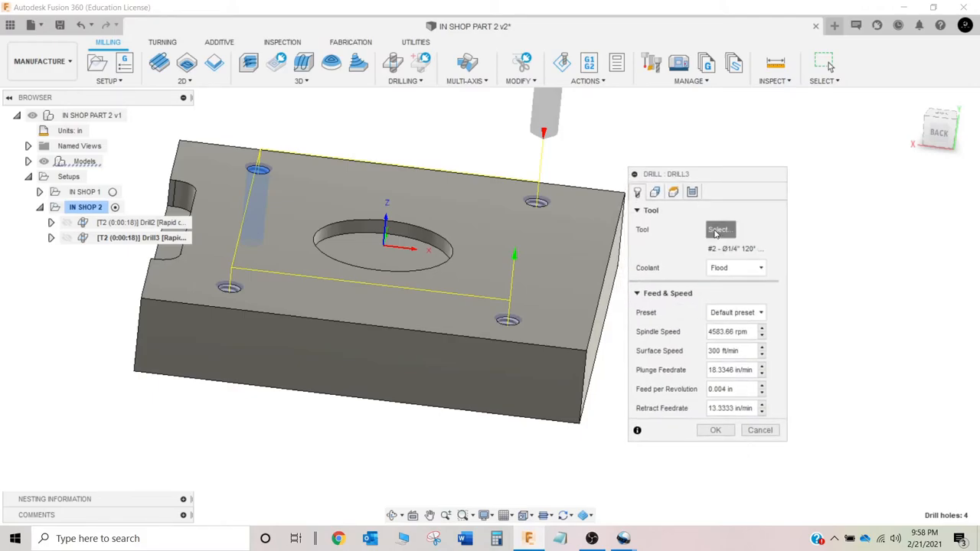
# Step: Give the new drill operation the #3 .201 drill and keep the four hole faces
pyautogui.click(720, 229)
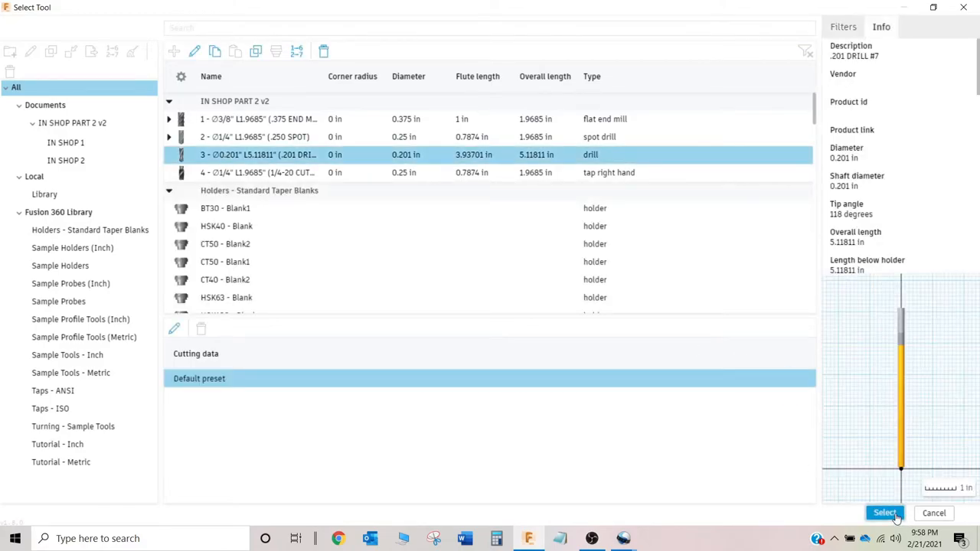
pyautogui.click(885, 513)
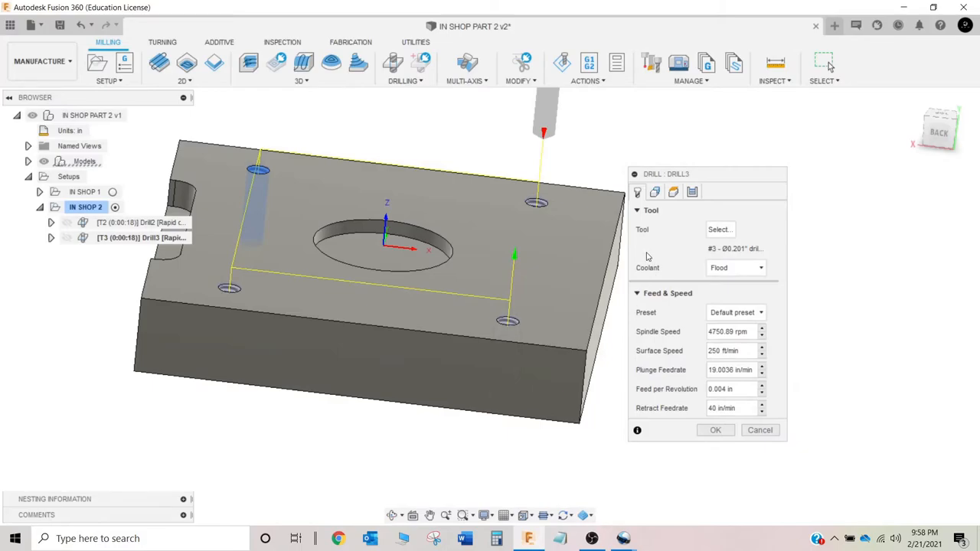
pyautogui.moveTo(655, 193)
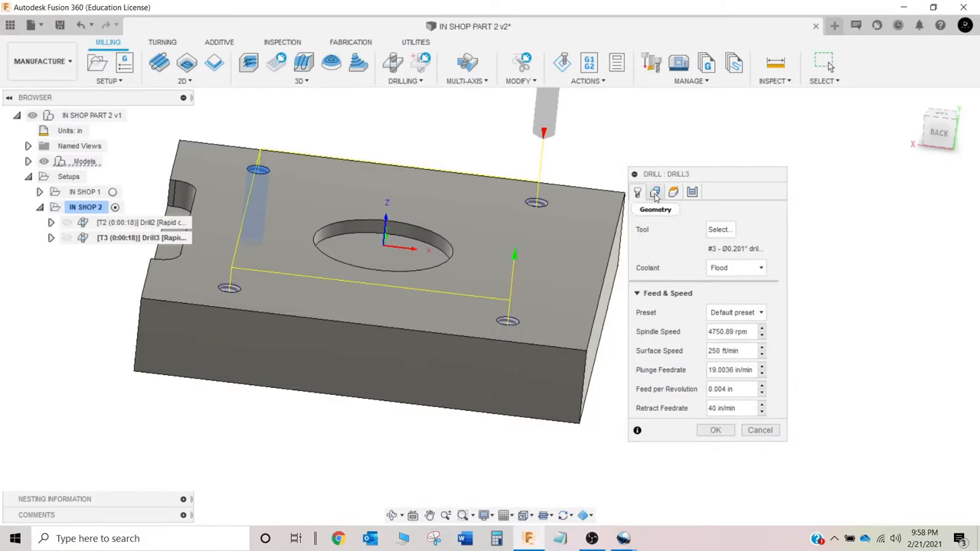
pyautogui.click(655, 192)
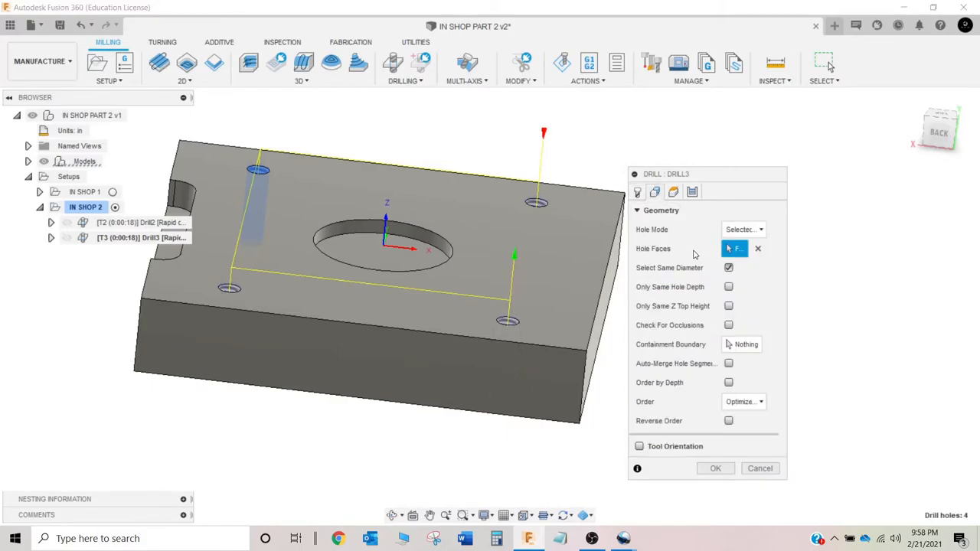
pyautogui.click(673, 193)
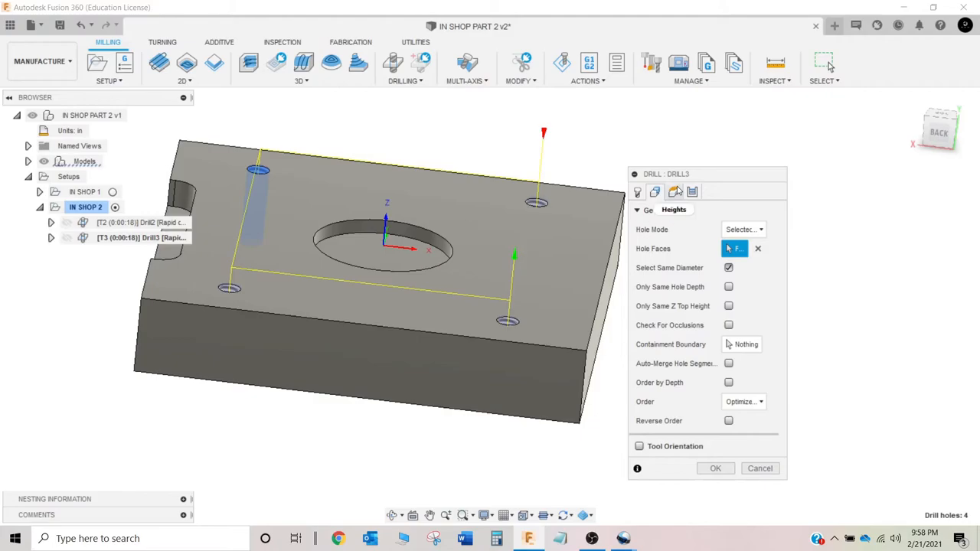
# Step: Set Bottom Height from model bottom with a -.125 offset
pyautogui.click(655, 193)
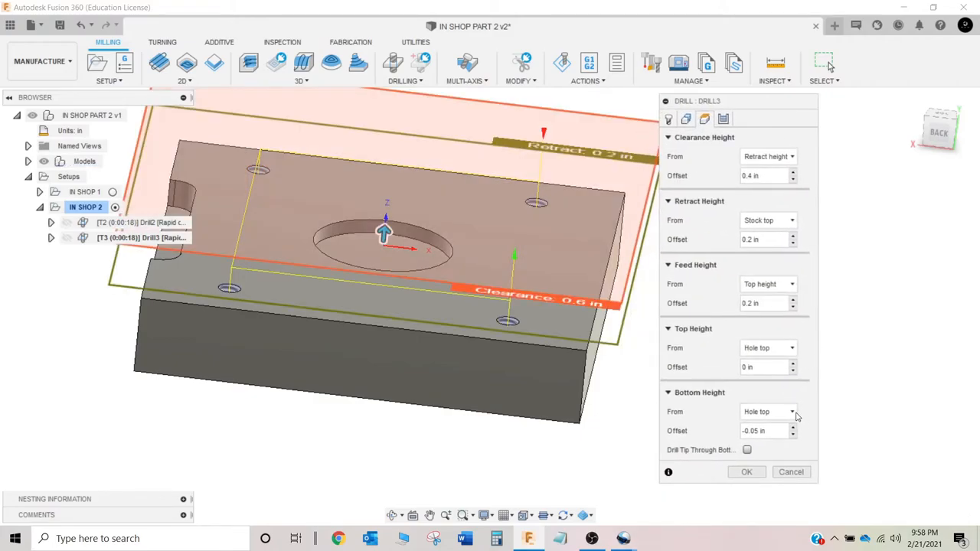
pyautogui.click(768, 411)
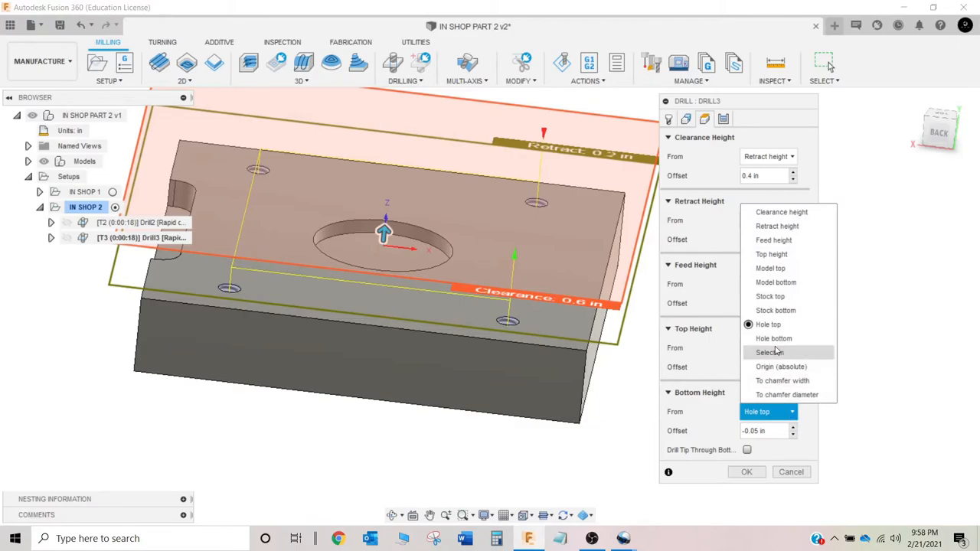
pyautogui.moveTo(773, 338)
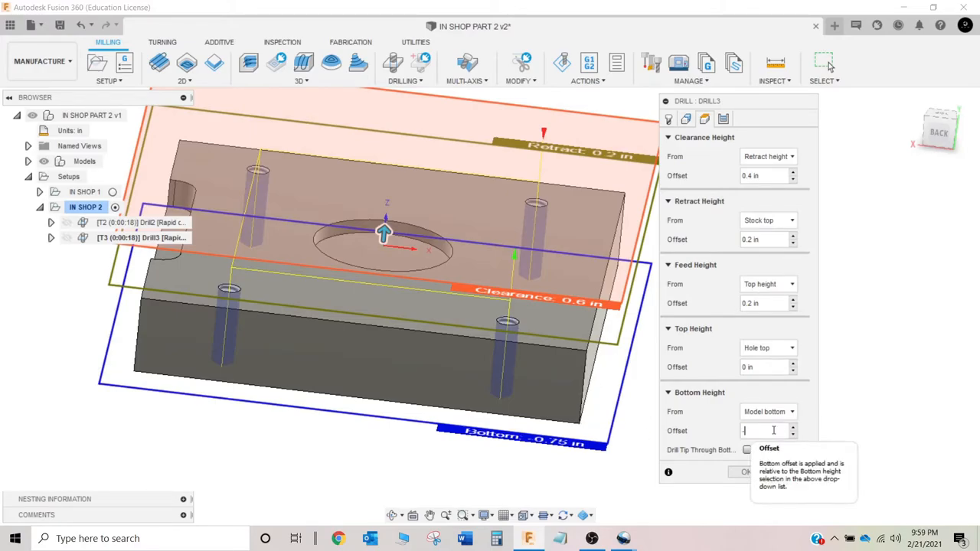
pyautogui.write('-.125')
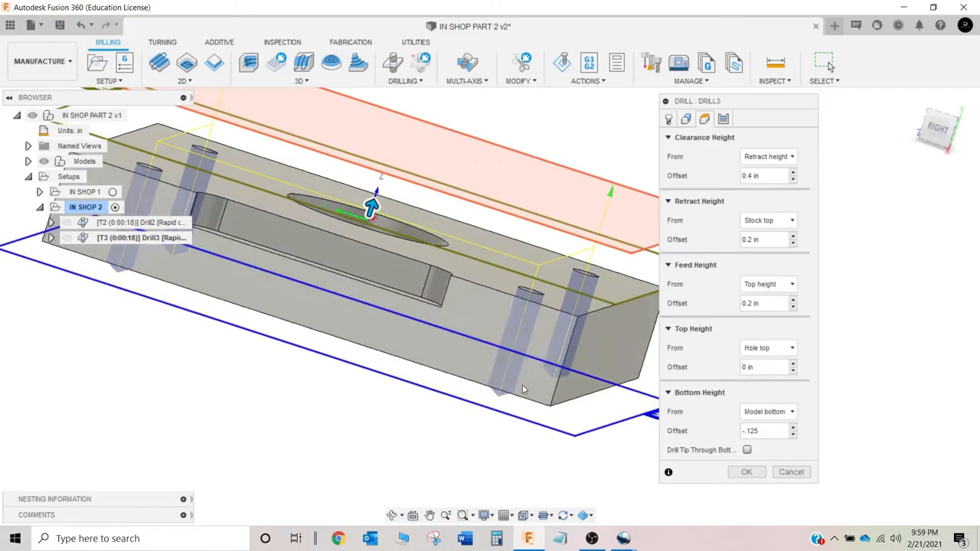
pyautogui.moveTo(524, 389)
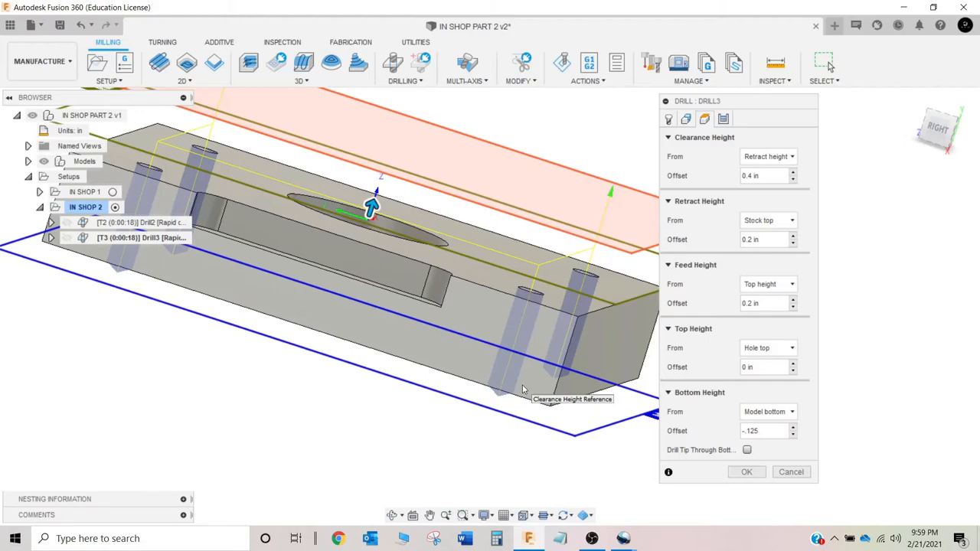
pyautogui.moveTo(524, 386)
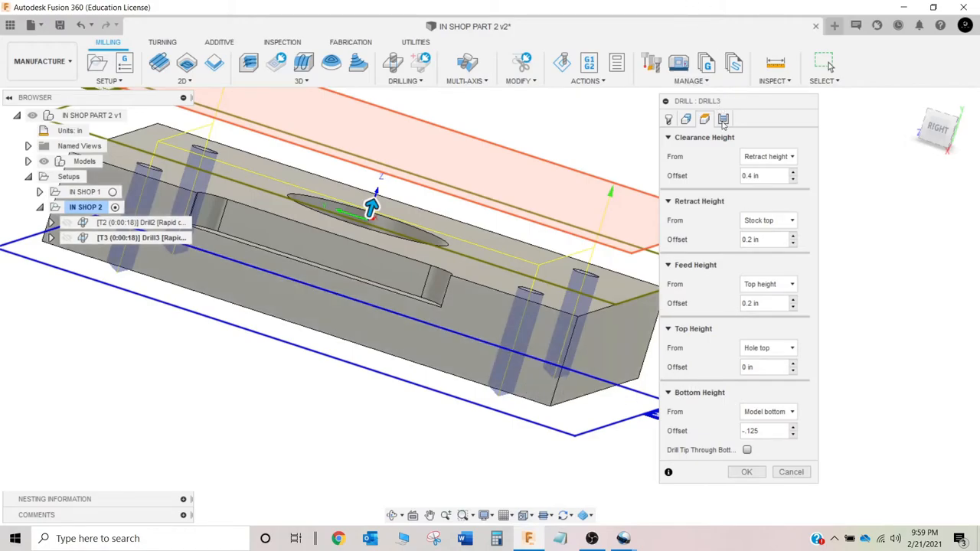
pyautogui.moveTo(722, 119)
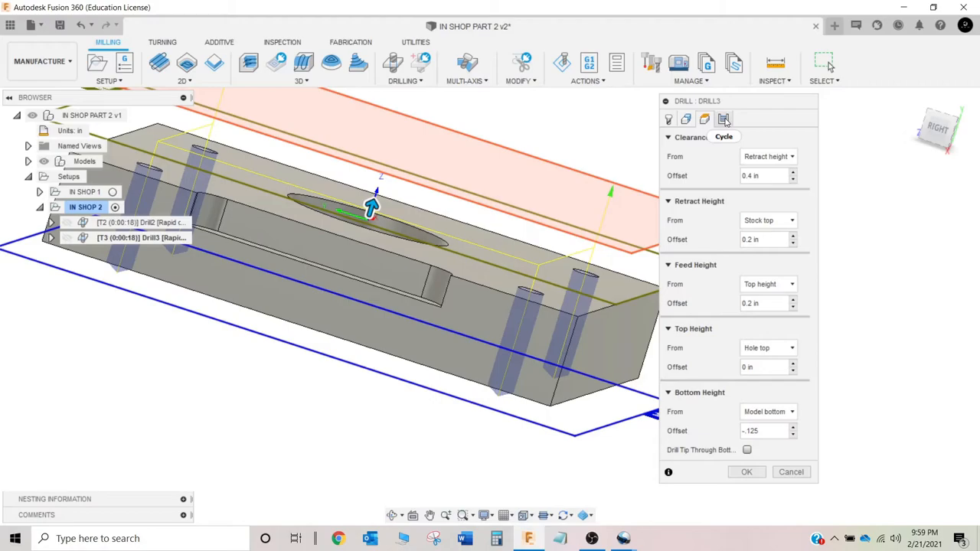
# Step: Make Drill3 a deep drilling - full retract cycle with pecking depth .201/3 and confirm it
pyautogui.click(723, 119)
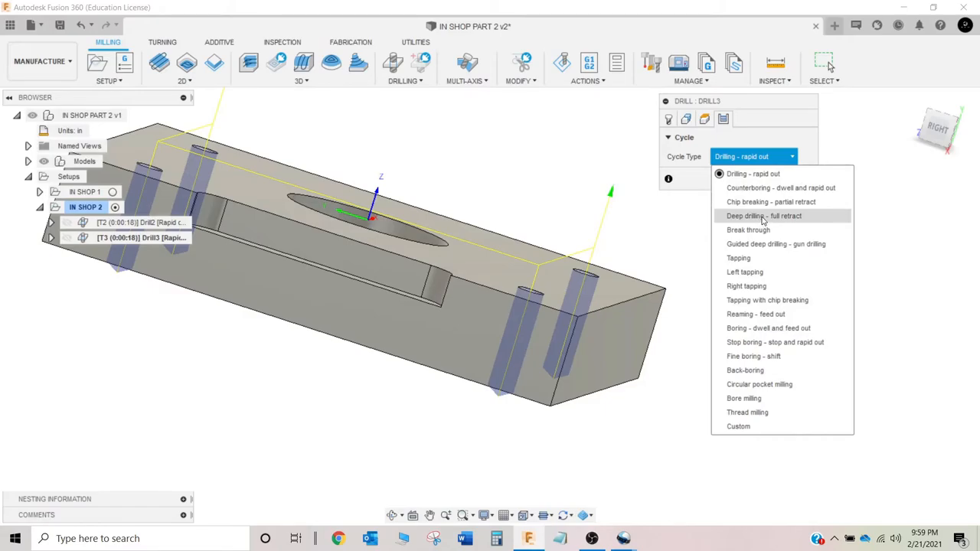
pyautogui.click(762, 214)
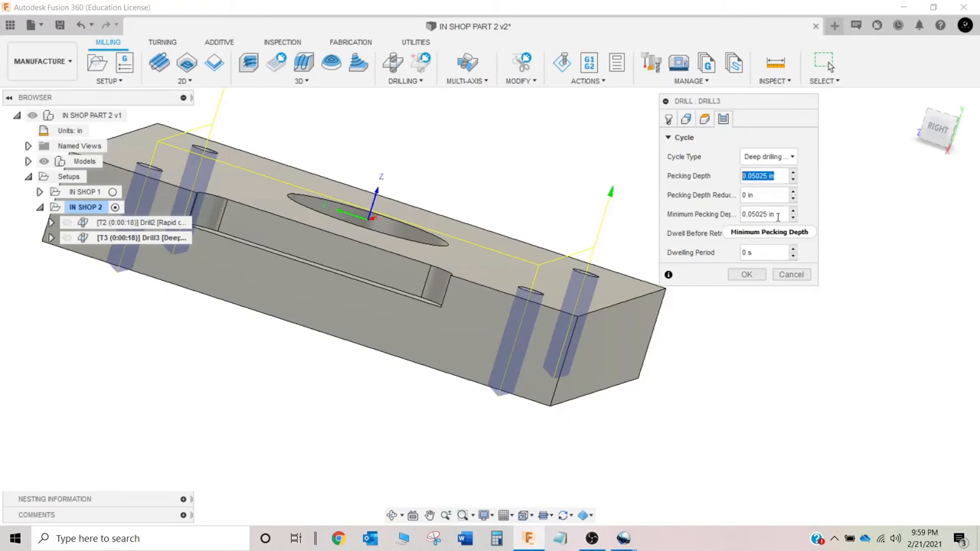
pyautogui.moveTo(762, 215)
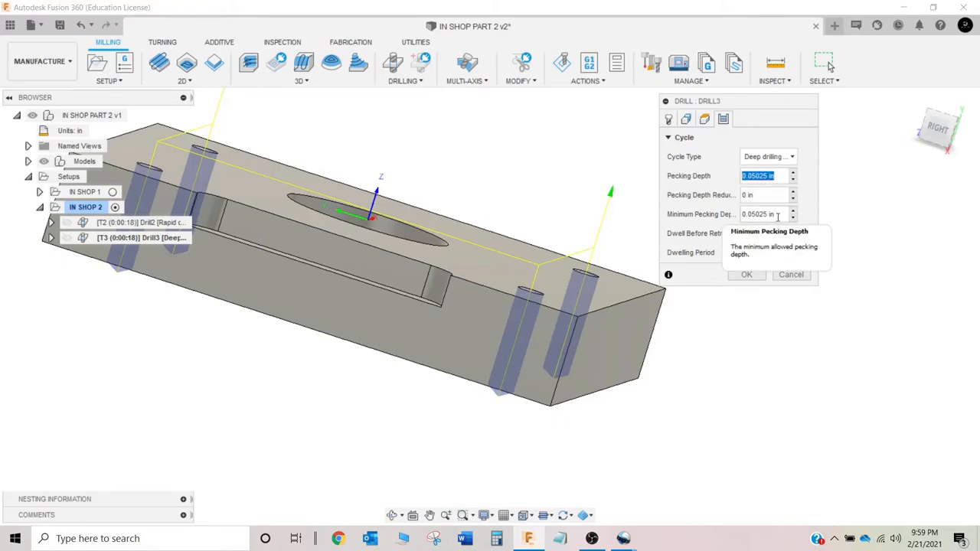
pyautogui.write('.201/3')
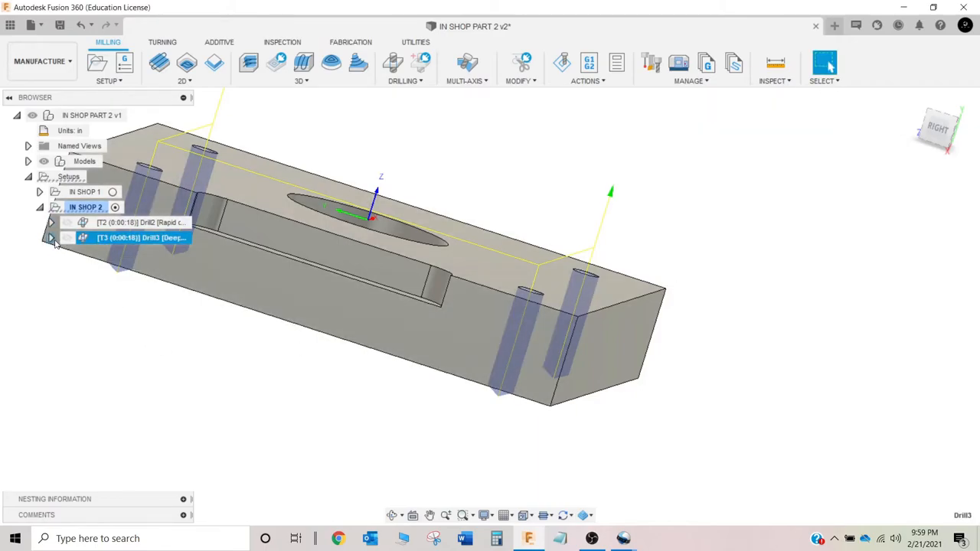
pyautogui.click(52, 238)
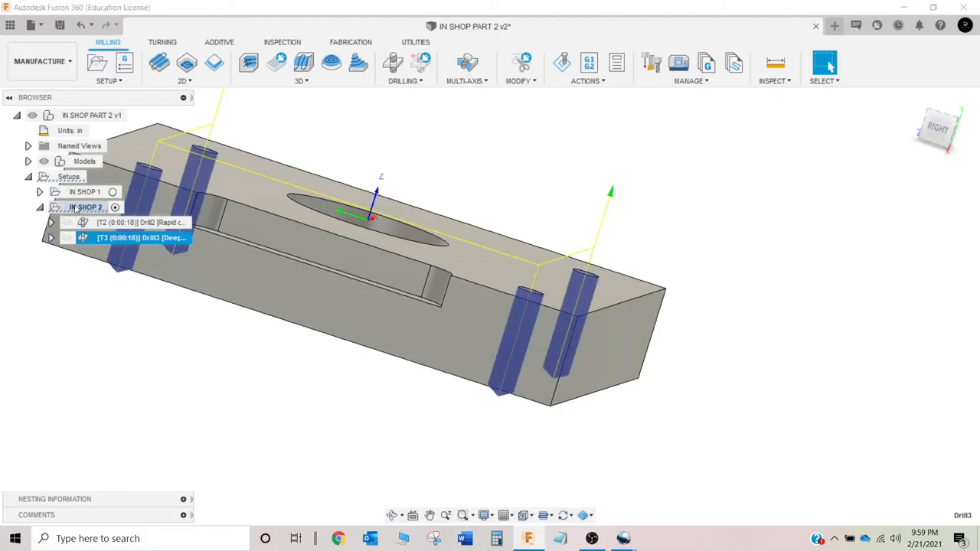
pyautogui.click(86, 207)
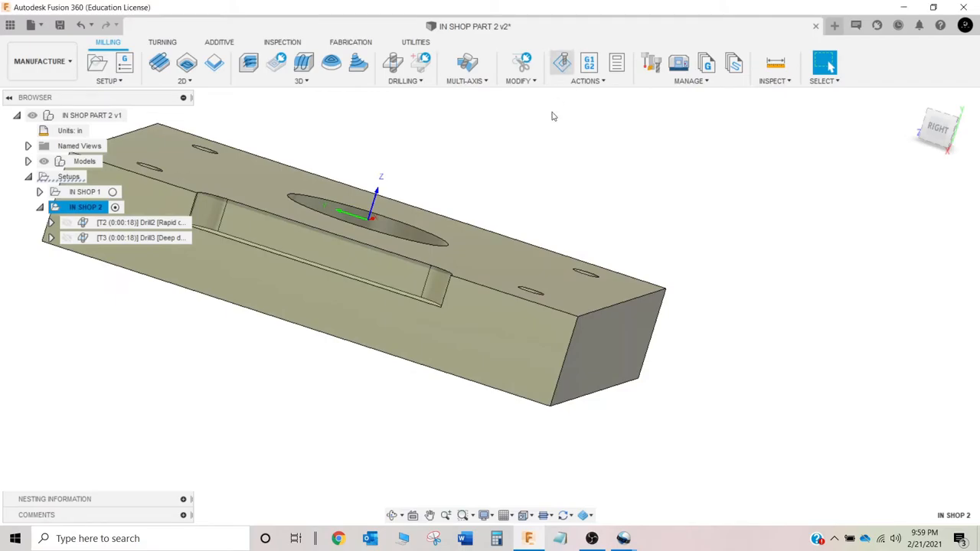
pyautogui.click(560, 62)
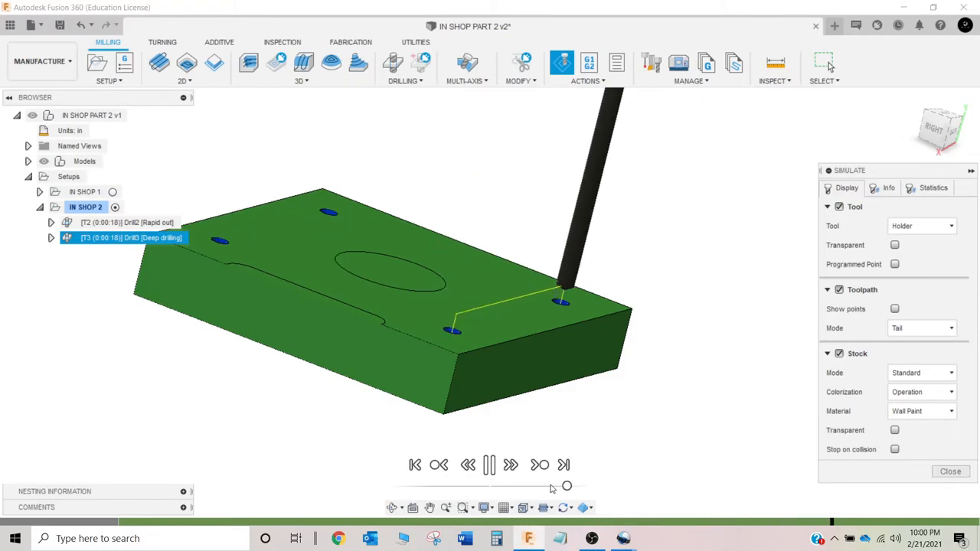
pyautogui.click(490, 465)
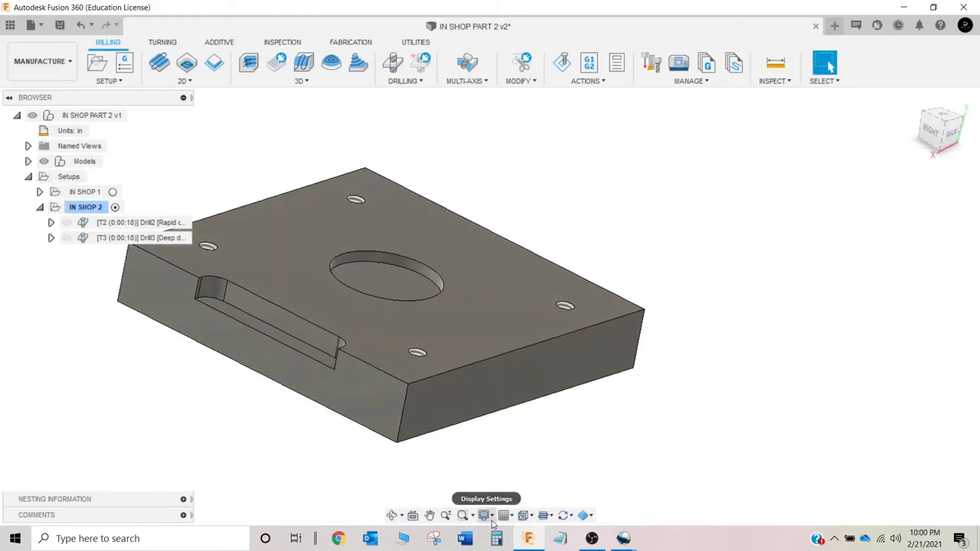
# Step: Derive a new drilling operation from the Drill3 deep drilling operation
pyautogui.click(140, 237)
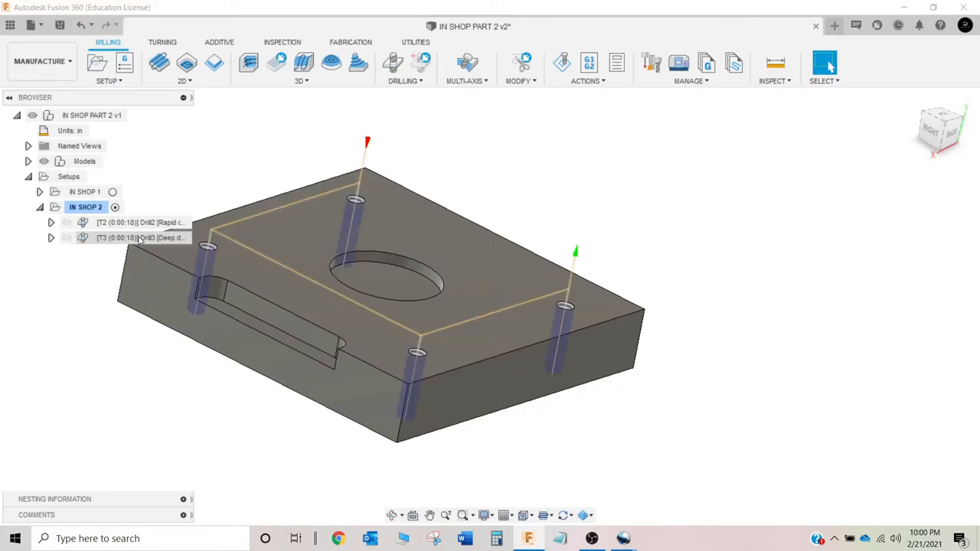
pyautogui.rightClick(119, 238)
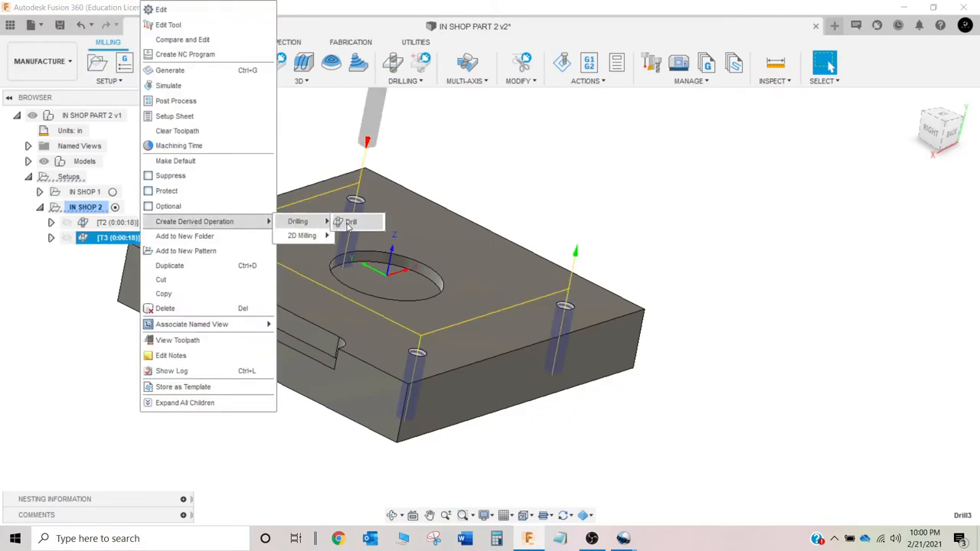
pyautogui.click(350, 221)
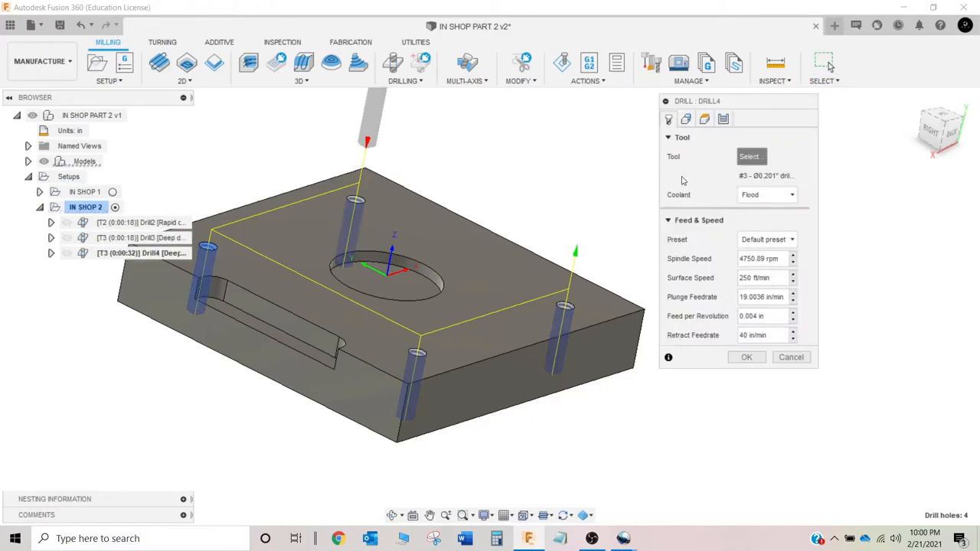
# Step: Assign the 1/4-20 right-hand tap as the derived operation's tool
pyautogui.click(750, 156)
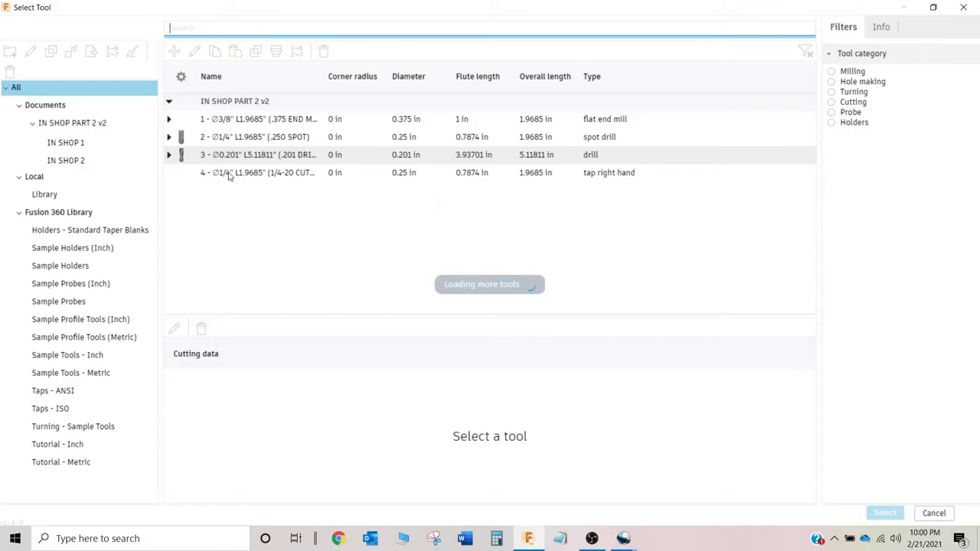
pyautogui.click(257, 171)
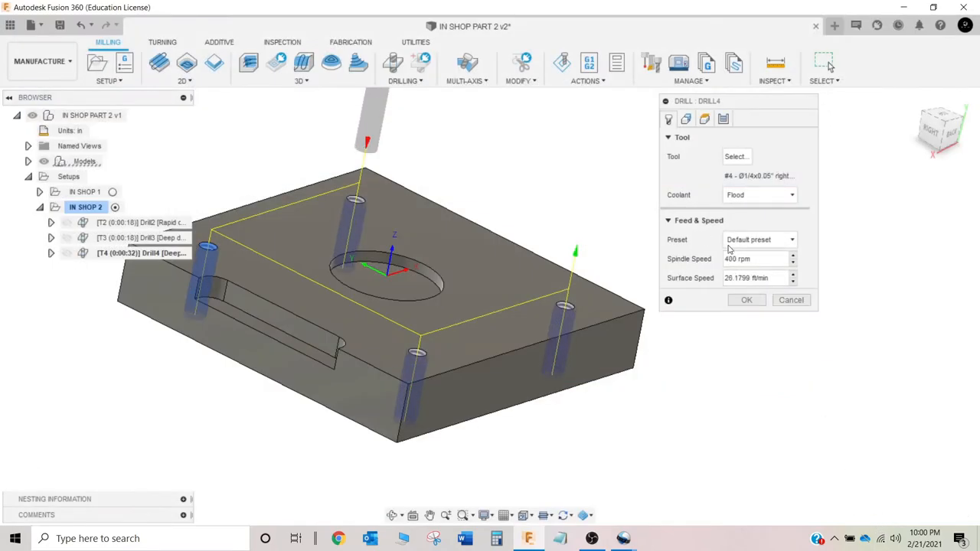
pyautogui.click(686, 119)
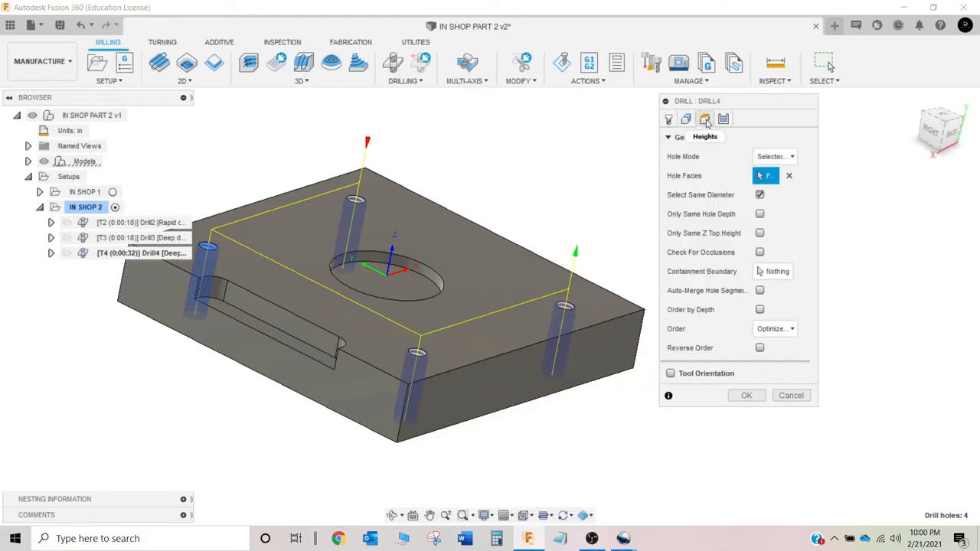
# Step: Set the tap's bottom height offset from model bottom to .125, correcting a first entry of .25
pyautogui.click(704, 118)
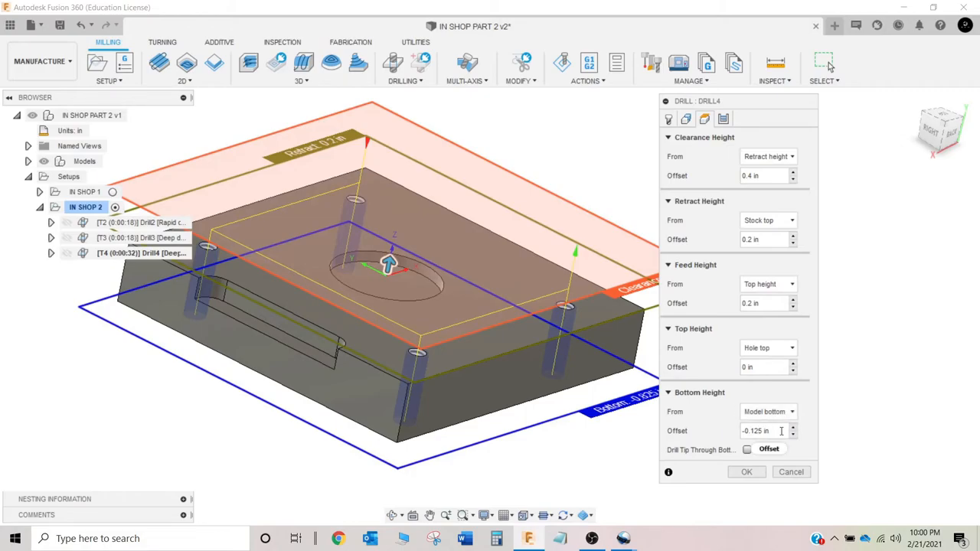
pyautogui.moveTo(769, 450)
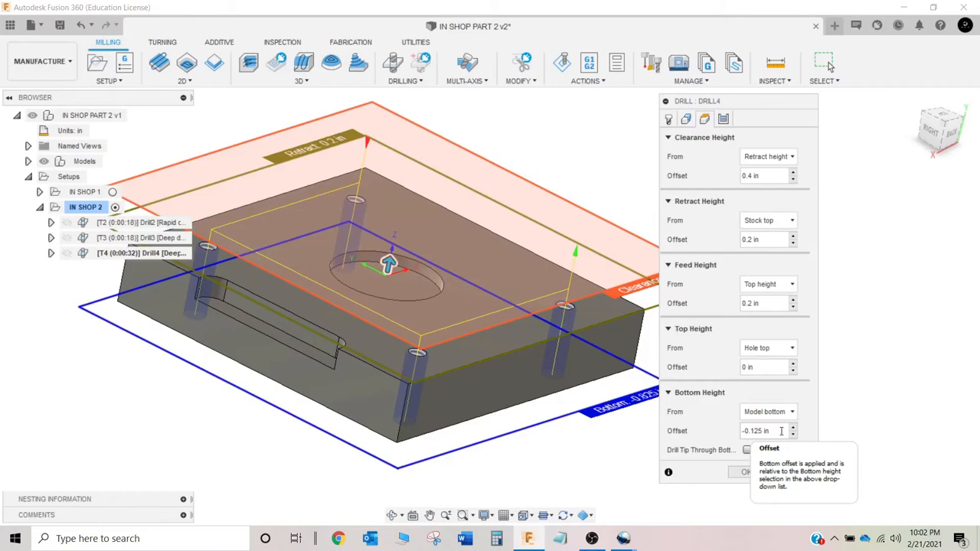
pyautogui.moveTo(664, 450)
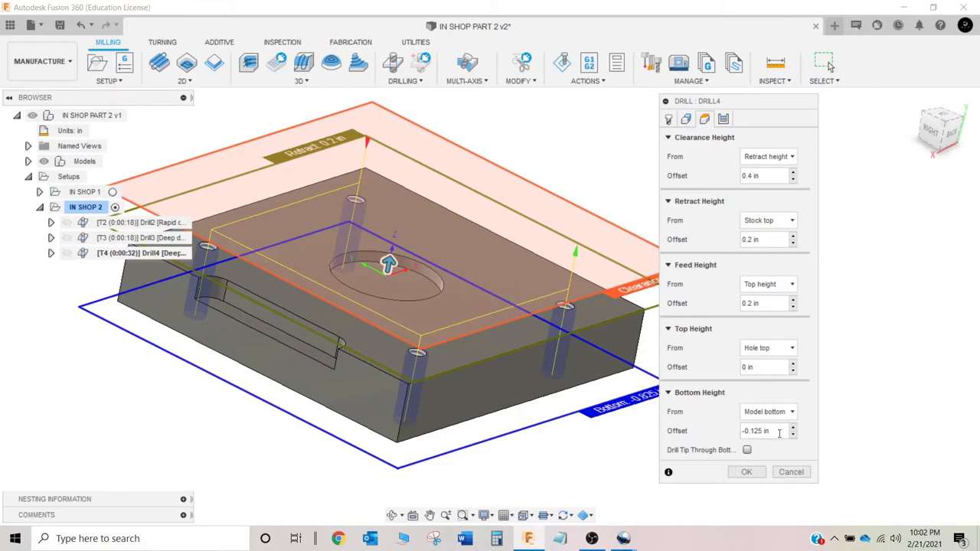
pyautogui.tripleClick(758, 430)
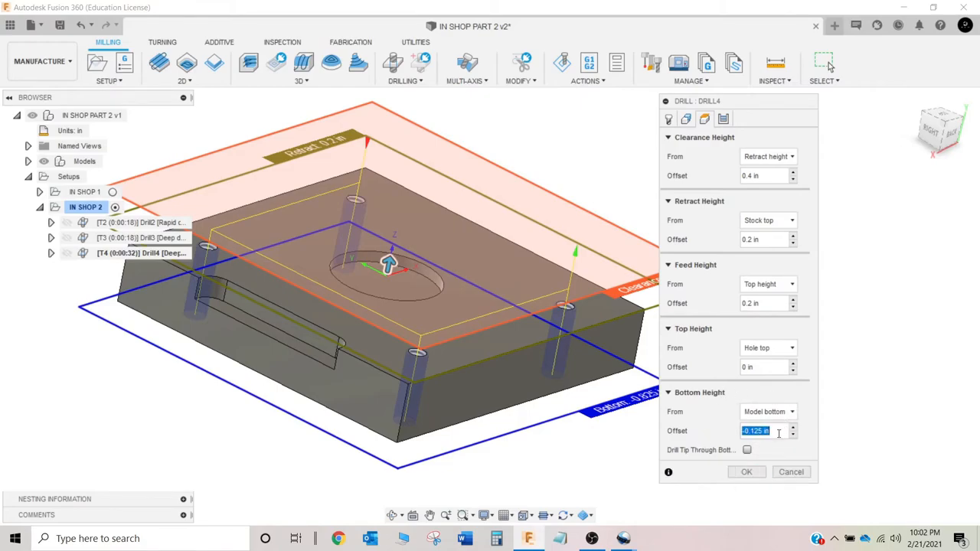
pyautogui.write('.25')
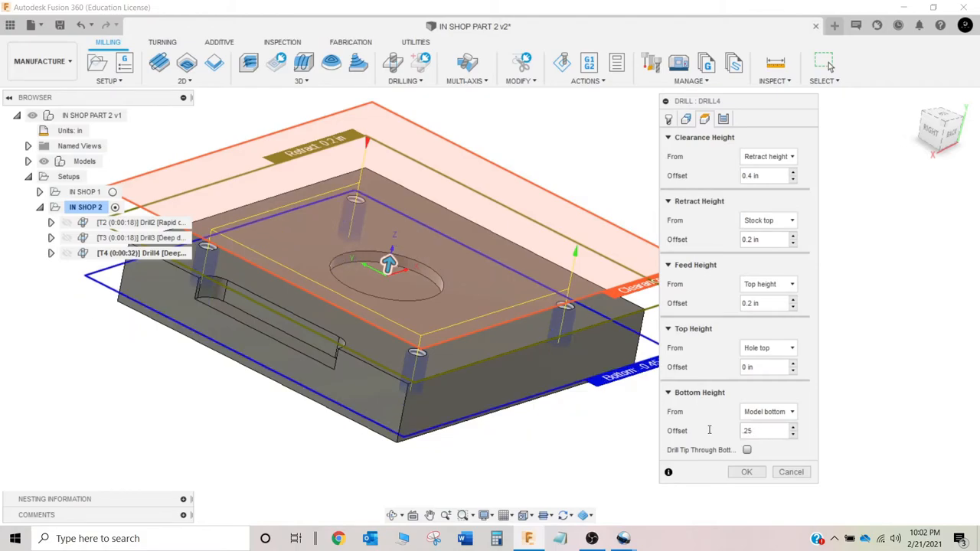
pyautogui.tripleClick(765, 430)
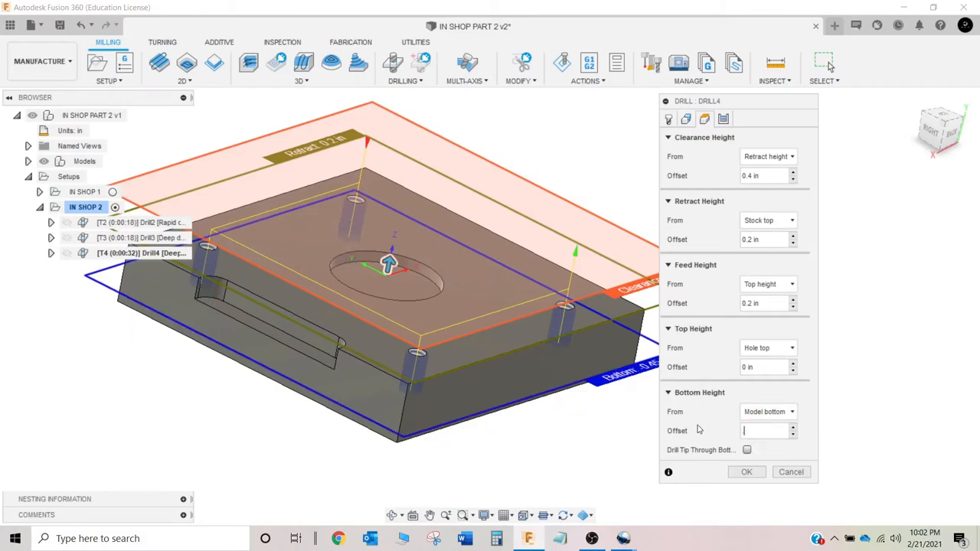
pyautogui.write('.125')
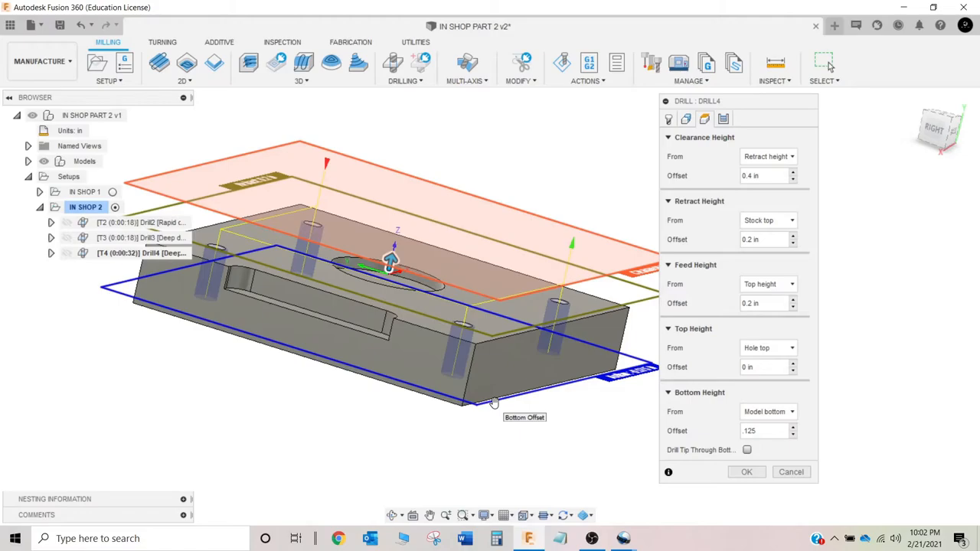
pyautogui.moveTo(536, 410)
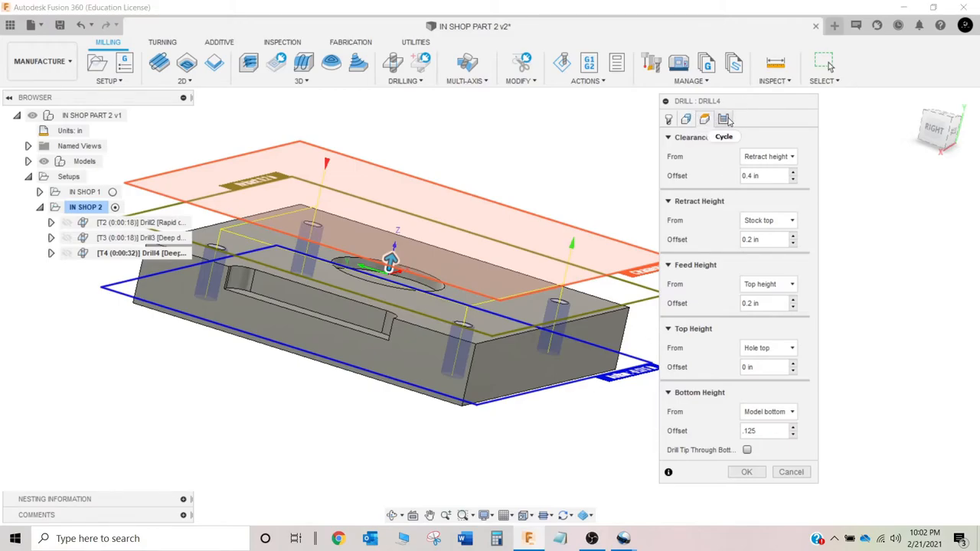
# Step: Set the cycle to Right tapping with 0 s dwell and confirm to create Drill4
pyautogui.click(769, 156)
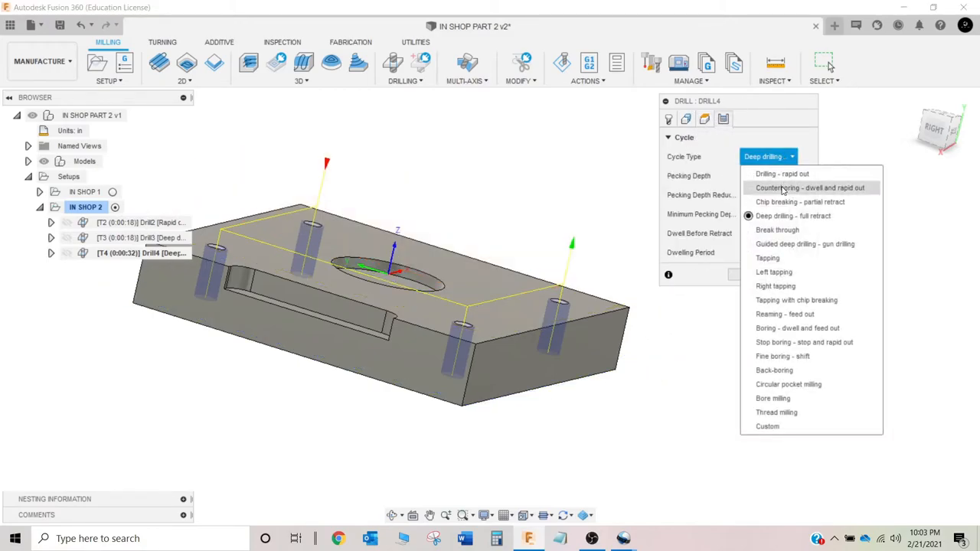
pyautogui.click(775, 286)
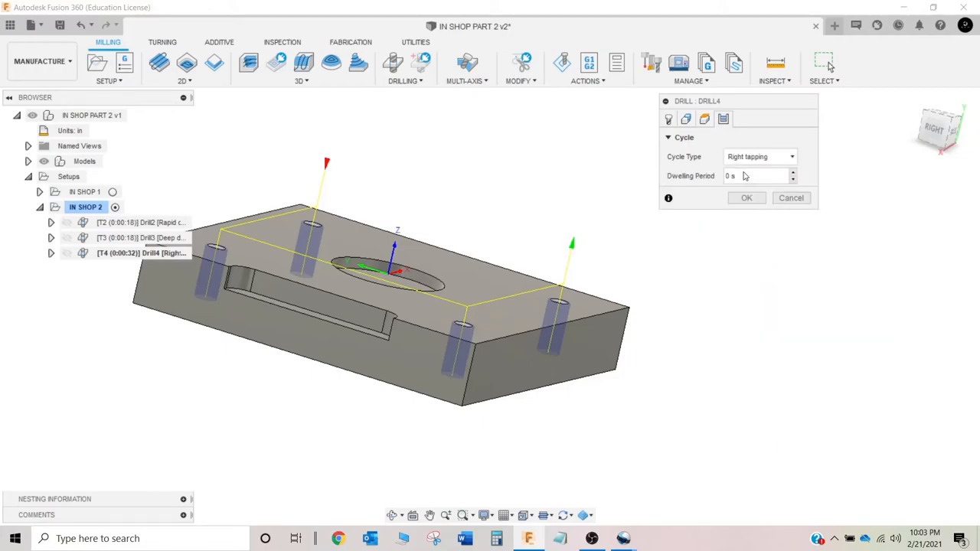
pyautogui.moveTo(734, 176)
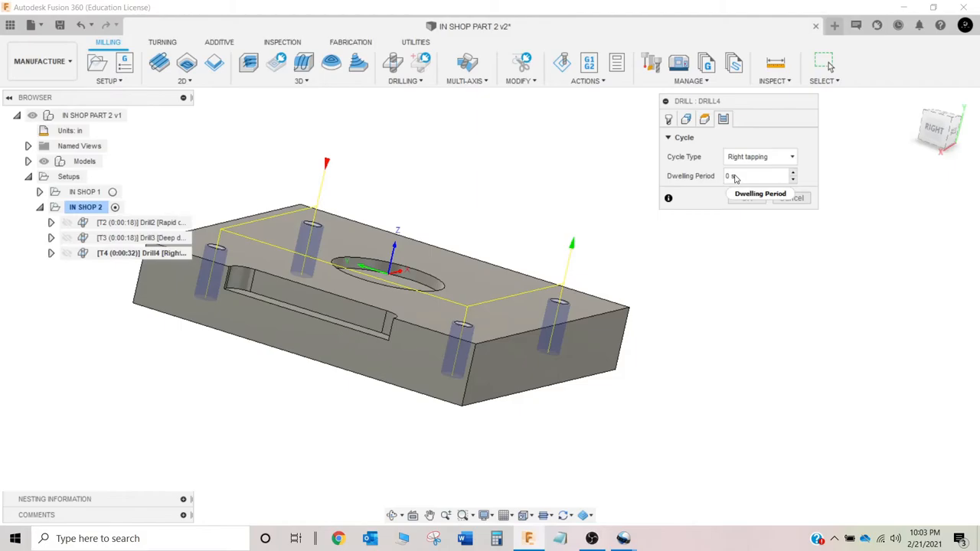
pyautogui.moveTo(741, 202)
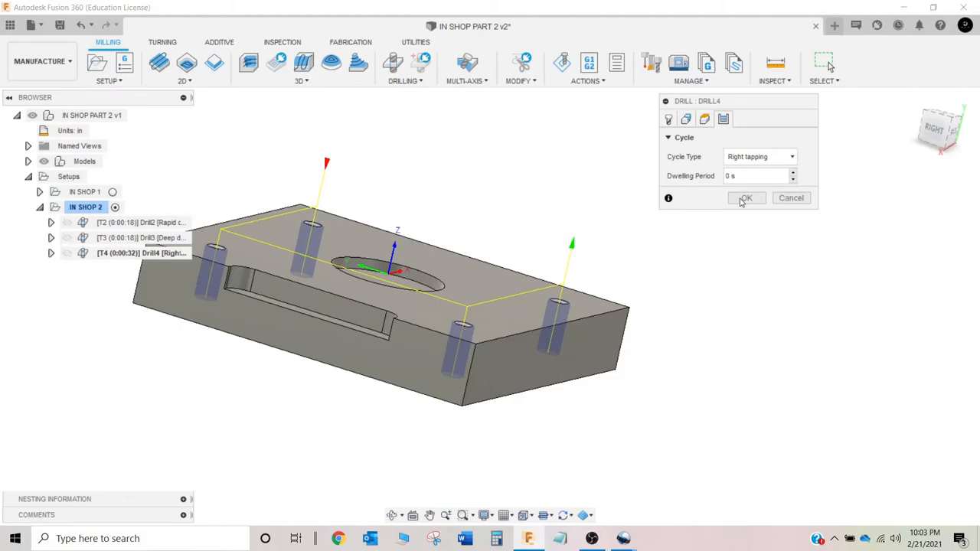
pyautogui.click(743, 198)
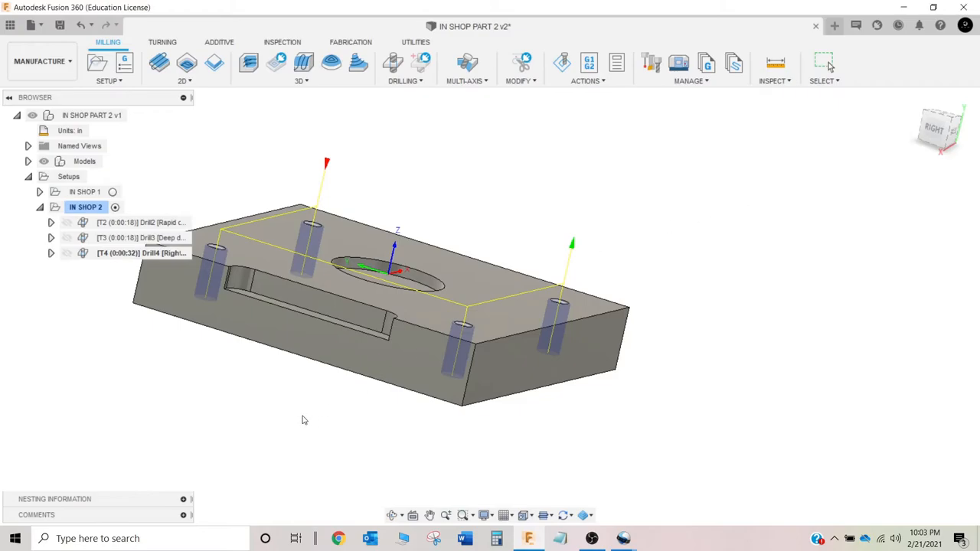
# Step: Simulate the IN SHOP 2 drilling and tapping toolpaths and review the statistics
pyautogui.click(138, 252)
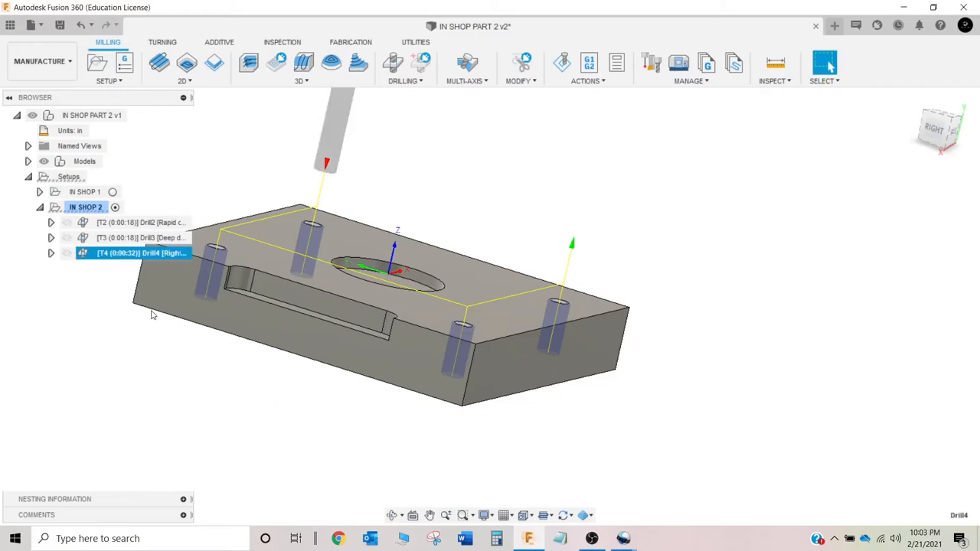
pyautogui.moveTo(432, 514)
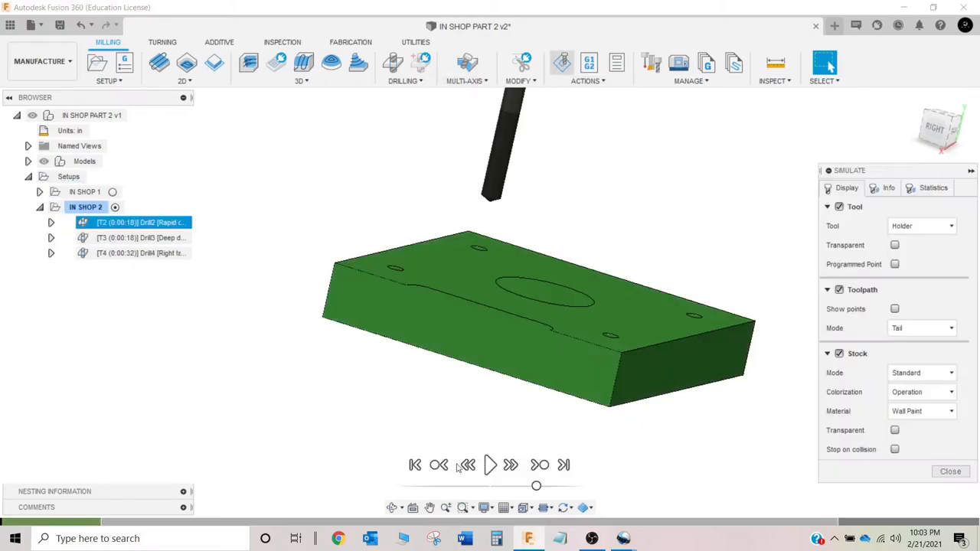
pyautogui.click(490, 465)
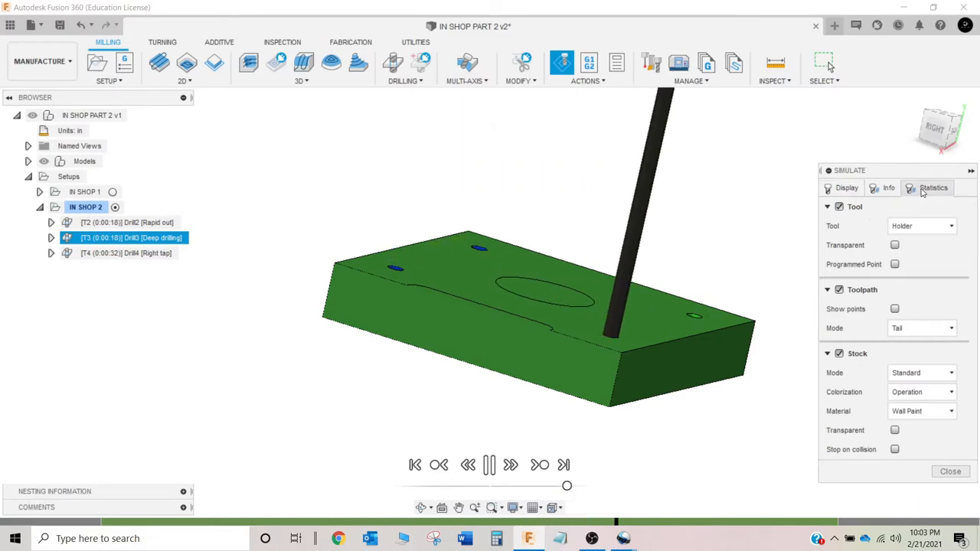
pyautogui.click(933, 187)
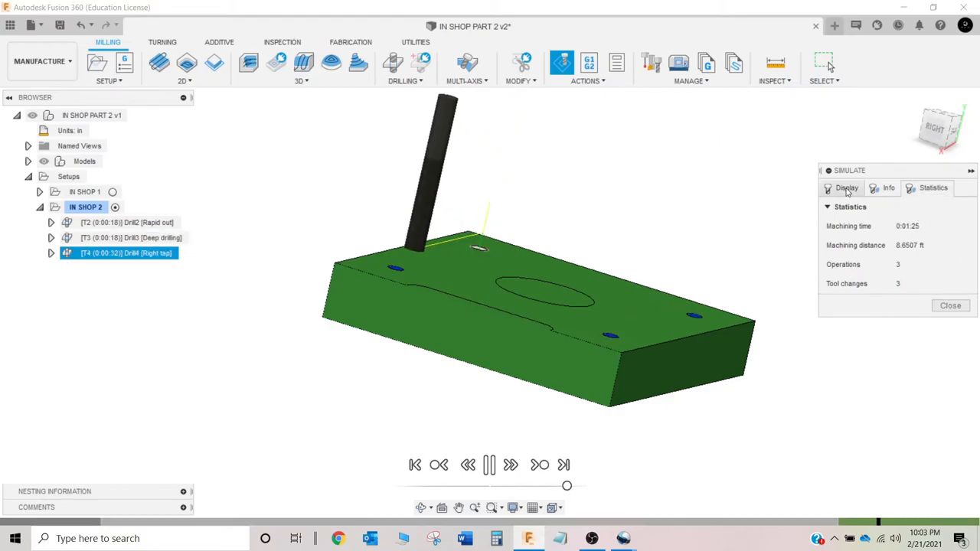
# Step: Colour the simulated stock by Comparison with the model, inspect, then return to Material
pyautogui.click(489, 466)
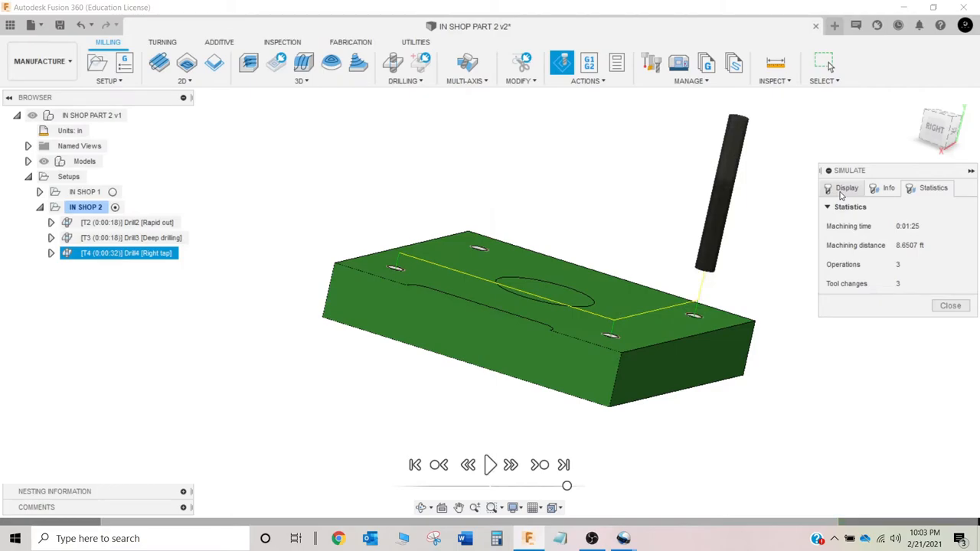
pyautogui.click(845, 187)
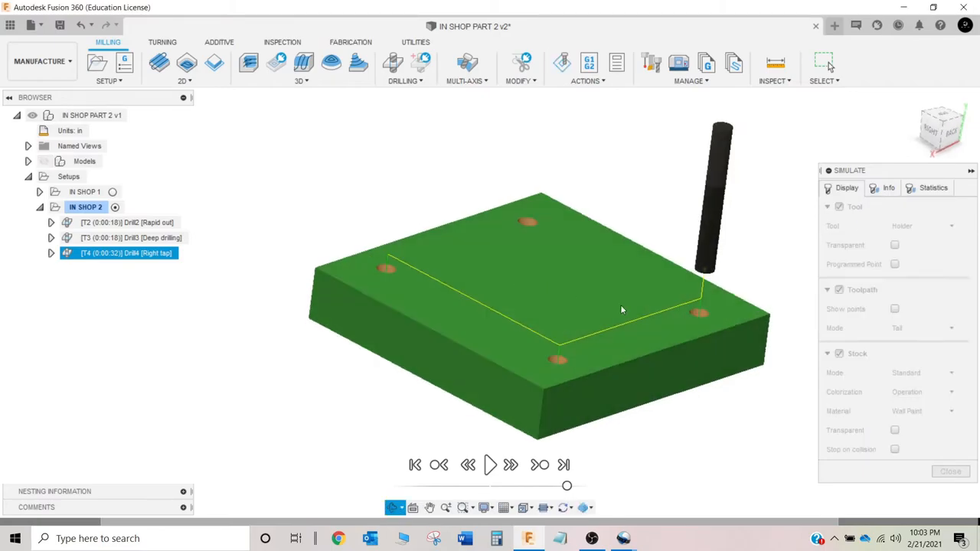
pyautogui.click(922, 392)
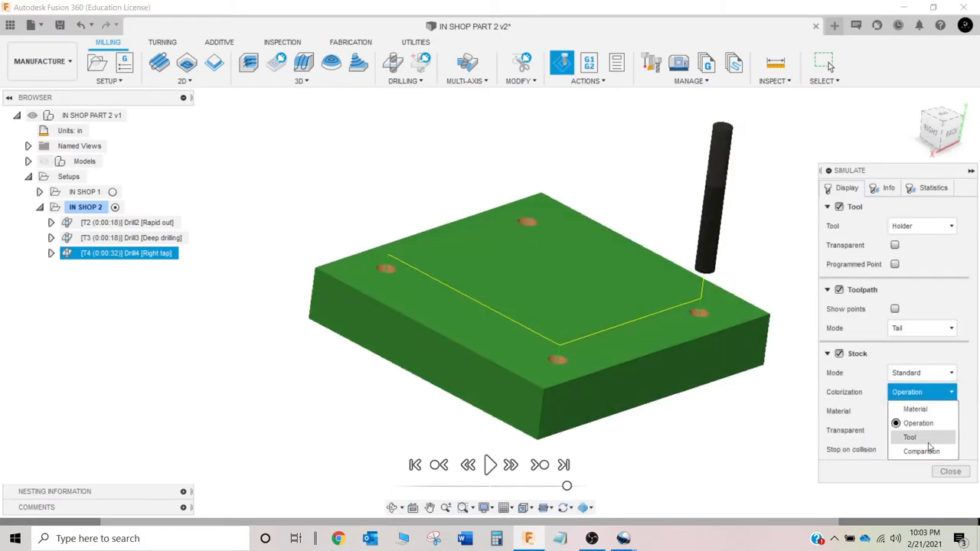
pyautogui.click(922, 450)
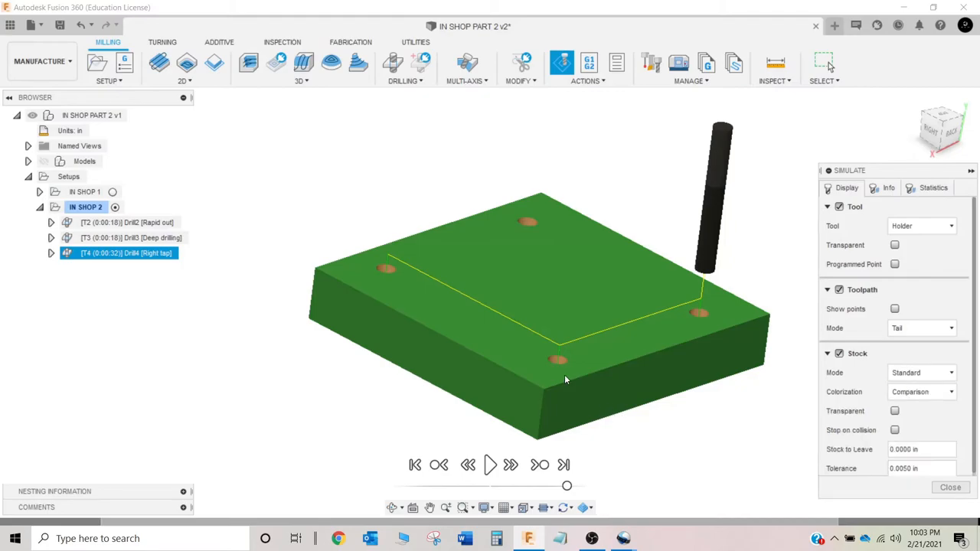
pyautogui.click(490, 466)
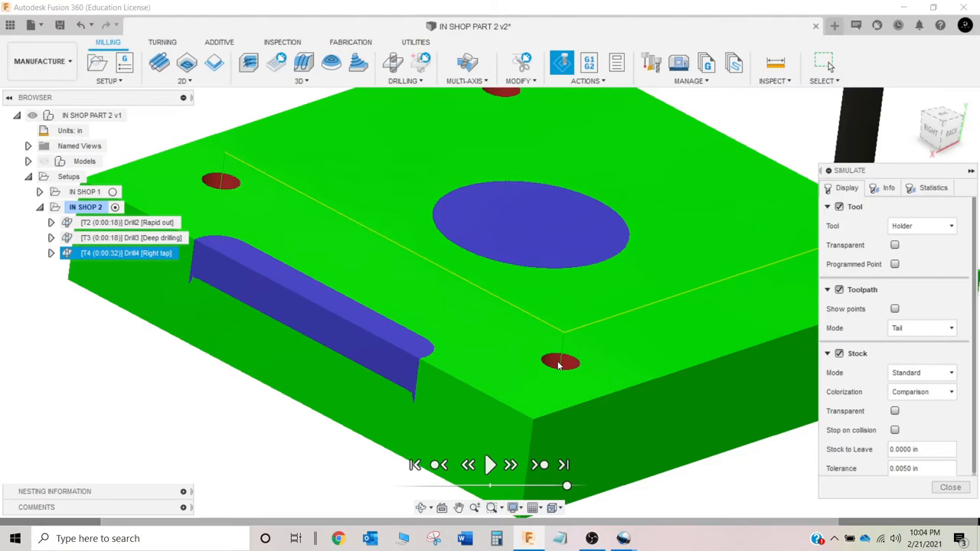
pyautogui.moveTo(704, 390)
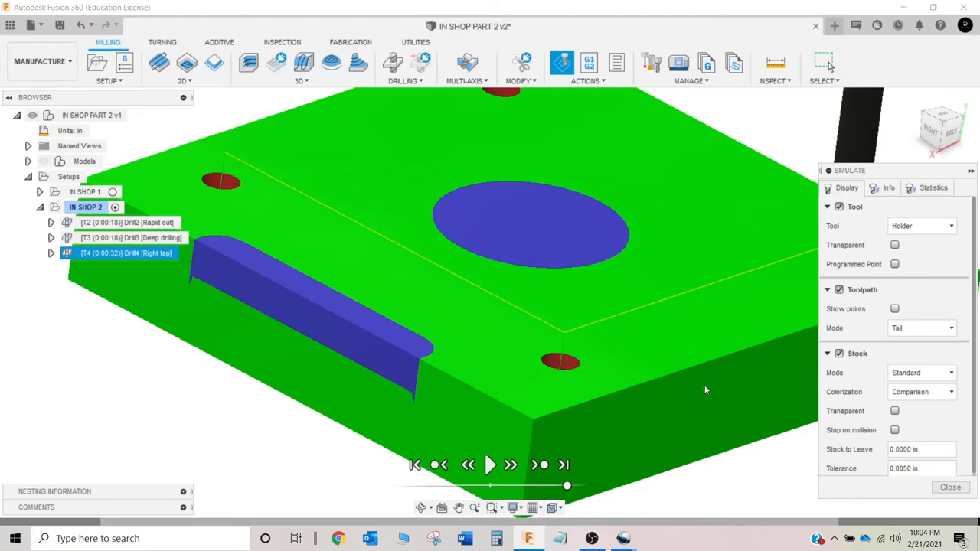
pyautogui.moveTo(959, 404)
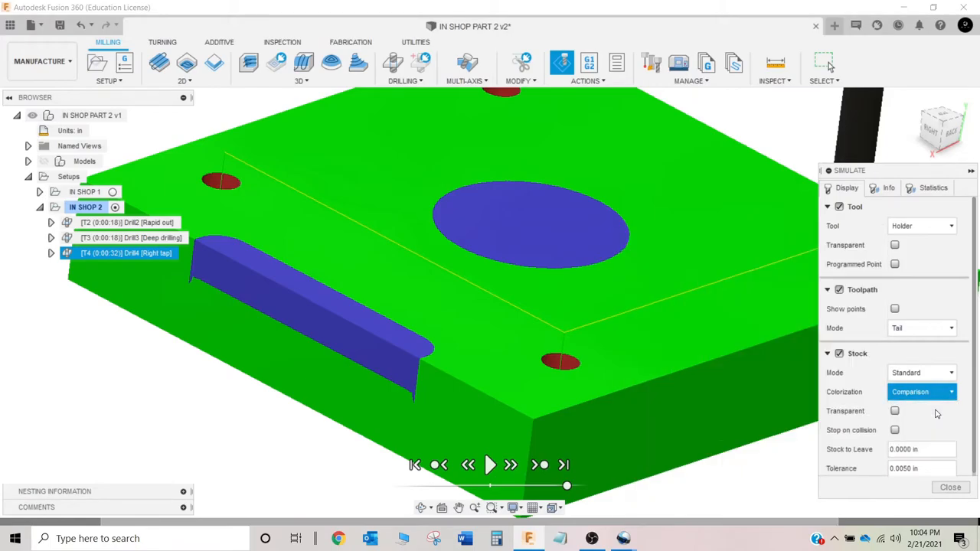
pyautogui.click(922, 392)
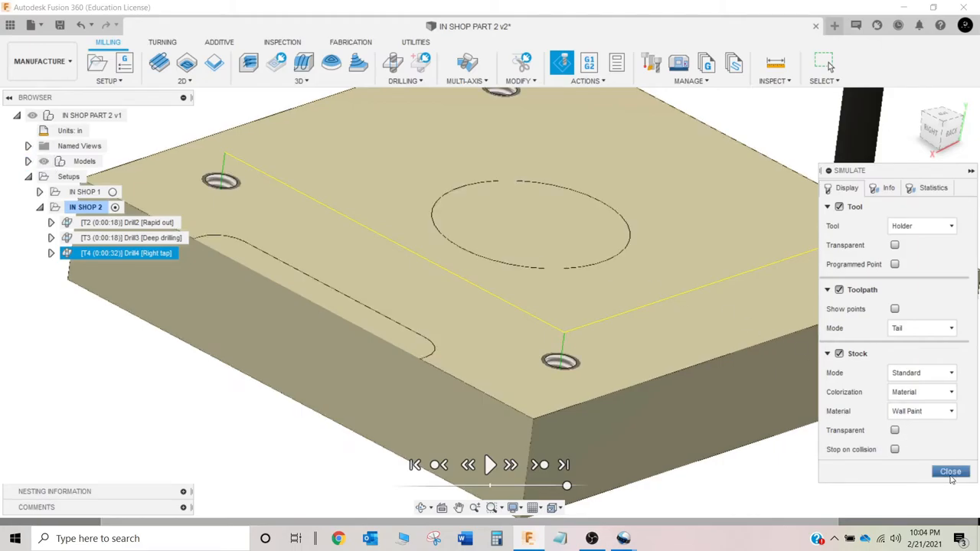
# Step: Close the simulation and bring up the IN SHOP 2 setup's new-operation choices
pyautogui.click(949, 471)
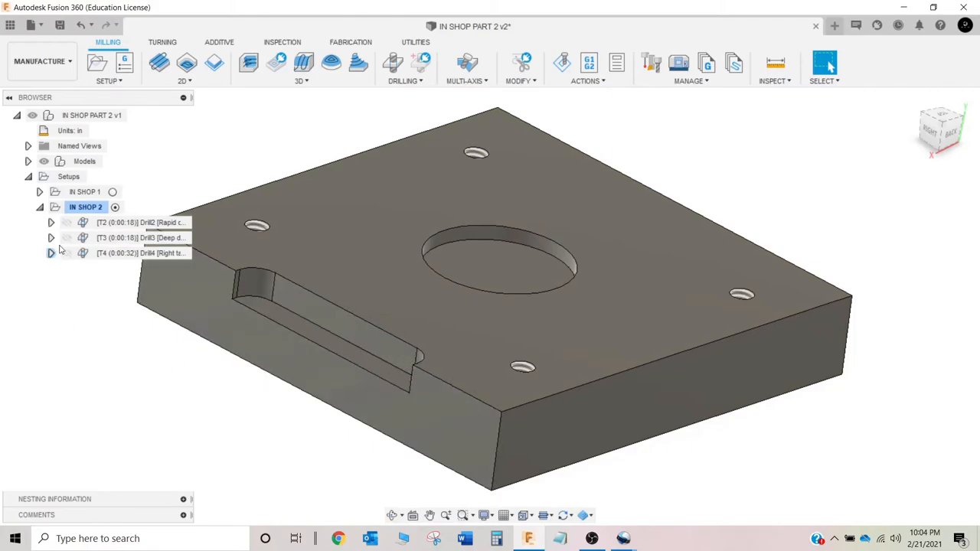
pyautogui.rightClick(86, 207)
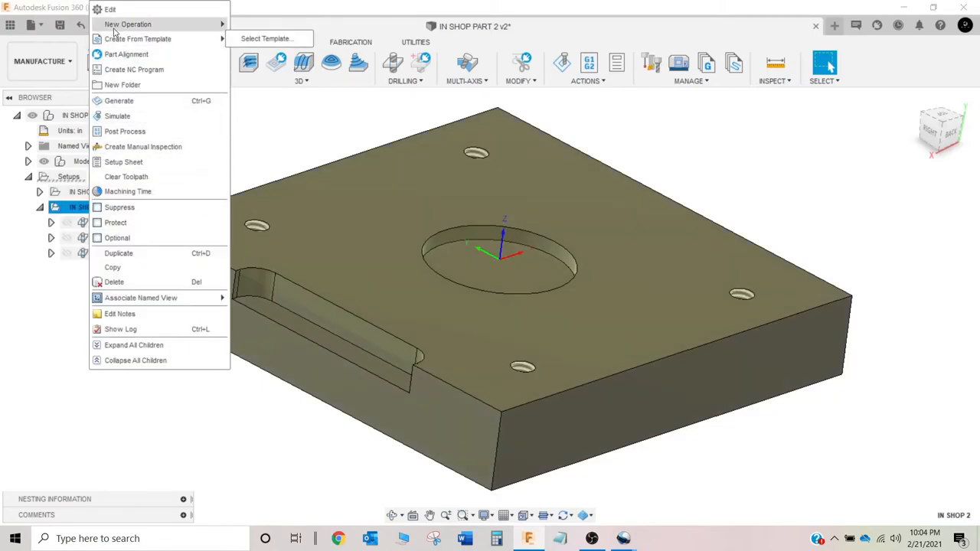
pyautogui.moveTo(254, 38)
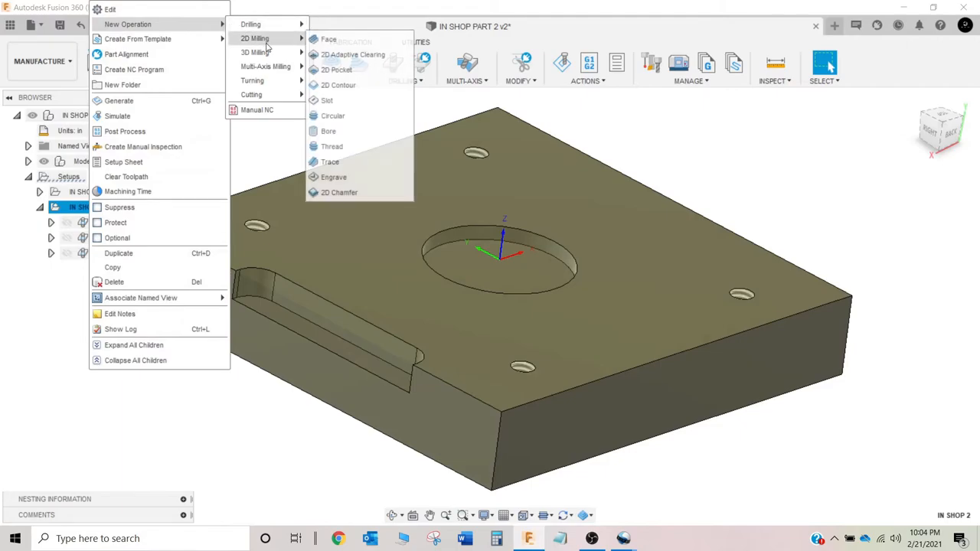
pyautogui.moveTo(338, 85)
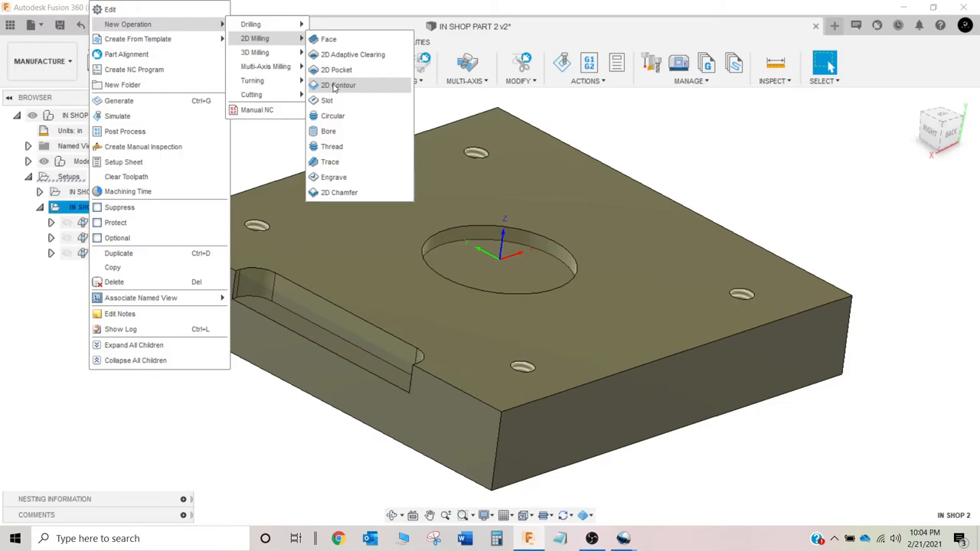
# Step: Start a 2D Contour in IN SHOP 2 using tool #1, the 3/8 in flat end mill
pyautogui.click(338, 85)
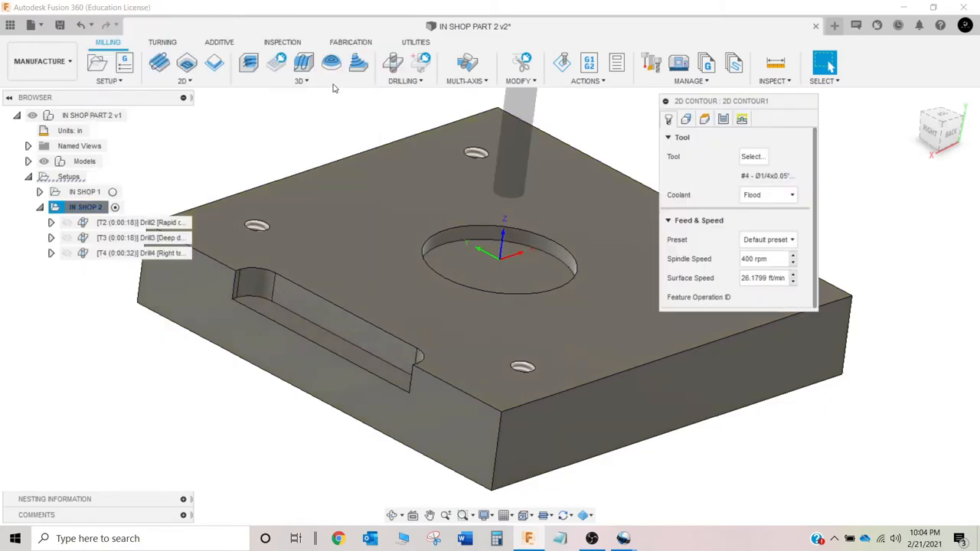
pyautogui.click(214, 62)
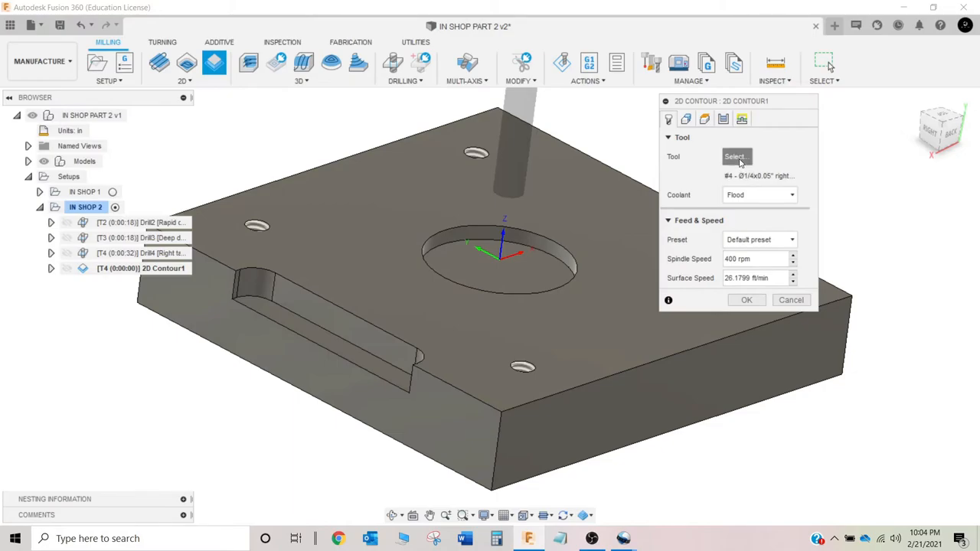
pyautogui.click(735, 156)
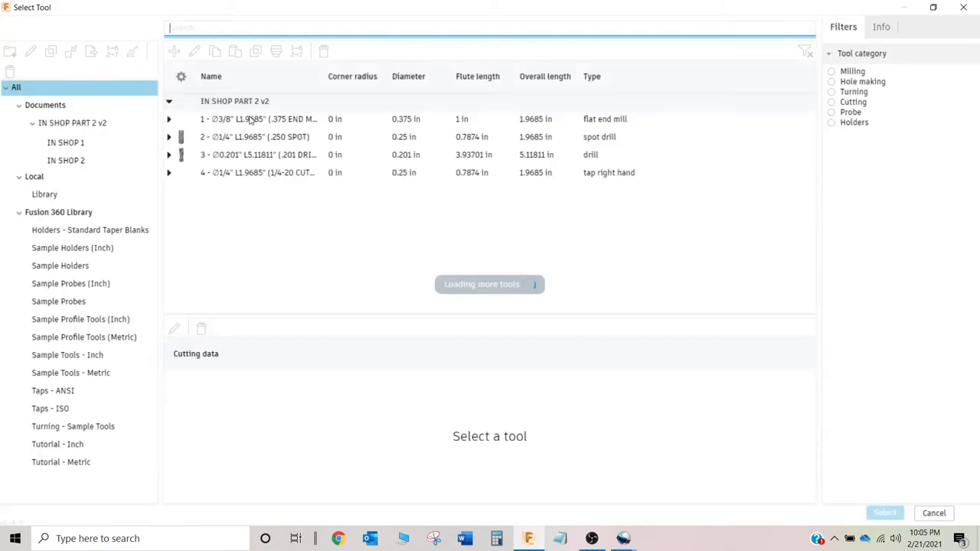
pyautogui.click(257, 120)
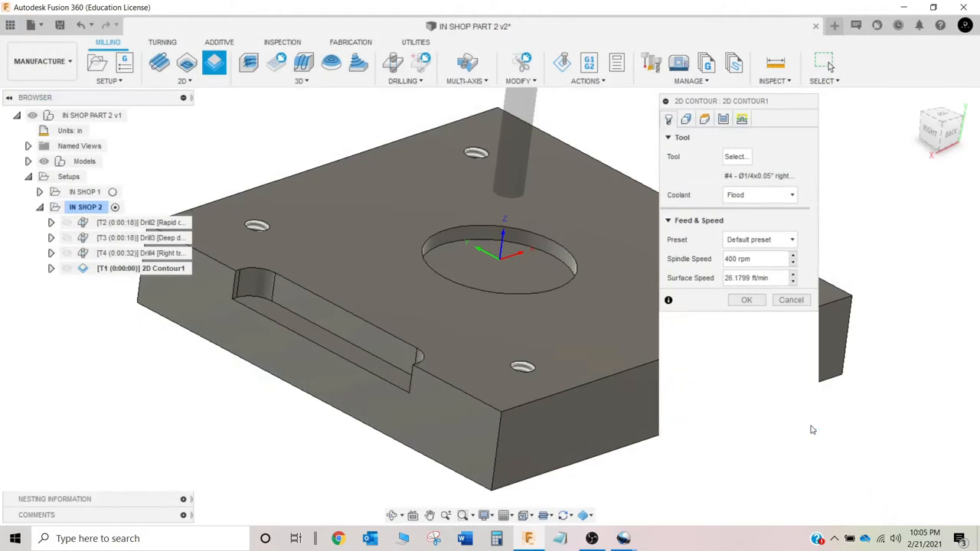
pyautogui.click(752, 156)
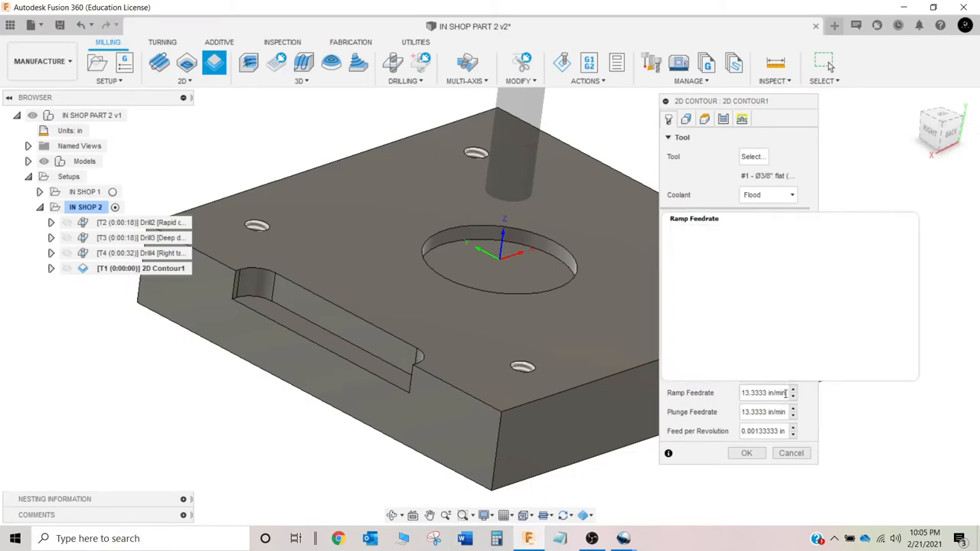
pyautogui.click(698, 220)
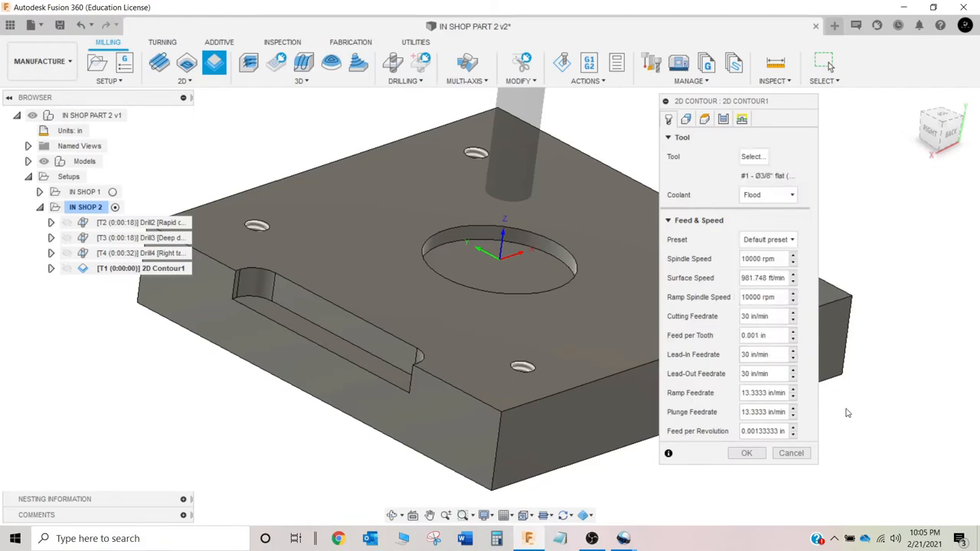
pyautogui.moveTo(833, 401)
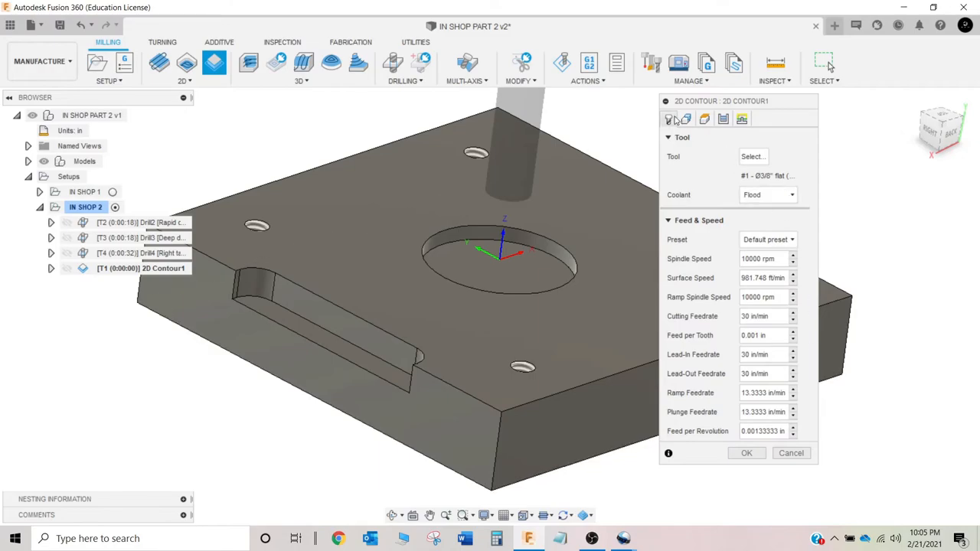
pyautogui.click(686, 119)
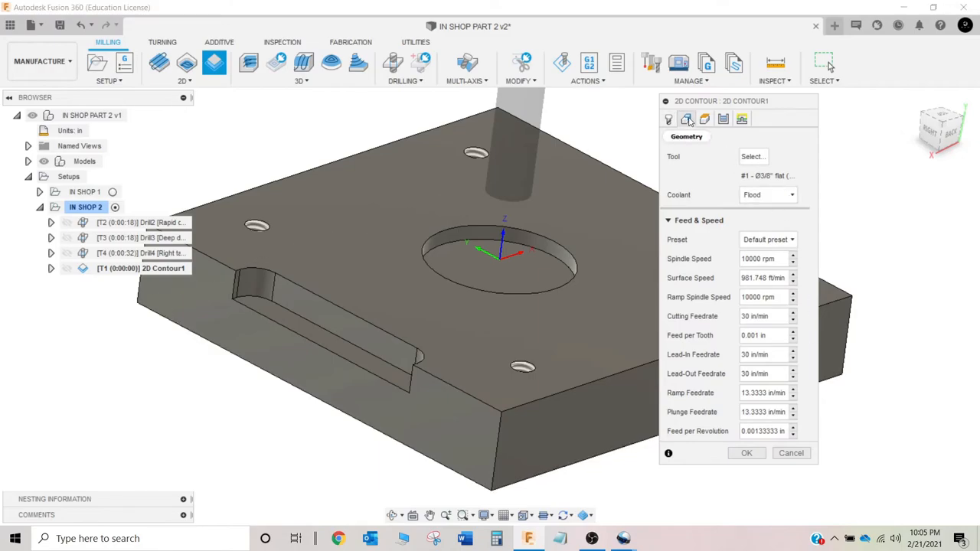
# Step: Clear the existing contour selection and leave toolpath wrapping turned off
pyautogui.click(686, 119)
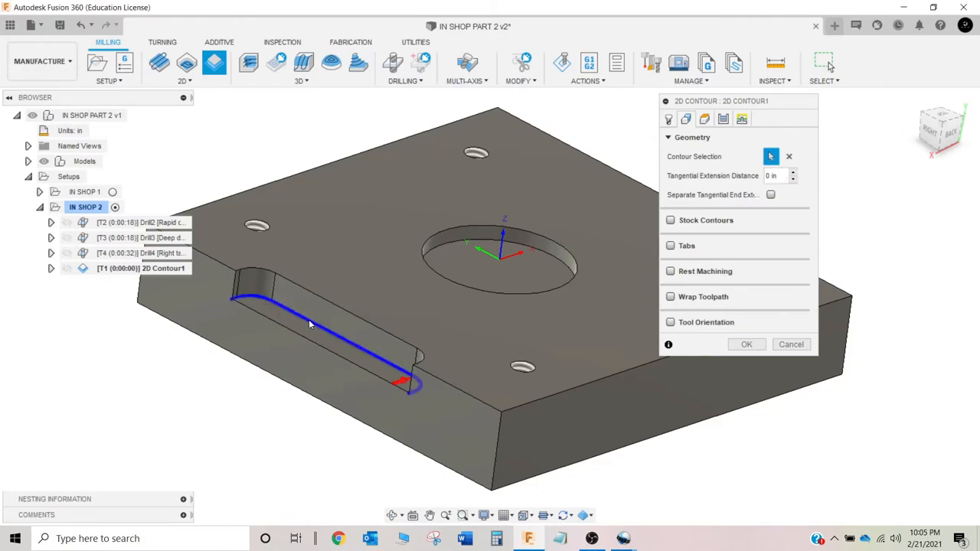
pyautogui.moveTo(324, 314)
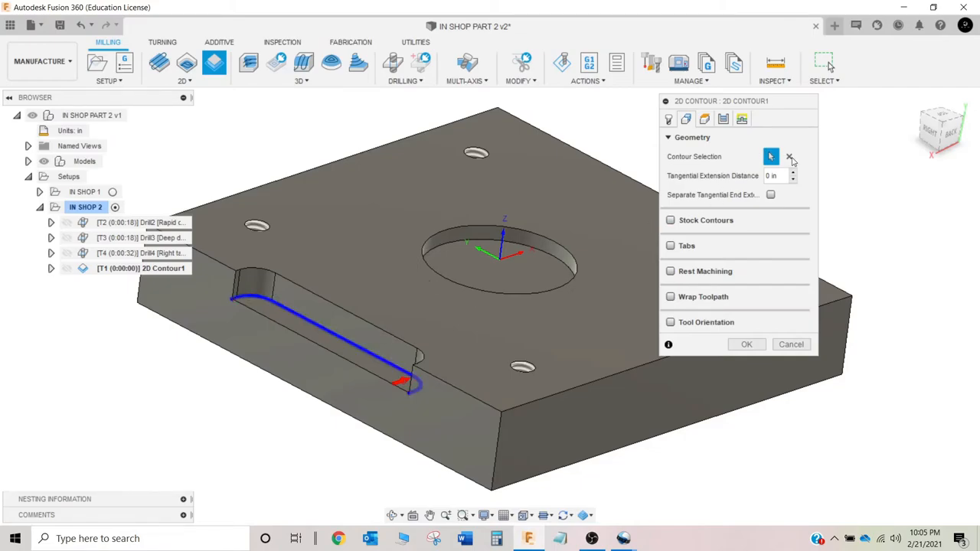
pyautogui.click(789, 156)
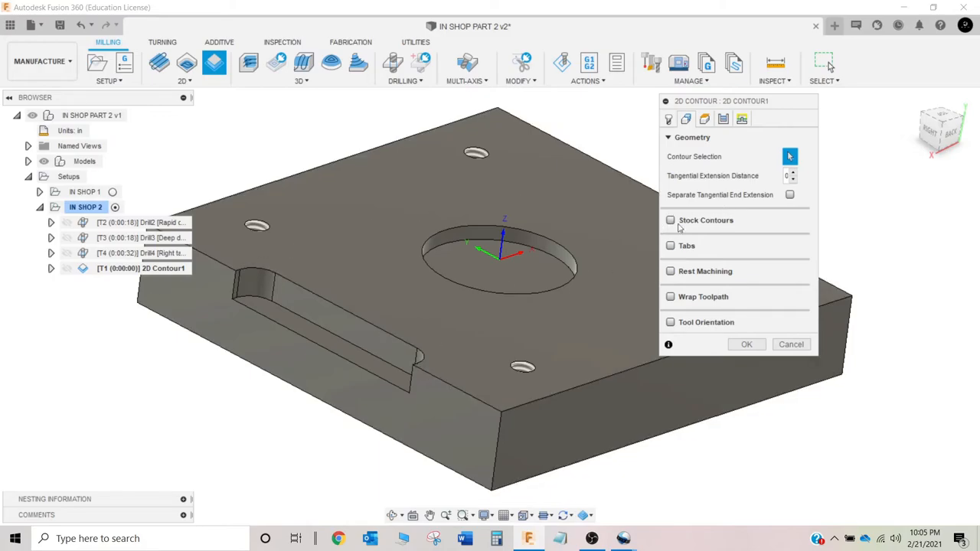
pyautogui.moveTo(790, 194)
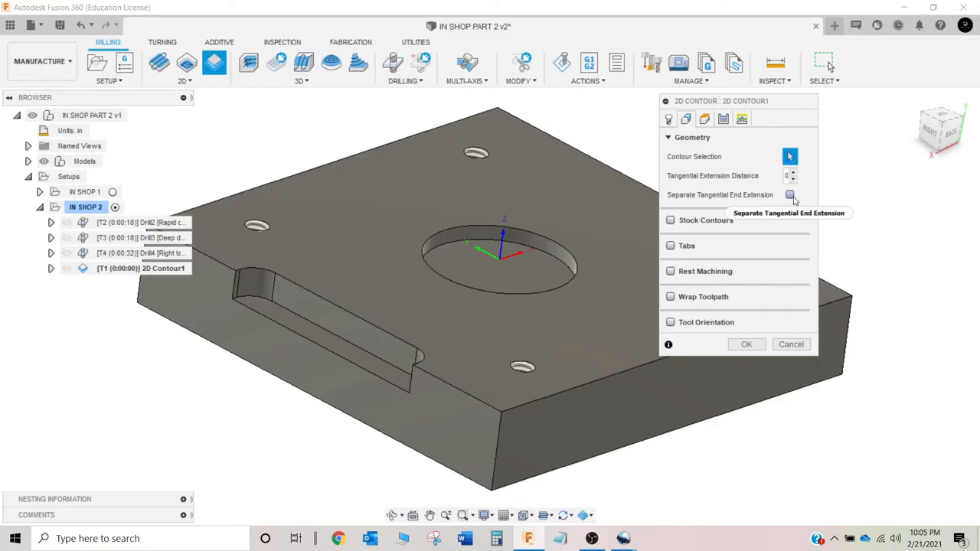
pyautogui.click(789, 194)
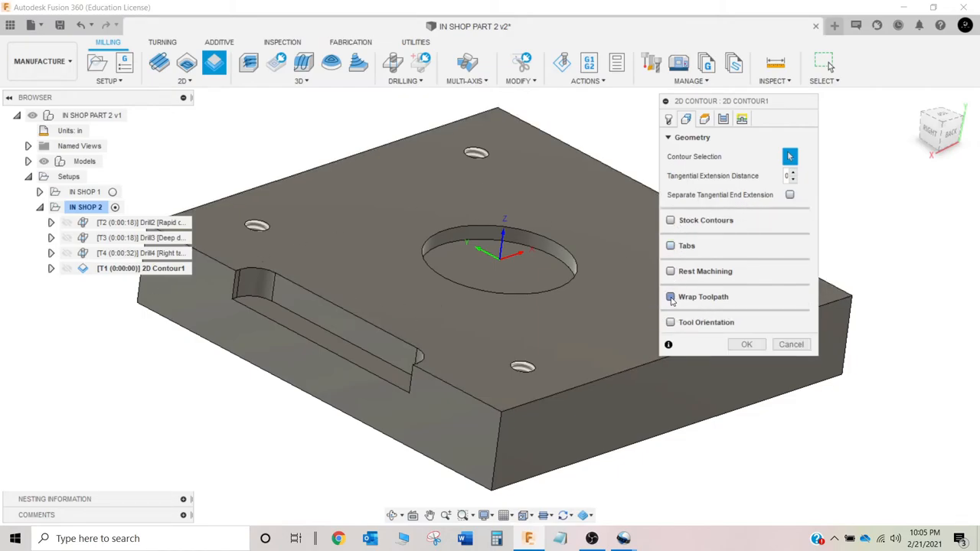
pyautogui.click(670, 297)
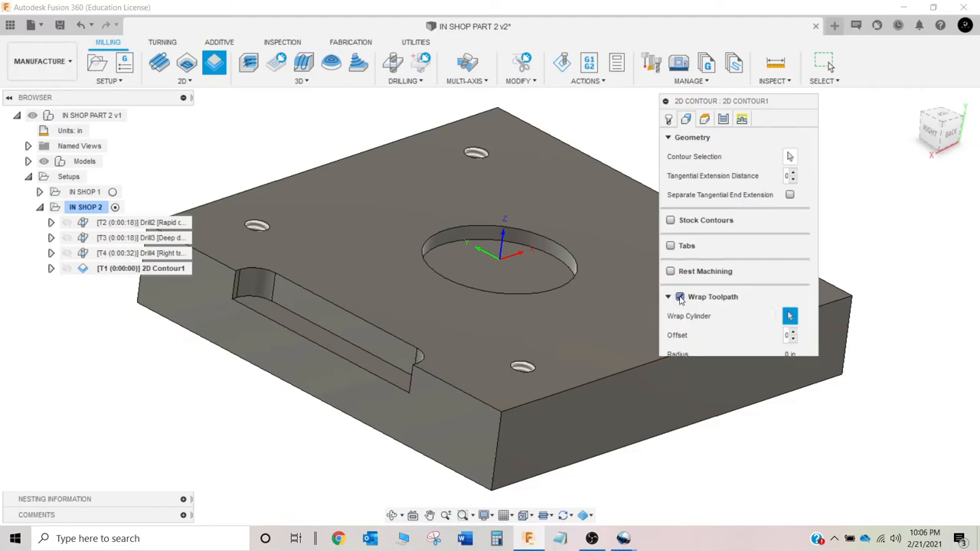
pyautogui.click(671, 297)
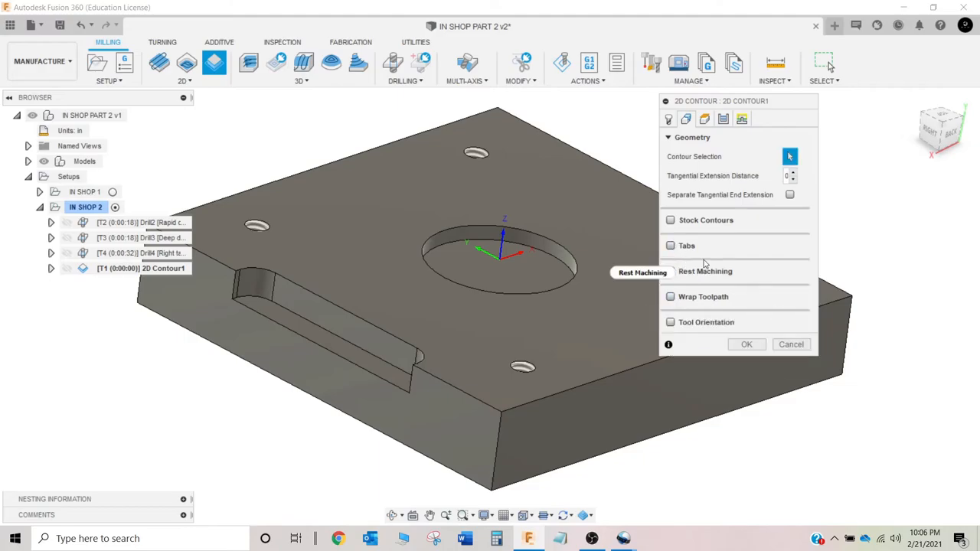
pyautogui.moveTo(722, 188)
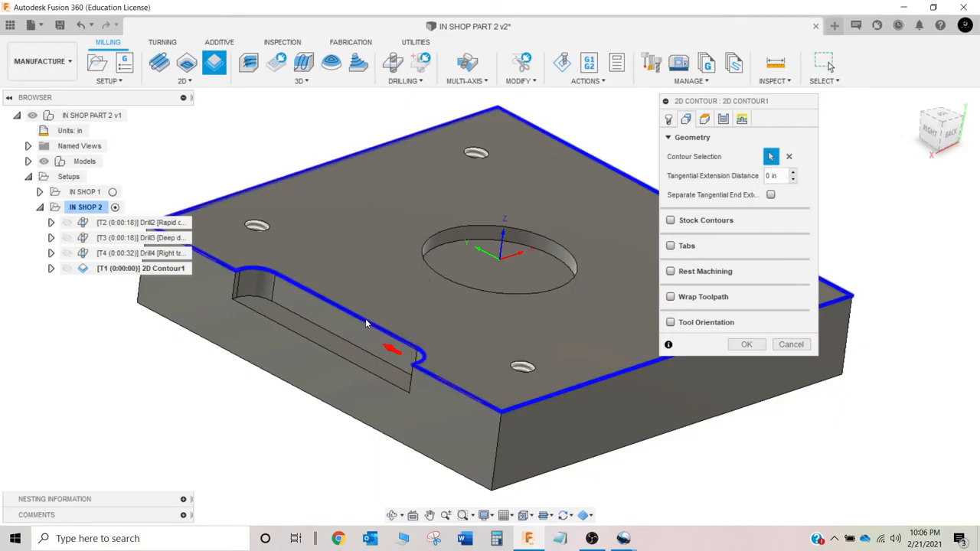
# Step: Select the slot's lower edge, instead of the outer top edge, as the contour
pyautogui.click(419, 375)
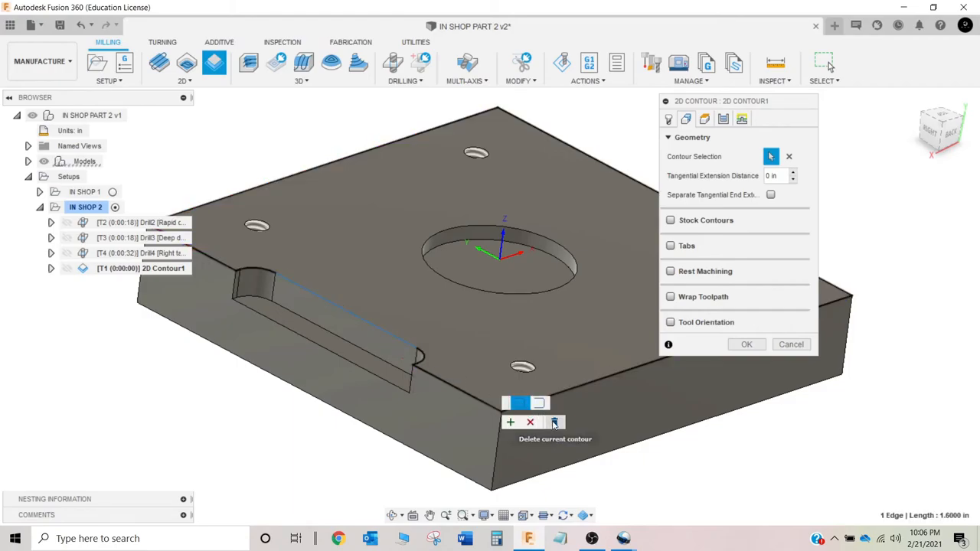
pyautogui.click(554, 423)
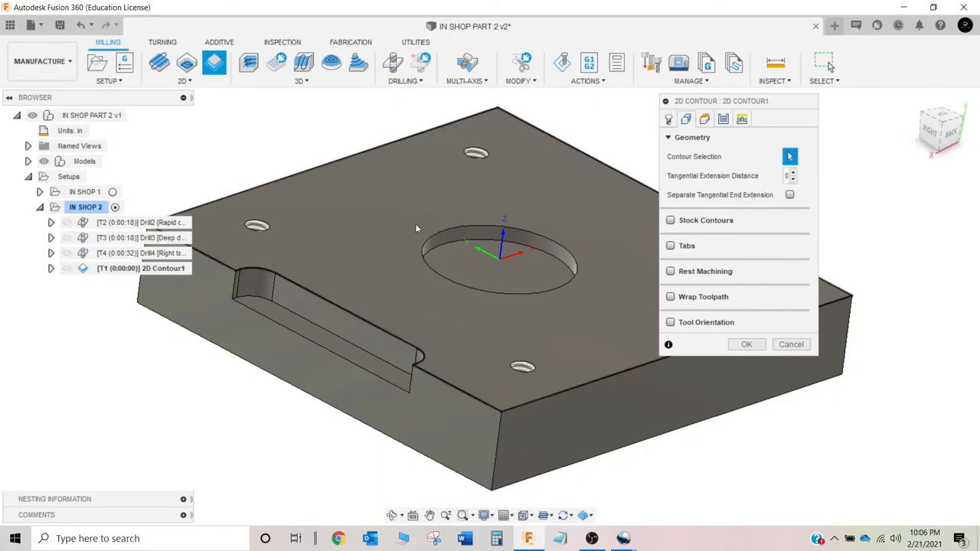
pyautogui.click(344, 344)
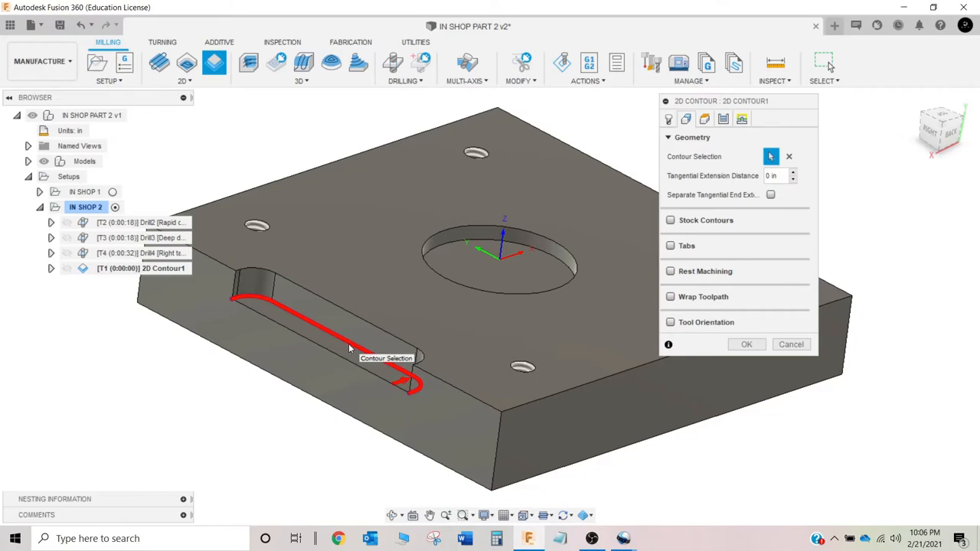
pyautogui.moveTo(416, 369)
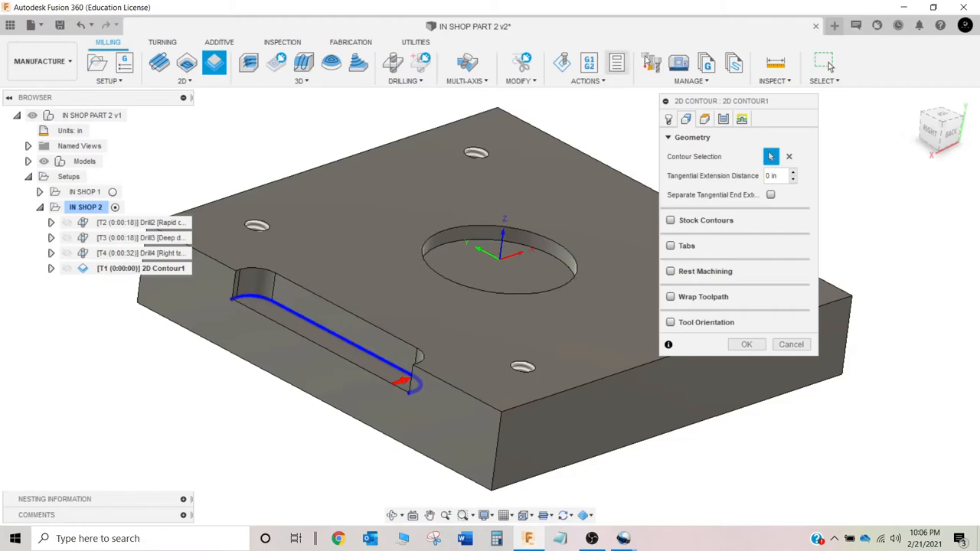
pyautogui.click(704, 119)
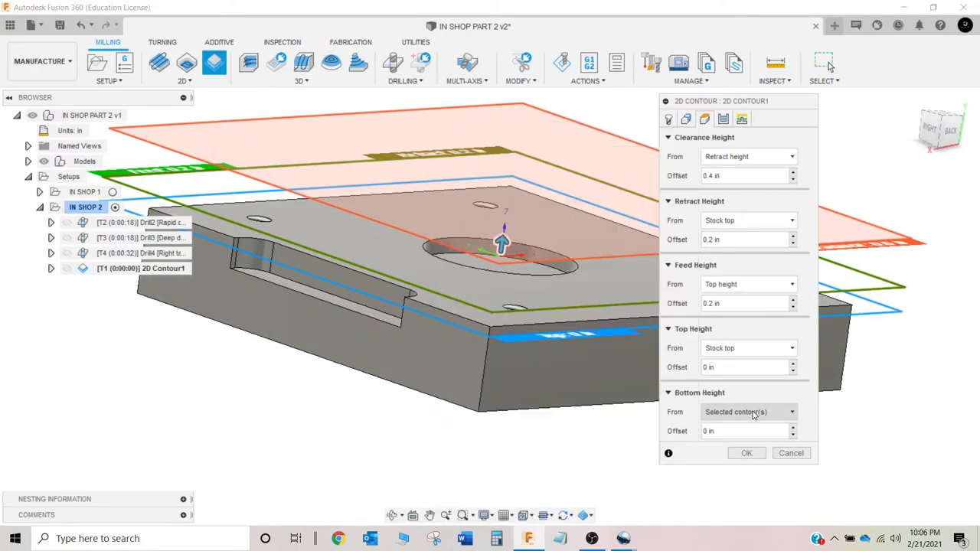
# Step: Set Bottom Height from Selection and reference the slot's floor face at 0 in
pyautogui.click(747, 412)
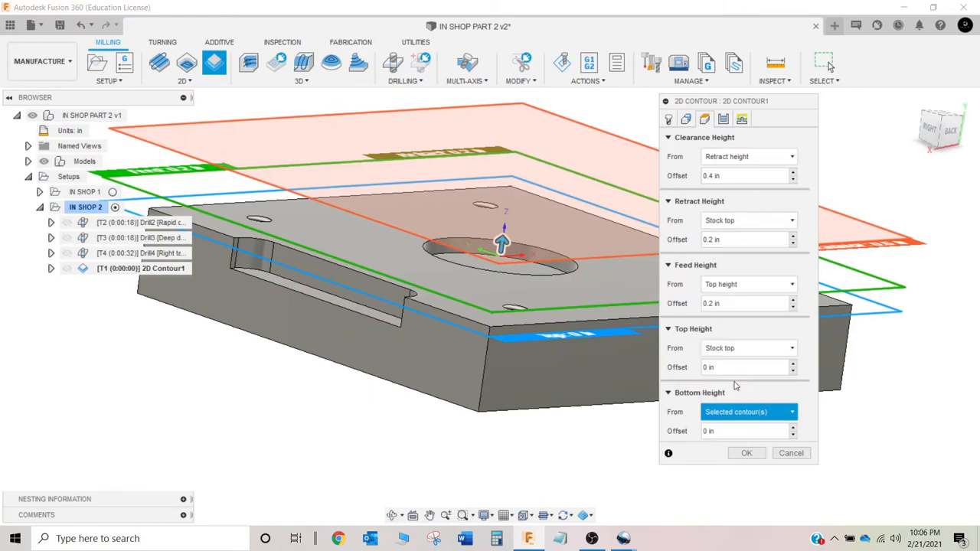
pyautogui.click(747, 410)
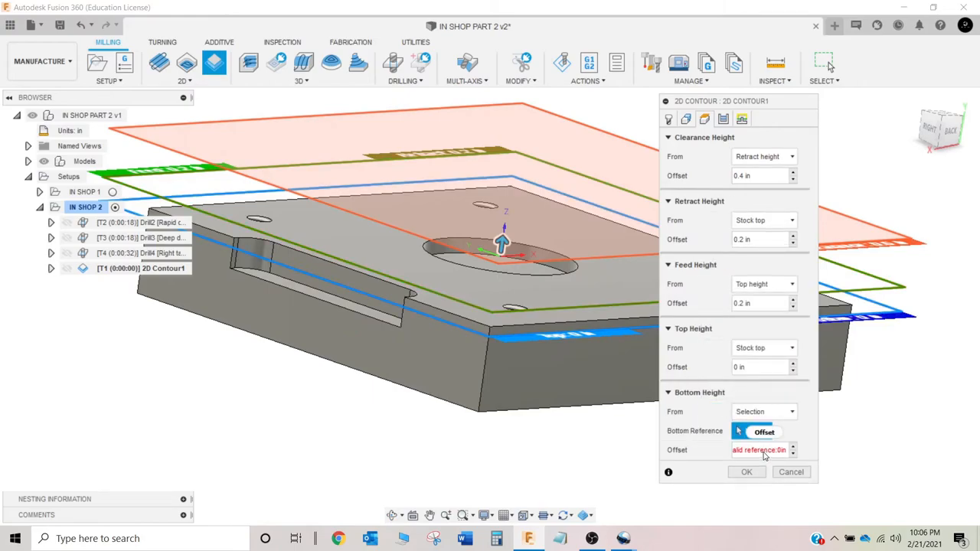
pyautogui.click(763, 432)
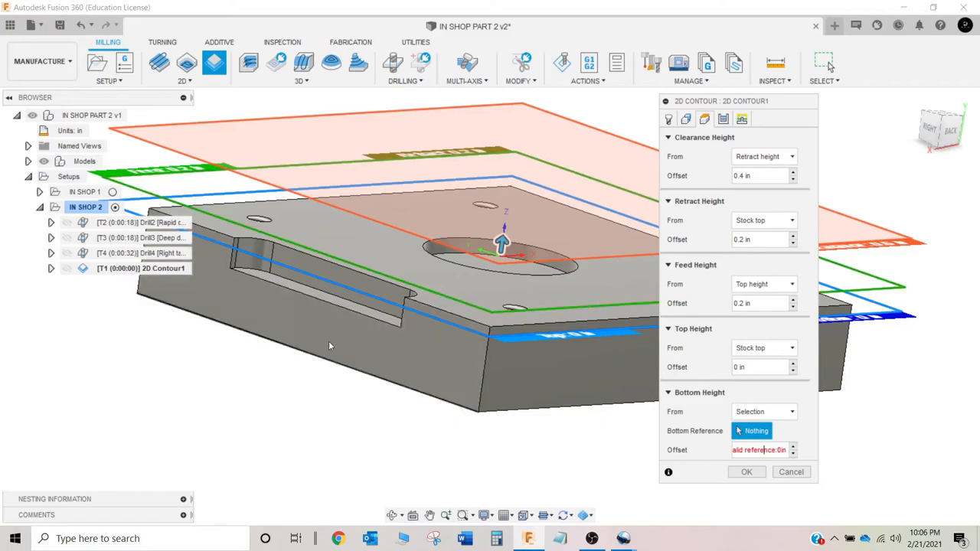
pyautogui.moveTo(343, 306)
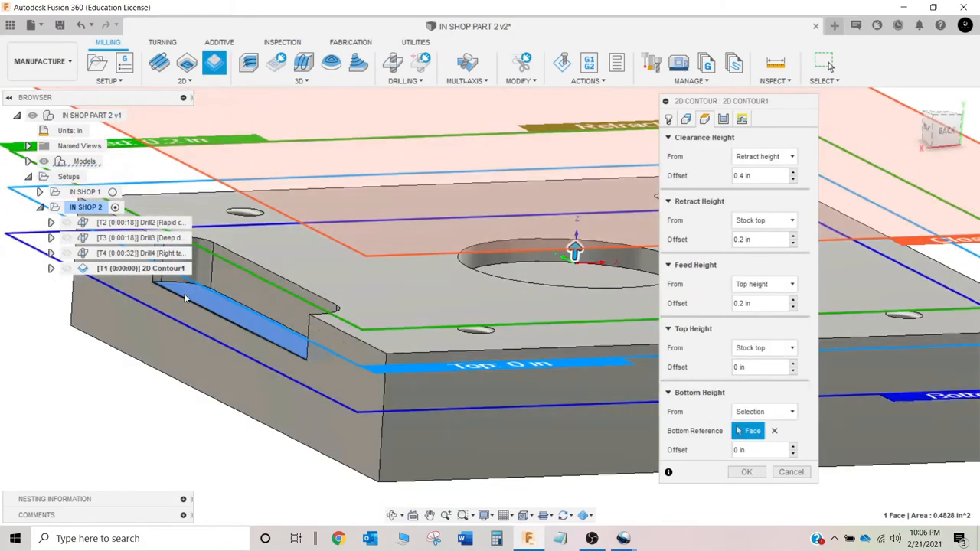
pyautogui.click(686, 119)
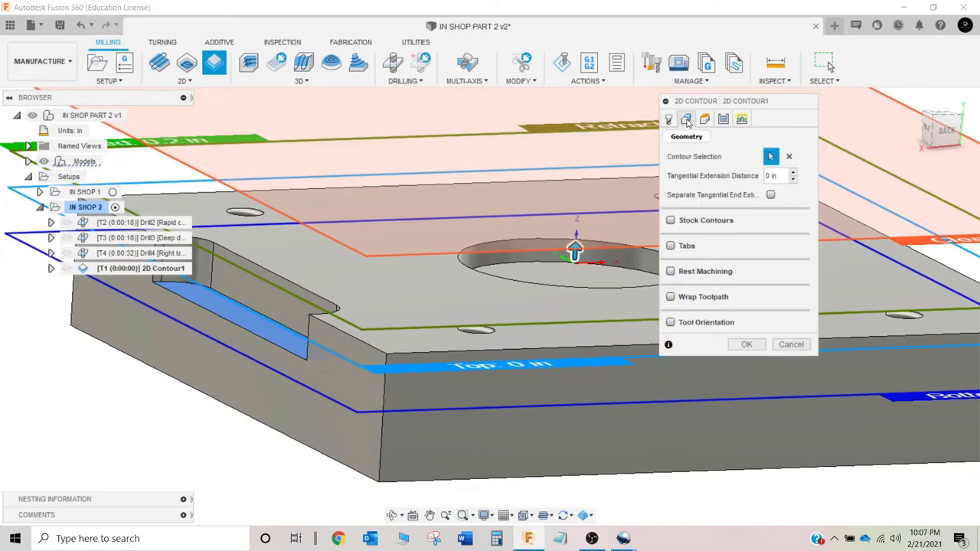
pyautogui.click(704, 120)
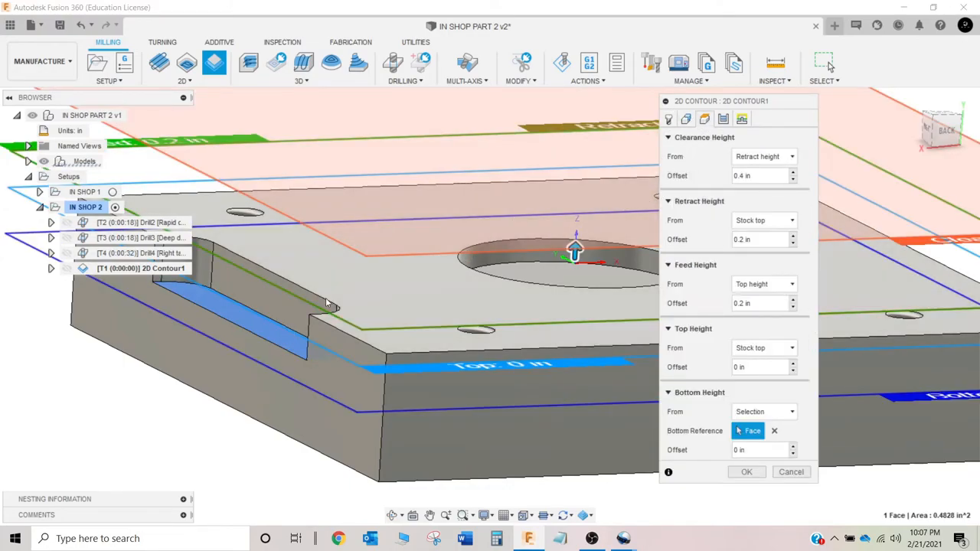
pyautogui.moveTo(178, 289)
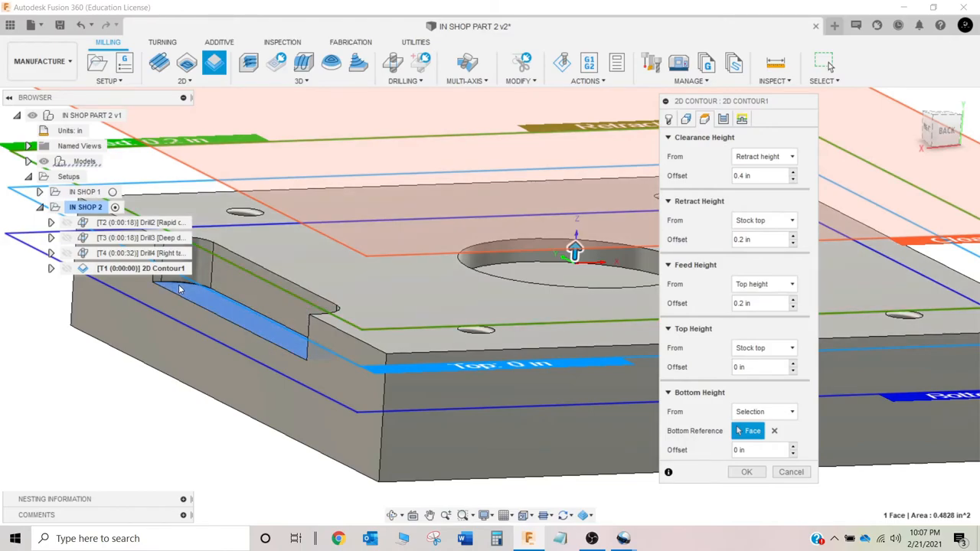
pyautogui.moveTo(245, 306)
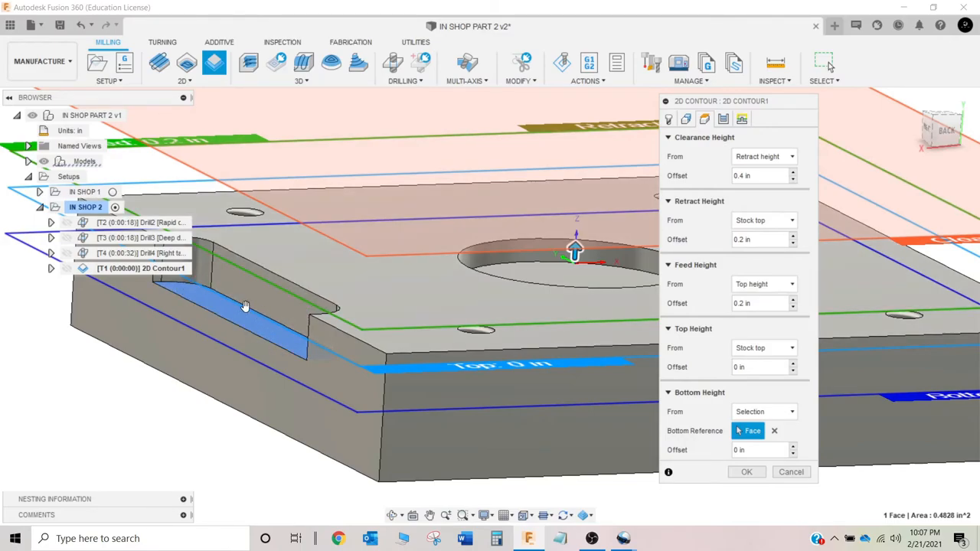
pyautogui.moveTo(722, 119)
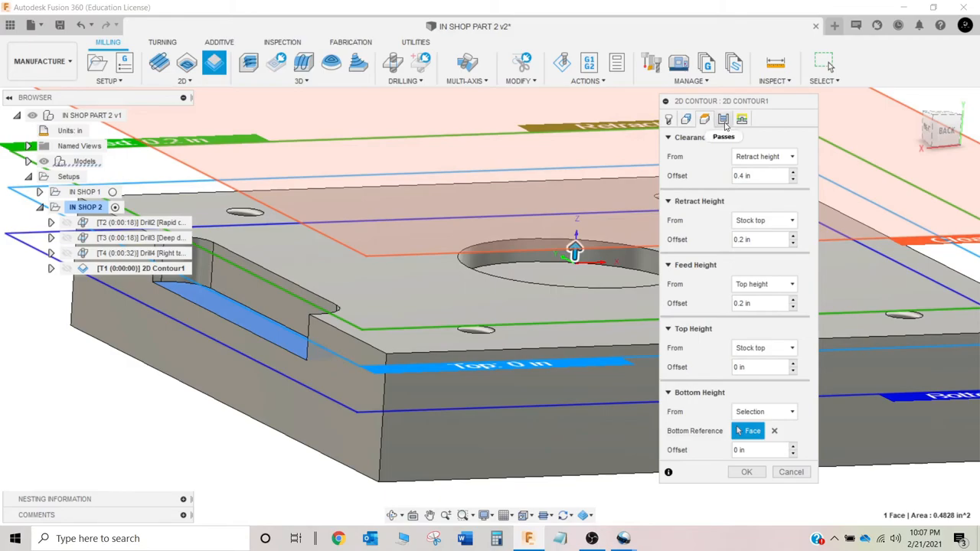
pyautogui.click(723, 119)
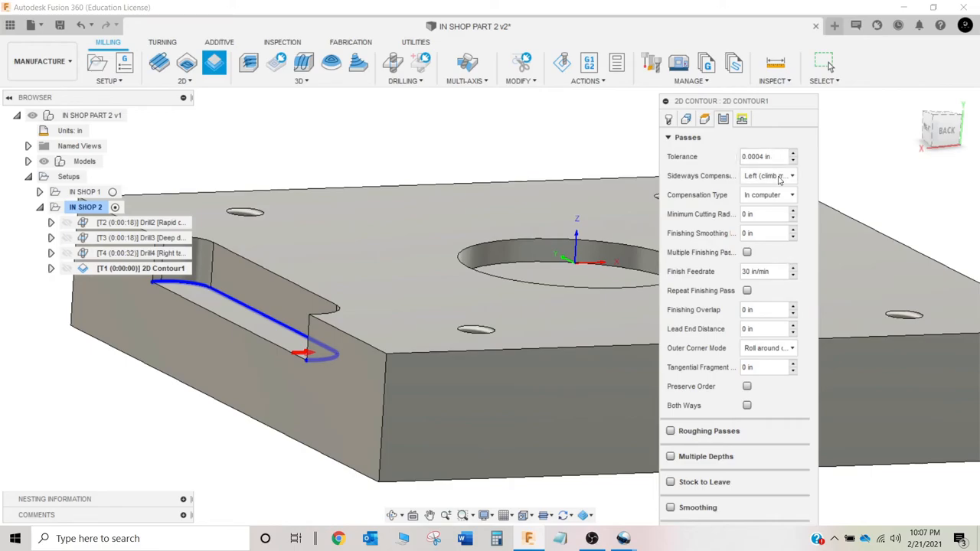
pyautogui.moveTo(773, 174)
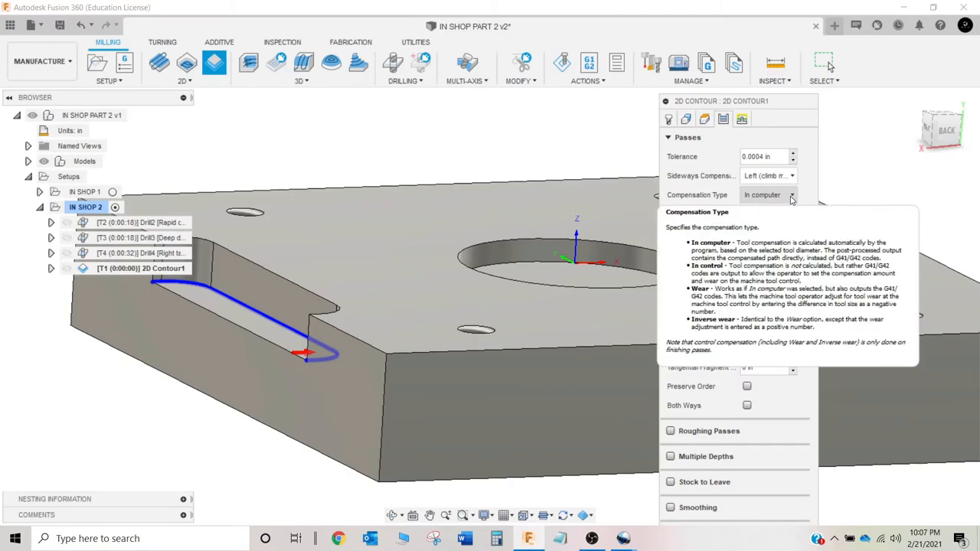
# Step: Try In control compensation, then keep compensation type In computer
pyautogui.click(769, 194)
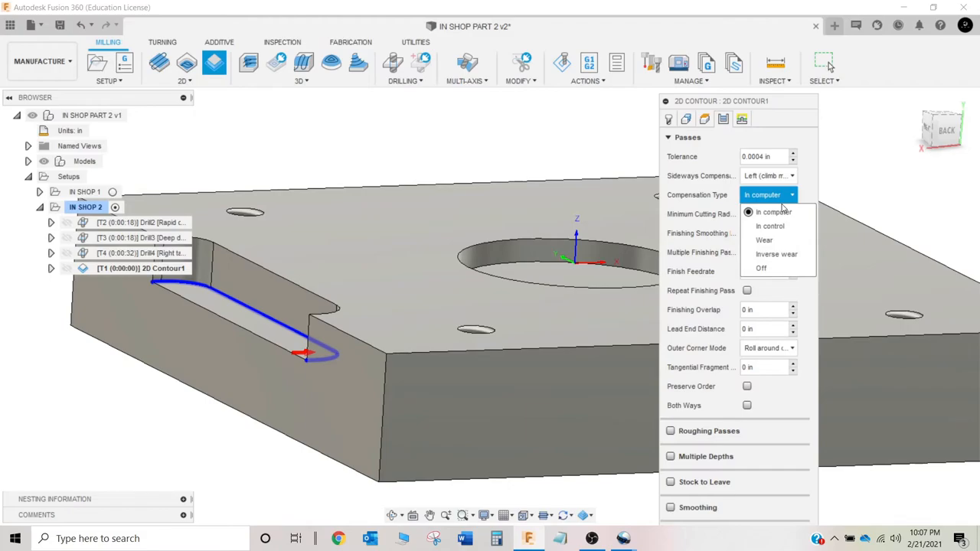
pyautogui.moveTo(775, 227)
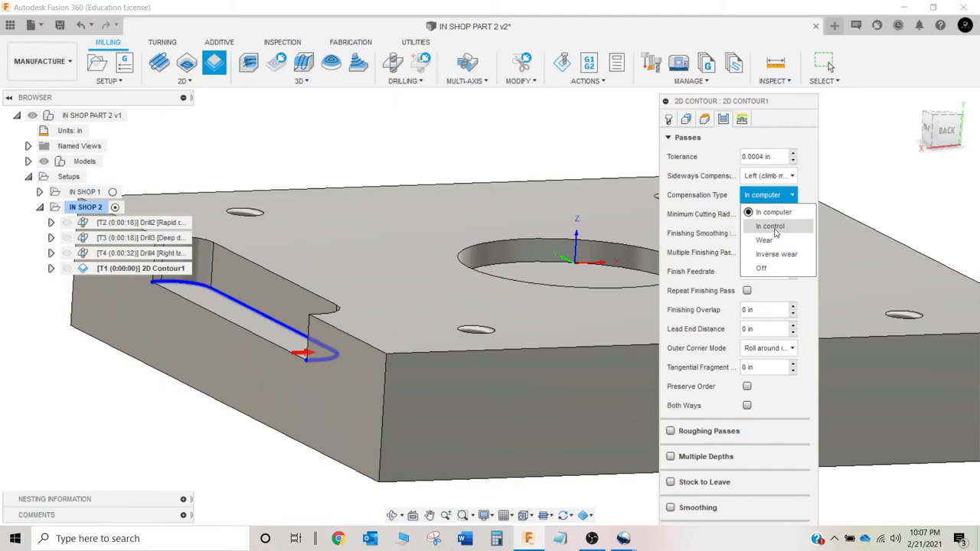
pyautogui.click(768, 226)
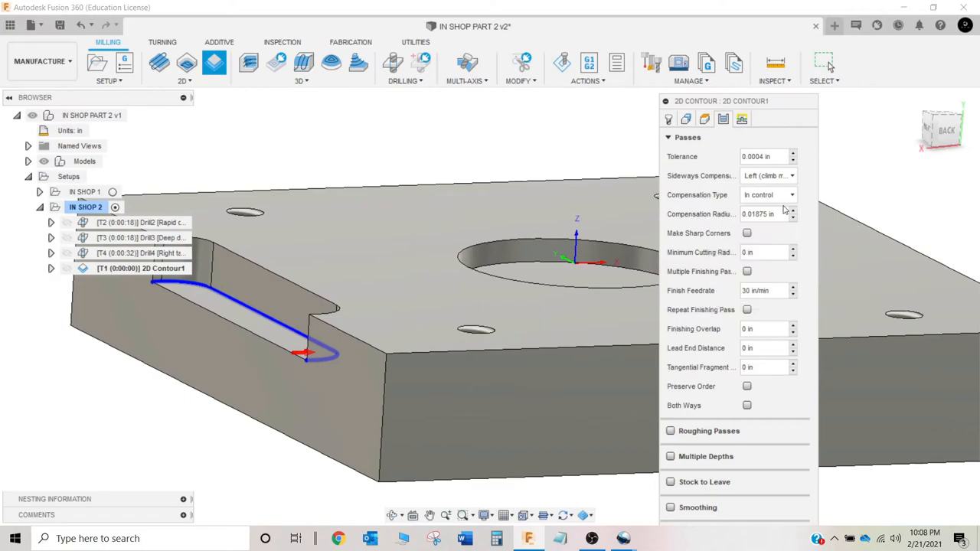
pyautogui.click(765, 195)
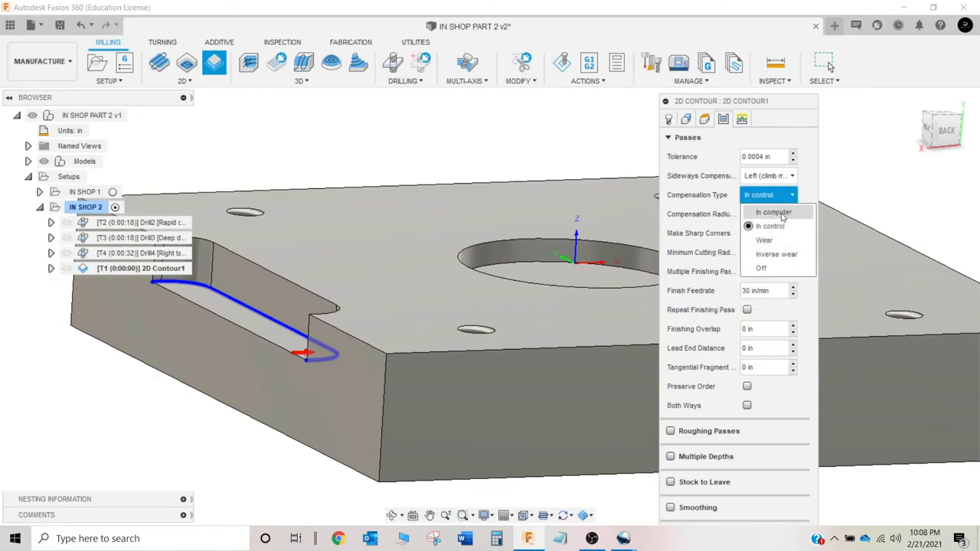
pyautogui.click(772, 211)
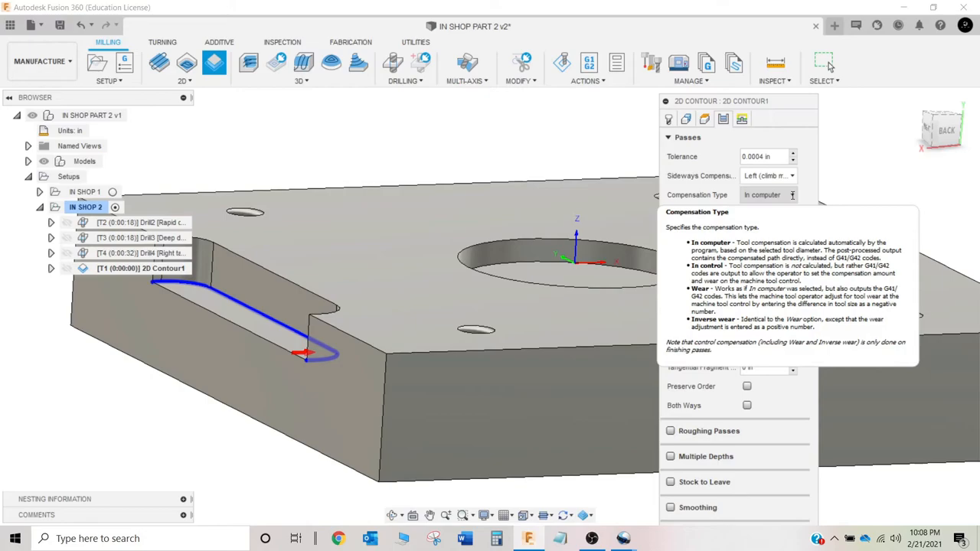
pyautogui.moveTo(796, 197)
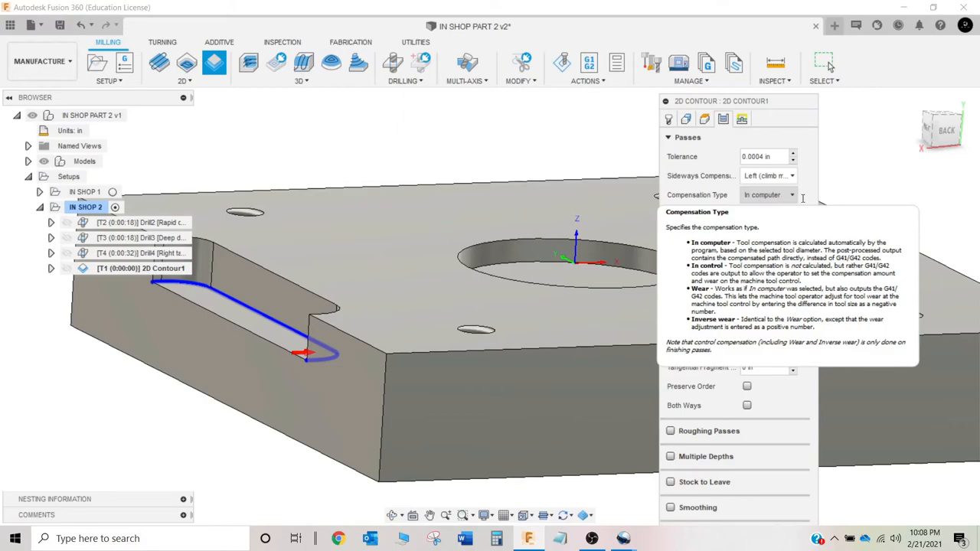
pyautogui.click(768, 194)
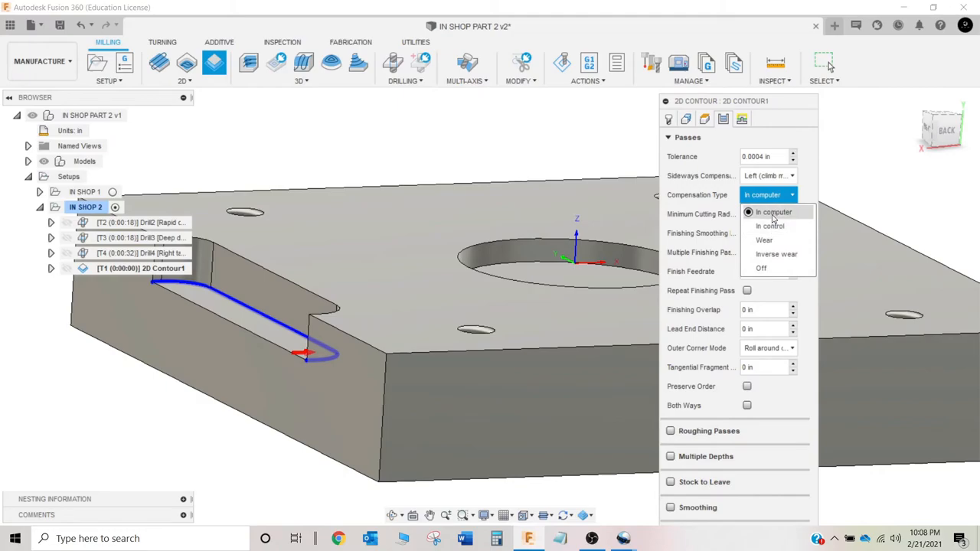
pyautogui.moveTo(771, 221)
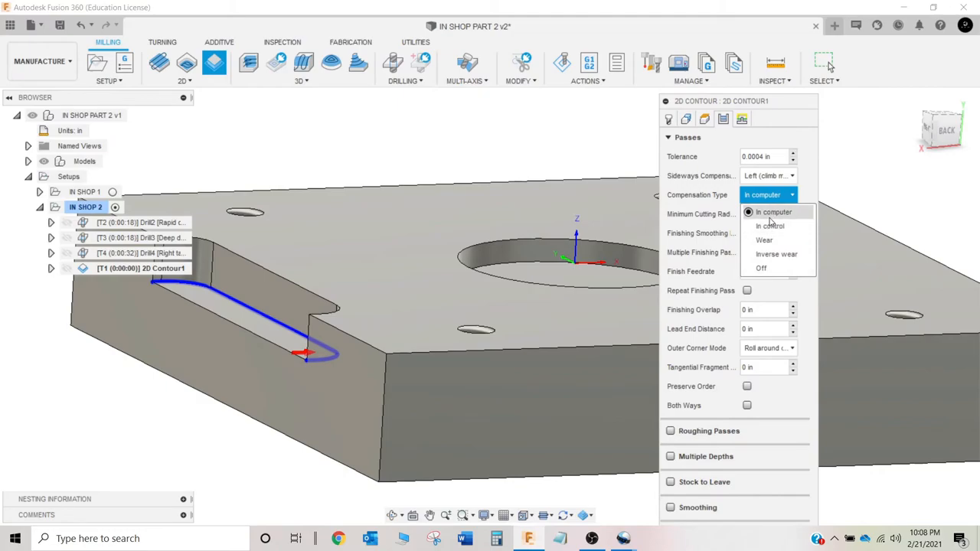
pyautogui.click(772, 211)
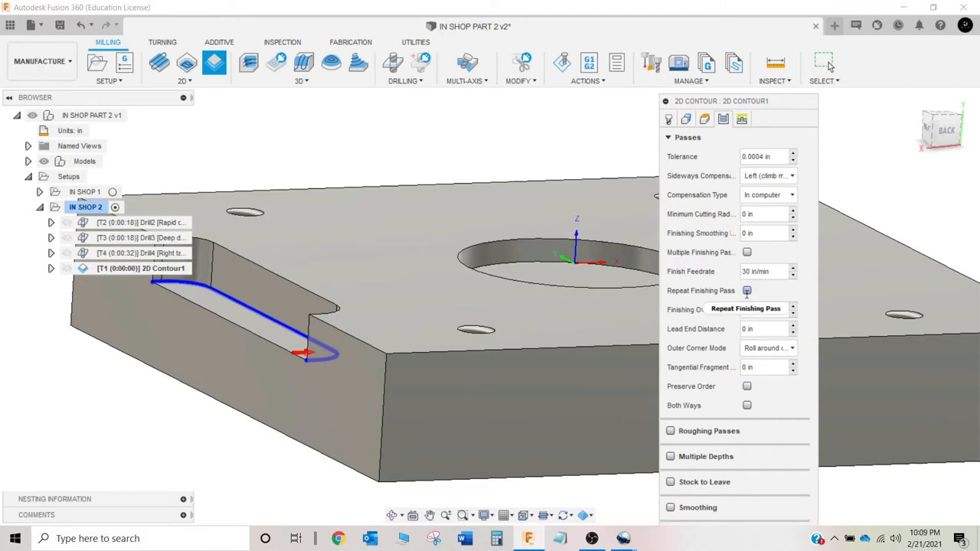
# Step: Enable roughing passes for the contour at 0.35625 in maximum stepover
pyautogui.click(747, 290)
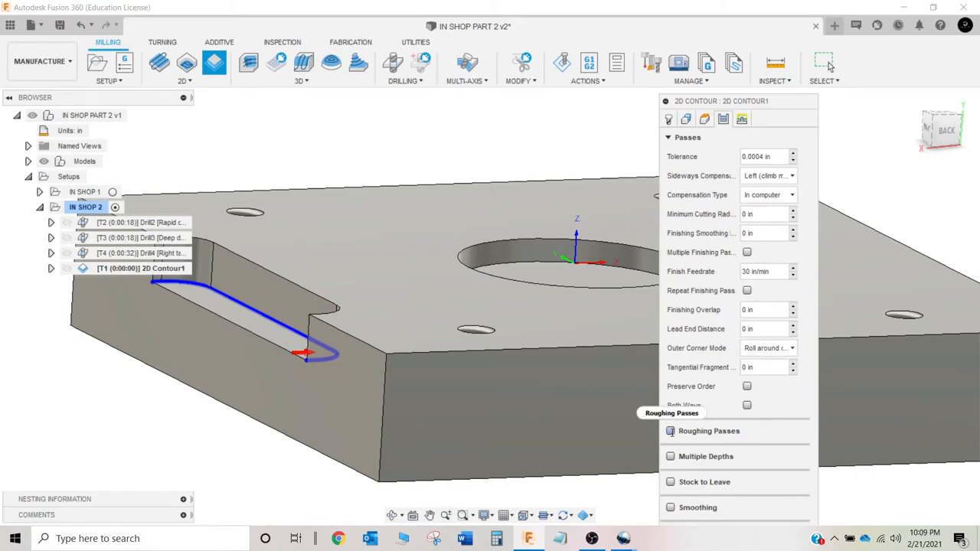
pyautogui.click(671, 430)
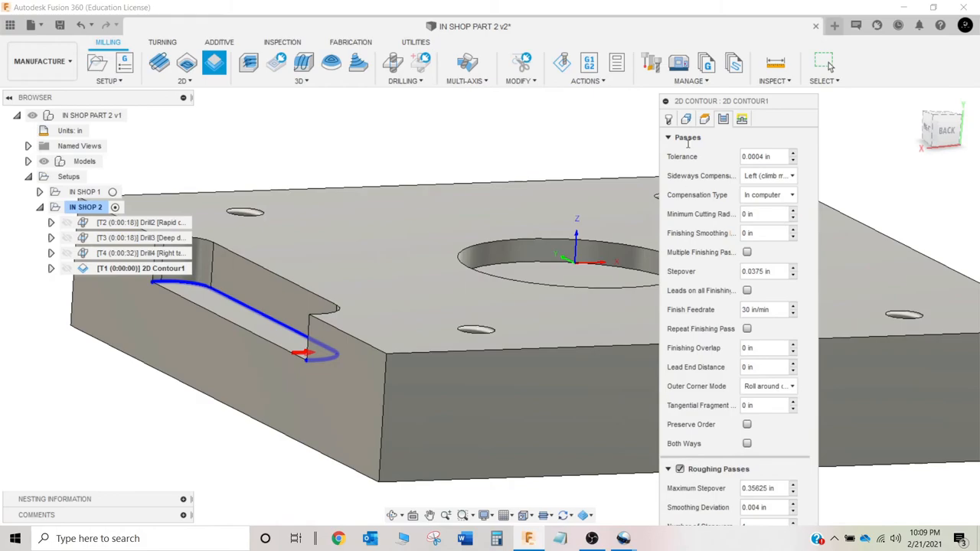
# Step: Set 3 stepovers and leave .01 radial and .01 axial stock
pyautogui.click(667, 138)
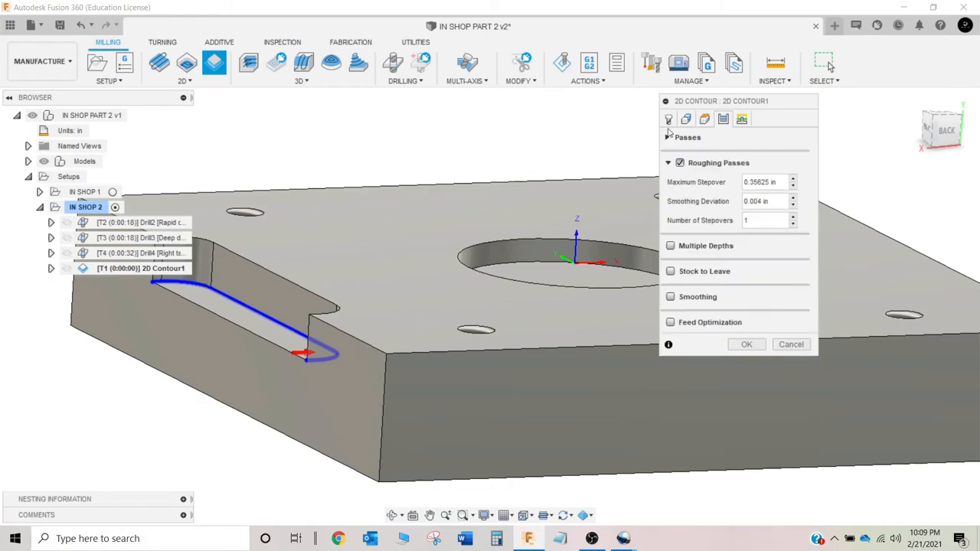
pyautogui.moveTo(784, 181)
pyautogui.write('.1')
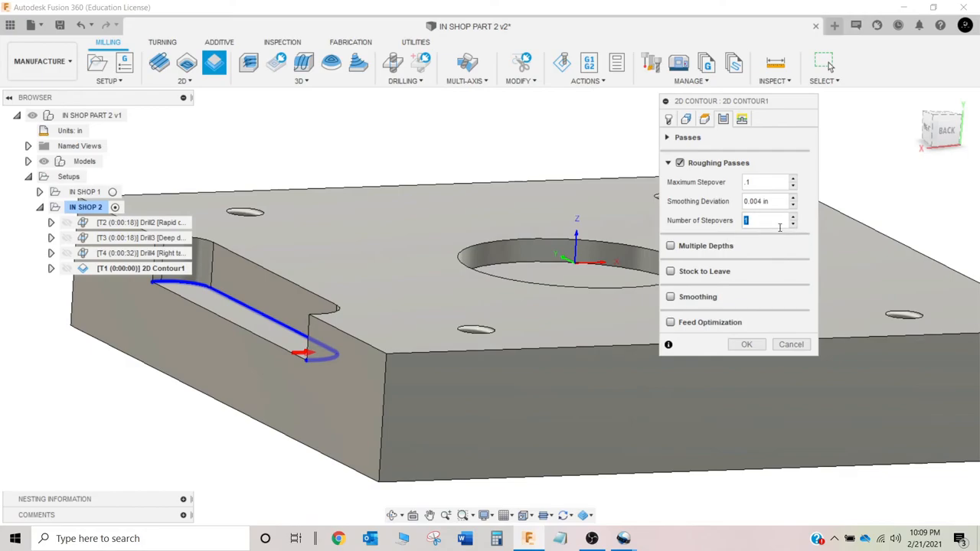
pyautogui.write('3')
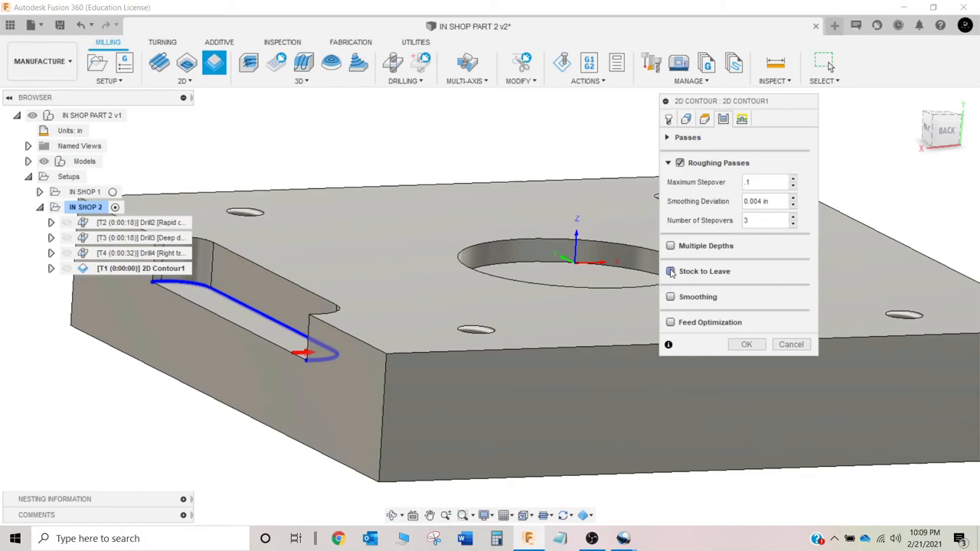
pyautogui.click(670, 271)
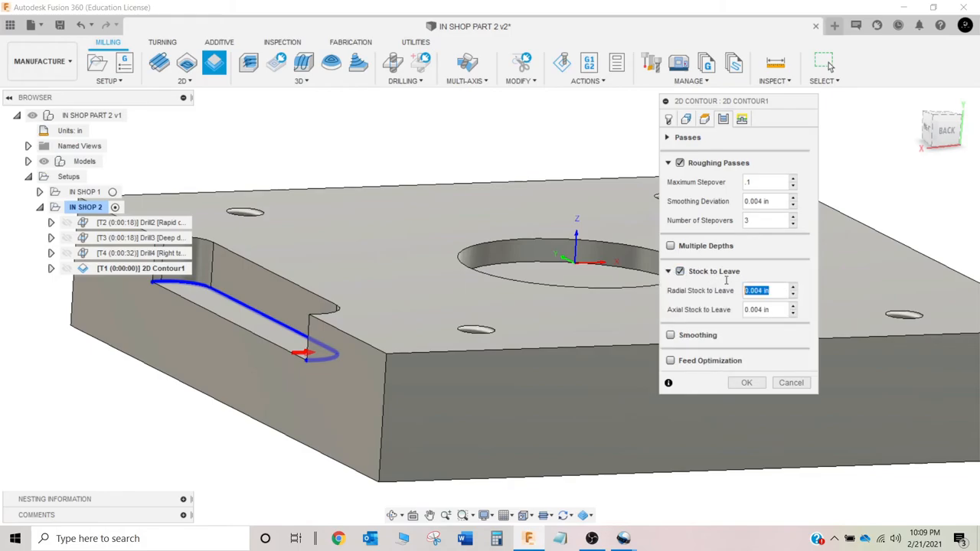
pyautogui.write('.01')
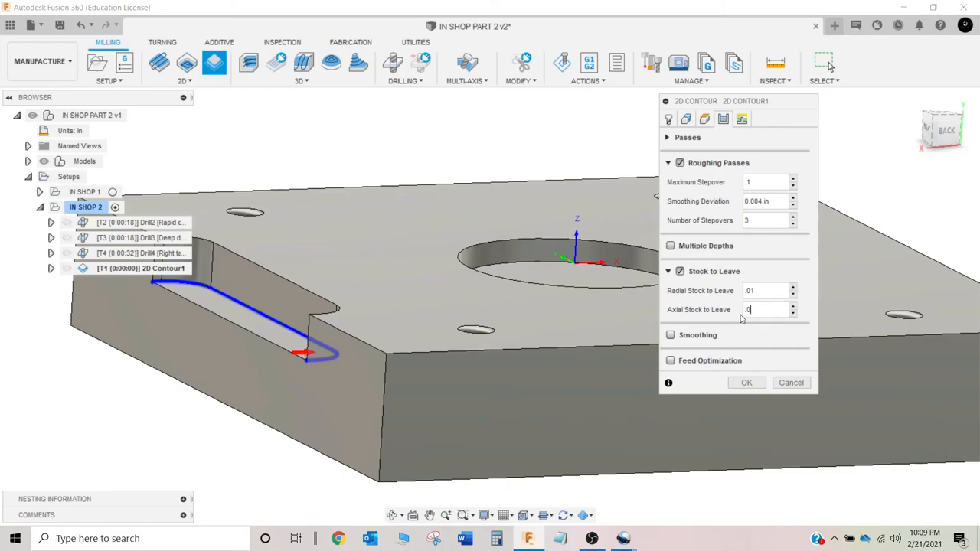
pyautogui.write('.01')
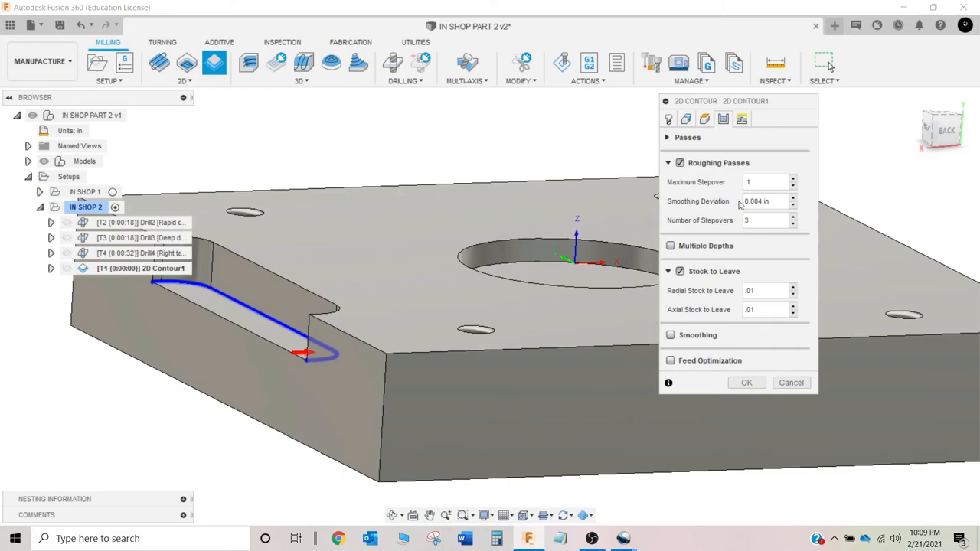
pyautogui.moveTo(740, 120)
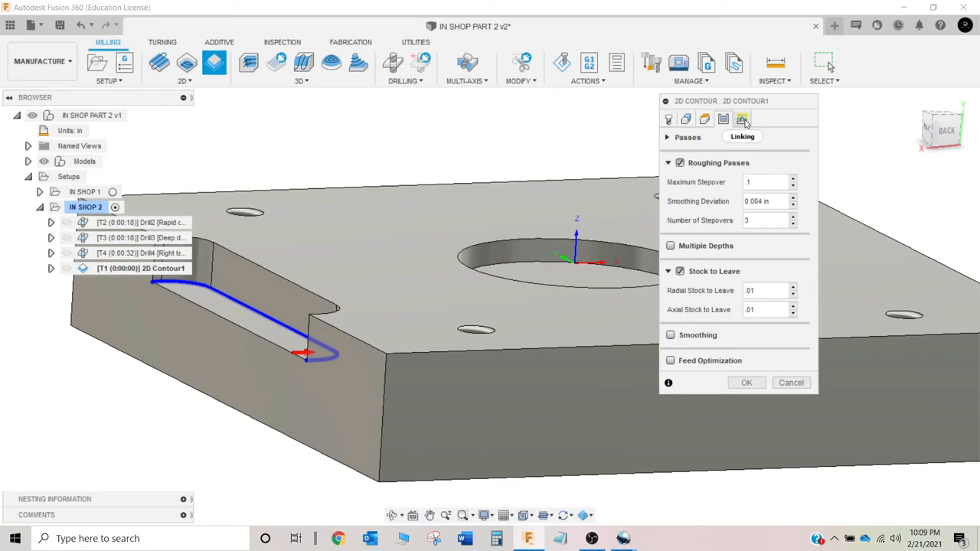
# Step: Review the linking settings and accept 2D Contour1 under IN SHOP 2
pyautogui.click(740, 119)
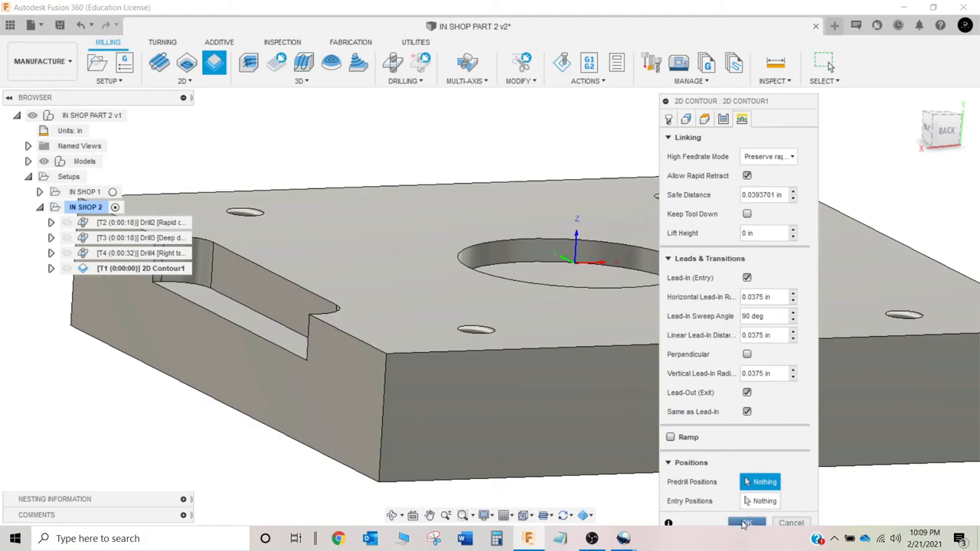
pyautogui.click(747, 524)
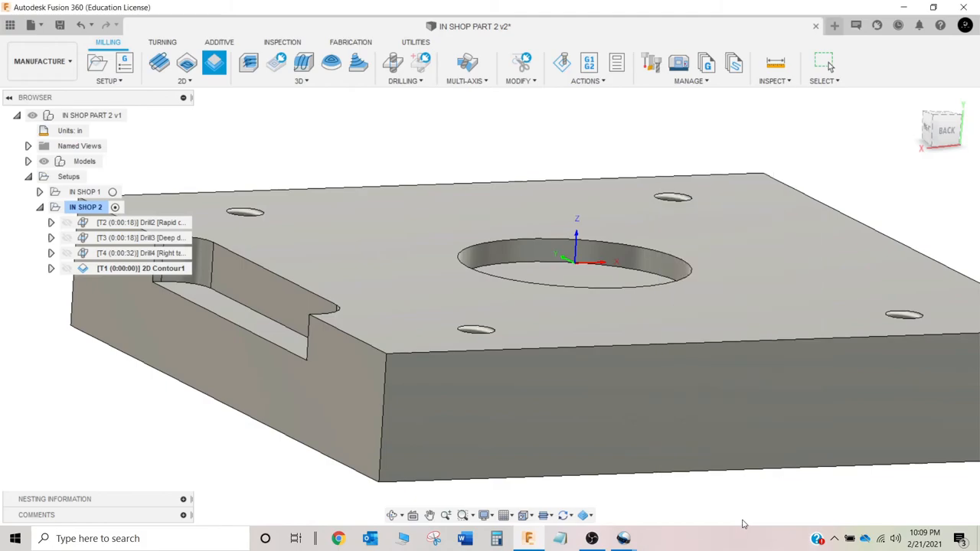
pyautogui.click(141, 267)
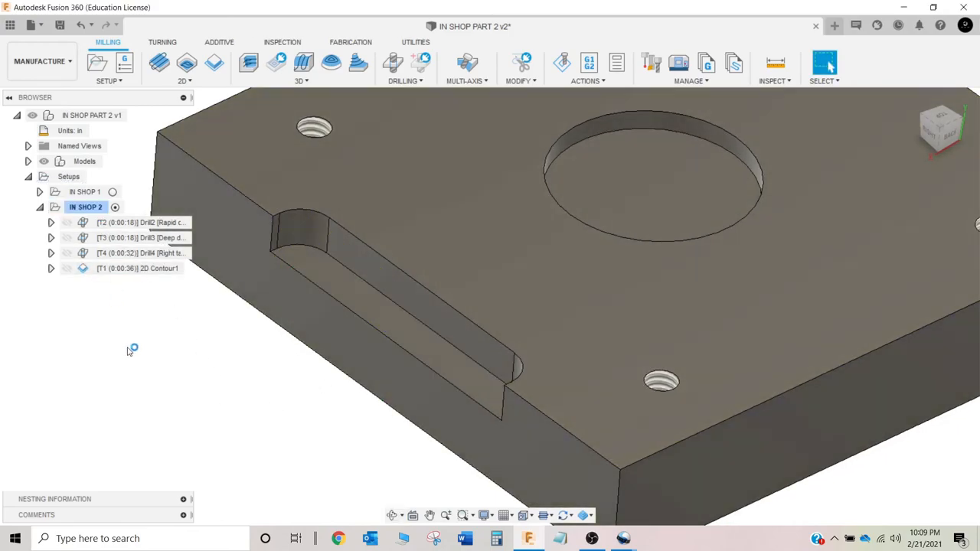
pyautogui.rightClick(137, 267)
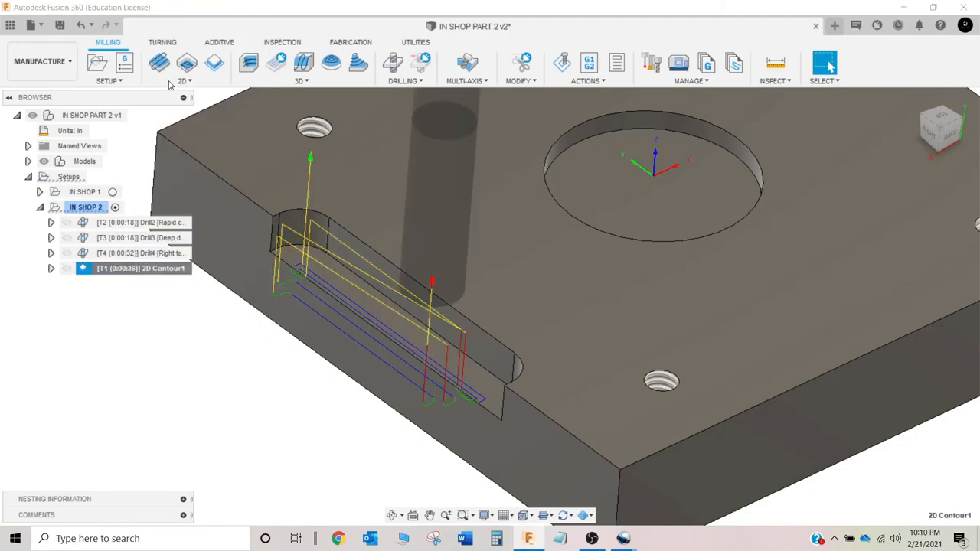
pyautogui.click(562, 63)
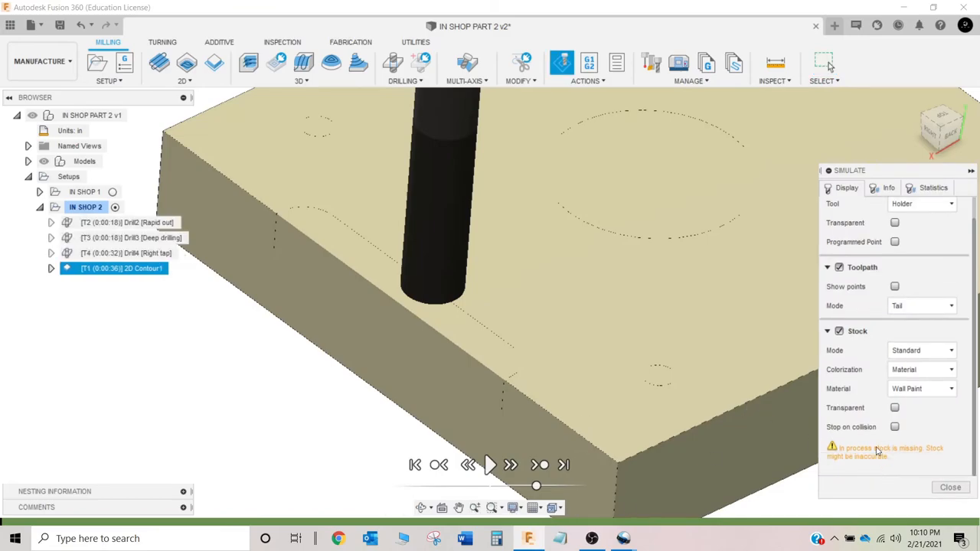
pyautogui.moveTo(949, 486)
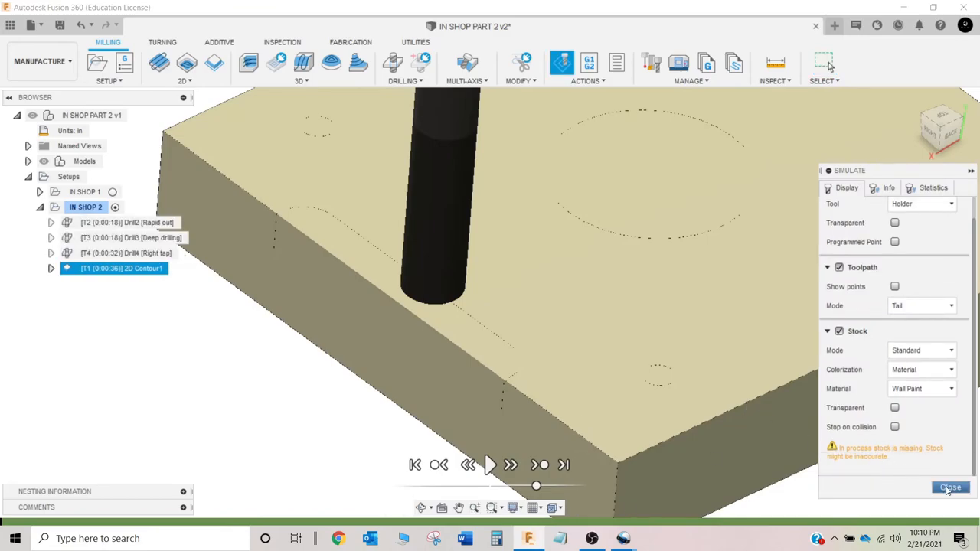
pyautogui.click(949, 487)
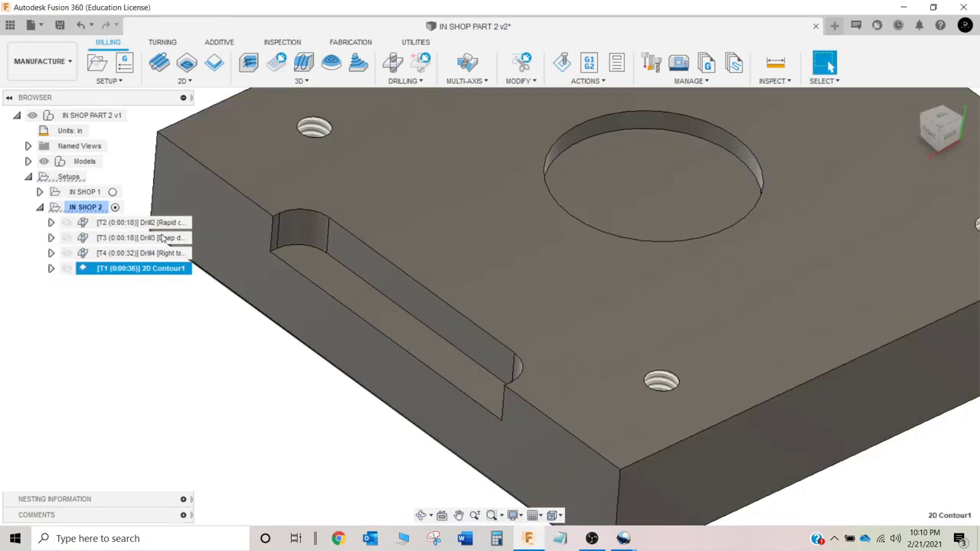
pyautogui.rightClick(141, 268)
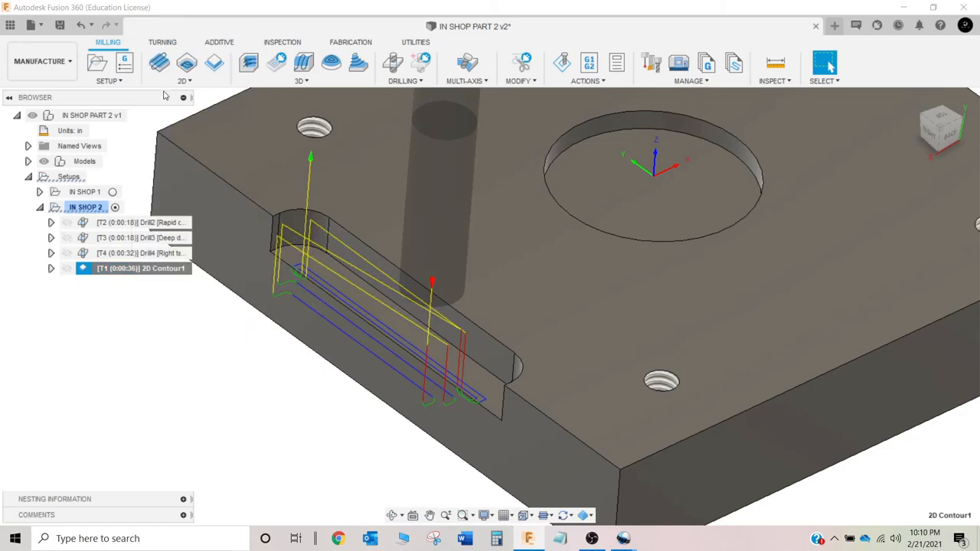
pyautogui.click(561, 63)
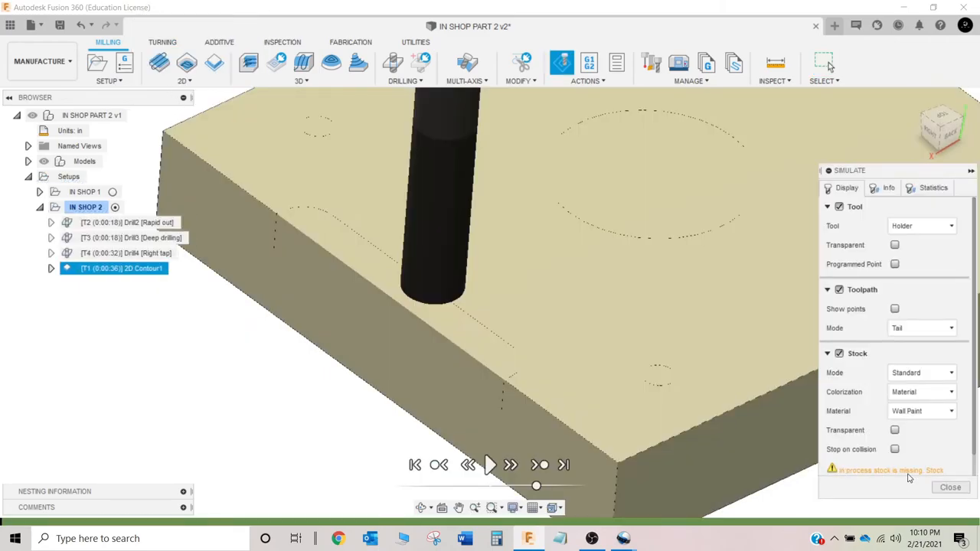
pyautogui.click(949, 487)
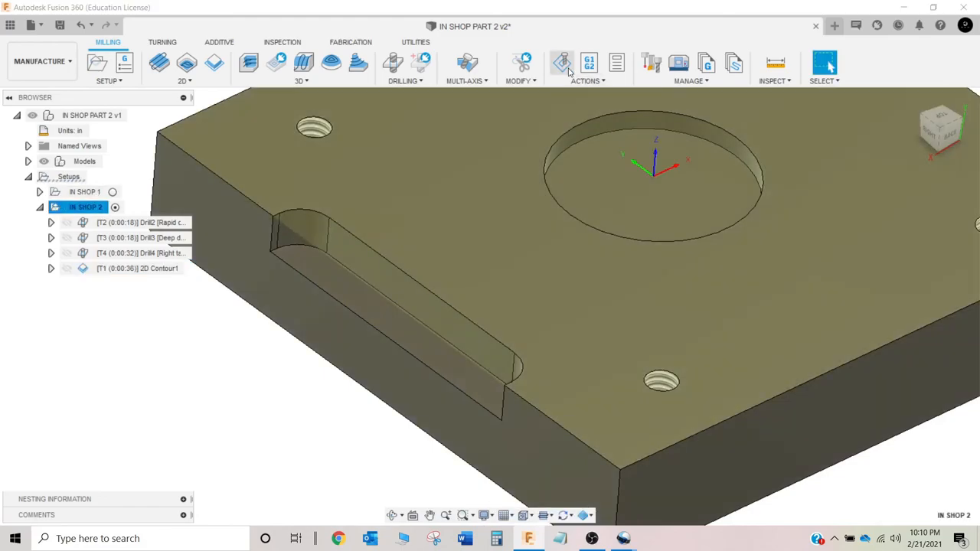
# Step: Play the IN SHOP 2 simulation coloured by operation and check the ~2:01 machining time
pyautogui.click(560, 62)
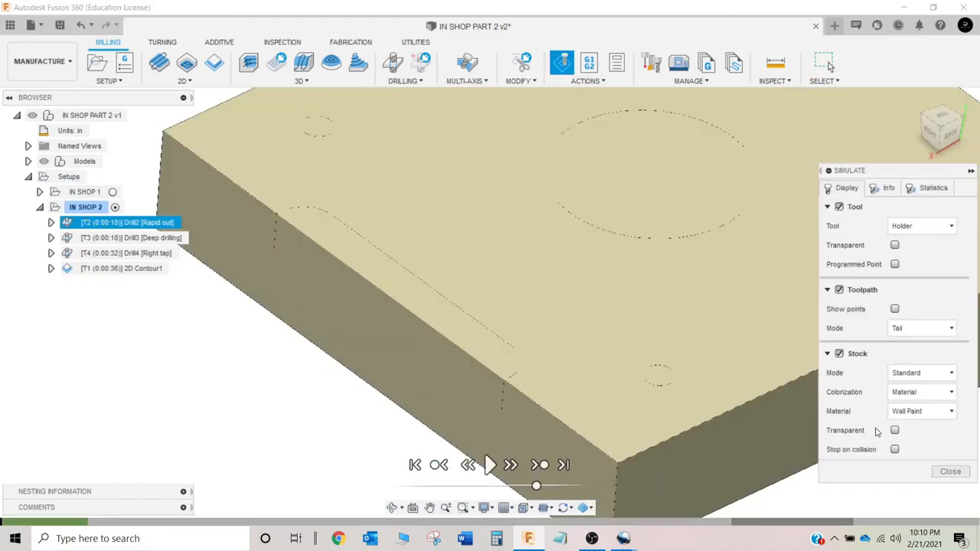
pyautogui.click(489, 465)
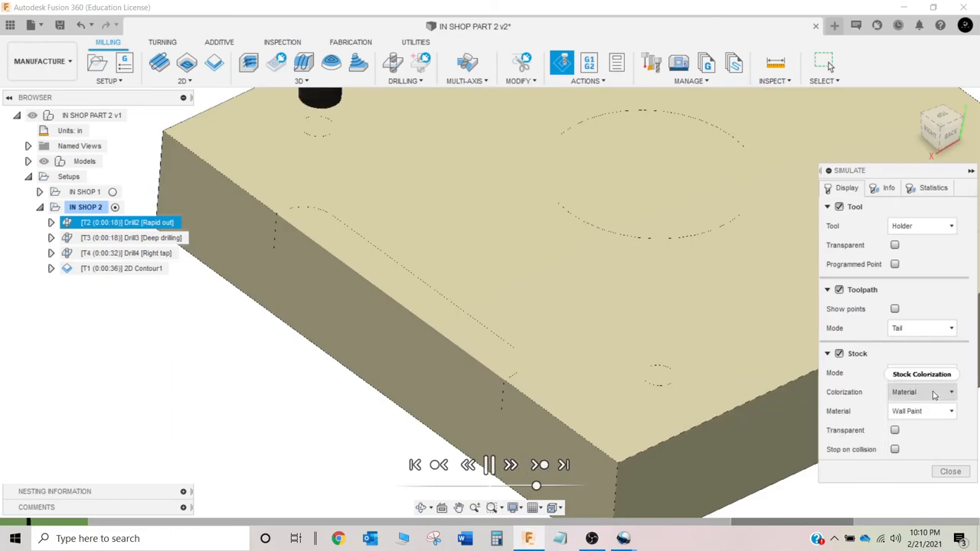
pyautogui.click(922, 392)
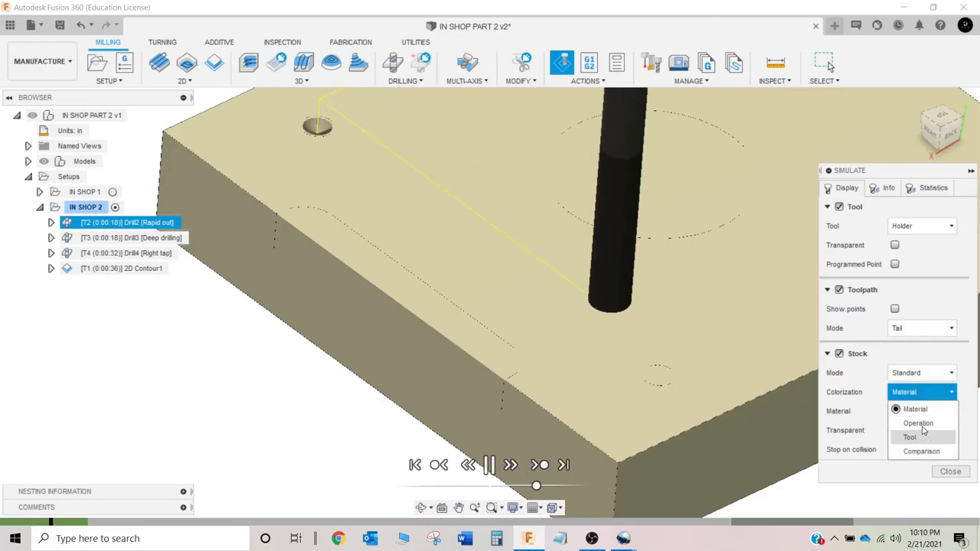
pyautogui.click(918, 422)
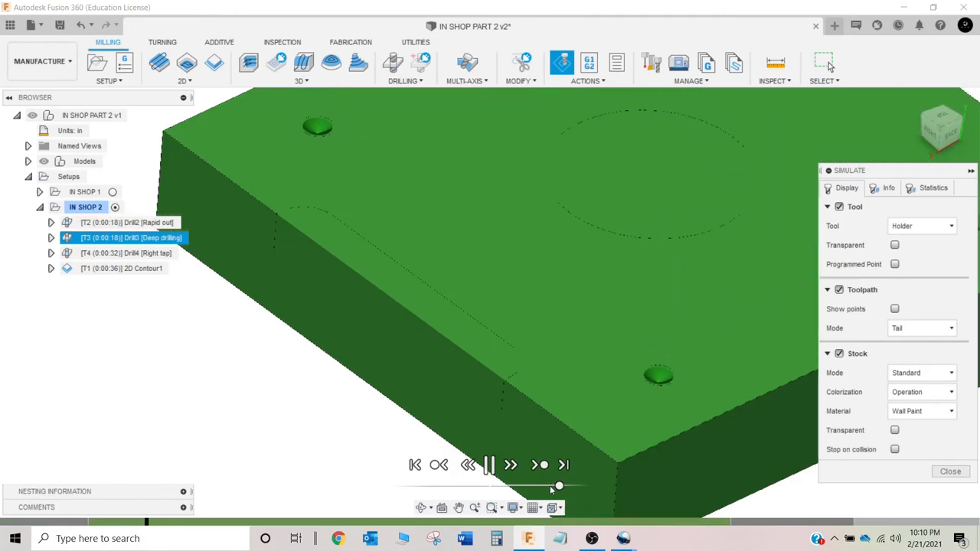
pyautogui.moveTo(916, 205)
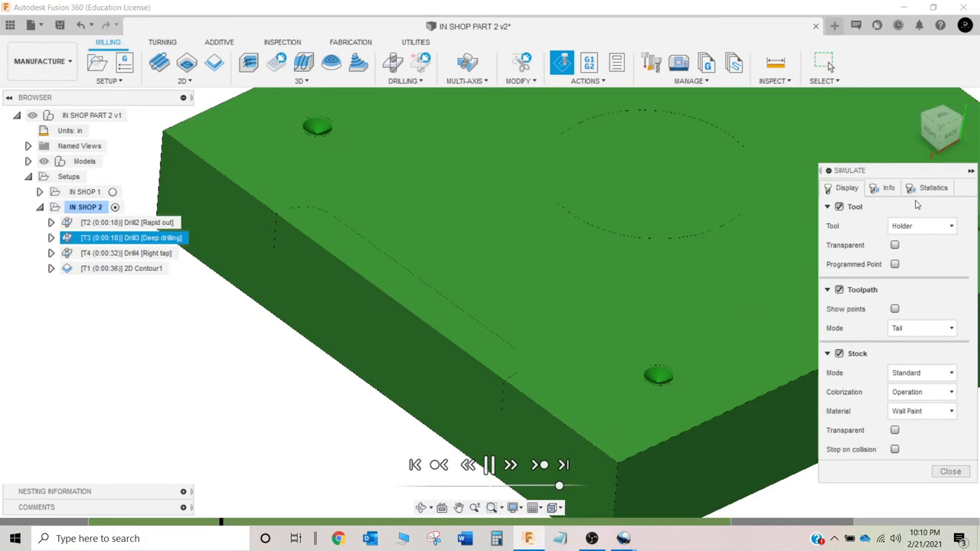
pyautogui.click(932, 186)
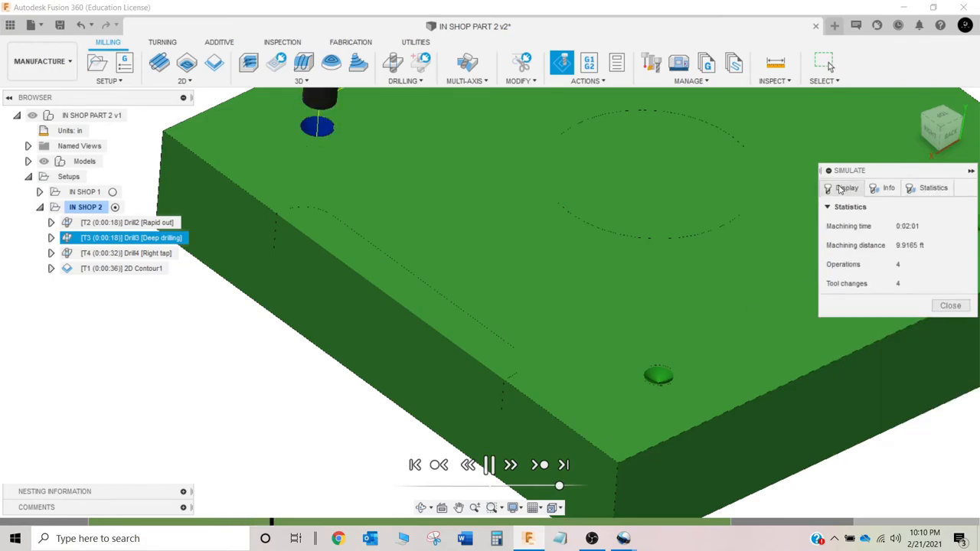
pyautogui.click(842, 187)
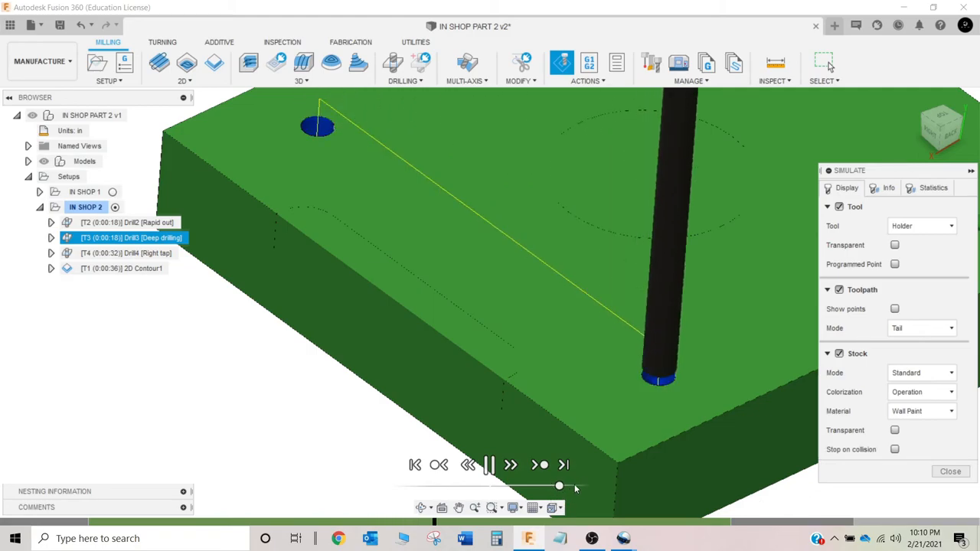
pyautogui.moveTo(574, 484)
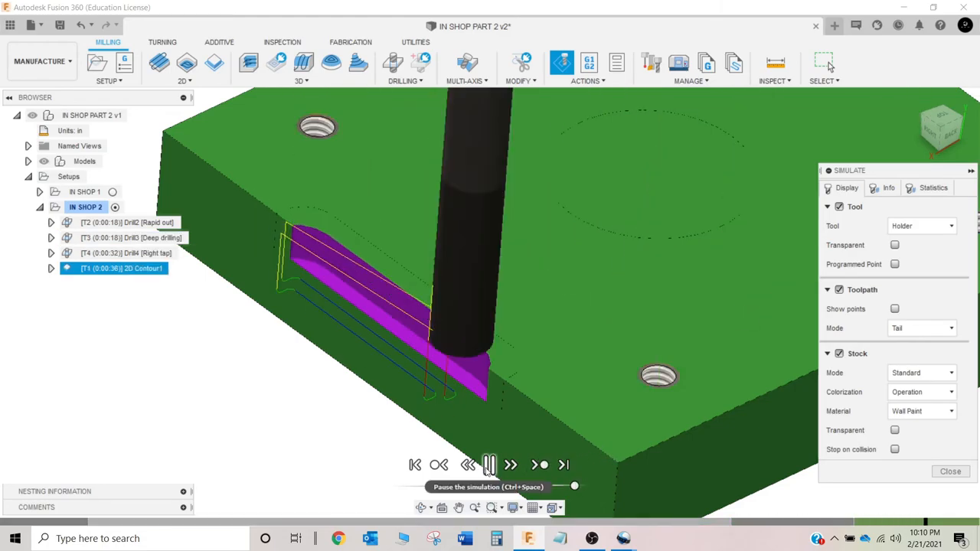
# Step: Pause and resume the simulation through the tapped holes and slot contour pass
pyautogui.click(490, 465)
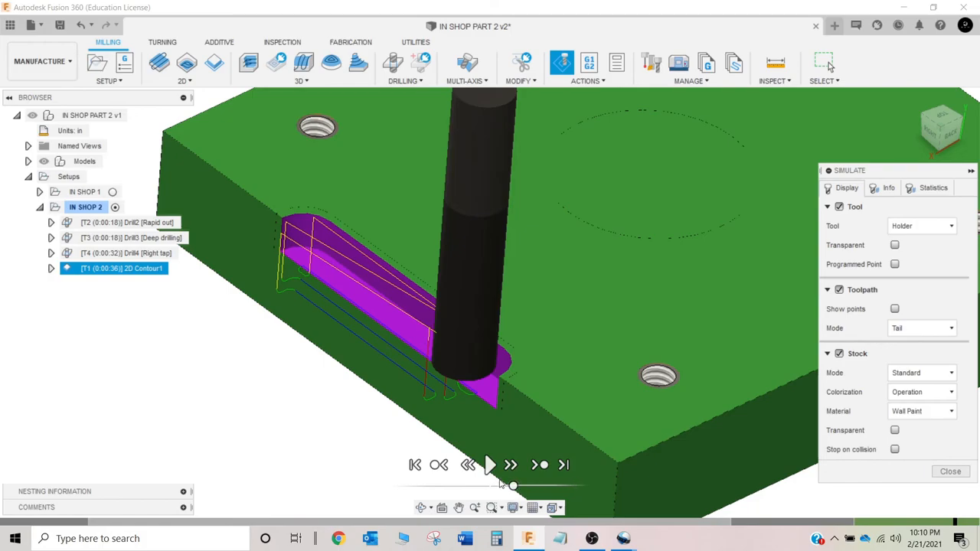
pyautogui.click(489, 466)
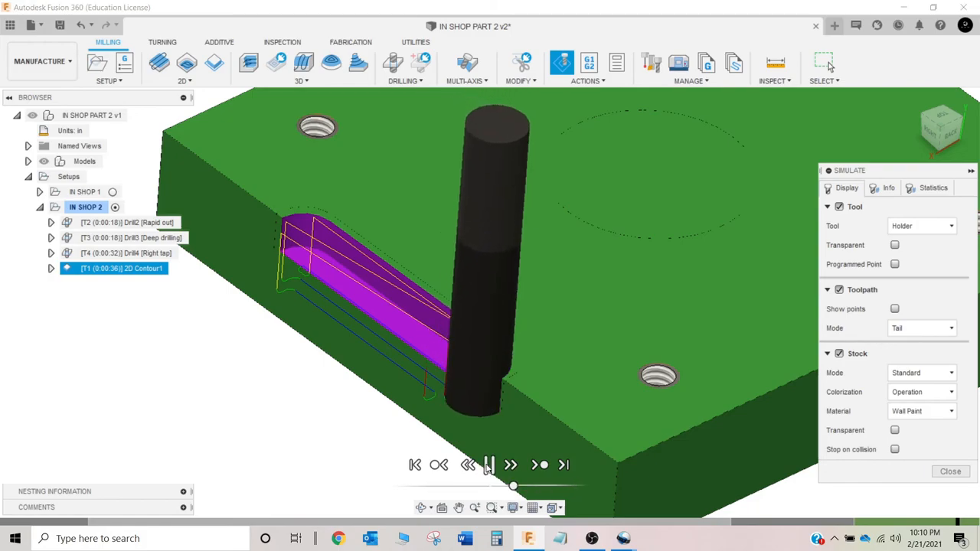
pyautogui.click(488, 465)
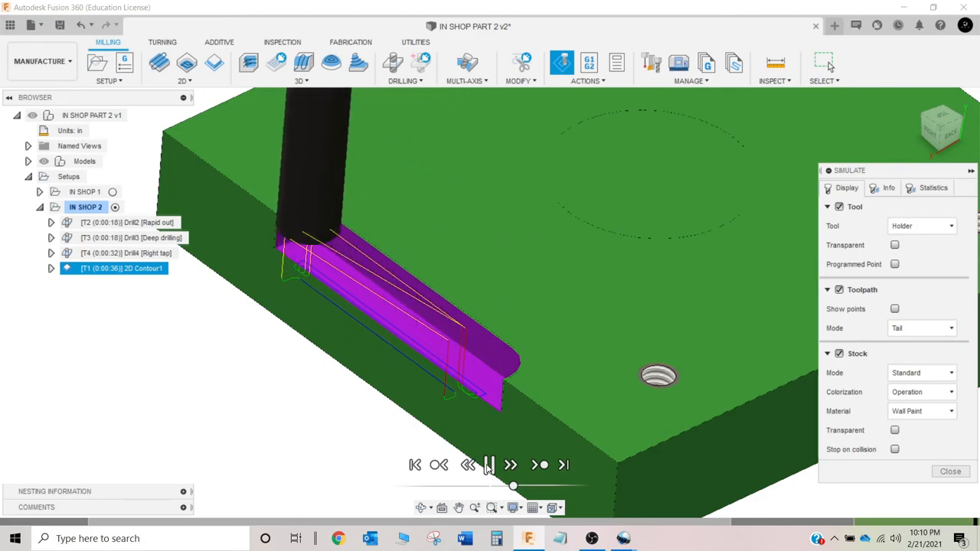
pyautogui.click(488, 465)
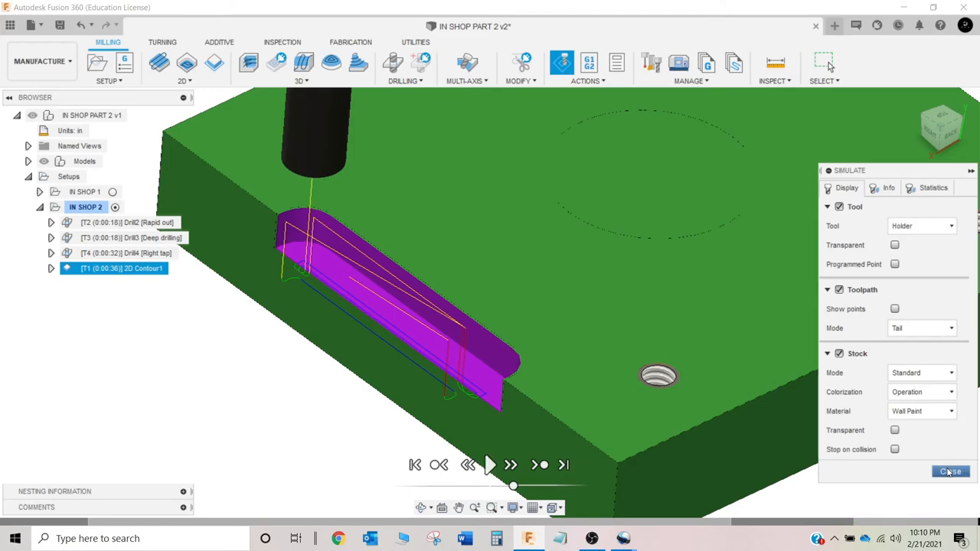
pyautogui.click(922, 391)
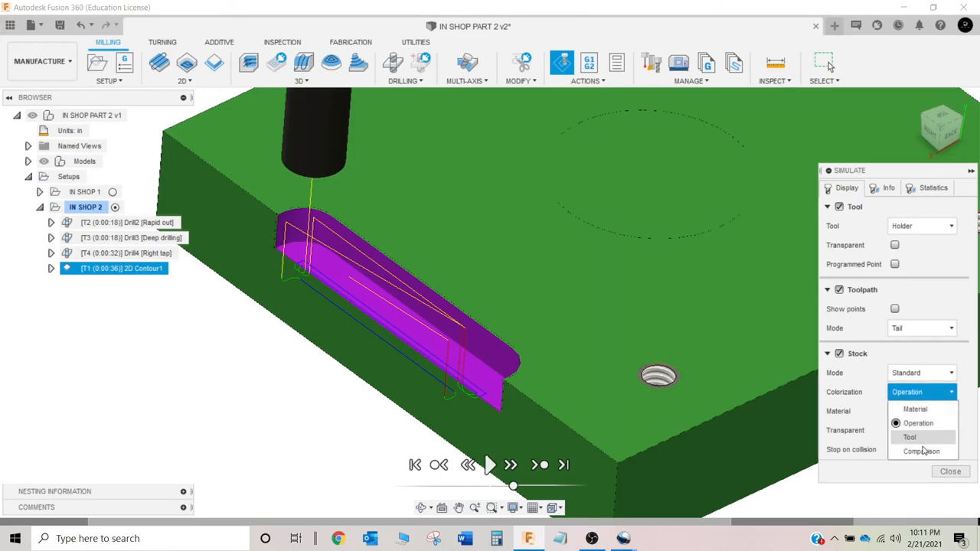
# Step: Check comparison colouring, close the simulation and show 2D Contour1's toolpath
pyautogui.click(922, 450)
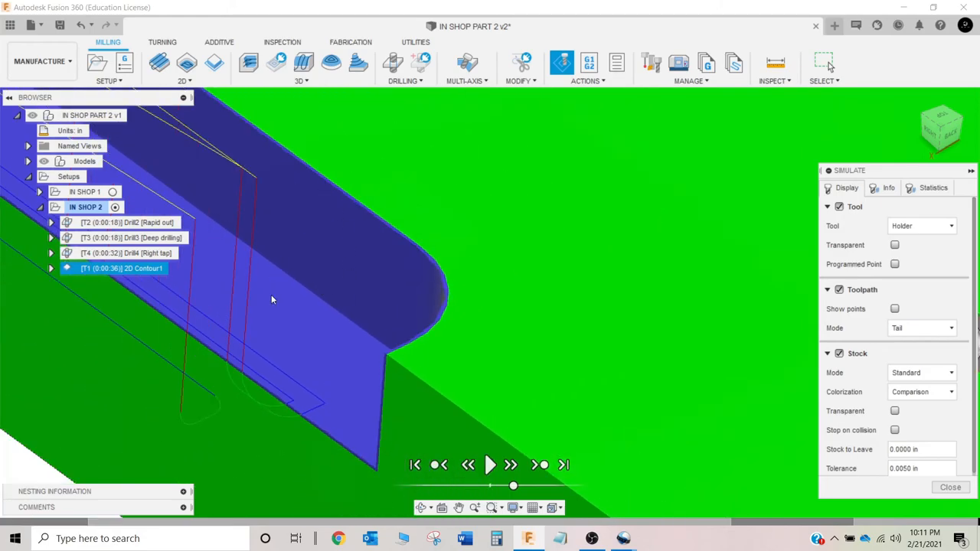
pyautogui.moveTo(943, 430)
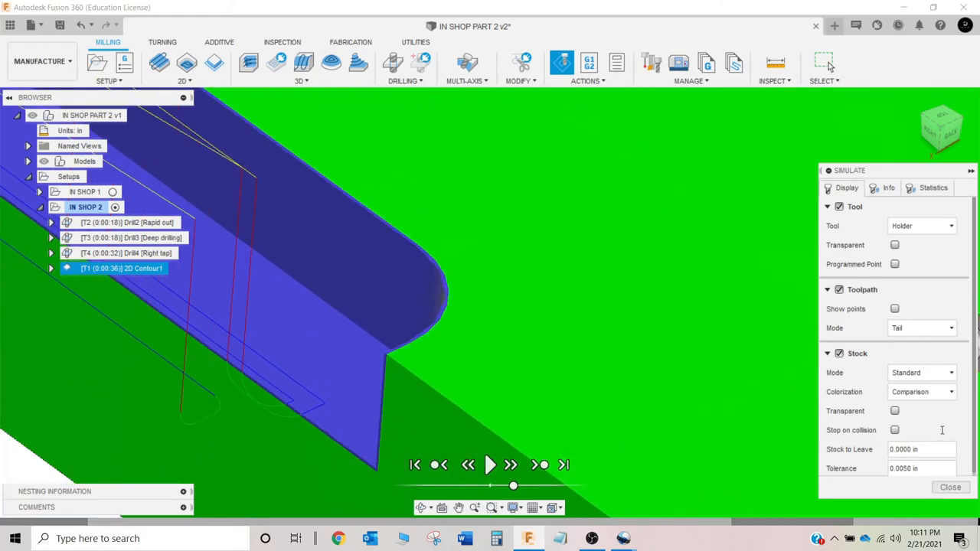
pyautogui.click(922, 391)
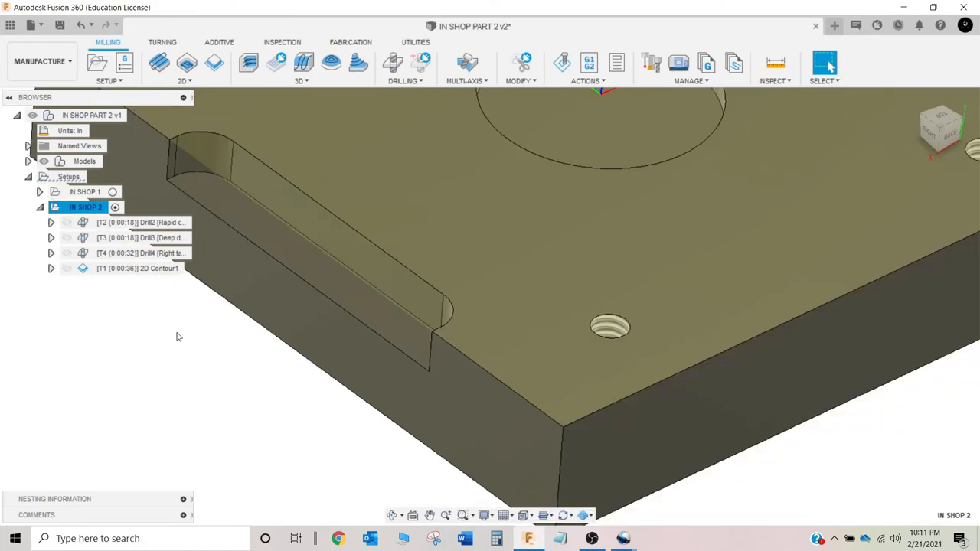
pyautogui.click(138, 268)
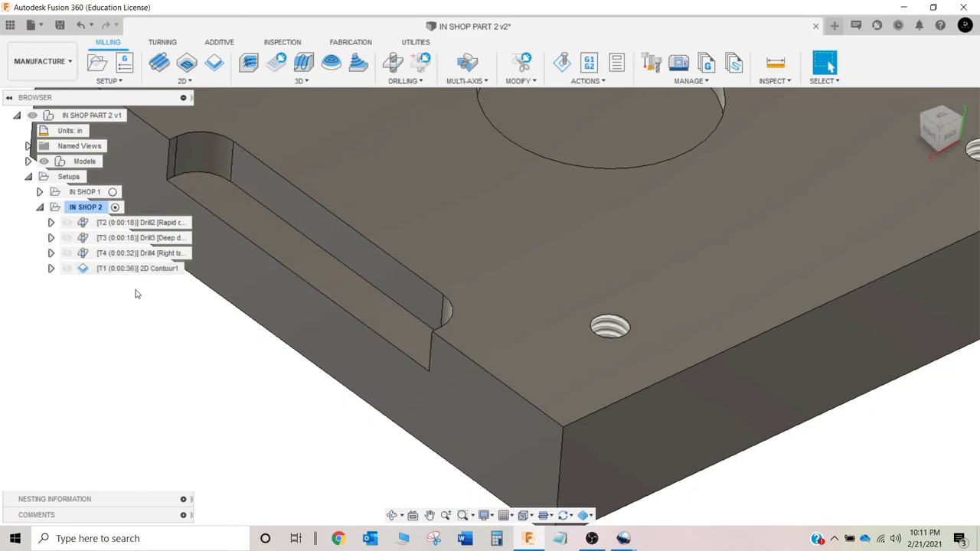
pyautogui.click(138, 268)
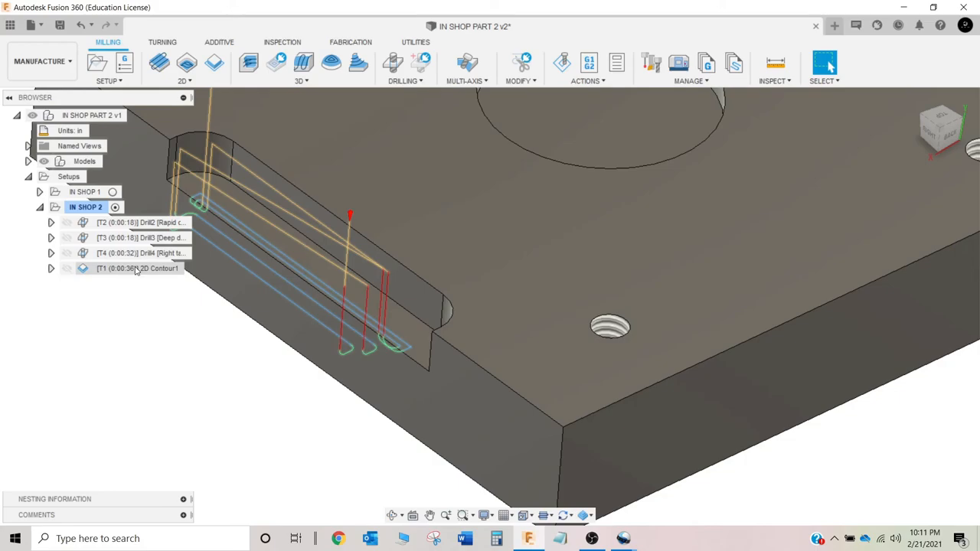
pyautogui.moveTo(141, 271)
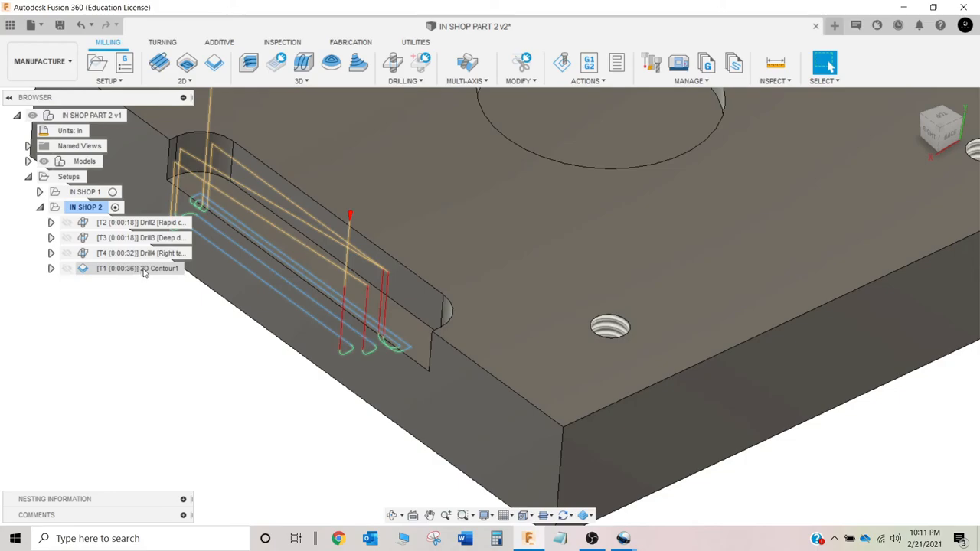
# Step: Create a derived 2D Contour from 2D Contour1 and review its heights
pyautogui.rightClick(138, 267)
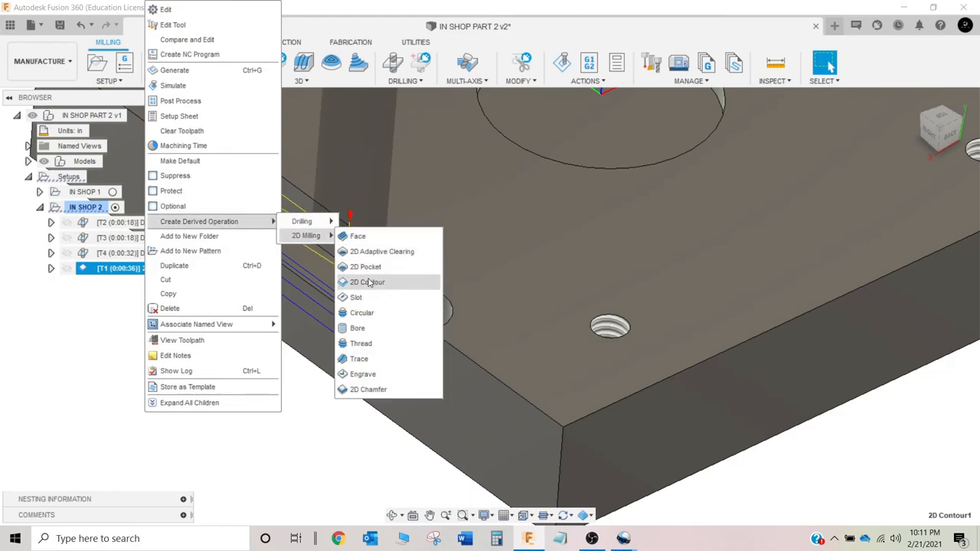
pyautogui.click(367, 282)
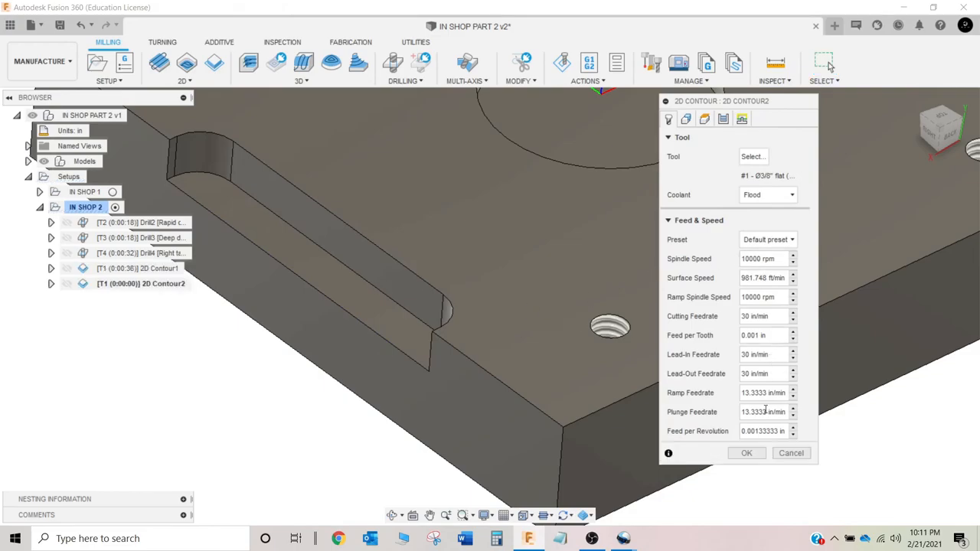
pyautogui.click(686, 119)
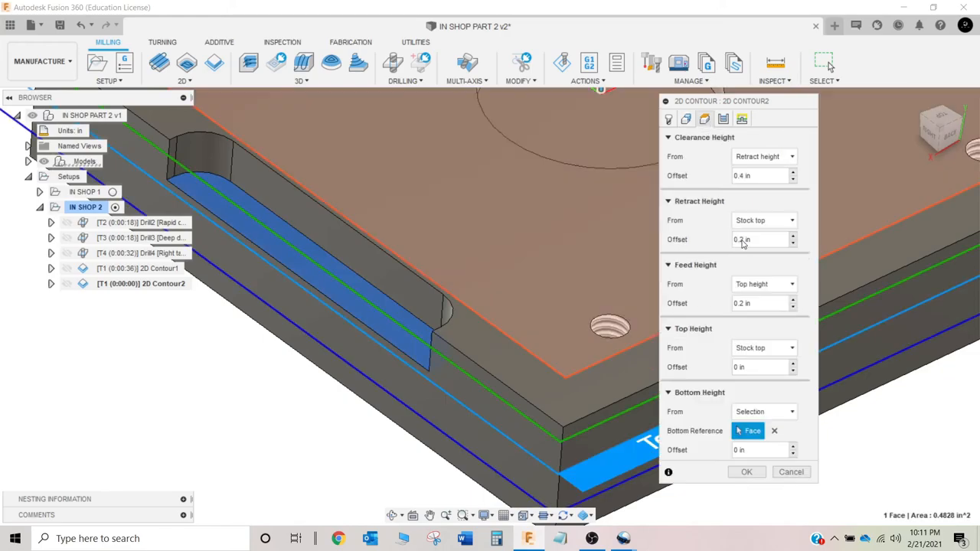
pyautogui.moveTo(723, 119)
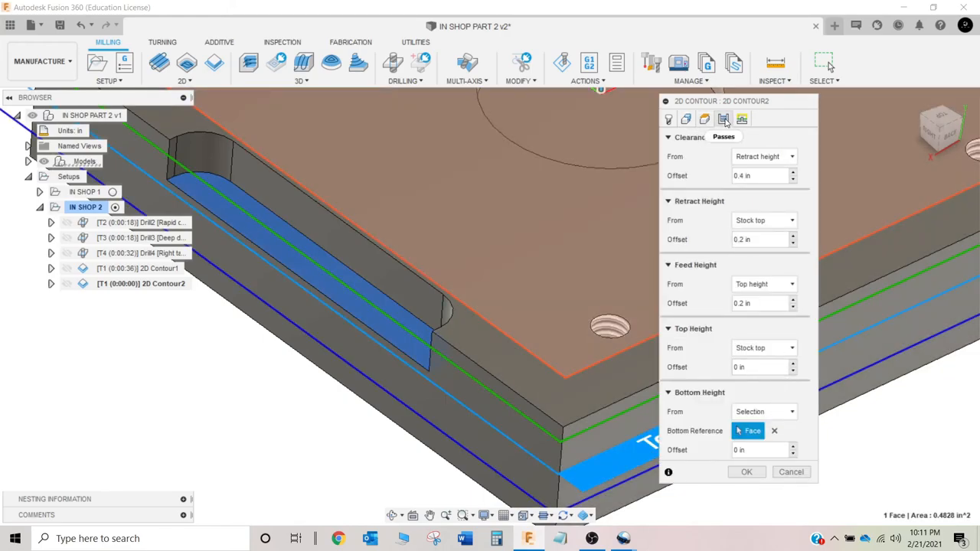
pyautogui.click(722, 120)
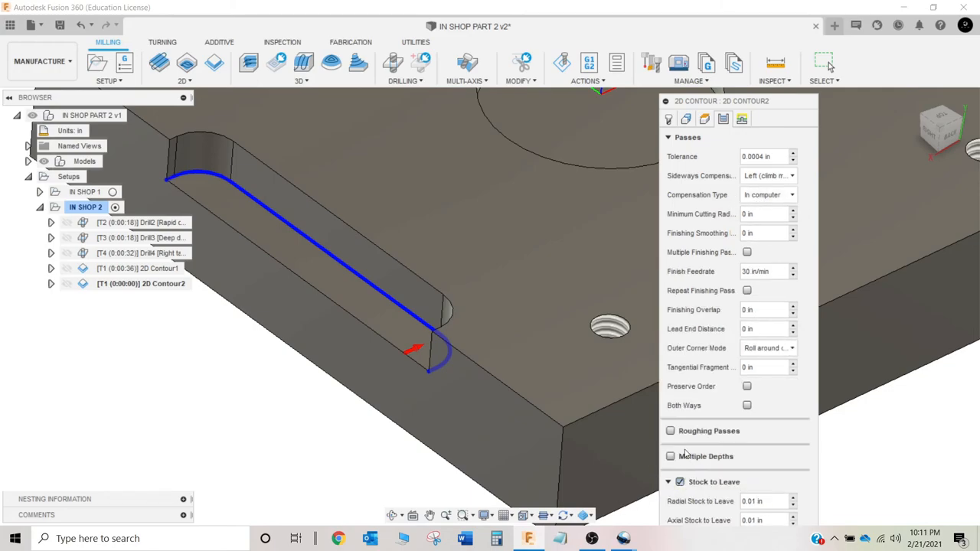
# Step: Turn off stock to leave, add a repeated finishing pass and accept 2D Contour2
pyautogui.click(680, 481)
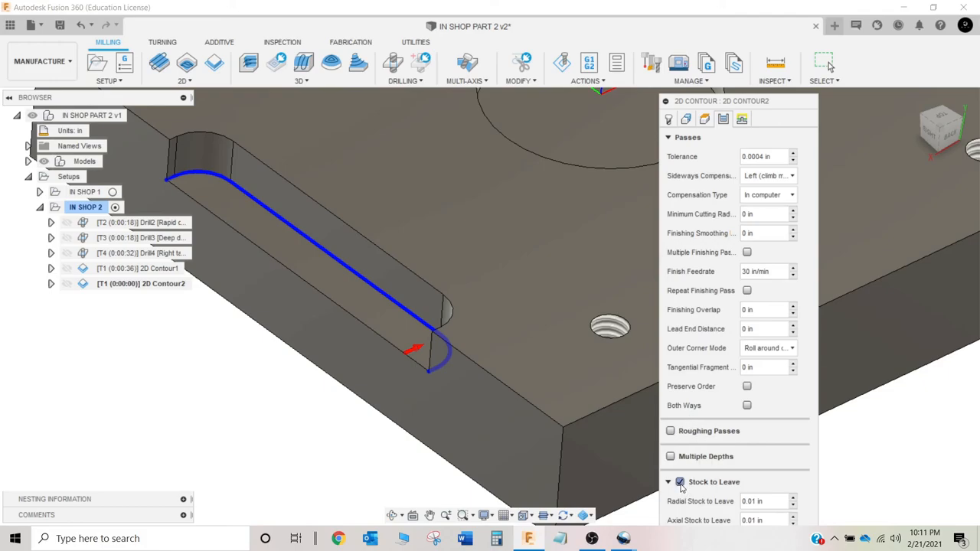
pyautogui.click(671, 480)
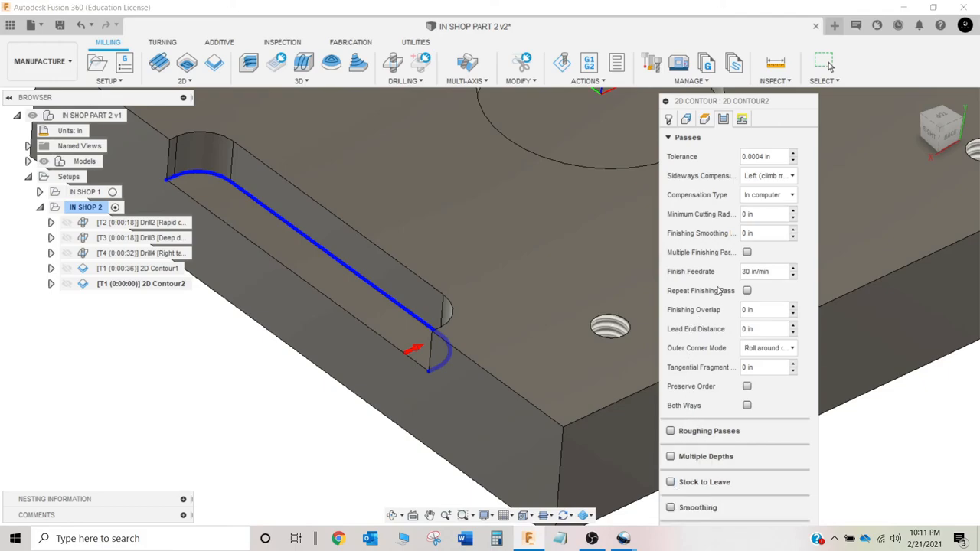
pyautogui.click(747, 291)
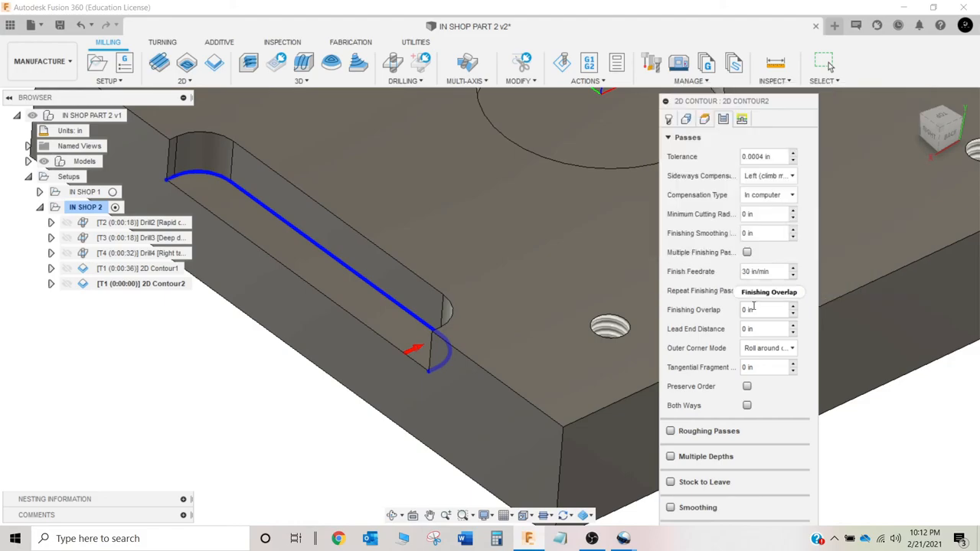
pyautogui.click(747, 291)
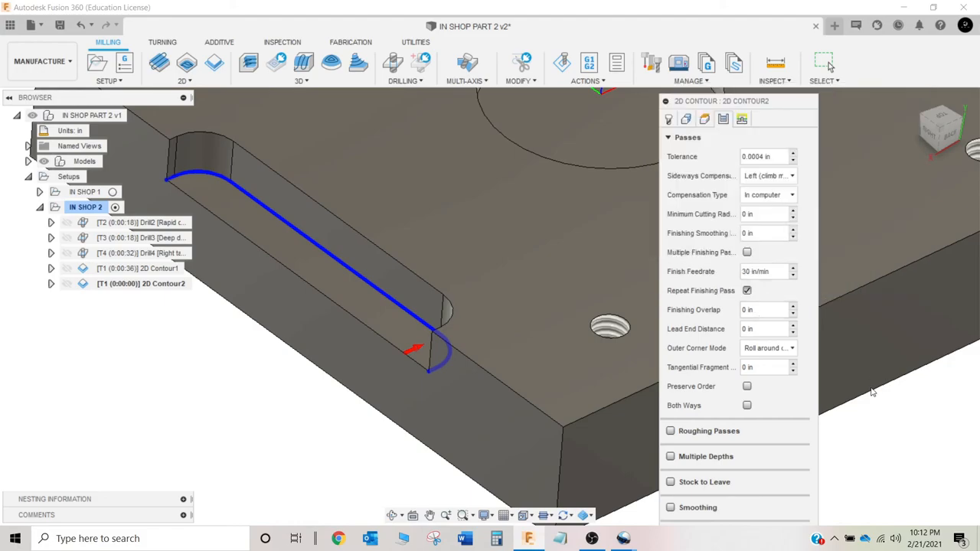
pyautogui.moveTo(741, 119)
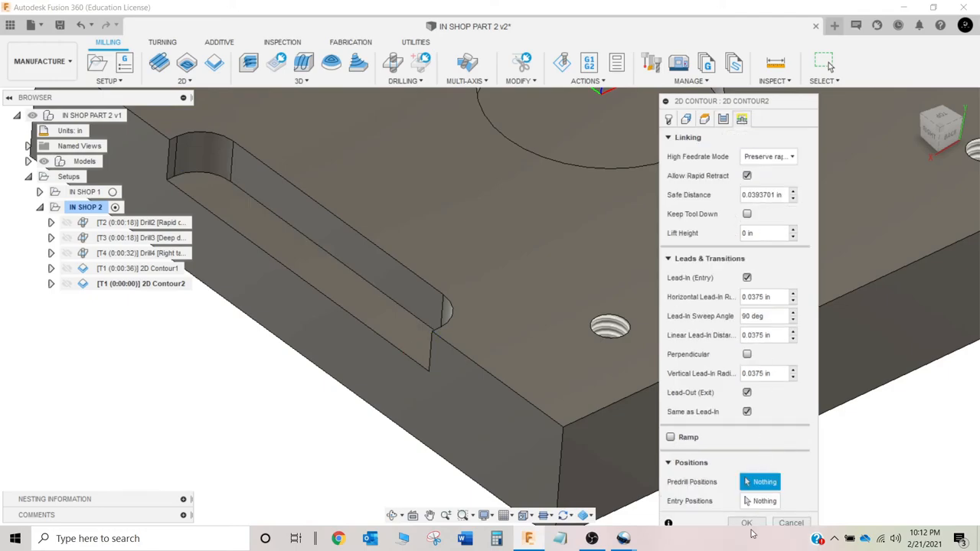
pyautogui.click(747, 522)
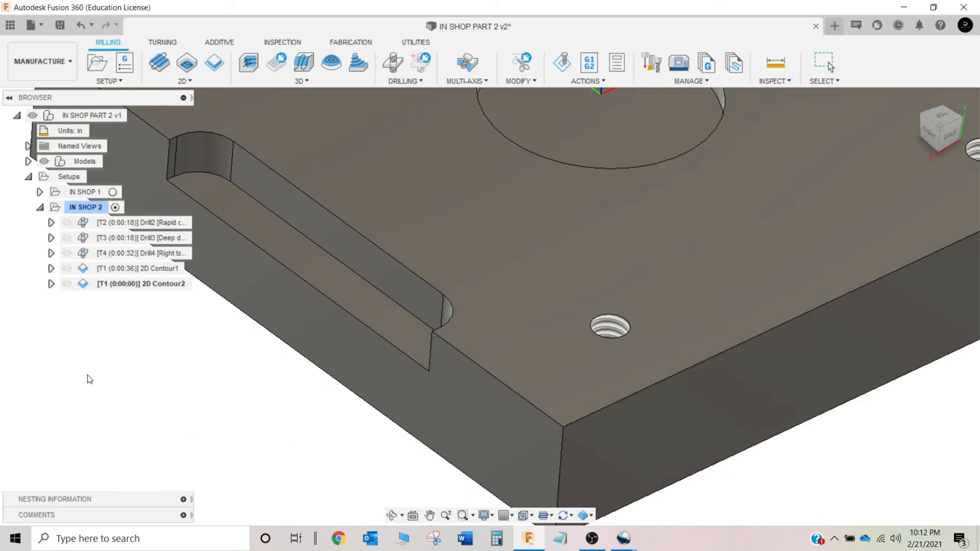
pyautogui.click(141, 283)
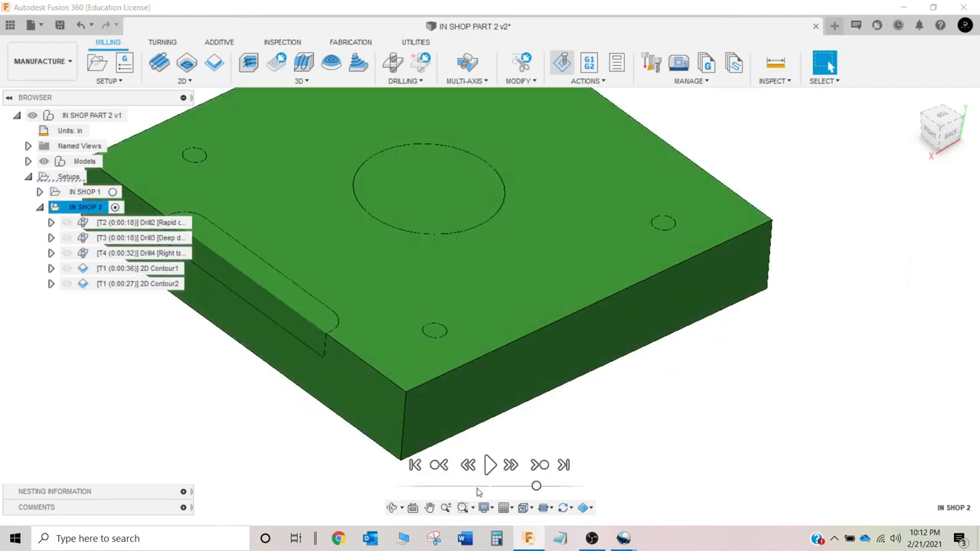
pyautogui.click(490, 465)
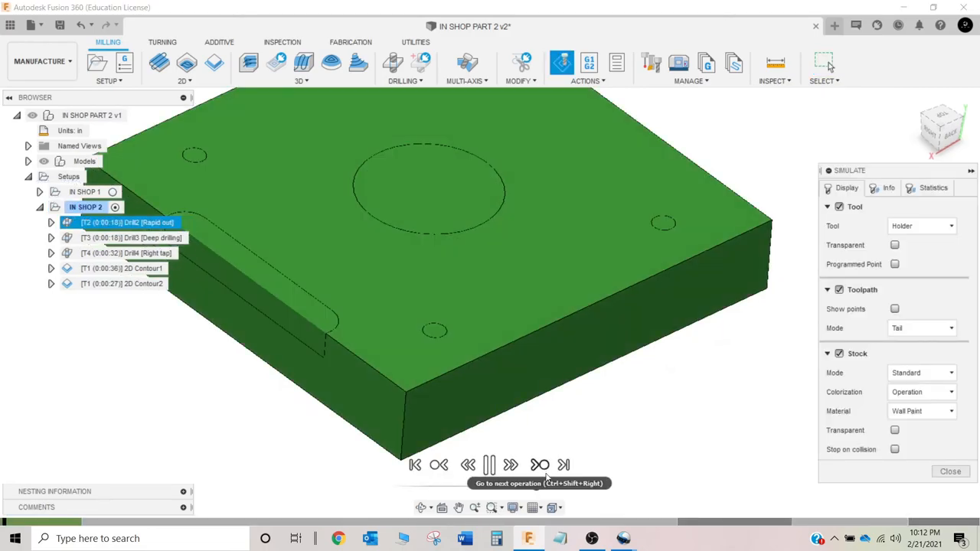
pyautogui.click(539, 465)
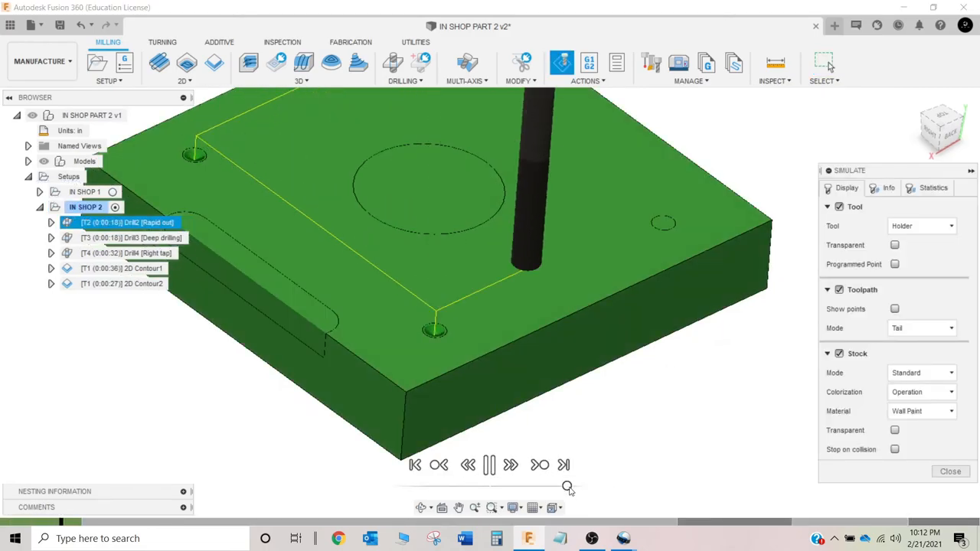
pyautogui.click(130, 238)
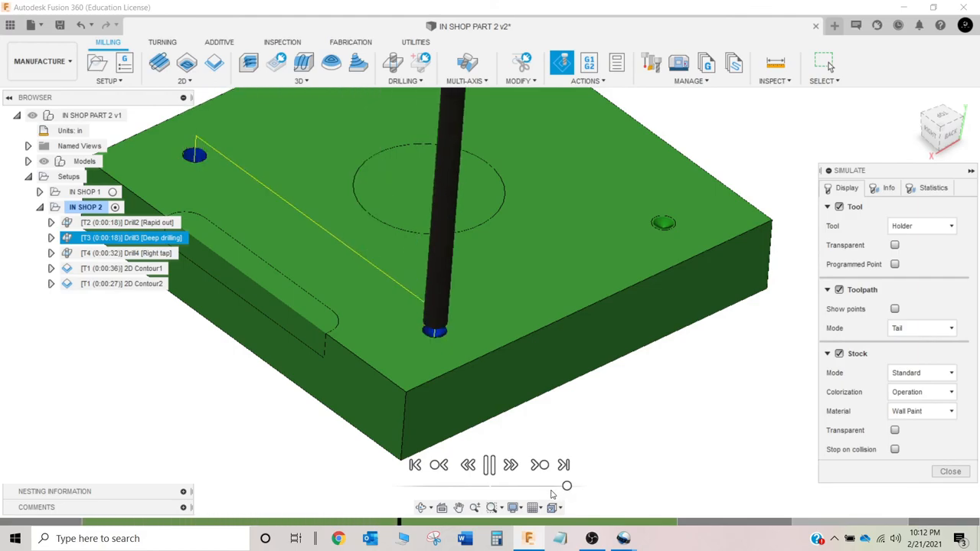
pyautogui.click(488, 466)
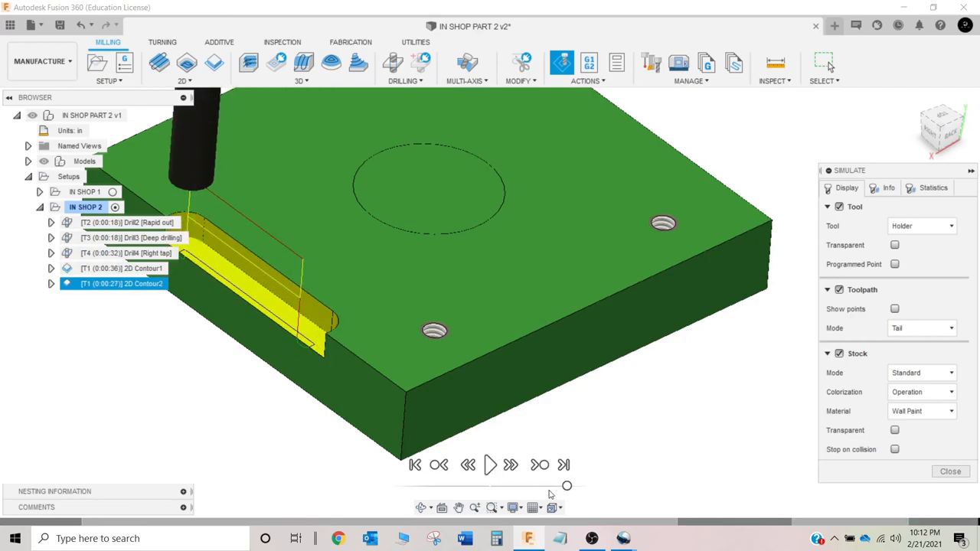
pyautogui.click(921, 391)
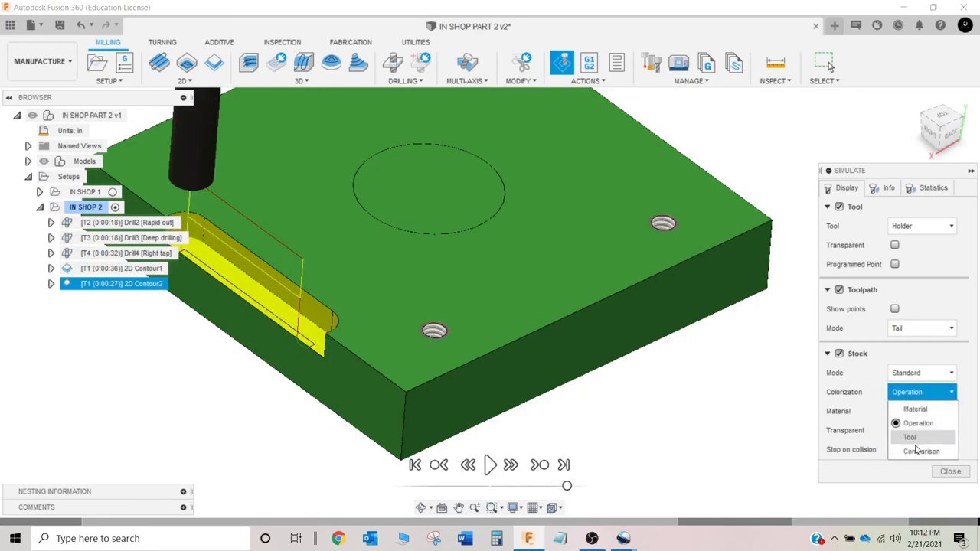
pyautogui.click(921, 450)
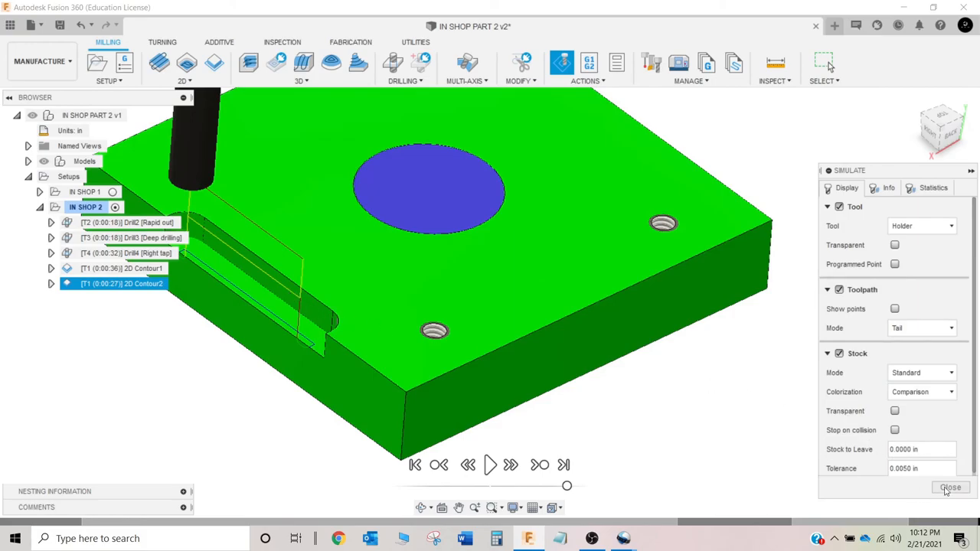
pyautogui.click(949, 487)
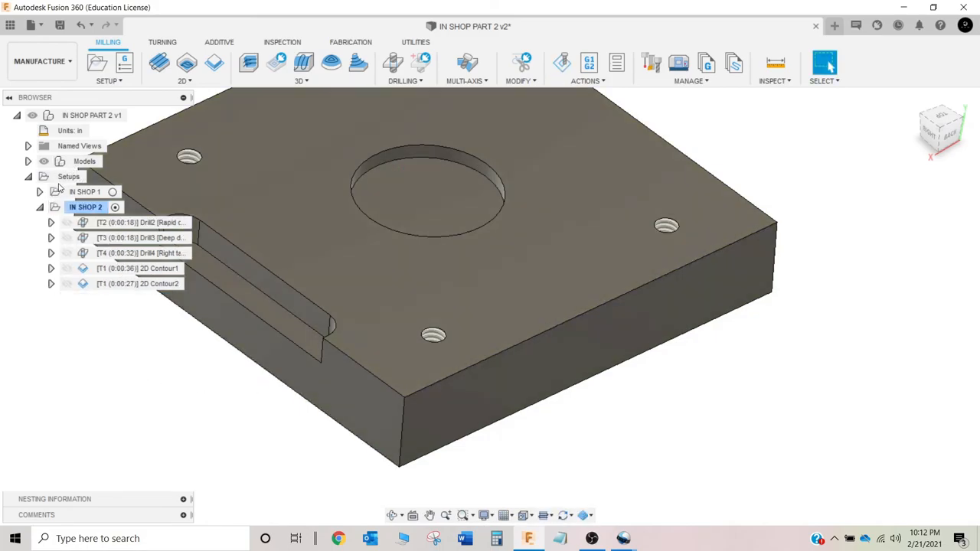
pyautogui.click(86, 191)
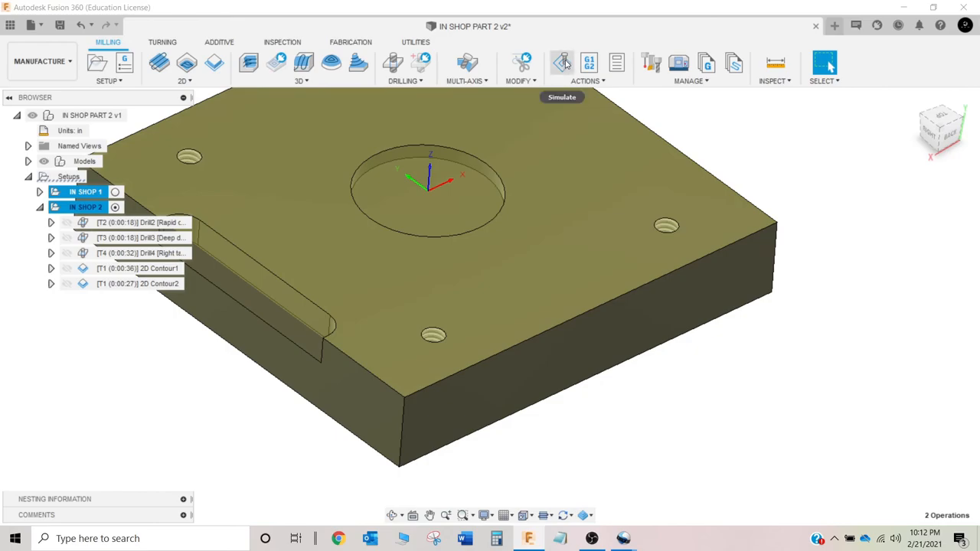
pyautogui.click(560, 61)
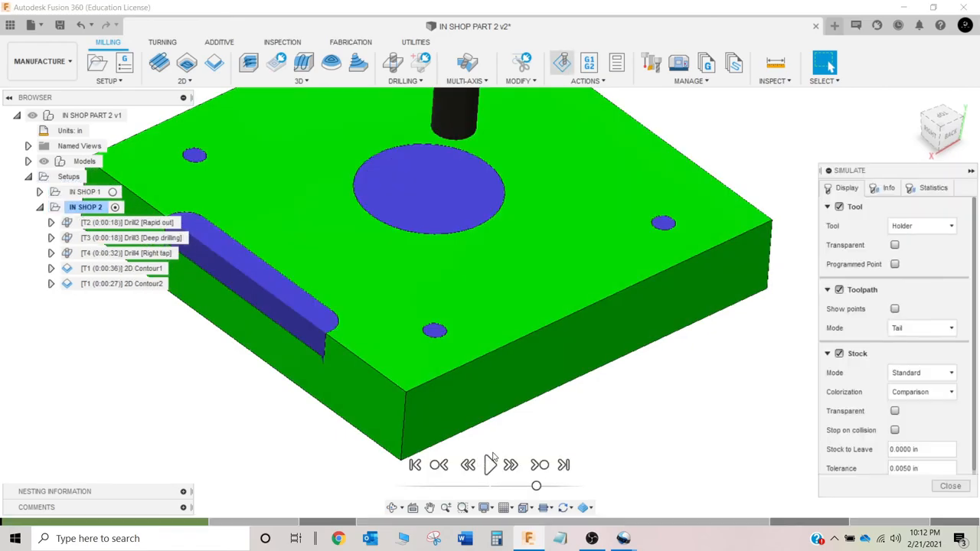
pyautogui.click(921, 392)
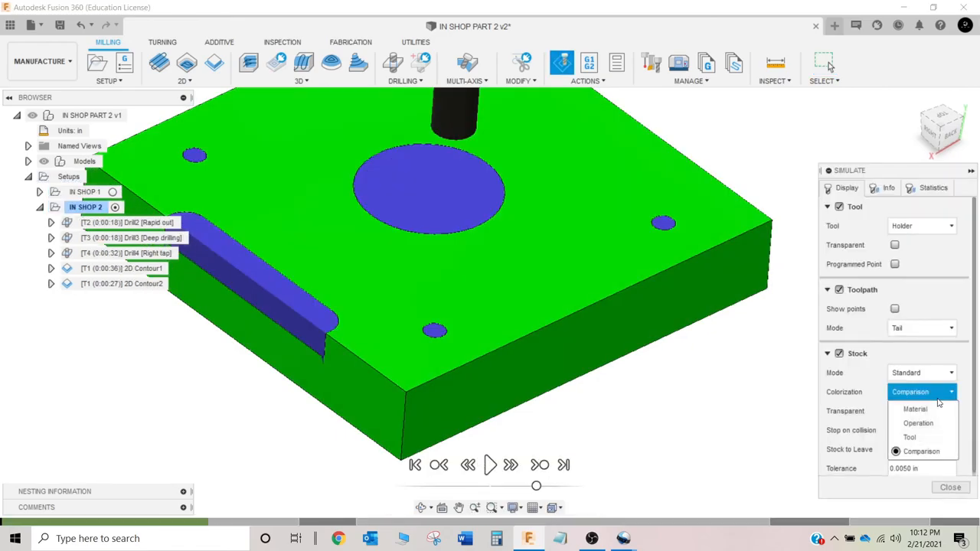
pyautogui.click(915, 409)
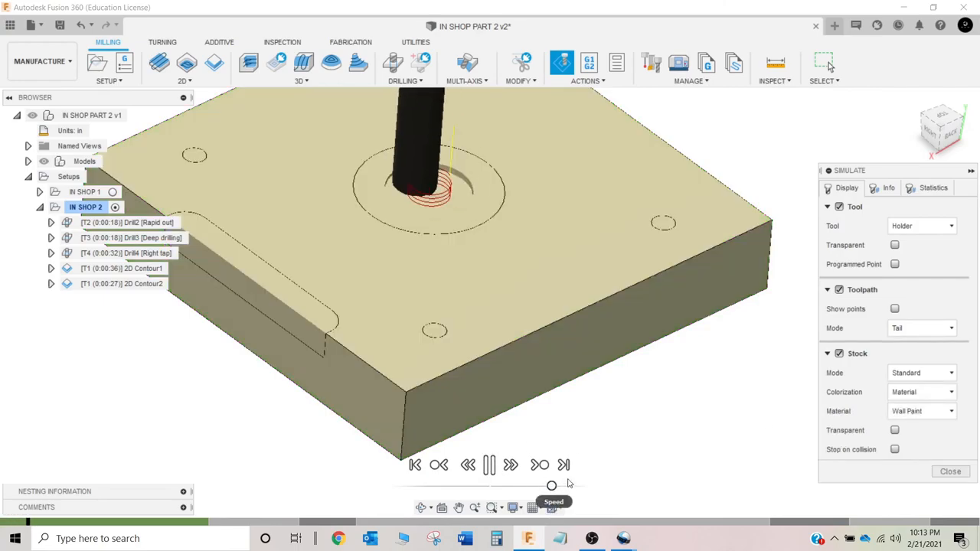
pyautogui.click(921, 392)
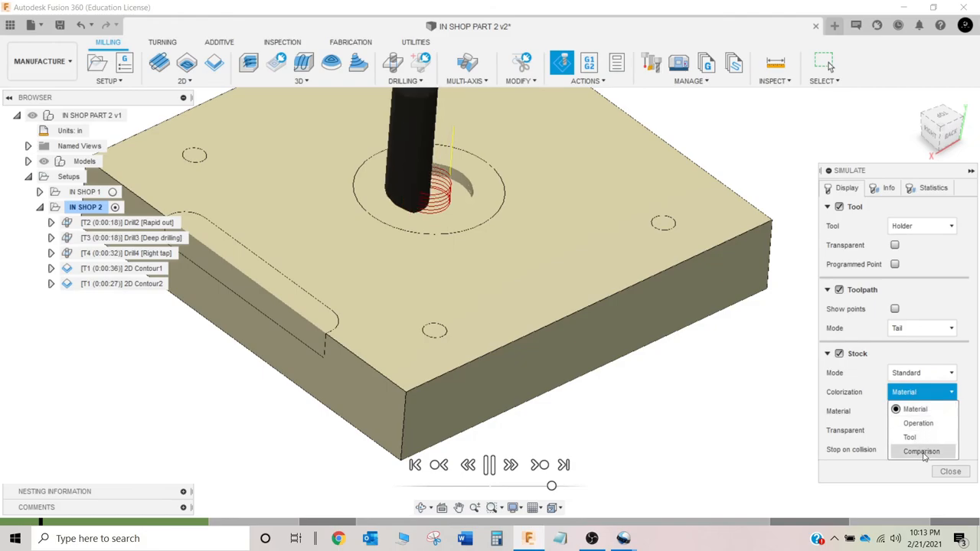
pyautogui.click(918, 422)
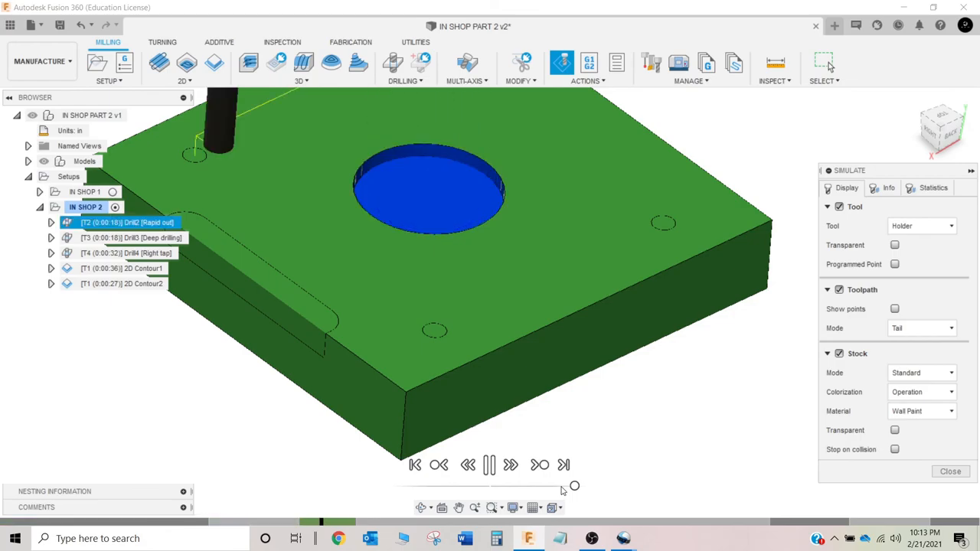
pyautogui.click(130, 238)
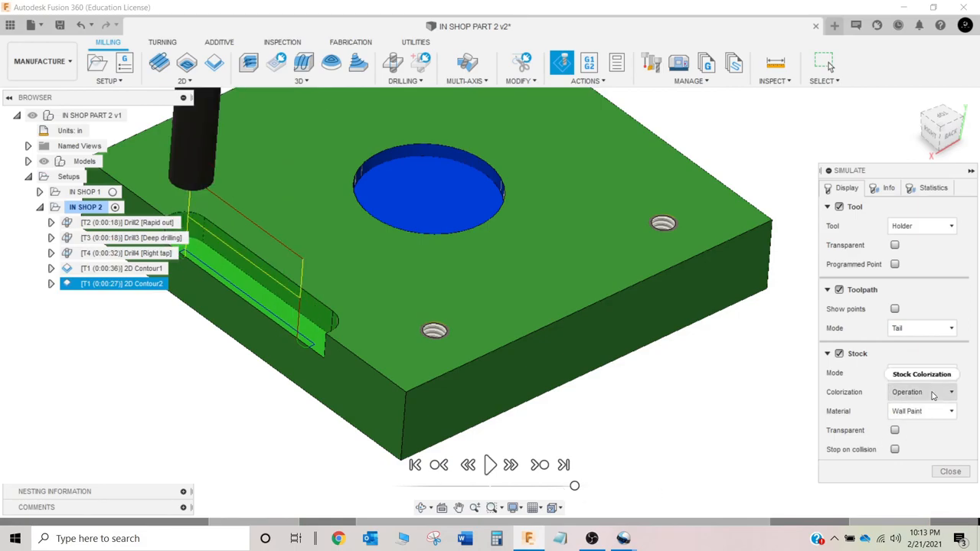
pyautogui.click(922, 374)
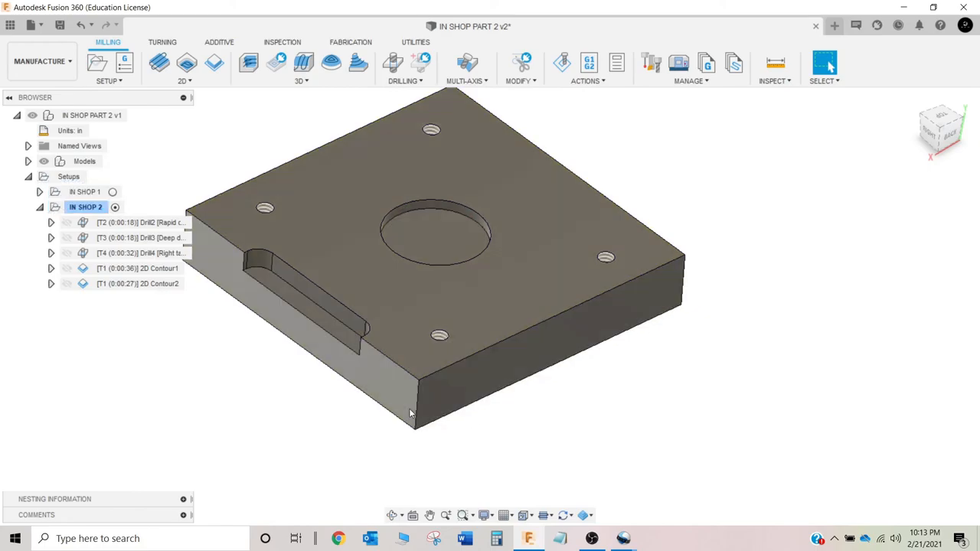
# Step: Confirm the SPOT 4 LOCATIONS name and rename the tap operation
pyautogui.click(138, 221)
pyautogui.write('SPOT 4 LOCATIONS')
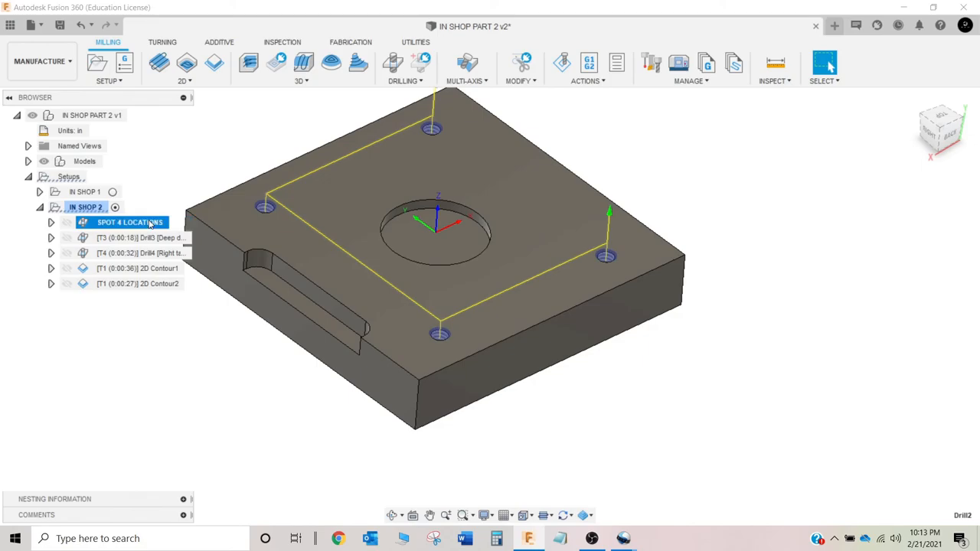
pyautogui.click(138, 237)
pyautogui.write('TAP 4')
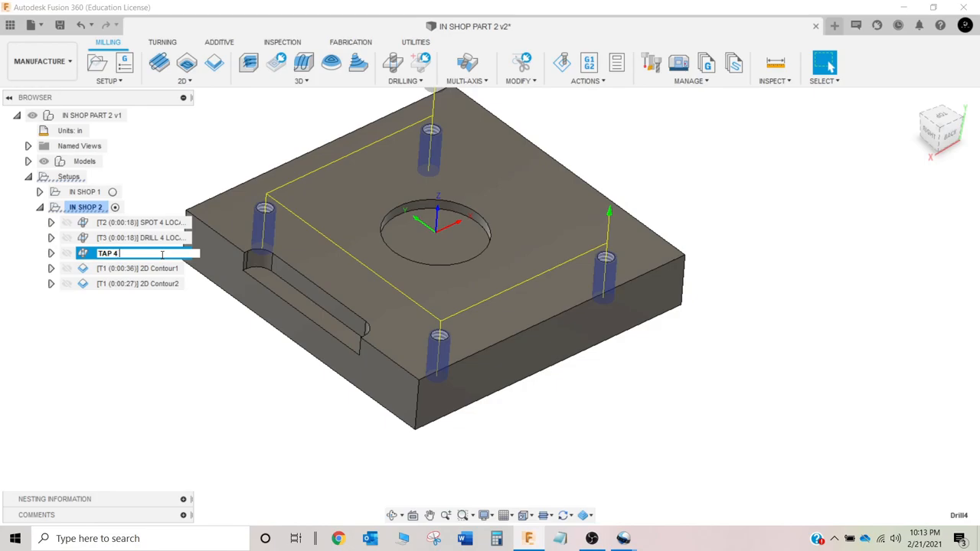
pyautogui.write('LOCA')
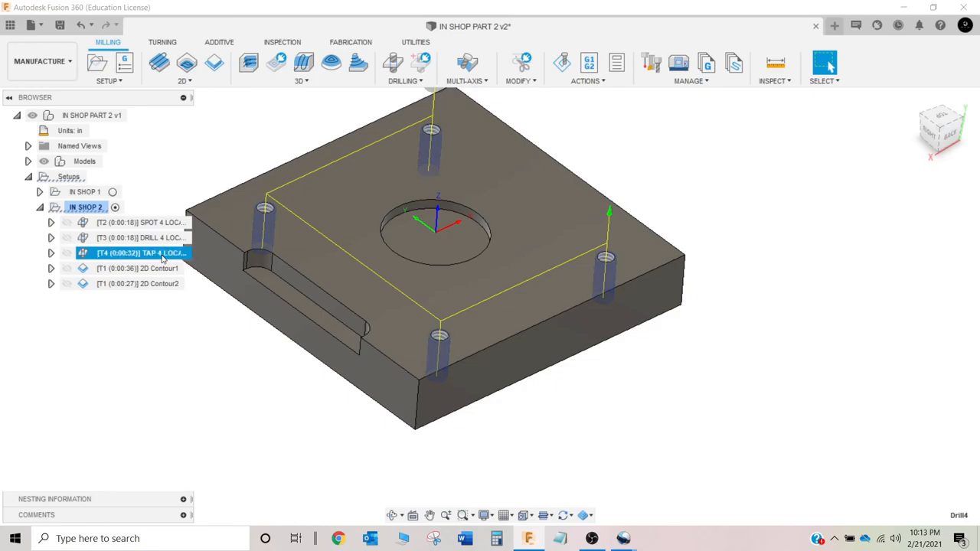
# Step: Rename the first 2D contour to the ROUGH OFF name
pyautogui.click(136, 268)
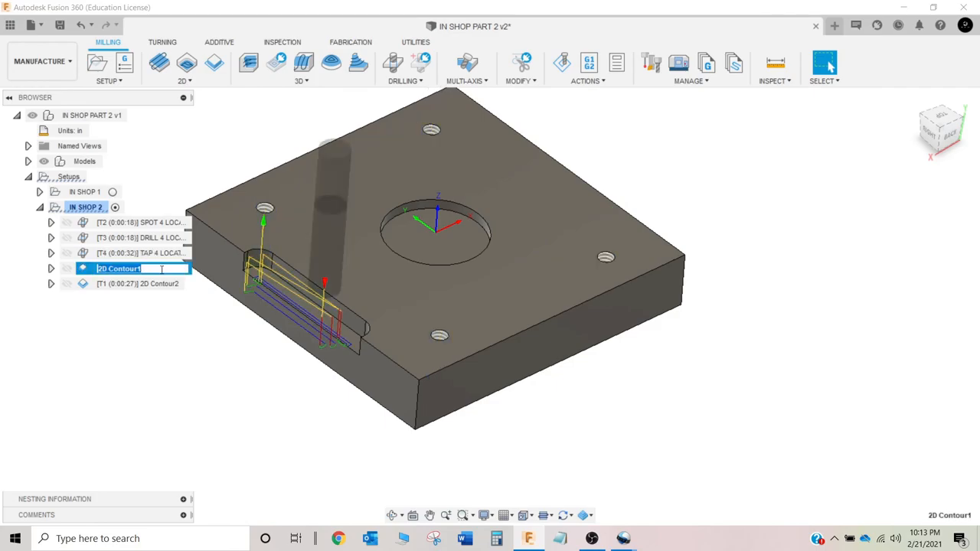
pyautogui.write('ROUGH OF')
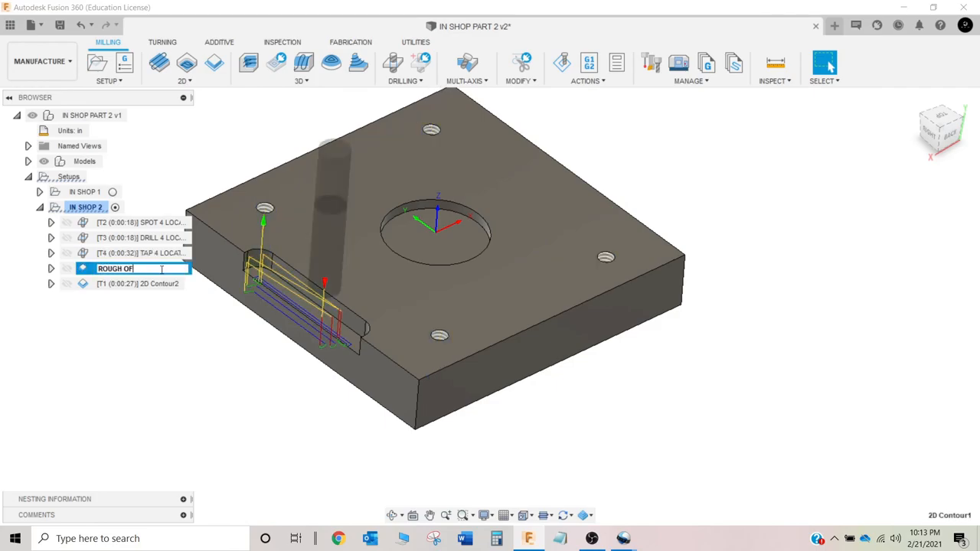
pyautogui.press('Return')
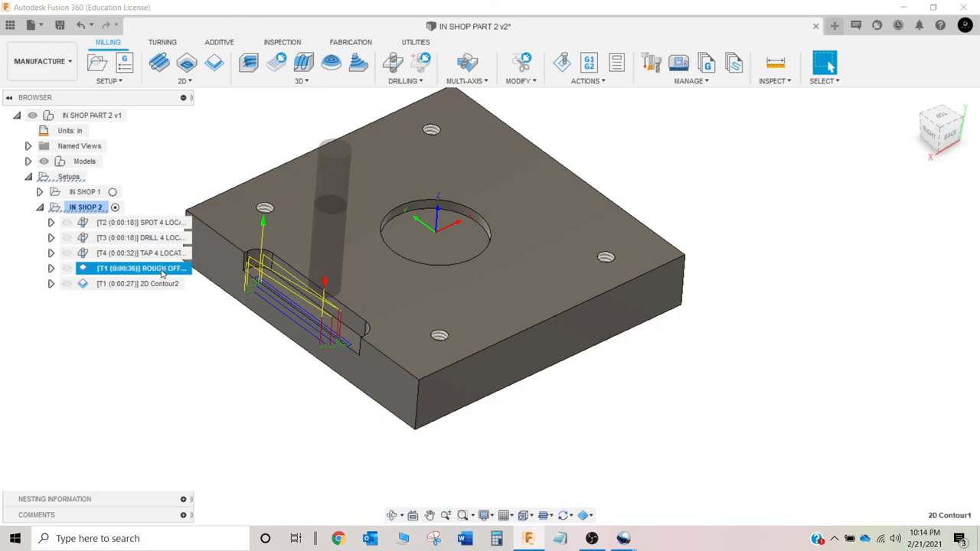
# Step: Rename the second 2D contour to FINISH SHELF NO COMP
pyautogui.doubleClick(138, 283)
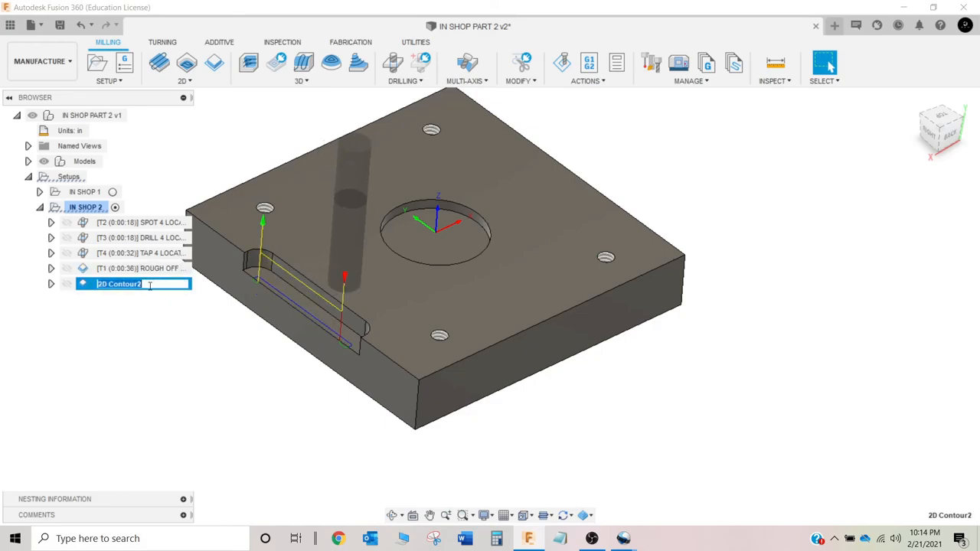
pyautogui.write('FINISH SHELF NO COMP')
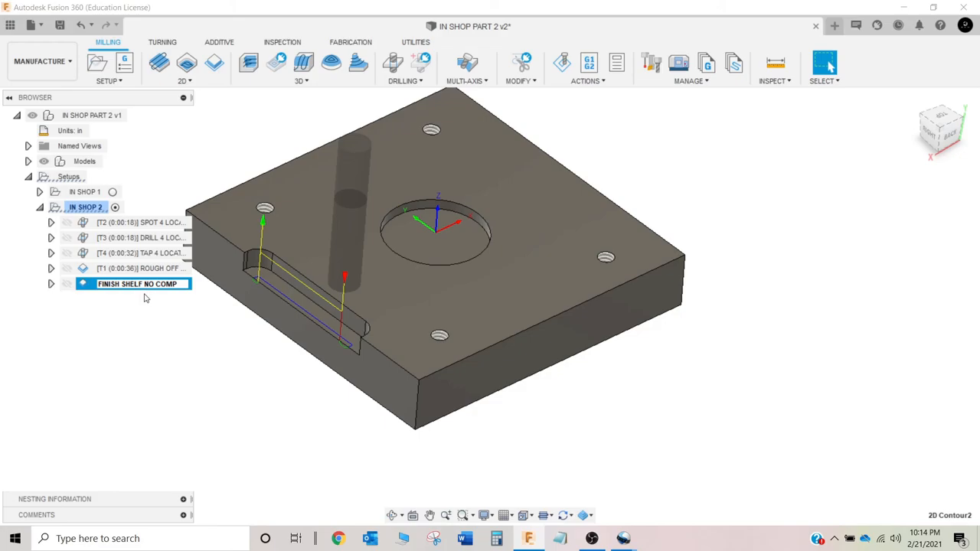
pyautogui.moveTo(162, 320)
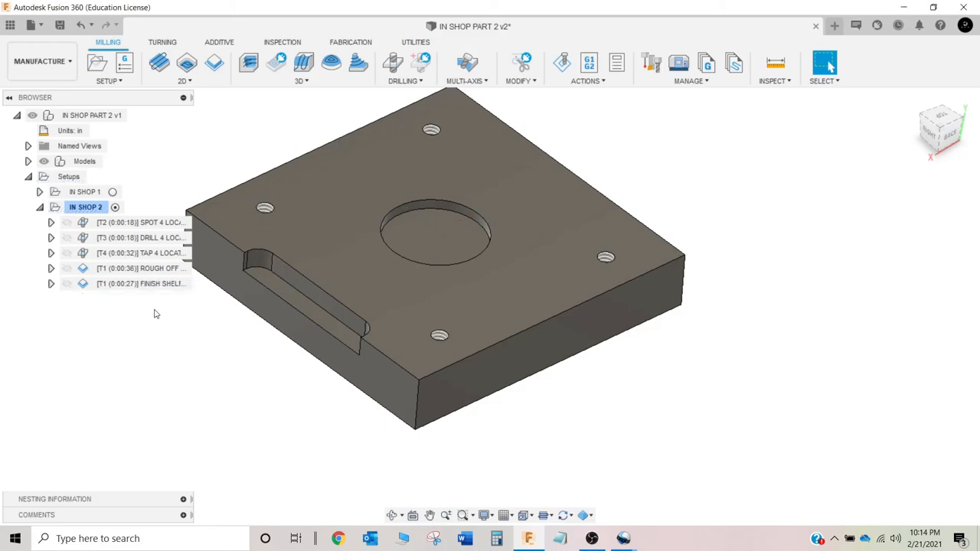
pyautogui.click(141, 283)
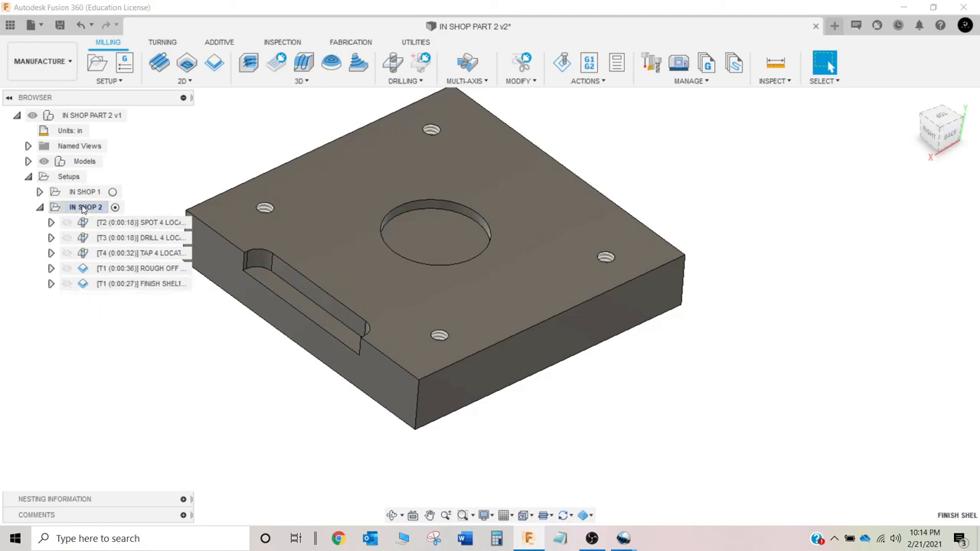
# Step: Start post-processing IN SHOP 2 to Haas NC code with program number 4466
pyautogui.rightClick(85, 206)
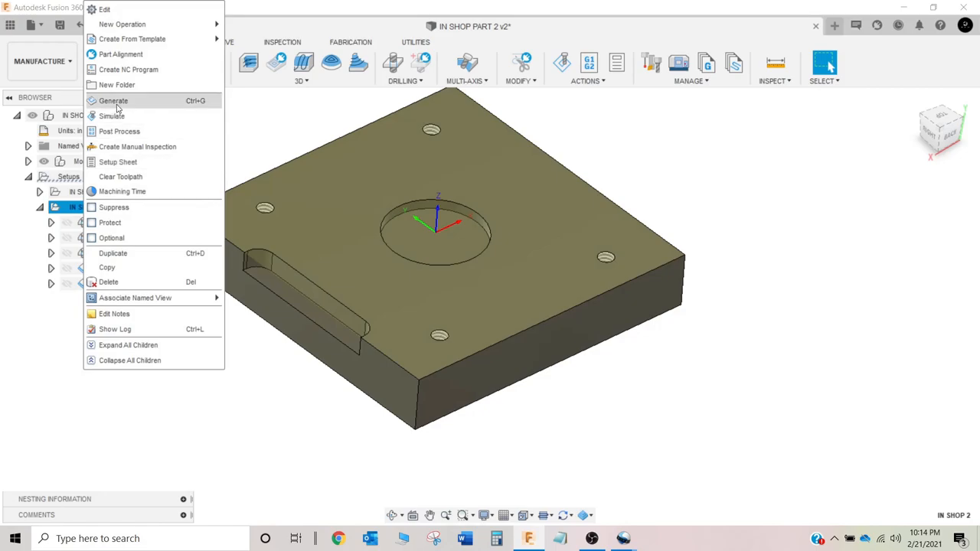
pyautogui.click(120, 132)
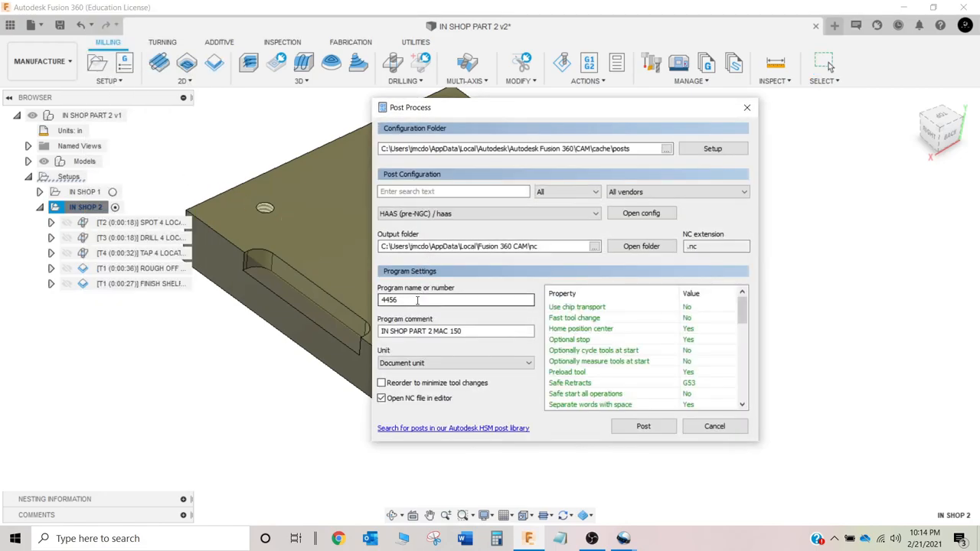
pyautogui.write('6')
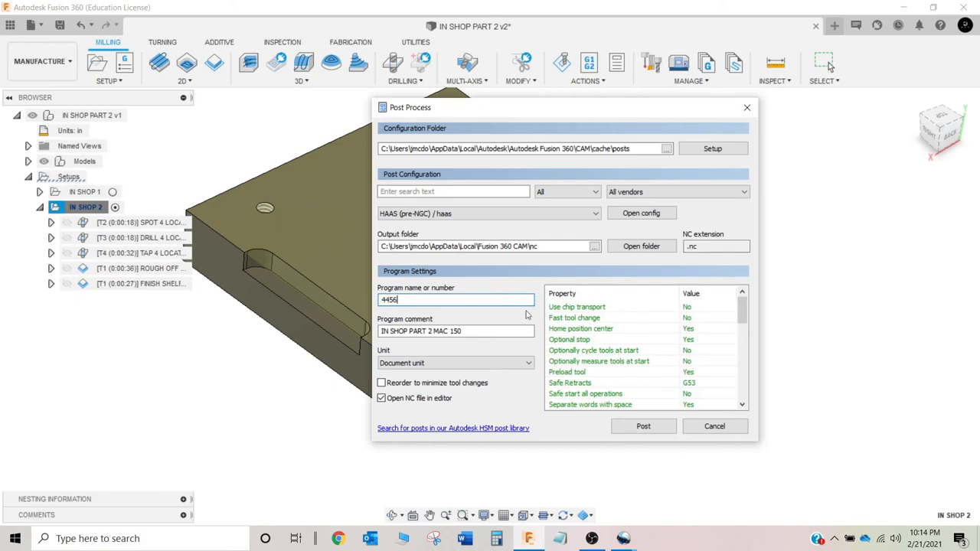
# Step: Set Preload tool to No and turn sequence numbers off in the post properties
pyautogui.scroll(-3)
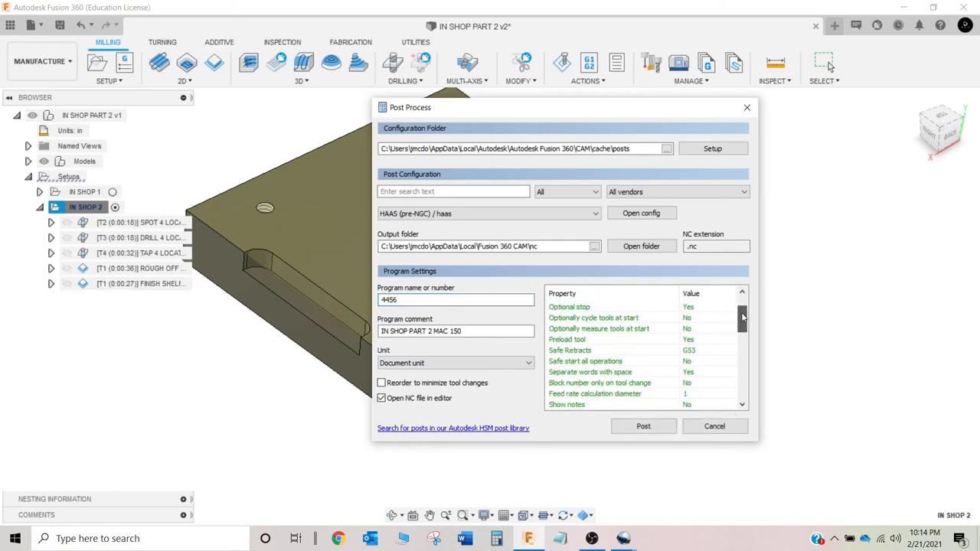
pyautogui.click(707, 339)
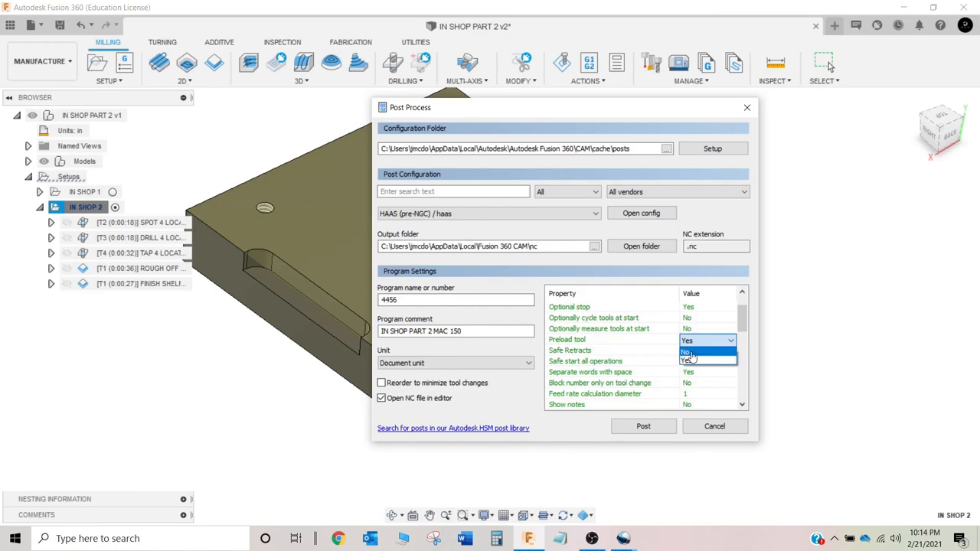
pyautogui.click(685, 352)
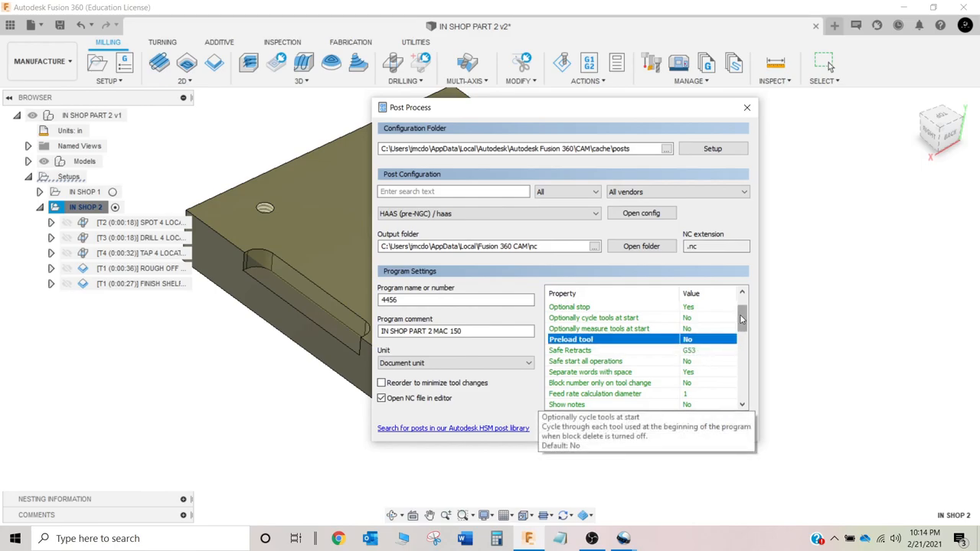
pyautogui.moveTo(490, 229)
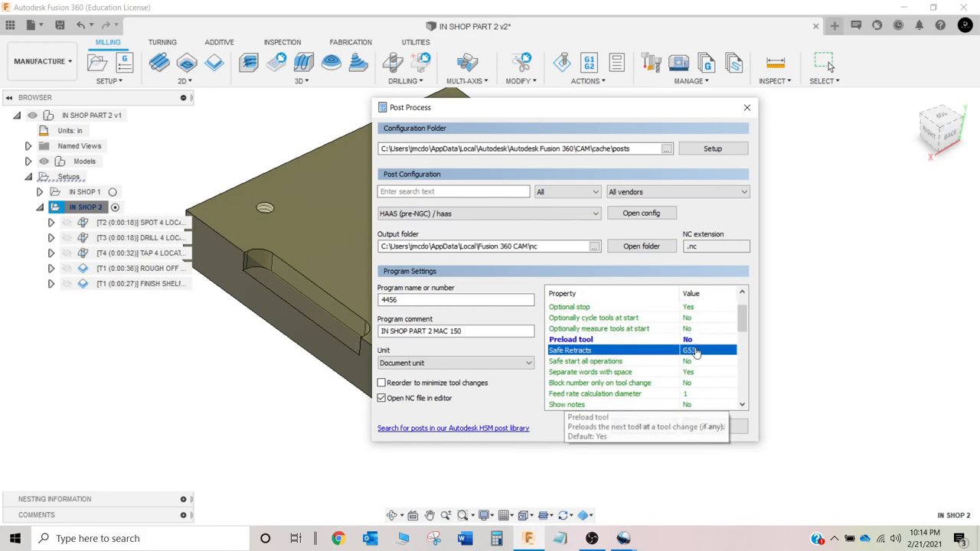
pyautogui.click(729, 351)
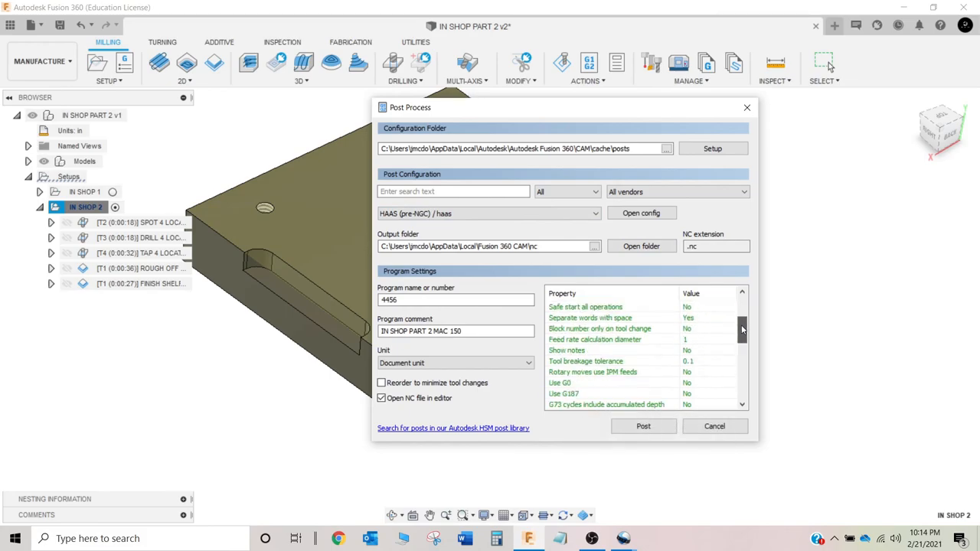
pyautogui.scroll(-3)
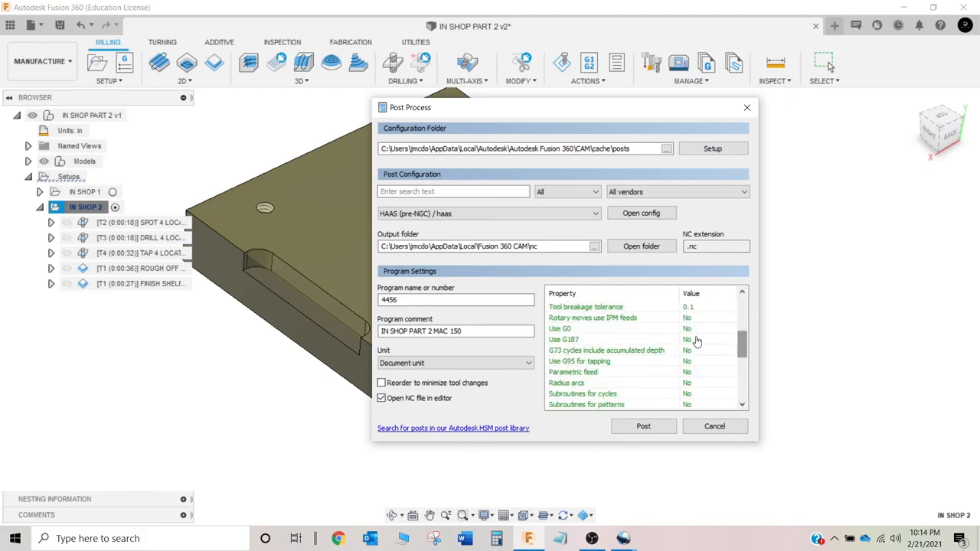
pyautogui.click(697, 340)
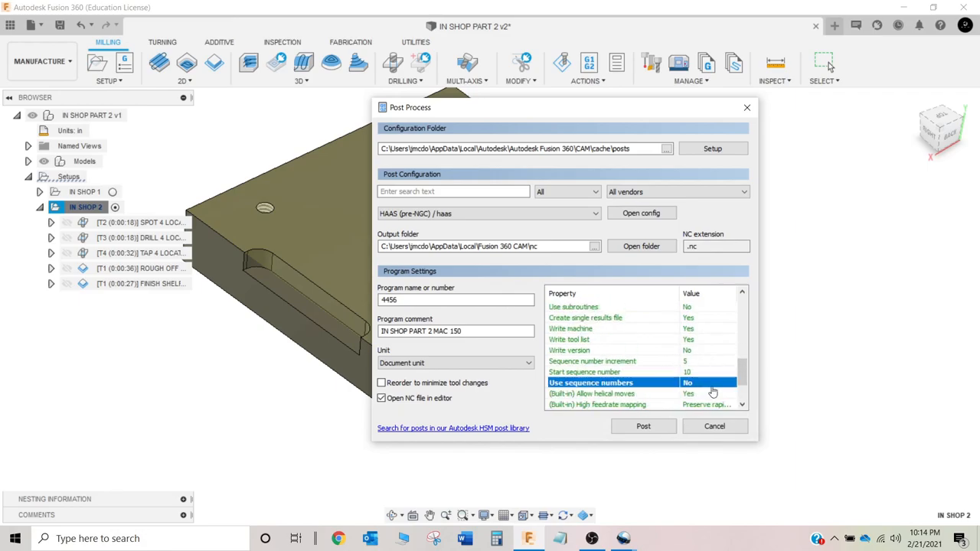
pyautogui.scroll(-3)
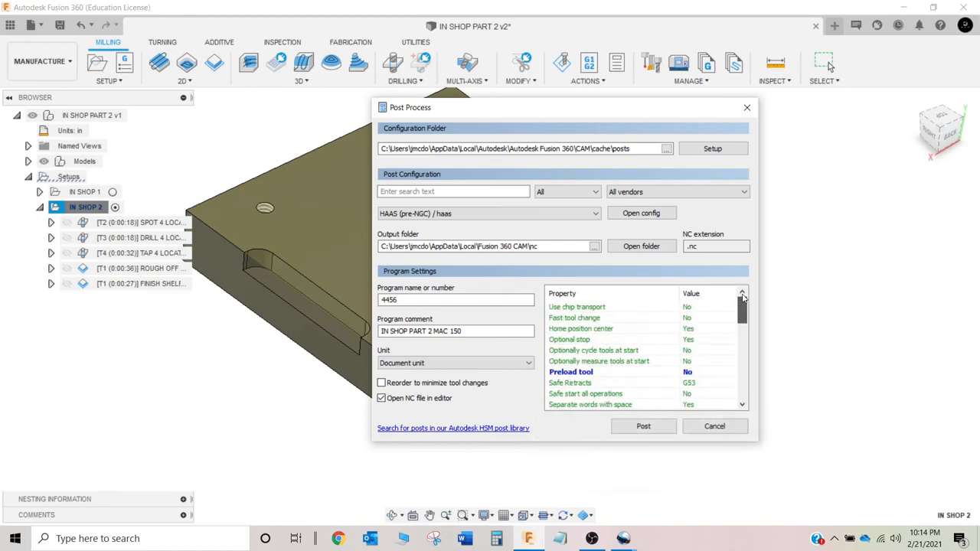
pyautogui.moveTo(643, 426)
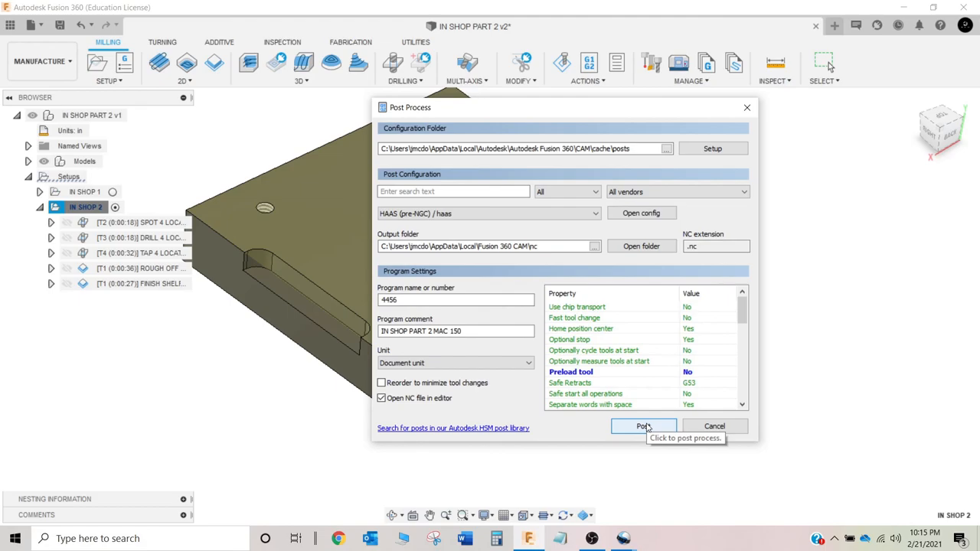
pyautogui.moveTo(643, 426)
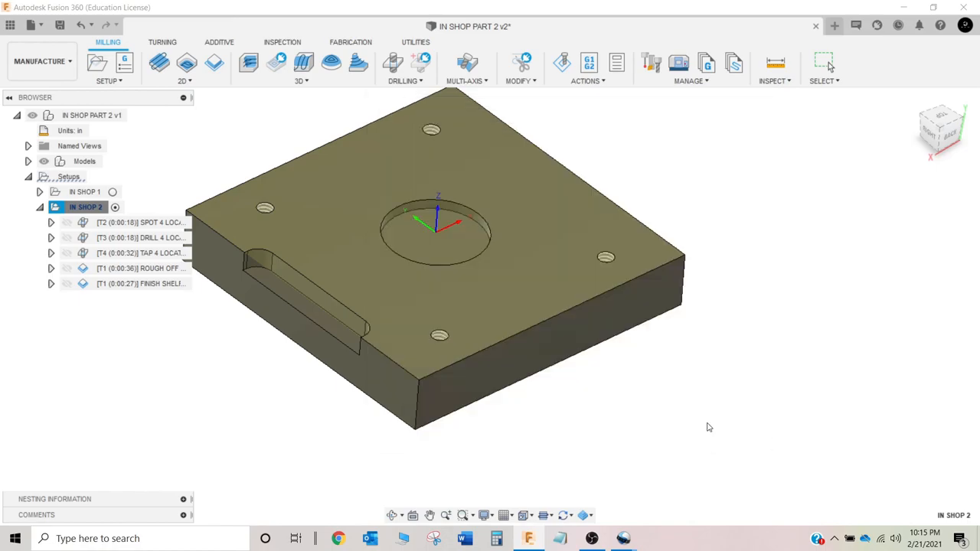
pyautogui.click(823, 63)
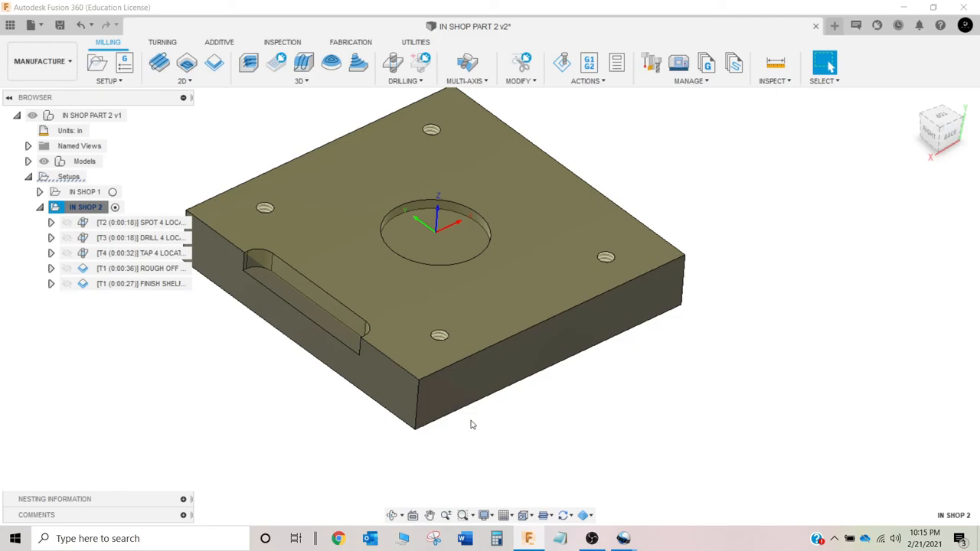
pyautogui.moveTo(453, 447)
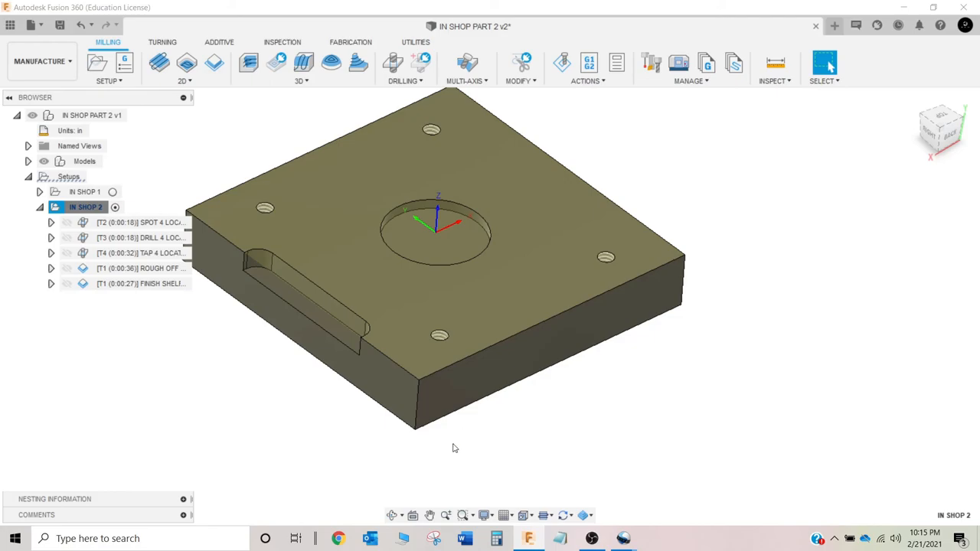
pyautogui.moveTo(279, 414)
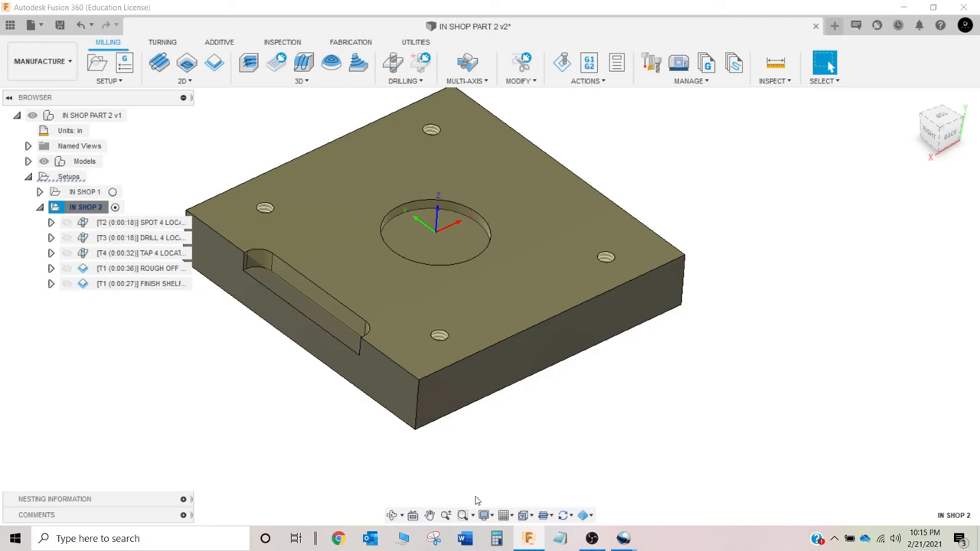
pyautogui.moveTo(244, 438)
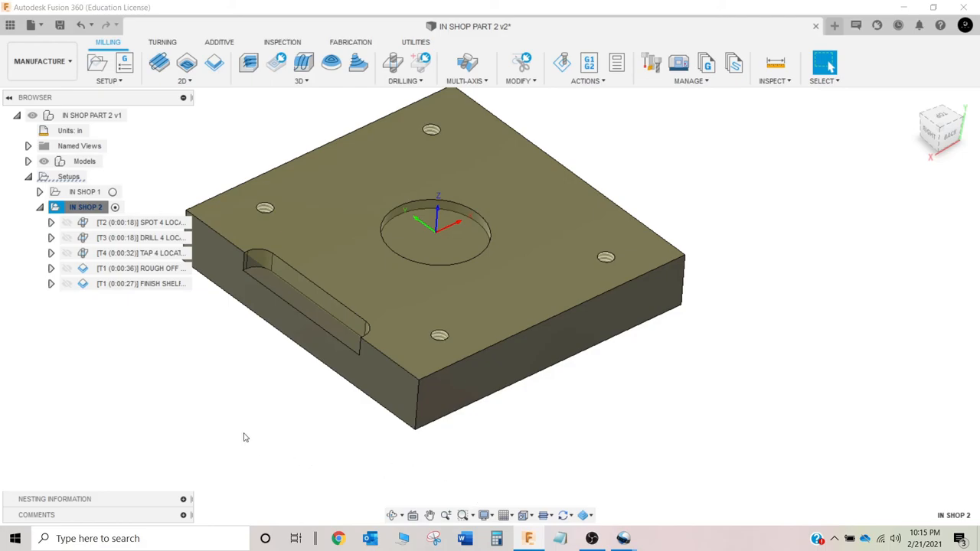